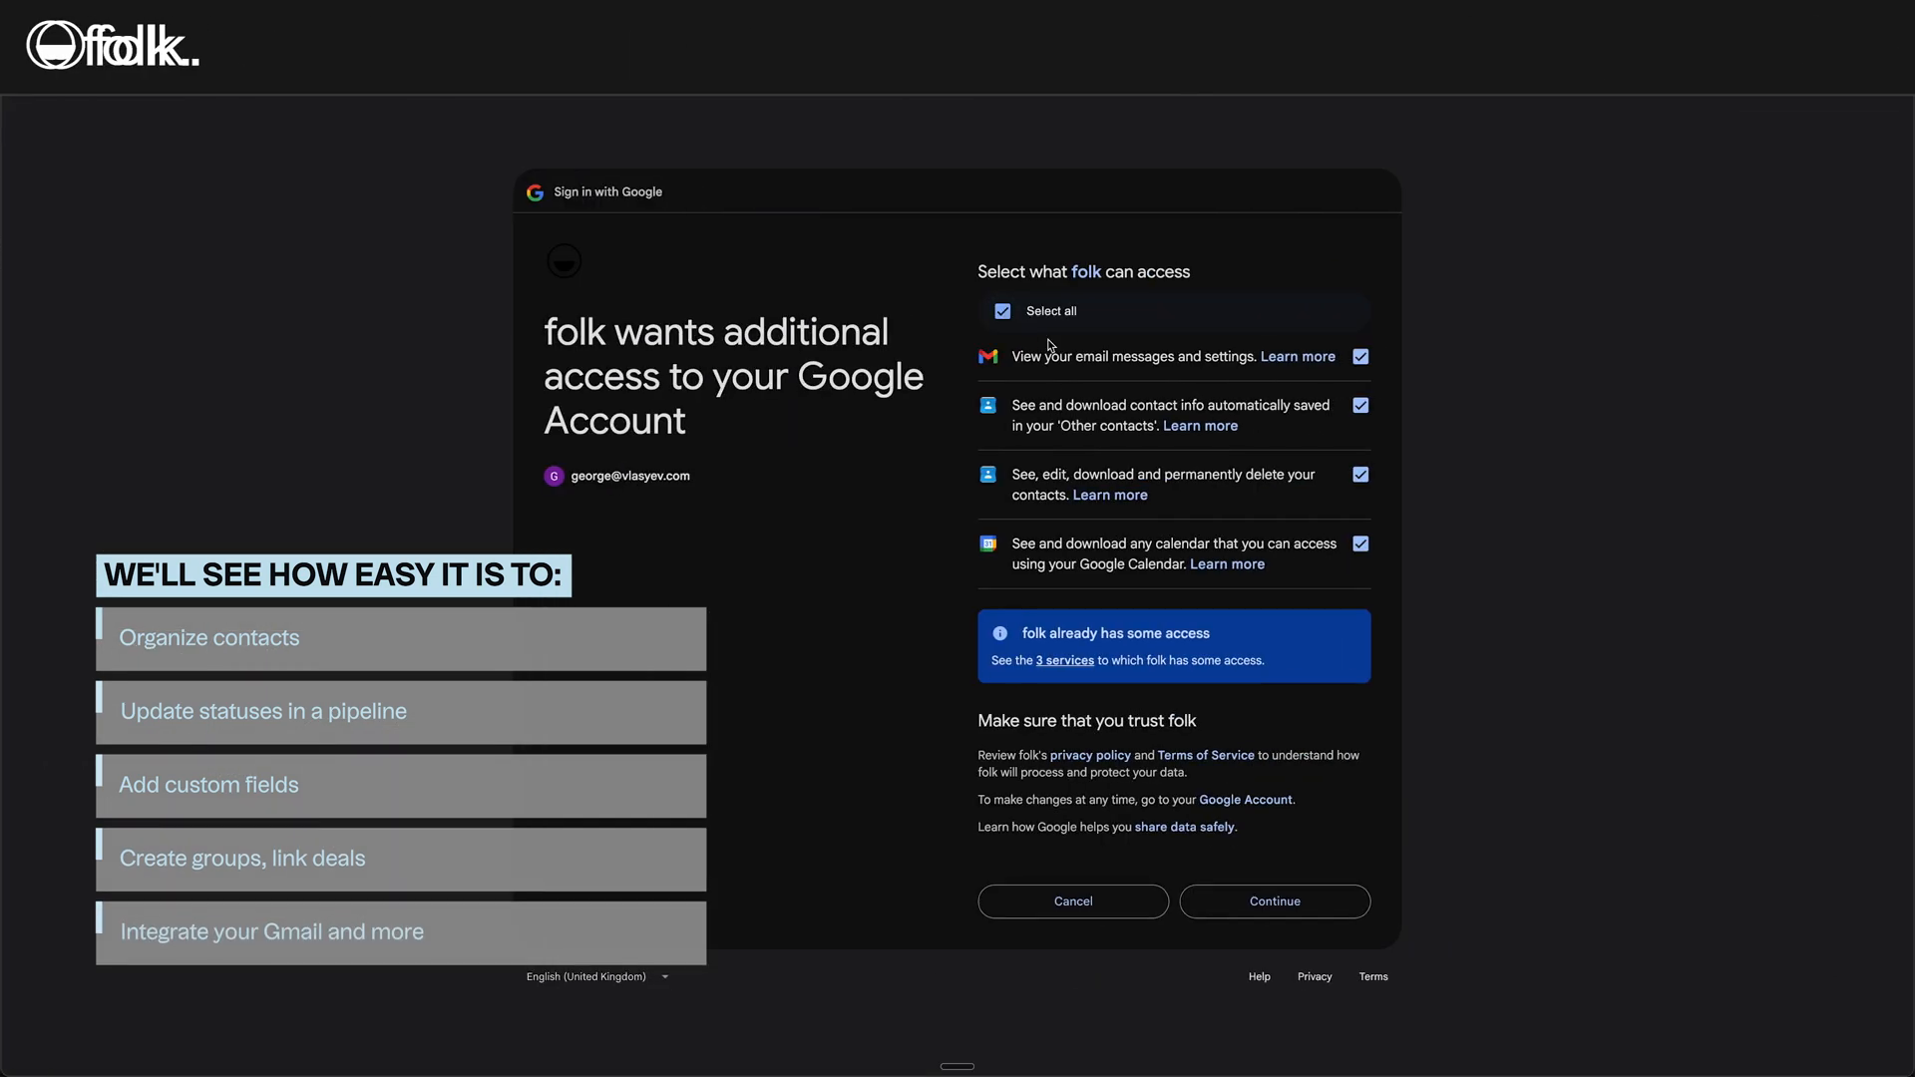
# Step: Grant folk access to the Google account's email, contacts and calendar
pyautogui.click(1273, 902)
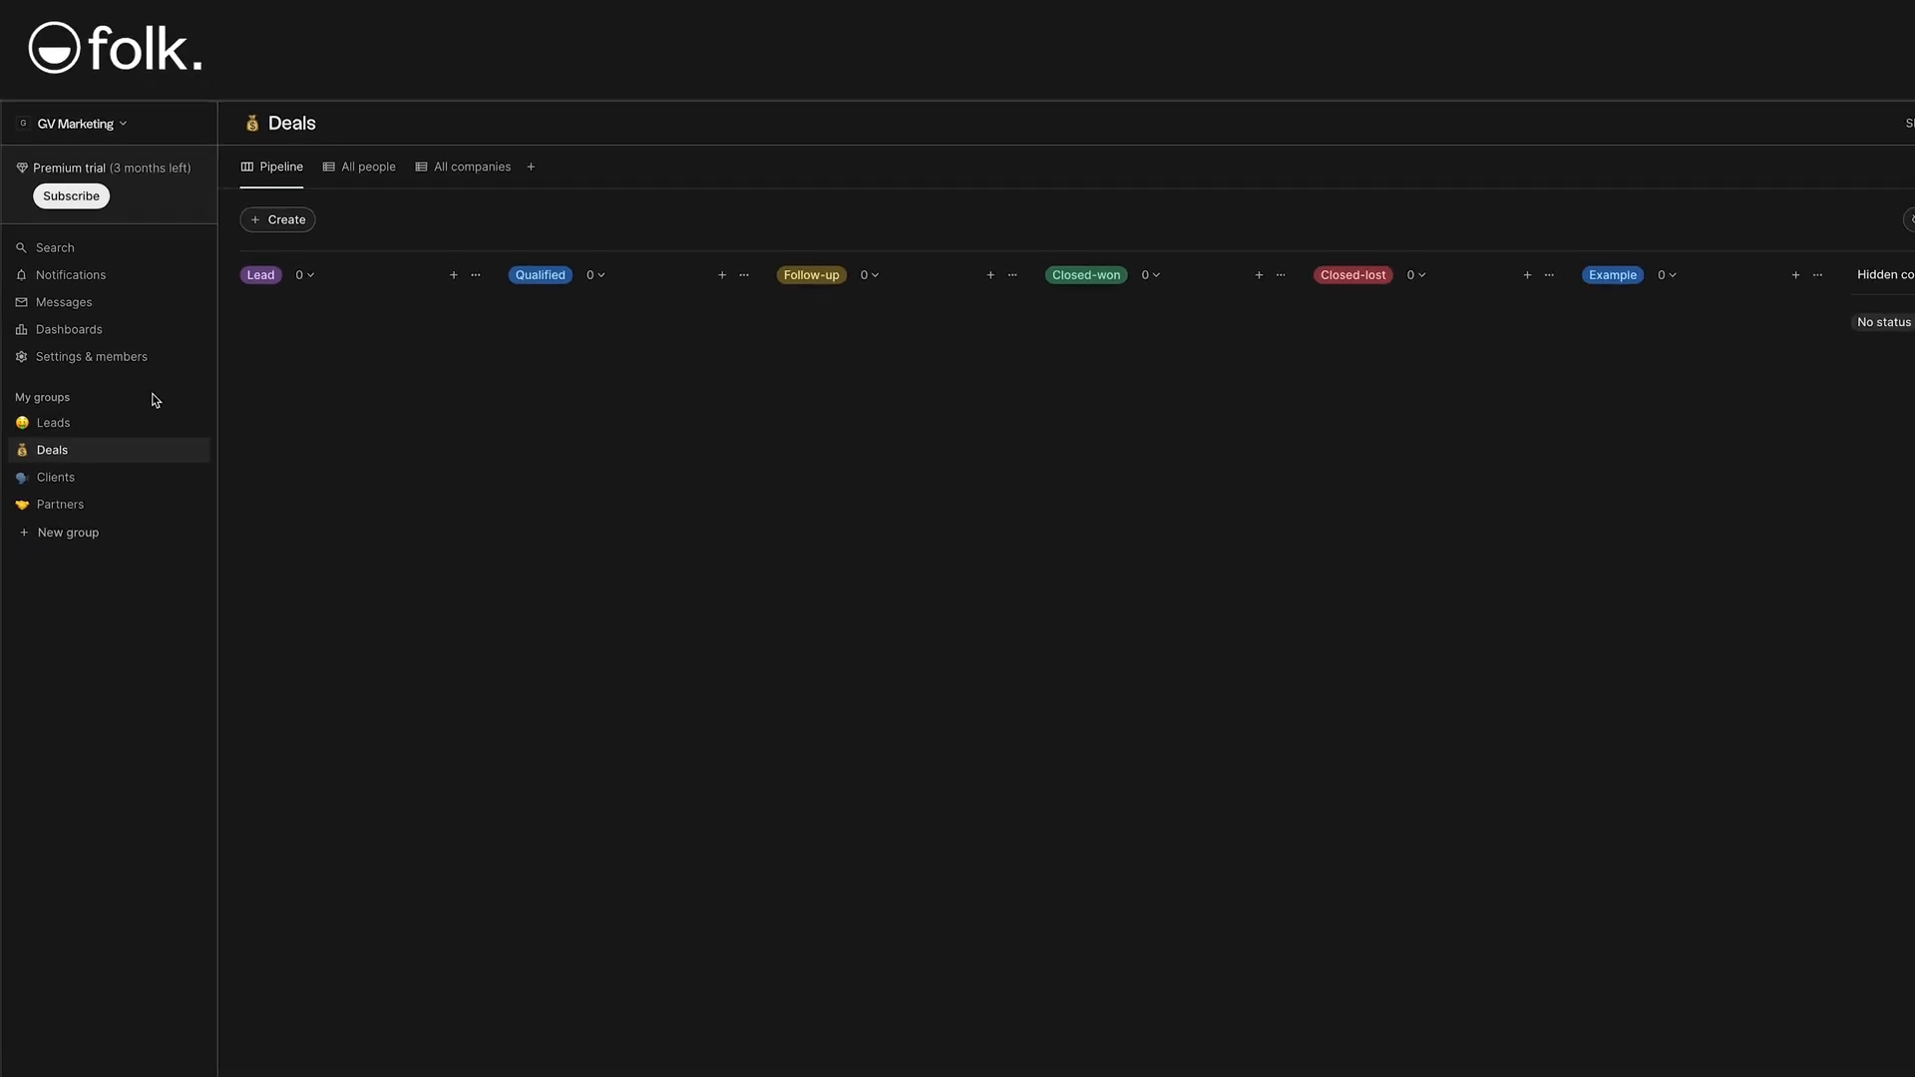
# Step: Show the Leads group's pipeline of sample contacts from the sidebar
pyautogui.click(54, 423)
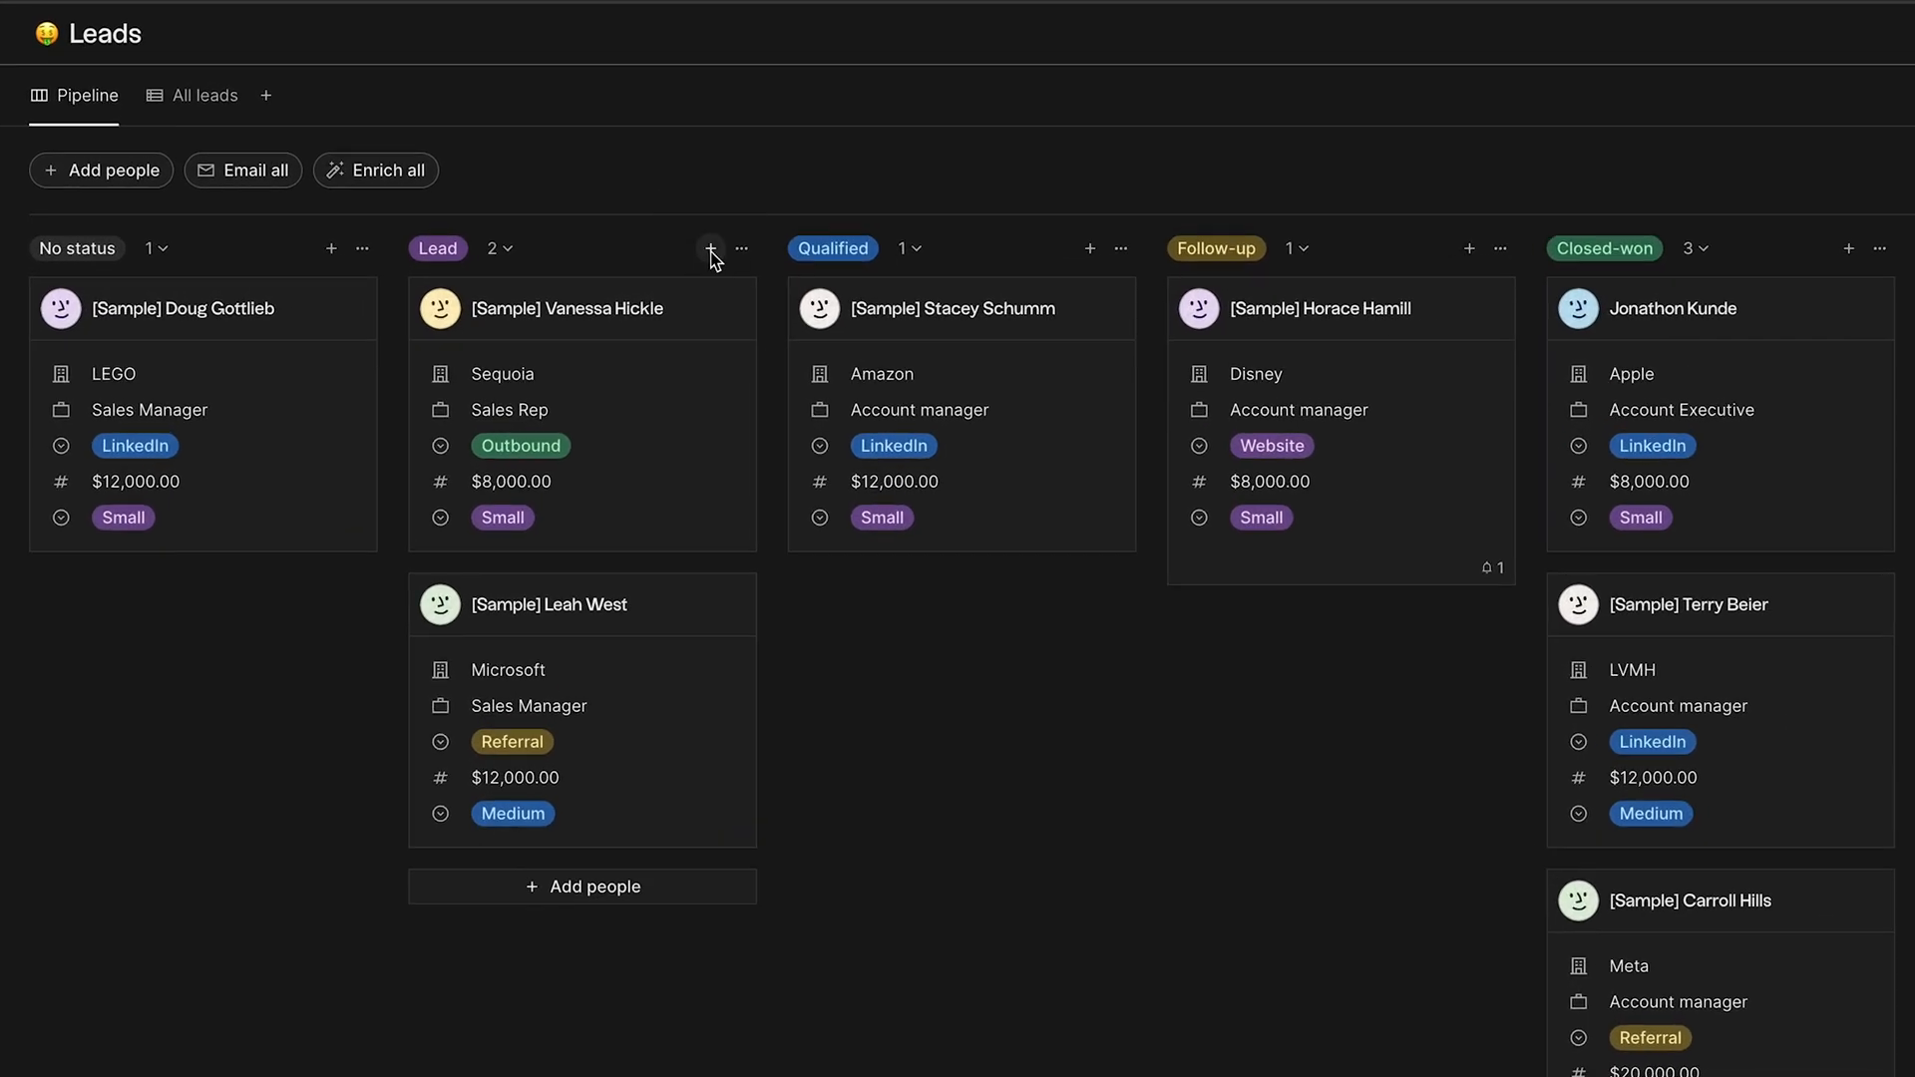
# Step: Start a new person record from the Lead stage column
pyautogui.click(710, 247)
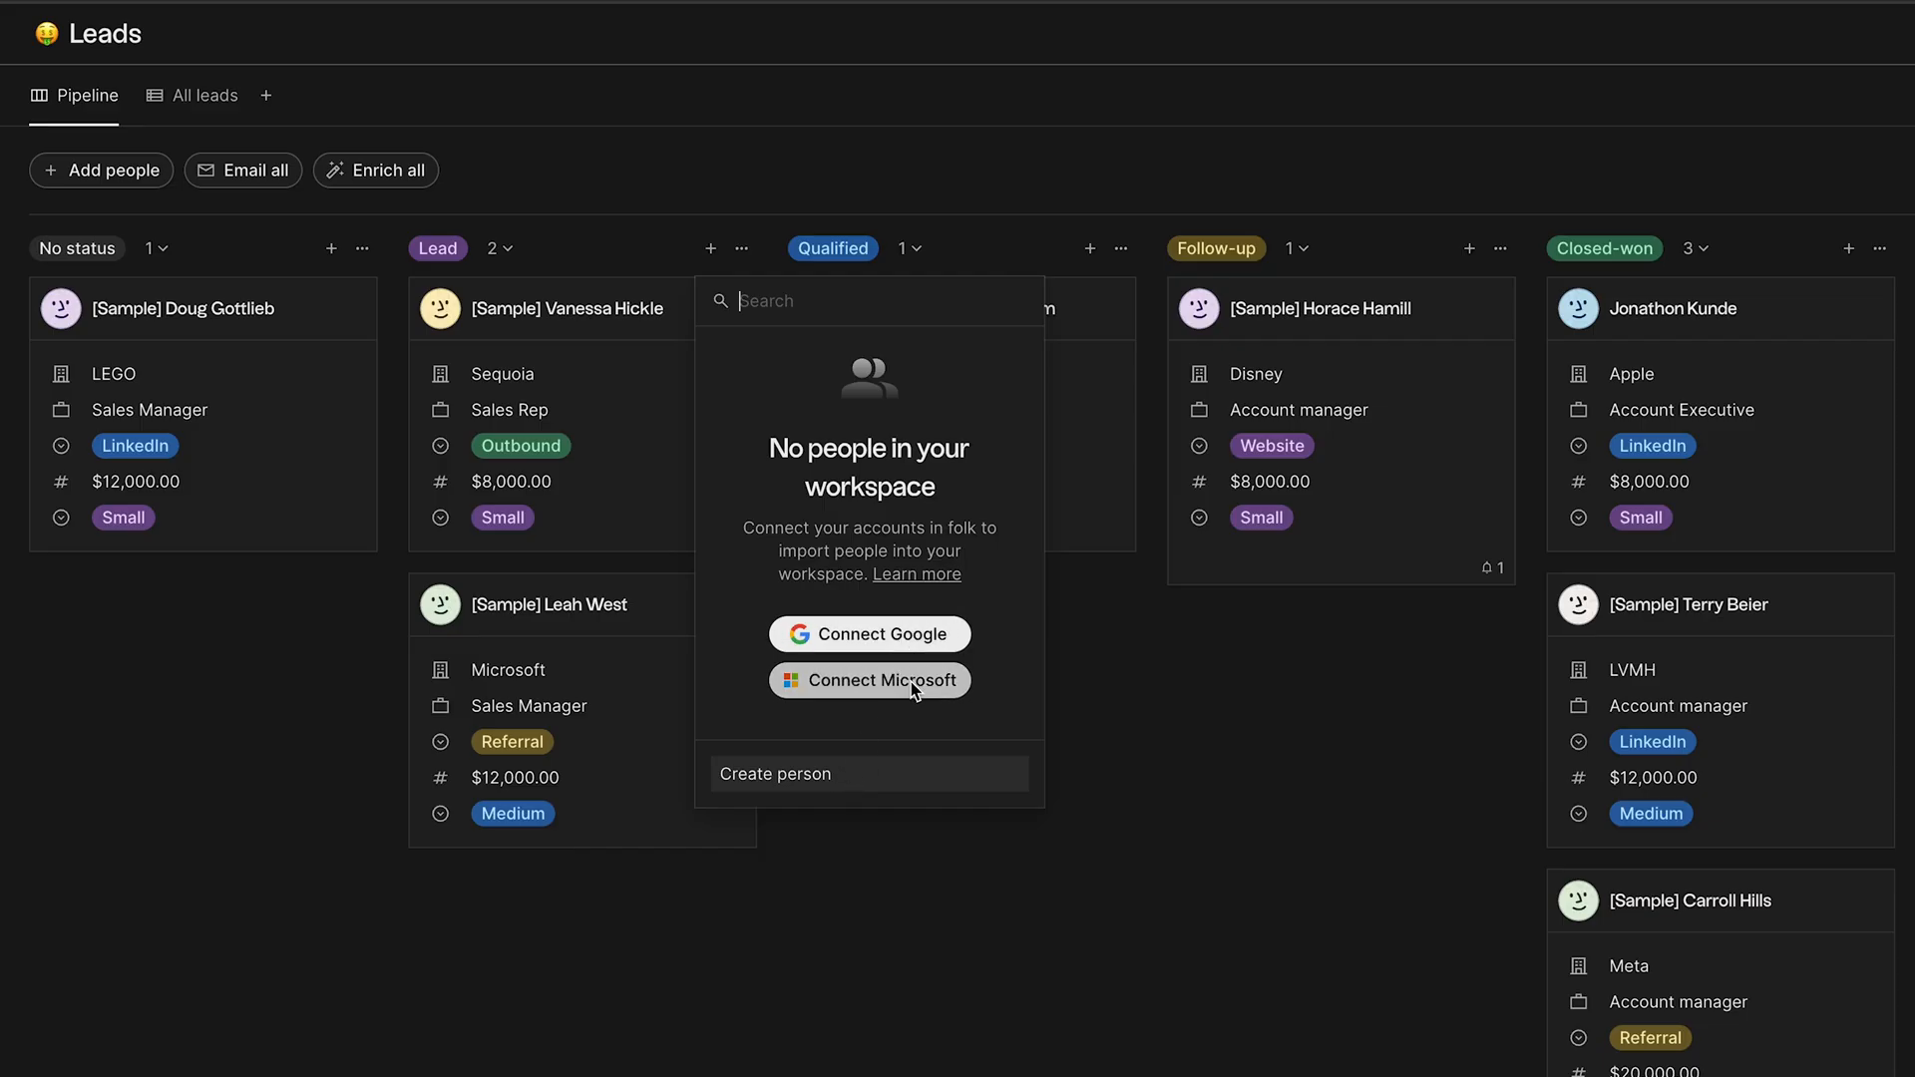
pyautogui.moveTo(830, 776)
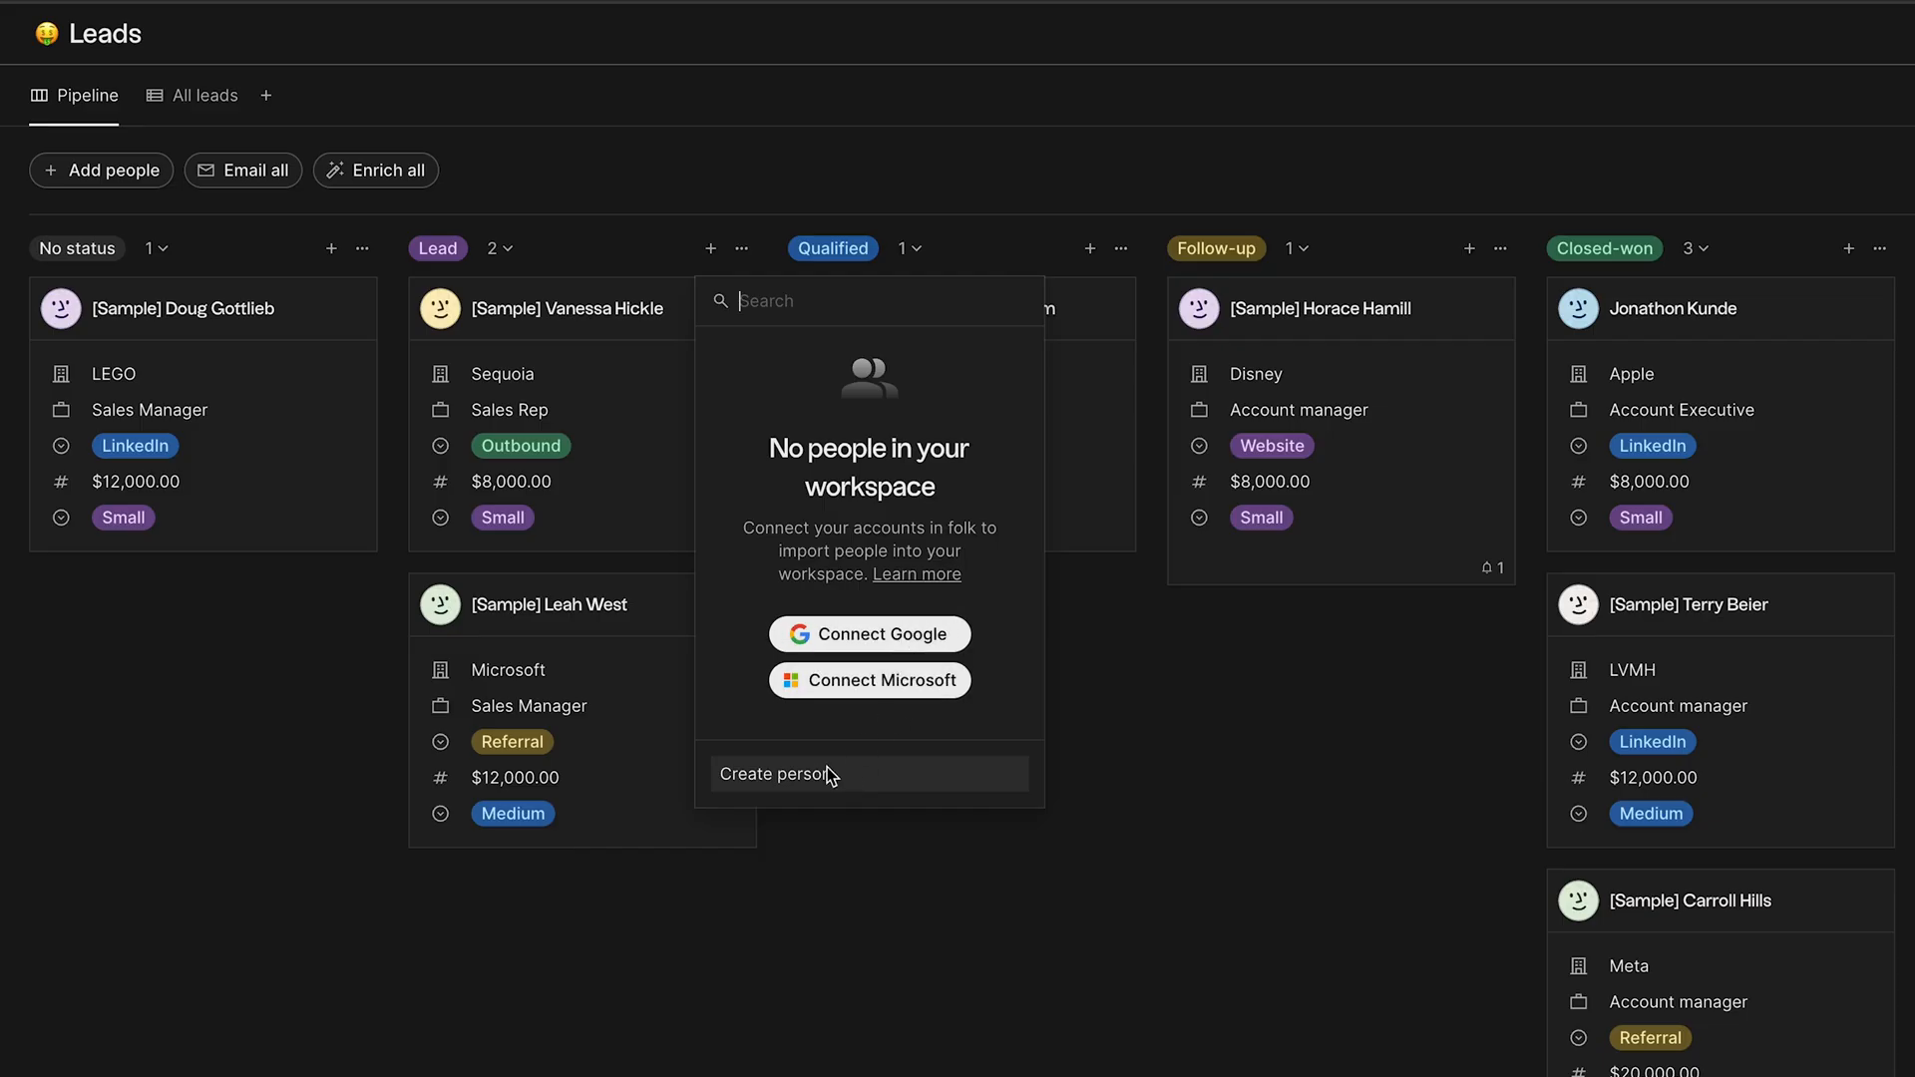
pyautogui.click(778, 774)
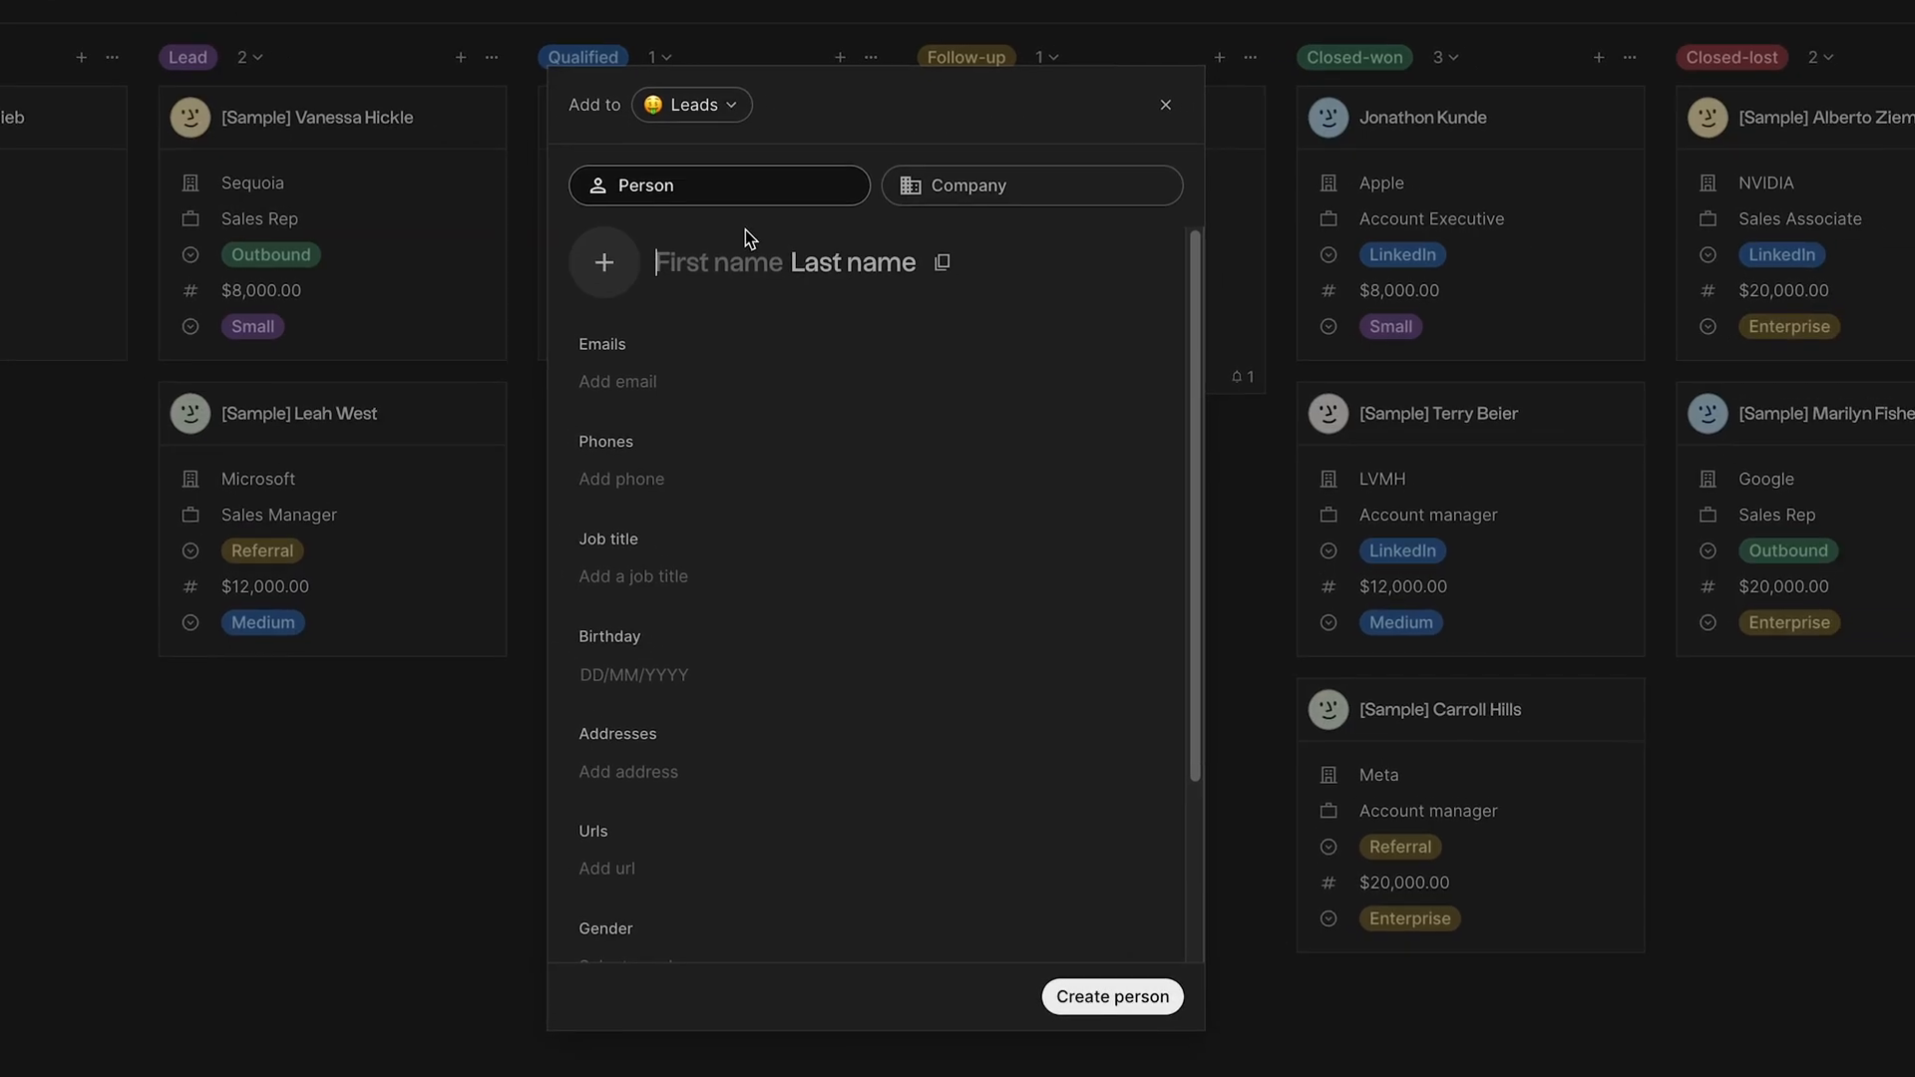
# Step: Create Jonathan Haidt with email jonathan.haidt@ and company Anxious Generation in the Lead stage
pyautogui.write('Jonathan')
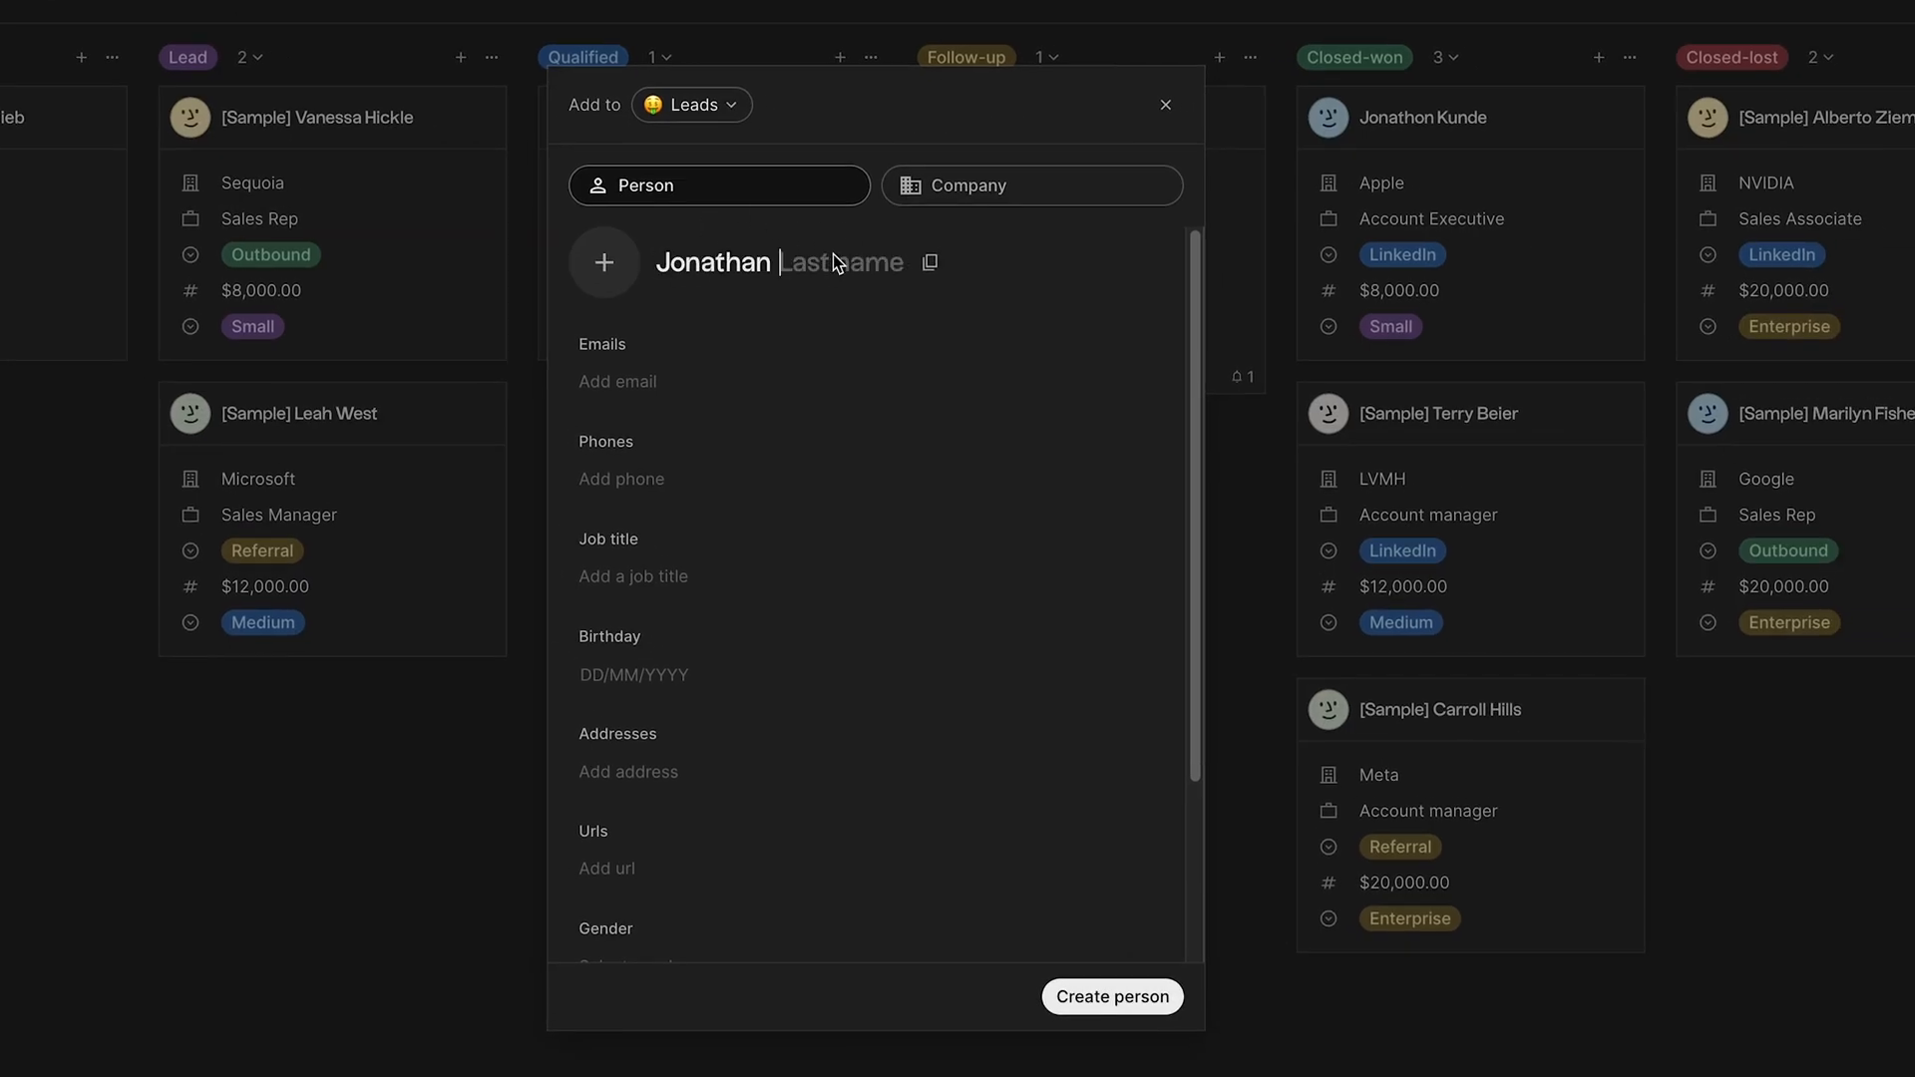
pyautogui.write('Haidt')
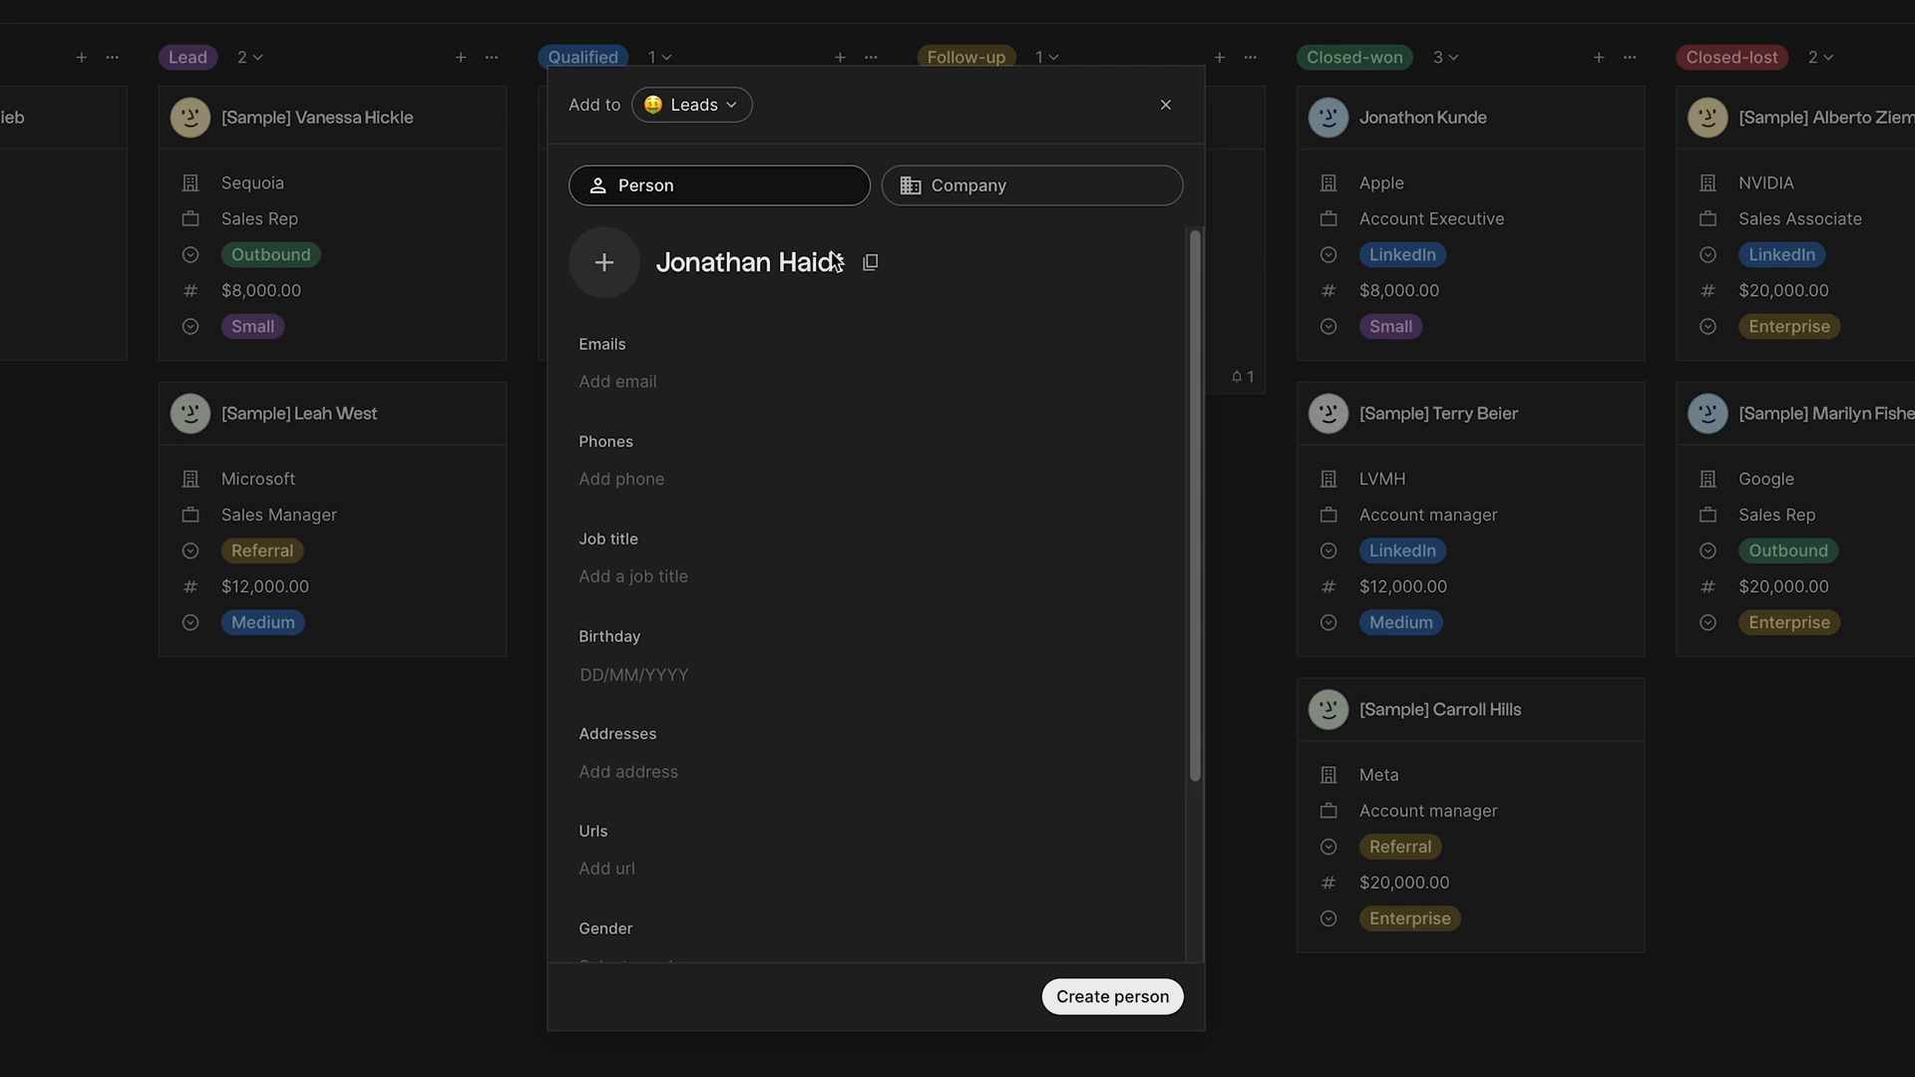
pyautogui.write('jonathan.haidt@')
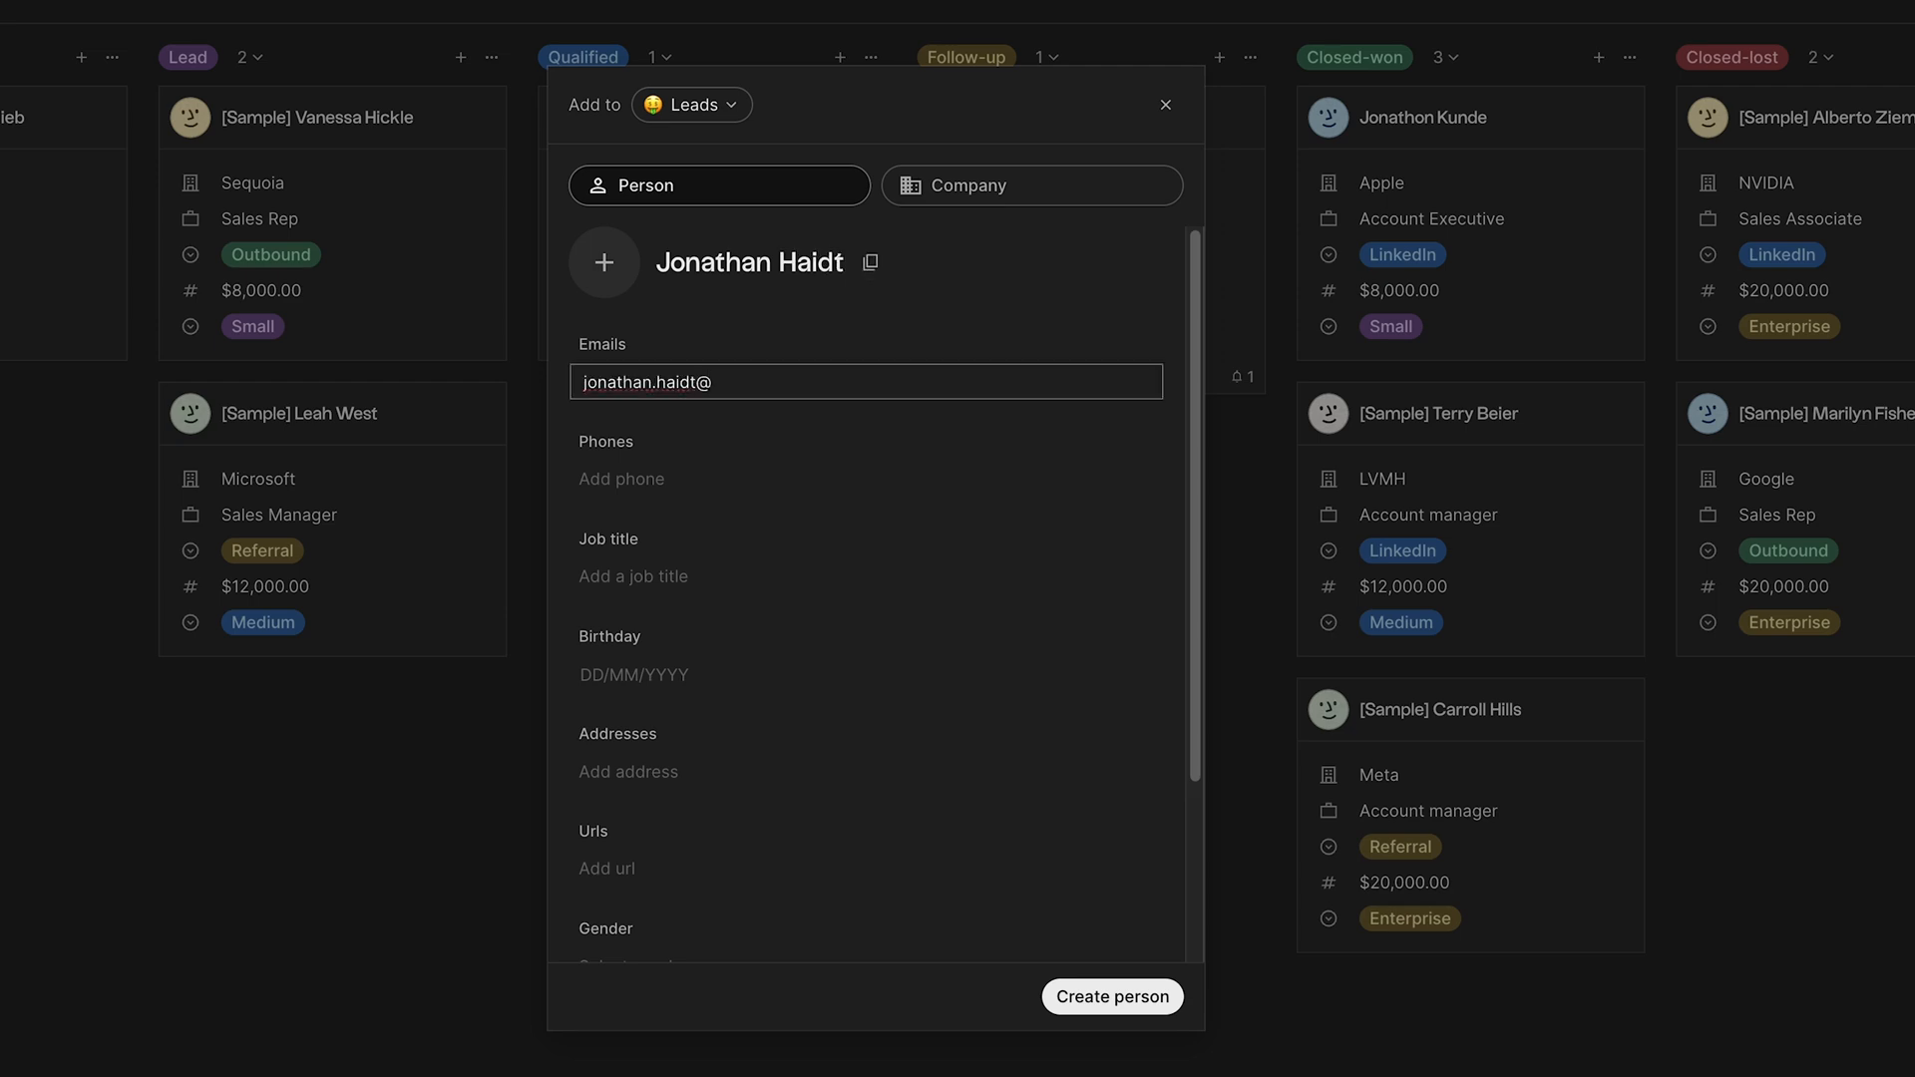
pyautogui.write('Anxios')
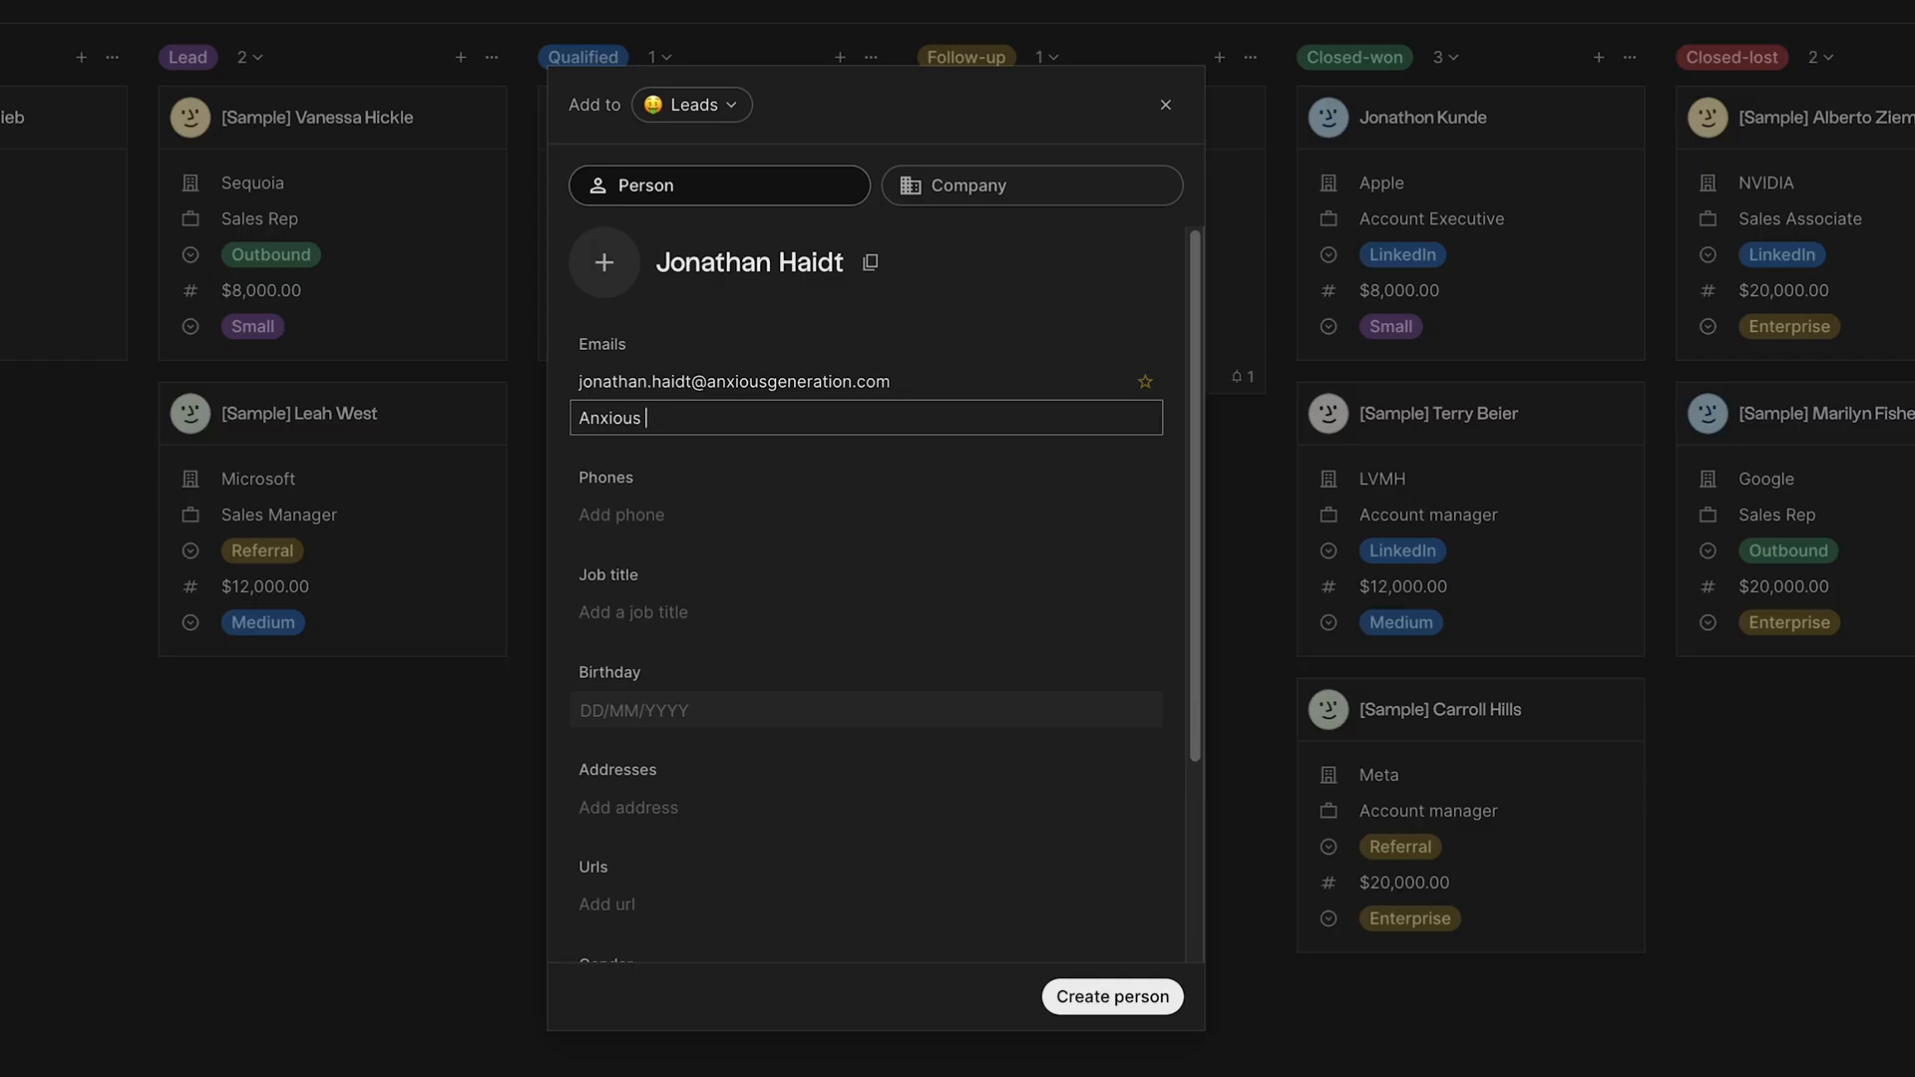
pyautogui.write('Generation')
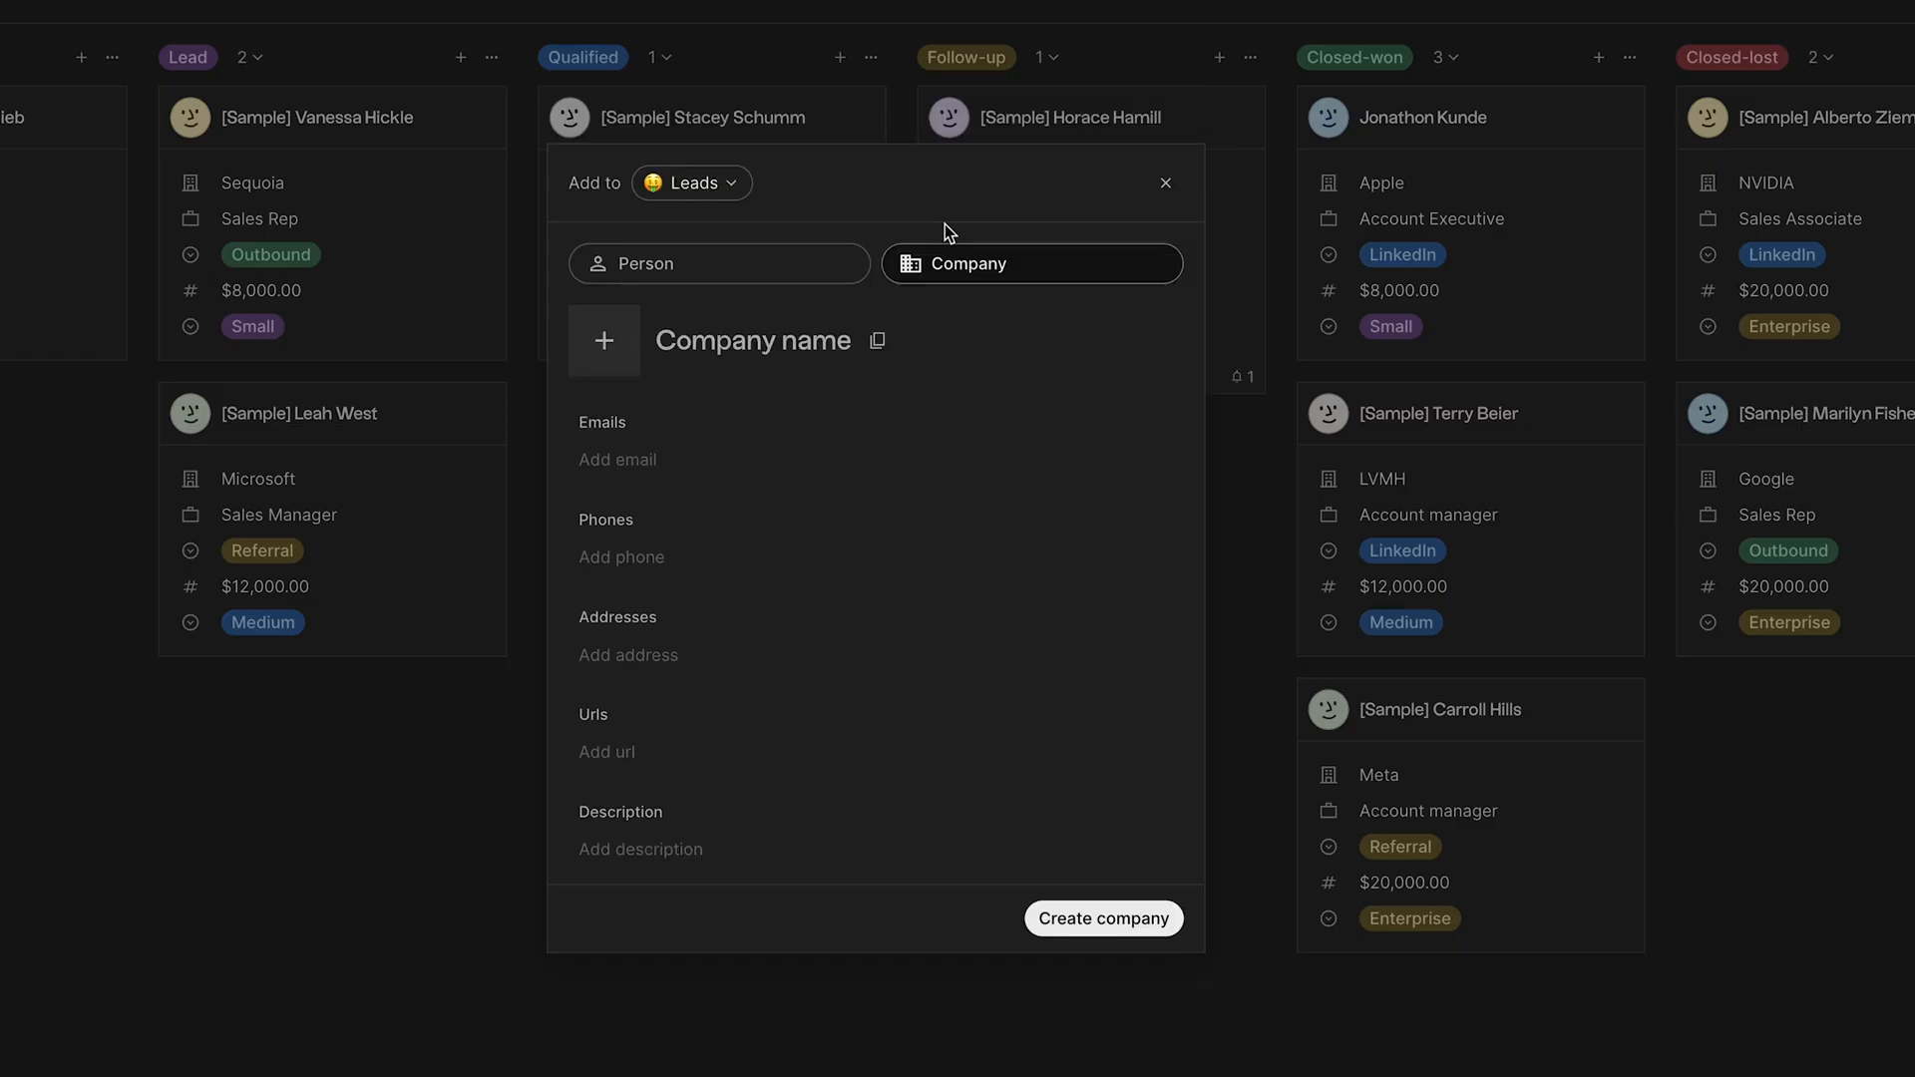
pyautogui.moveTo(735, 363)
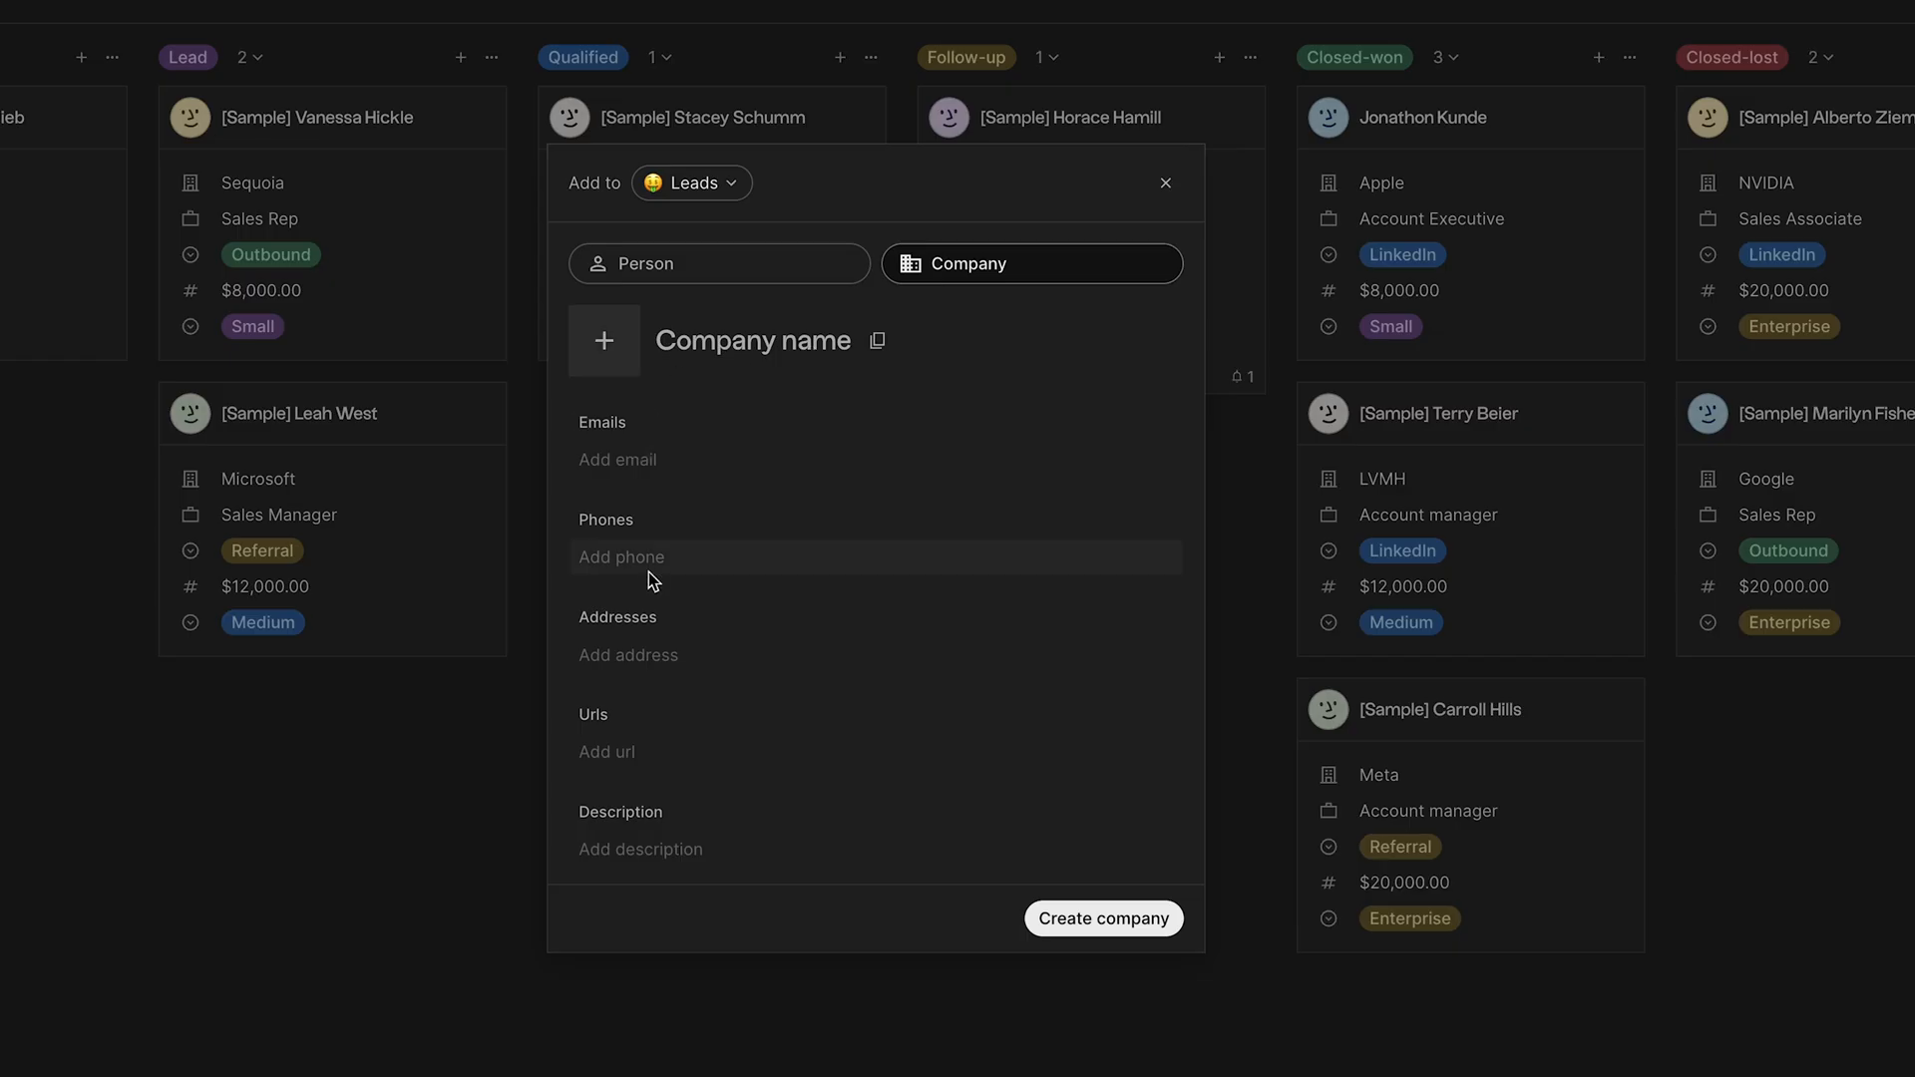
pyautogui.click(720, 264)
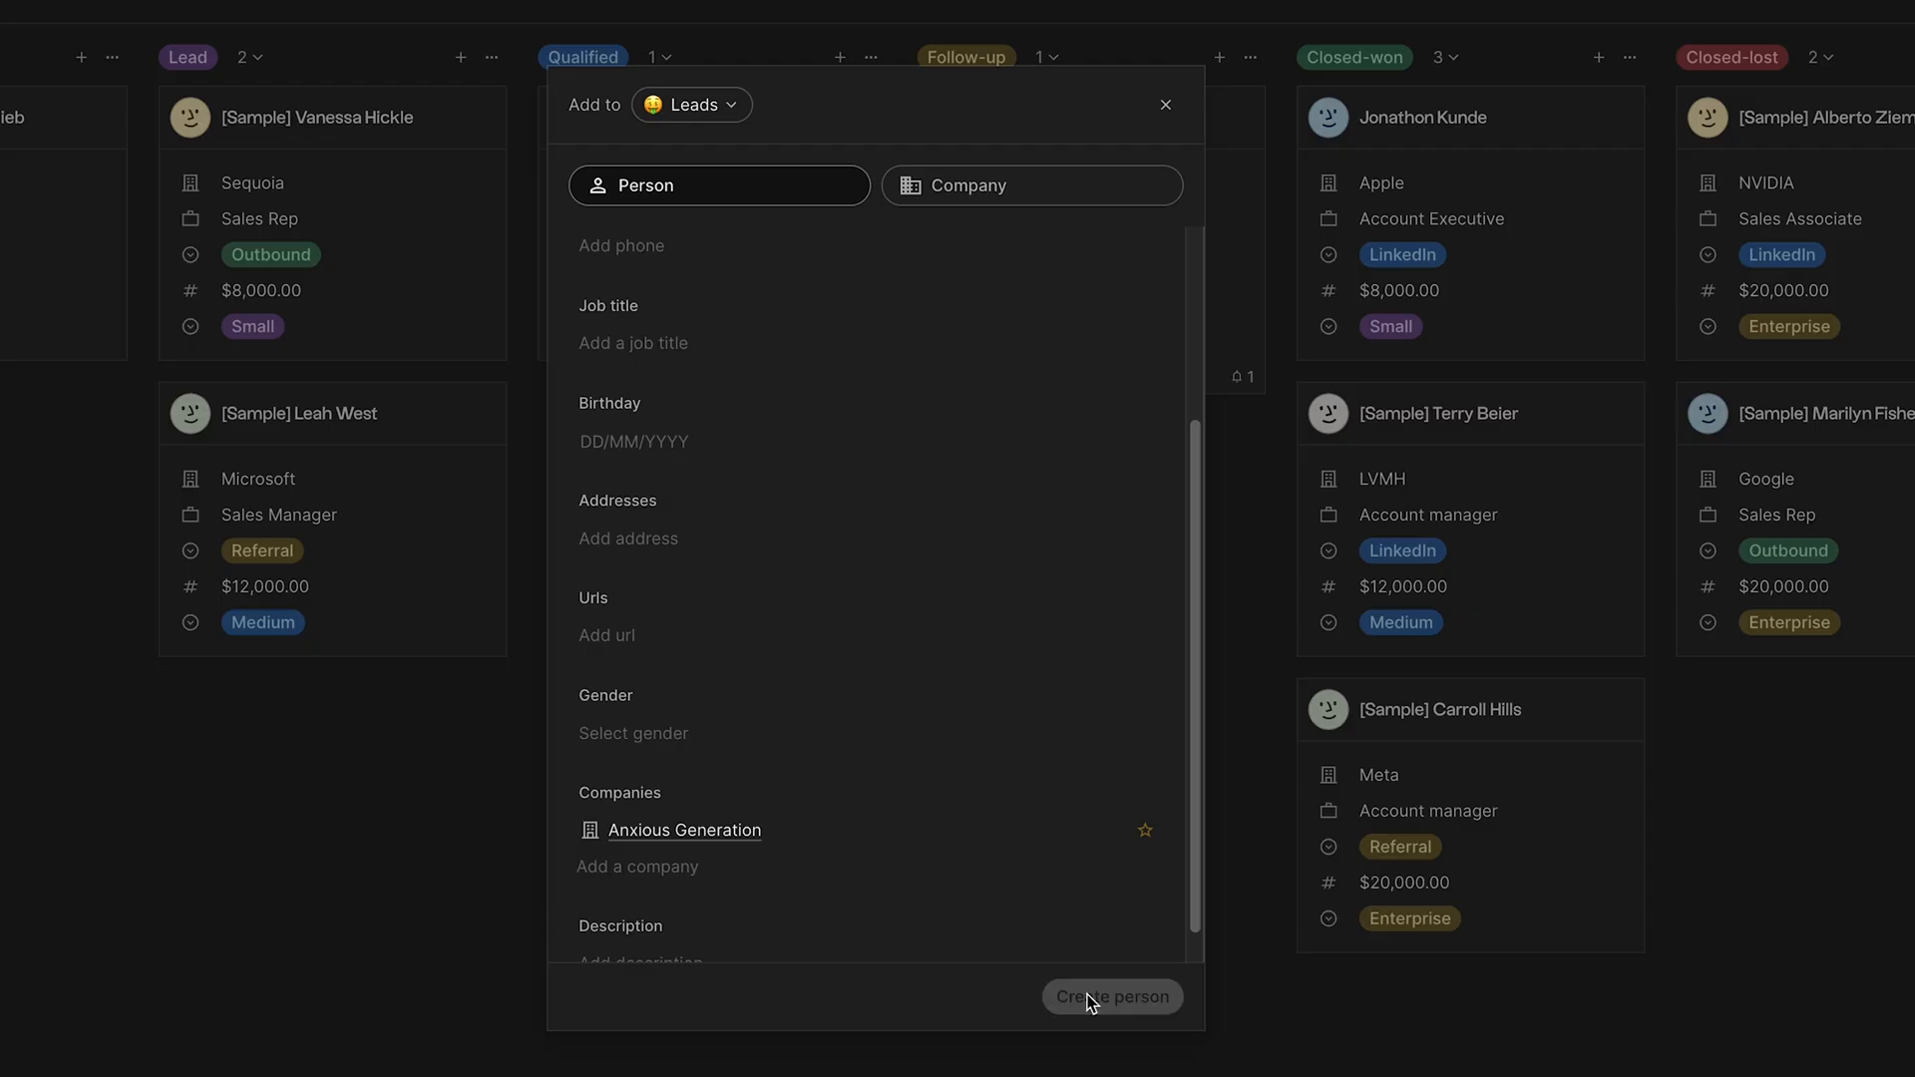
pyautogui.click(1111, 996)
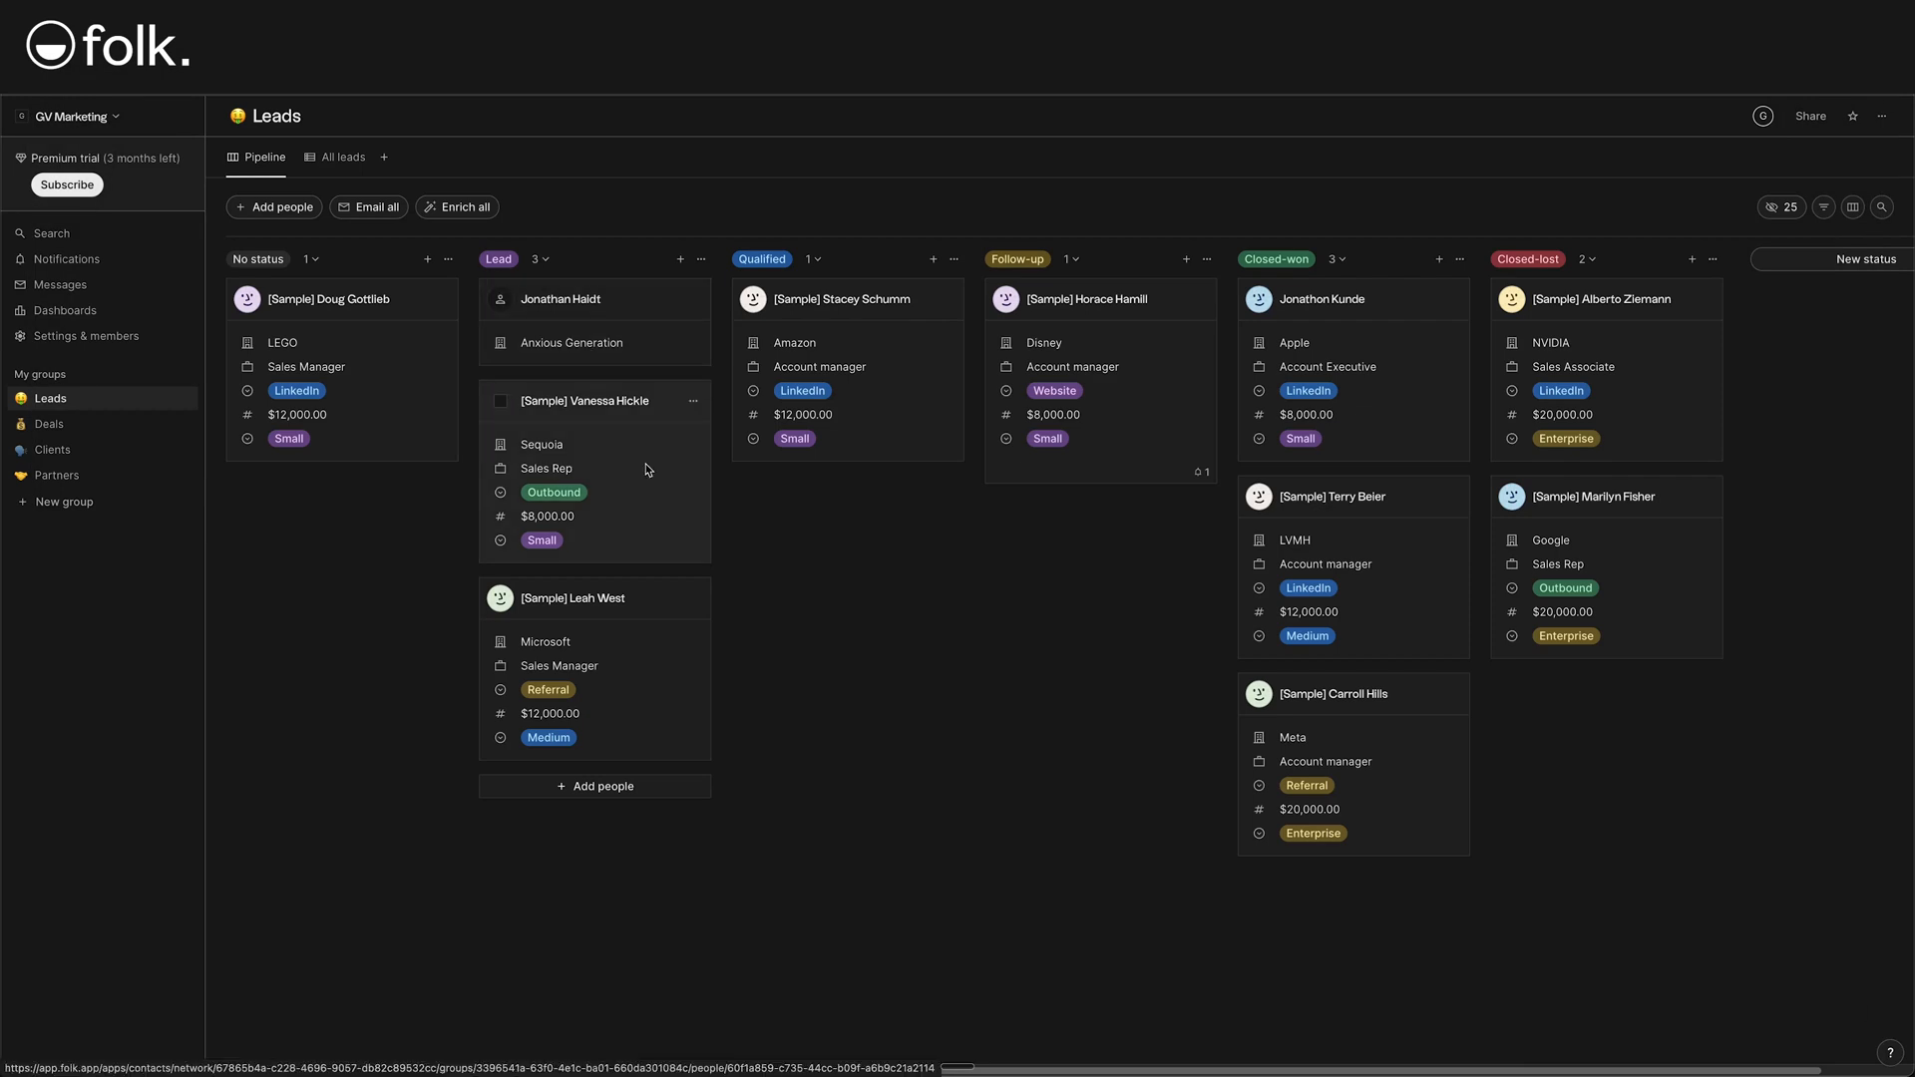
# Step: Check the All leads table for Jonathan Haidt, then return to the Pipeline board
pyautogui.click(263, 155)
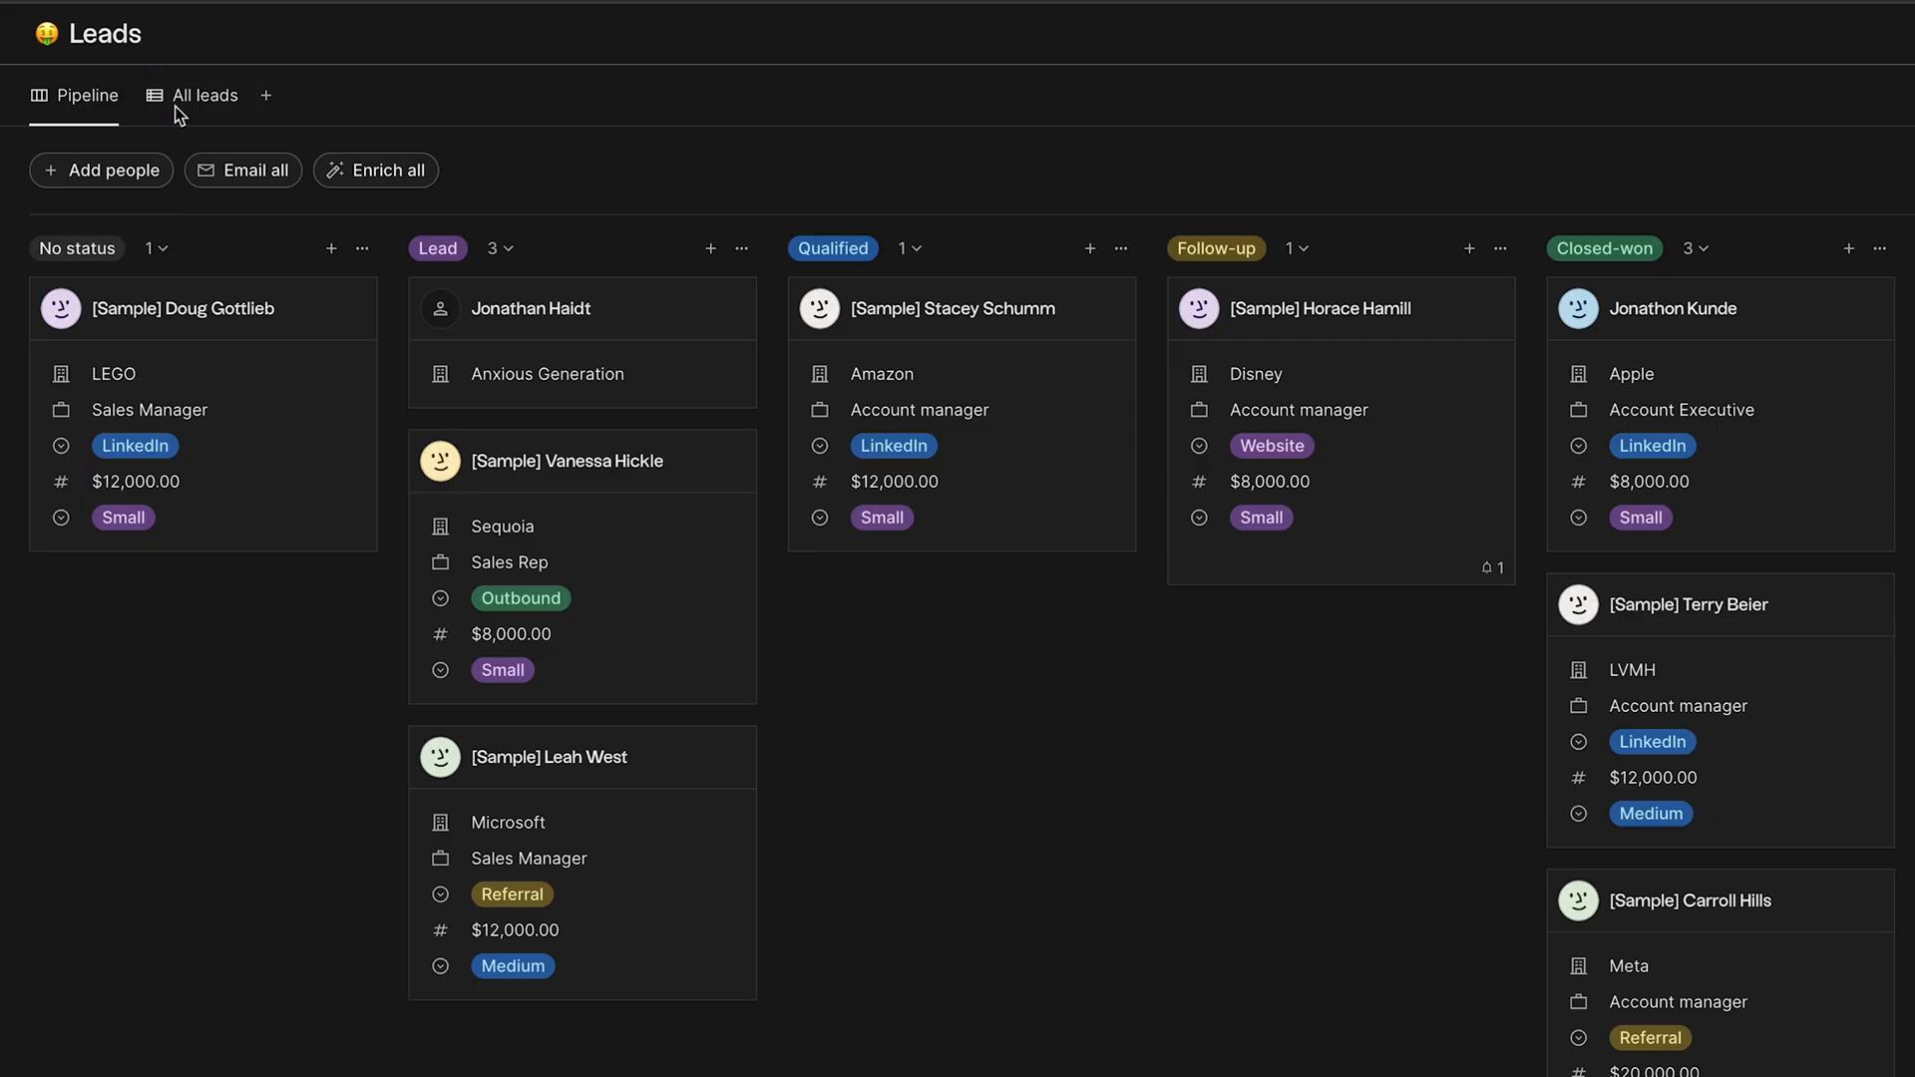
pyautogui.click(191, 95)
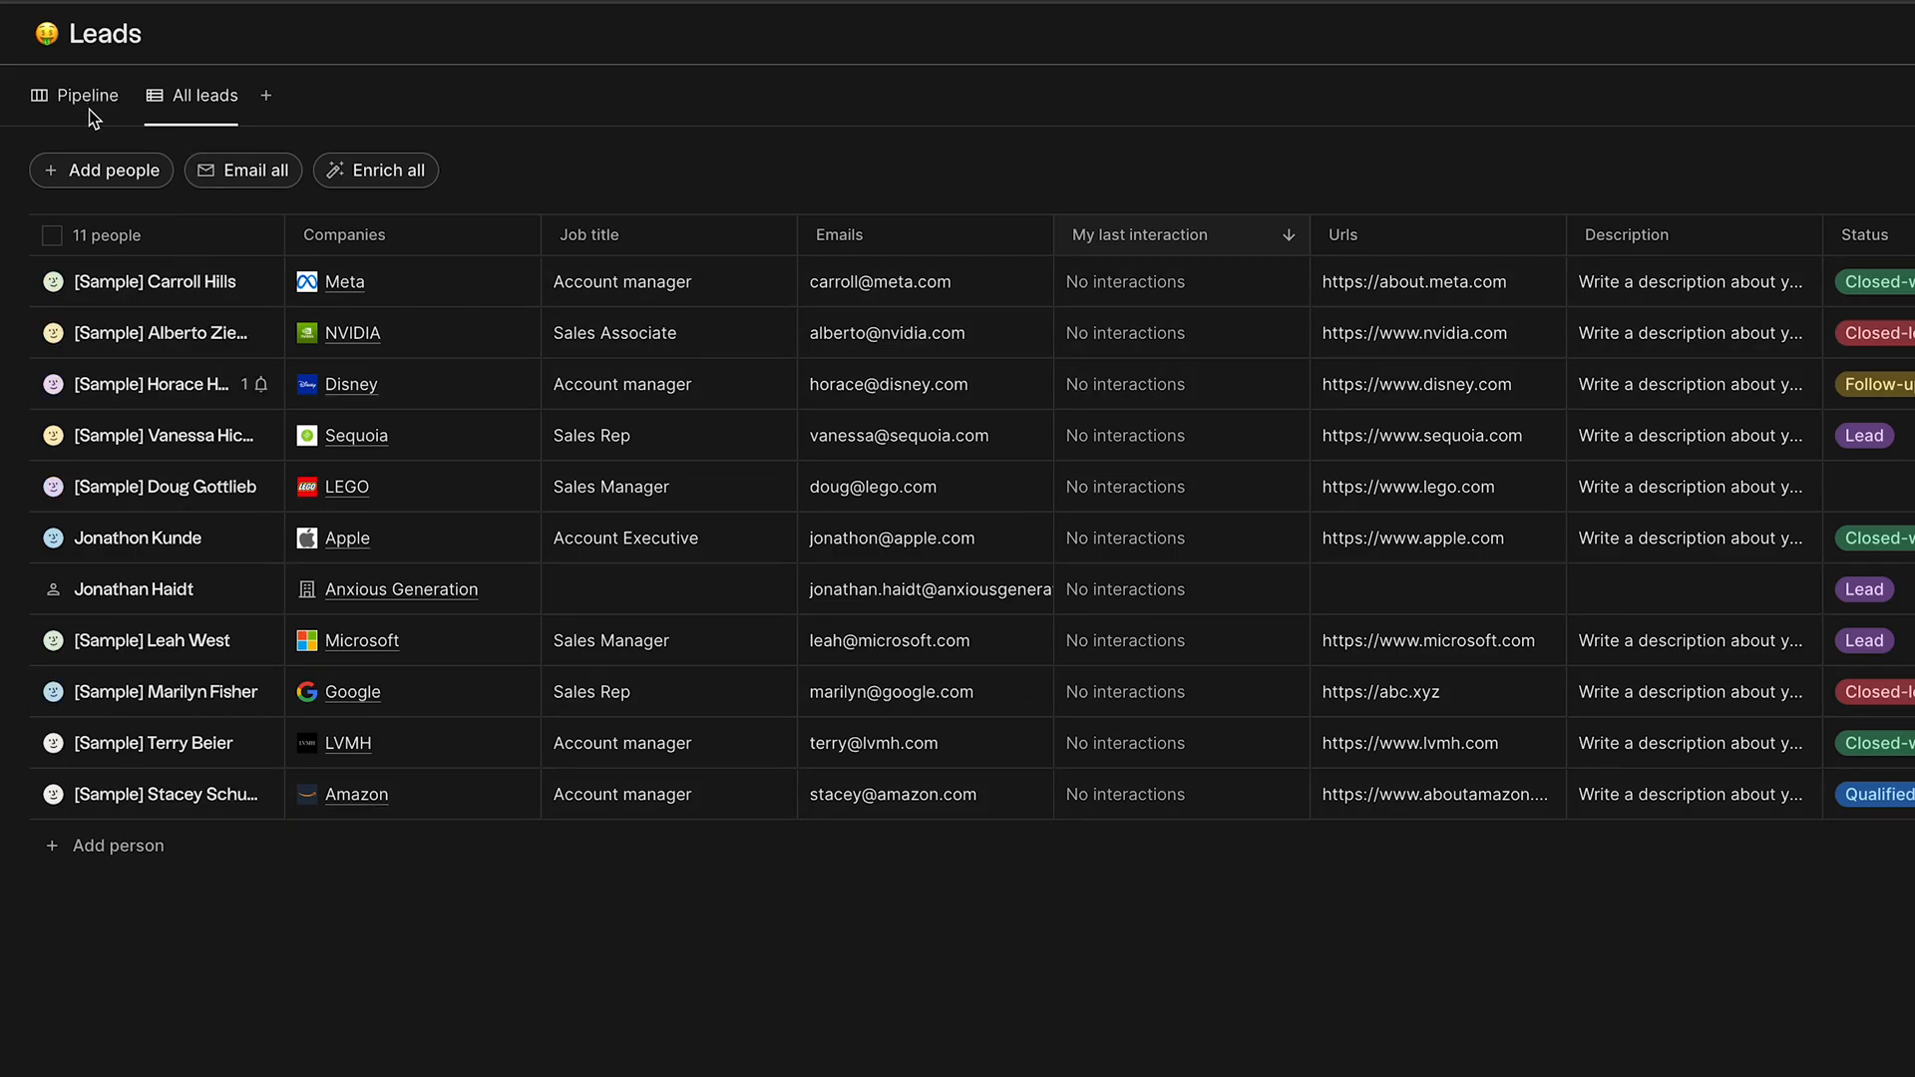
pyautogui.click(74, 96)
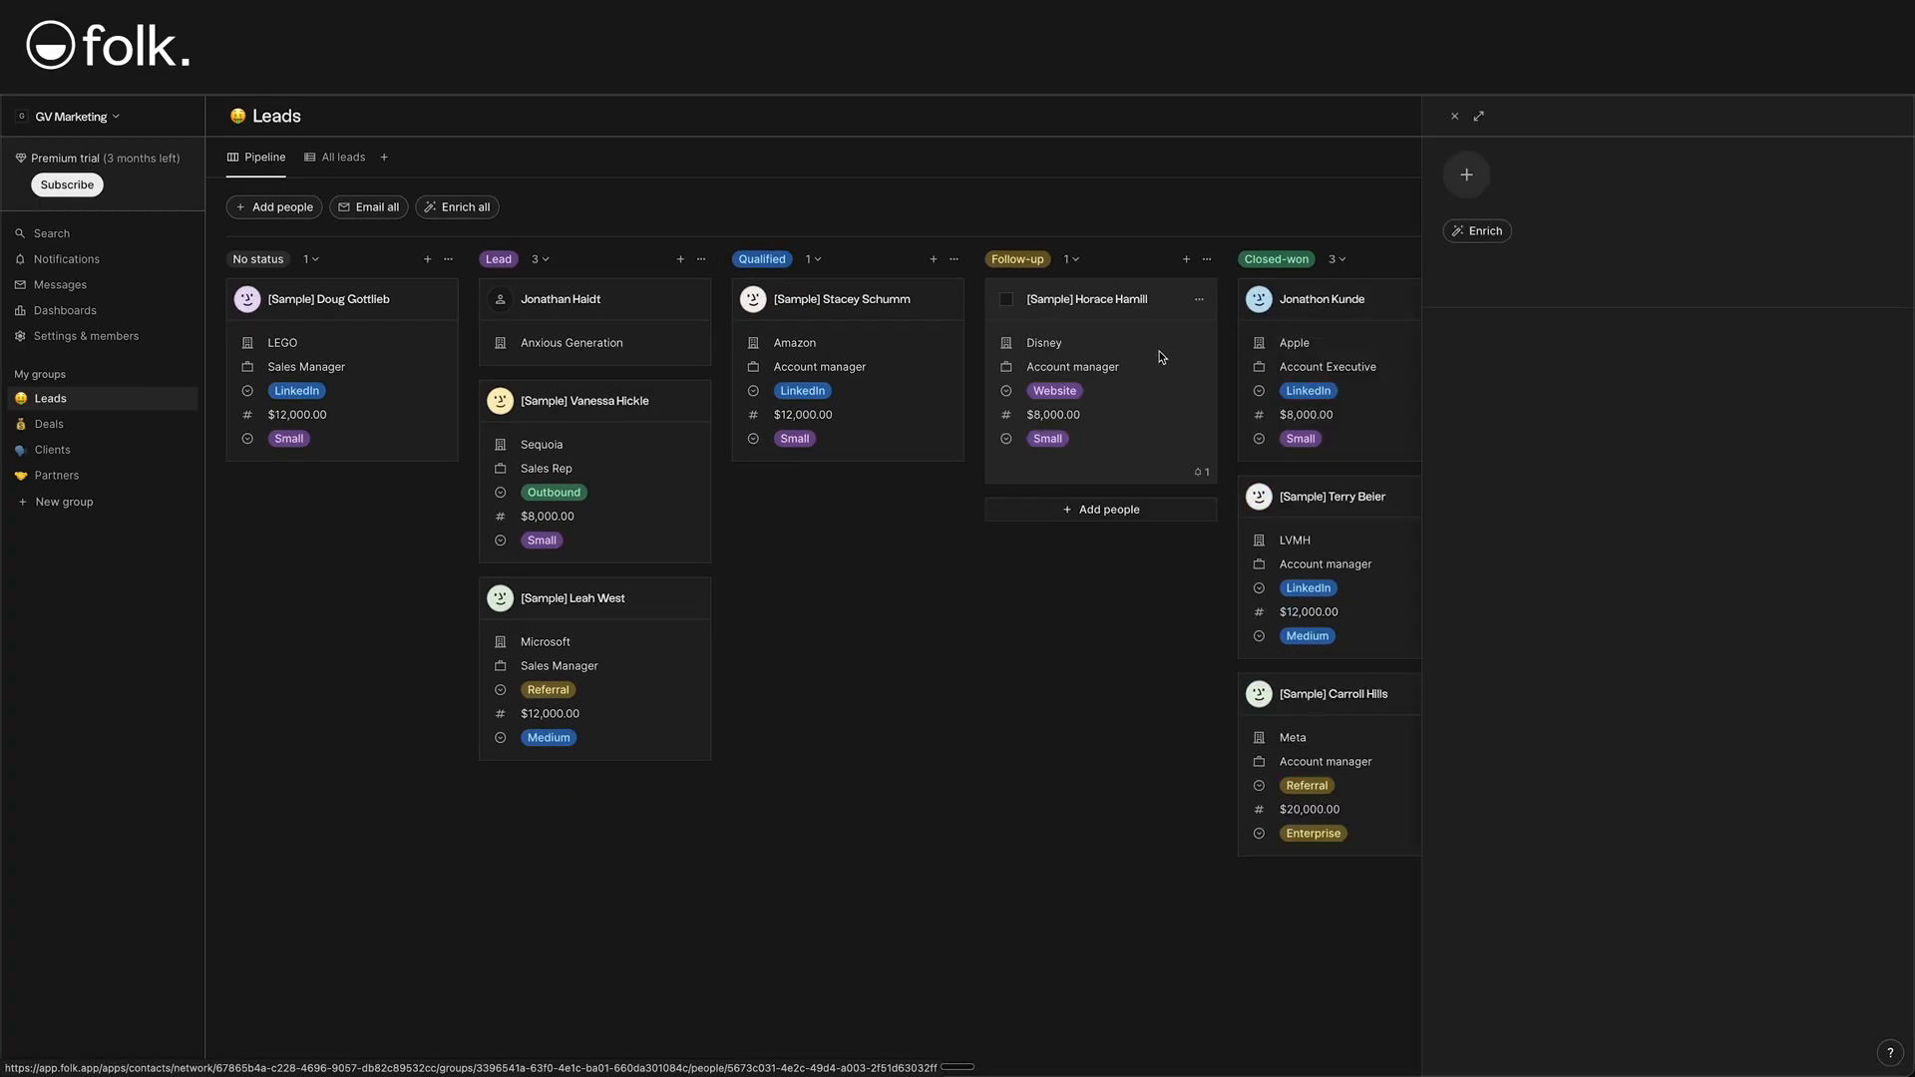
# Step: View the Disney sample lead Horace Hamill and move his card back to Follow-up
pyautogui.click(1084, 299)
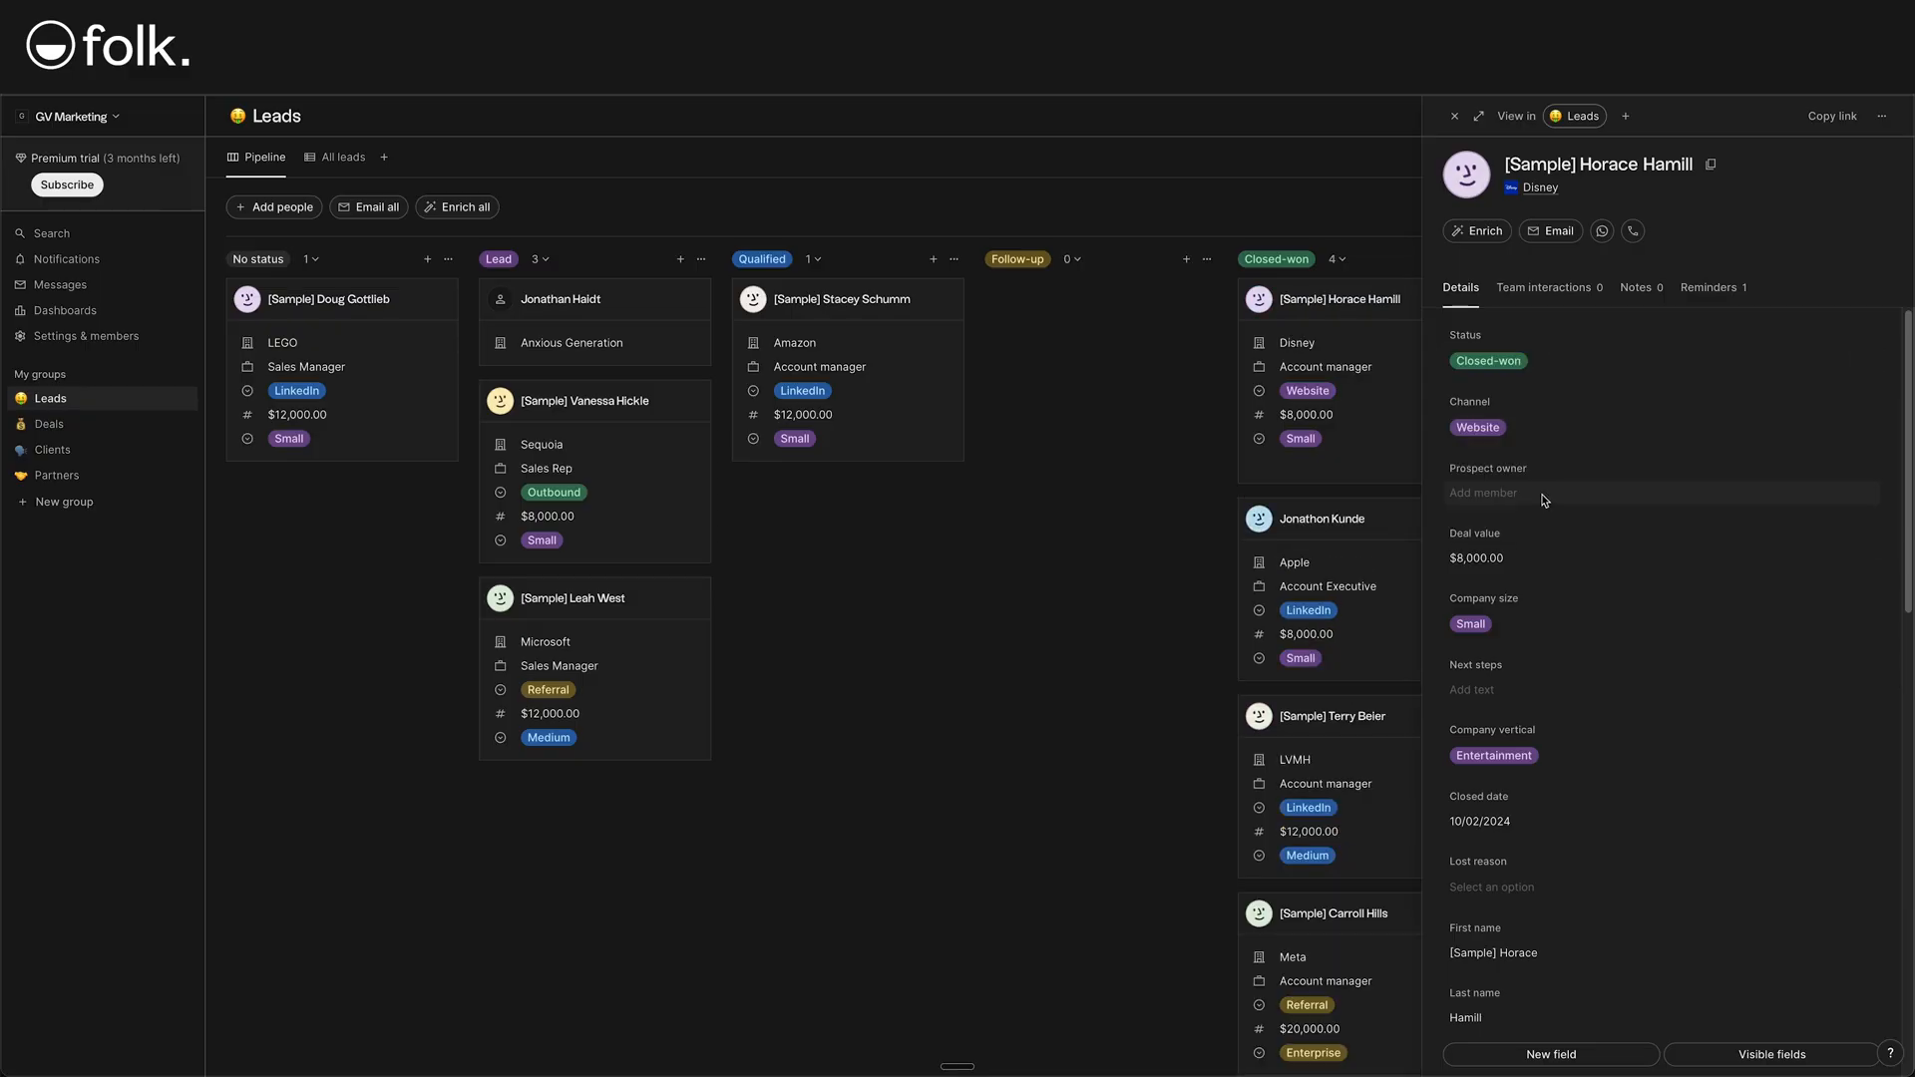
pyautogui.moveTo(1328, 299); pyautogui.dragTo(1099, 299)
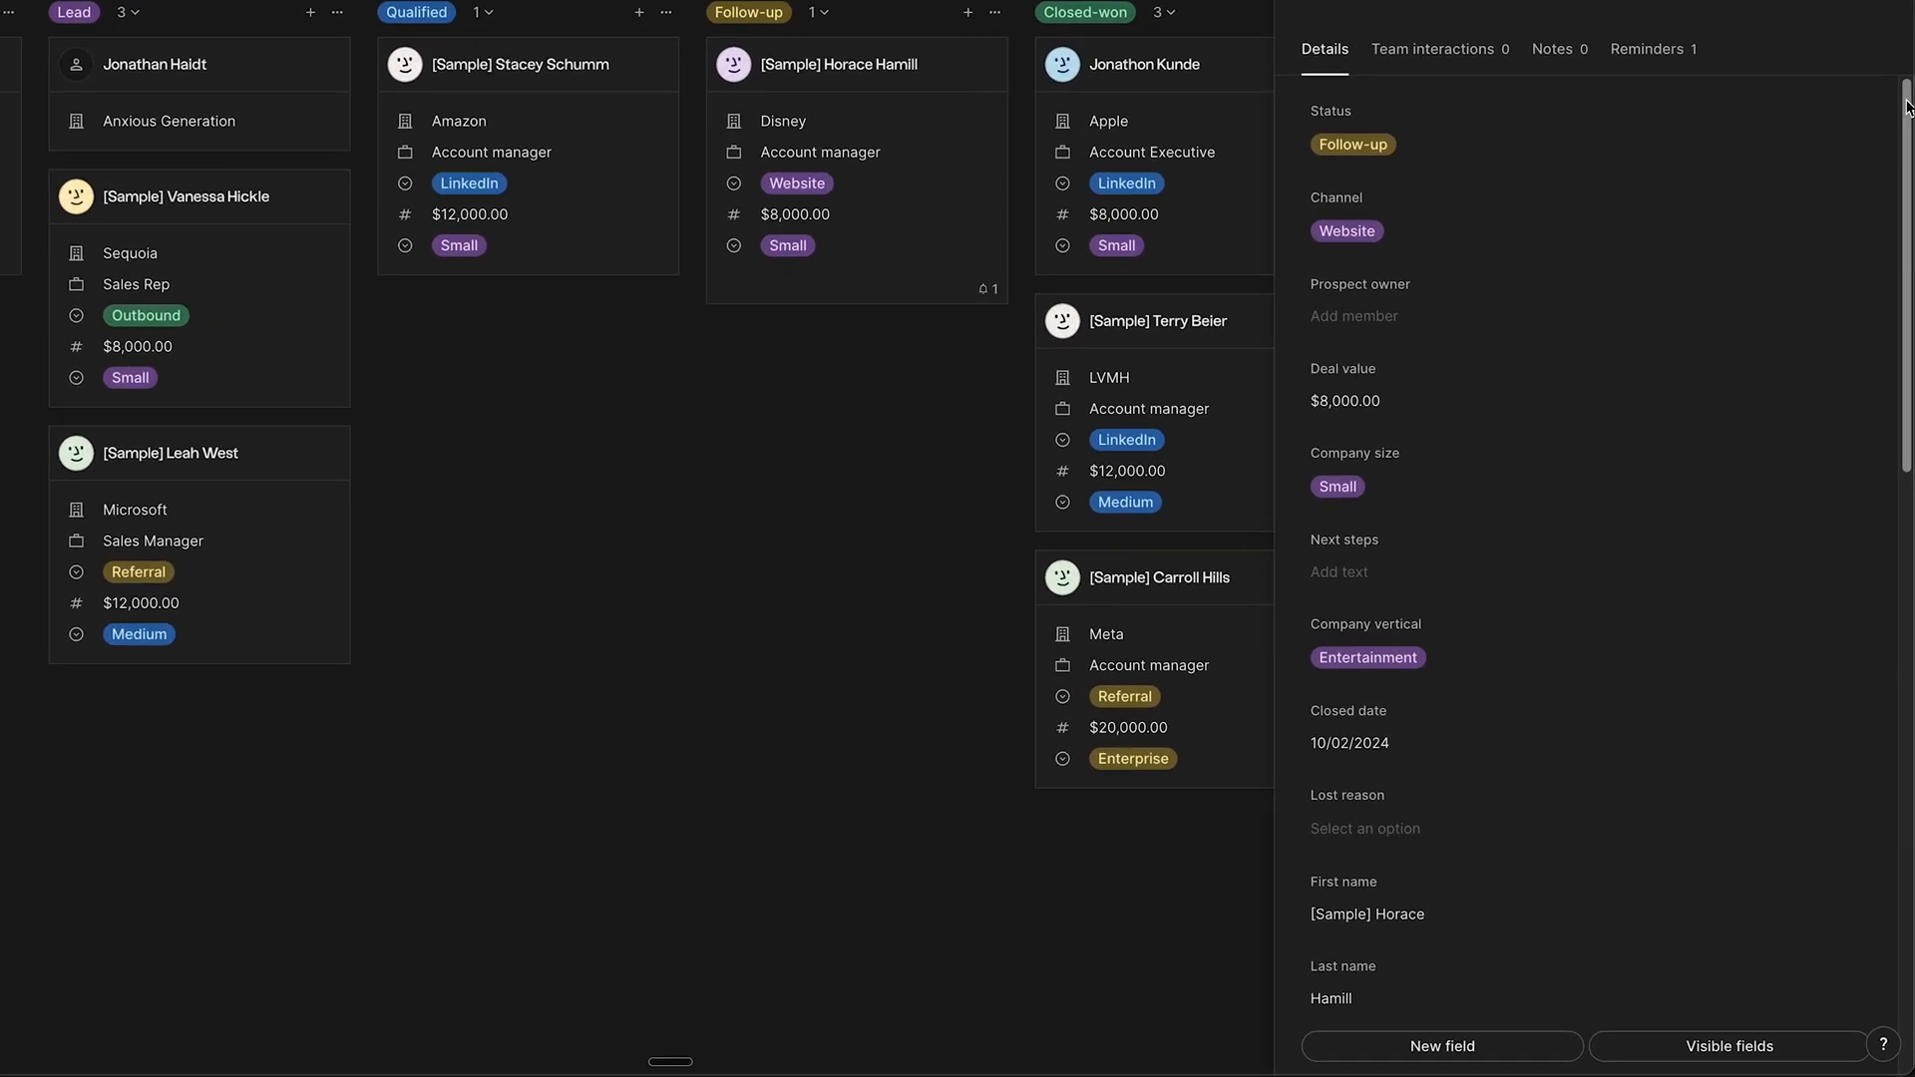
pyautogui.scroll(-3)
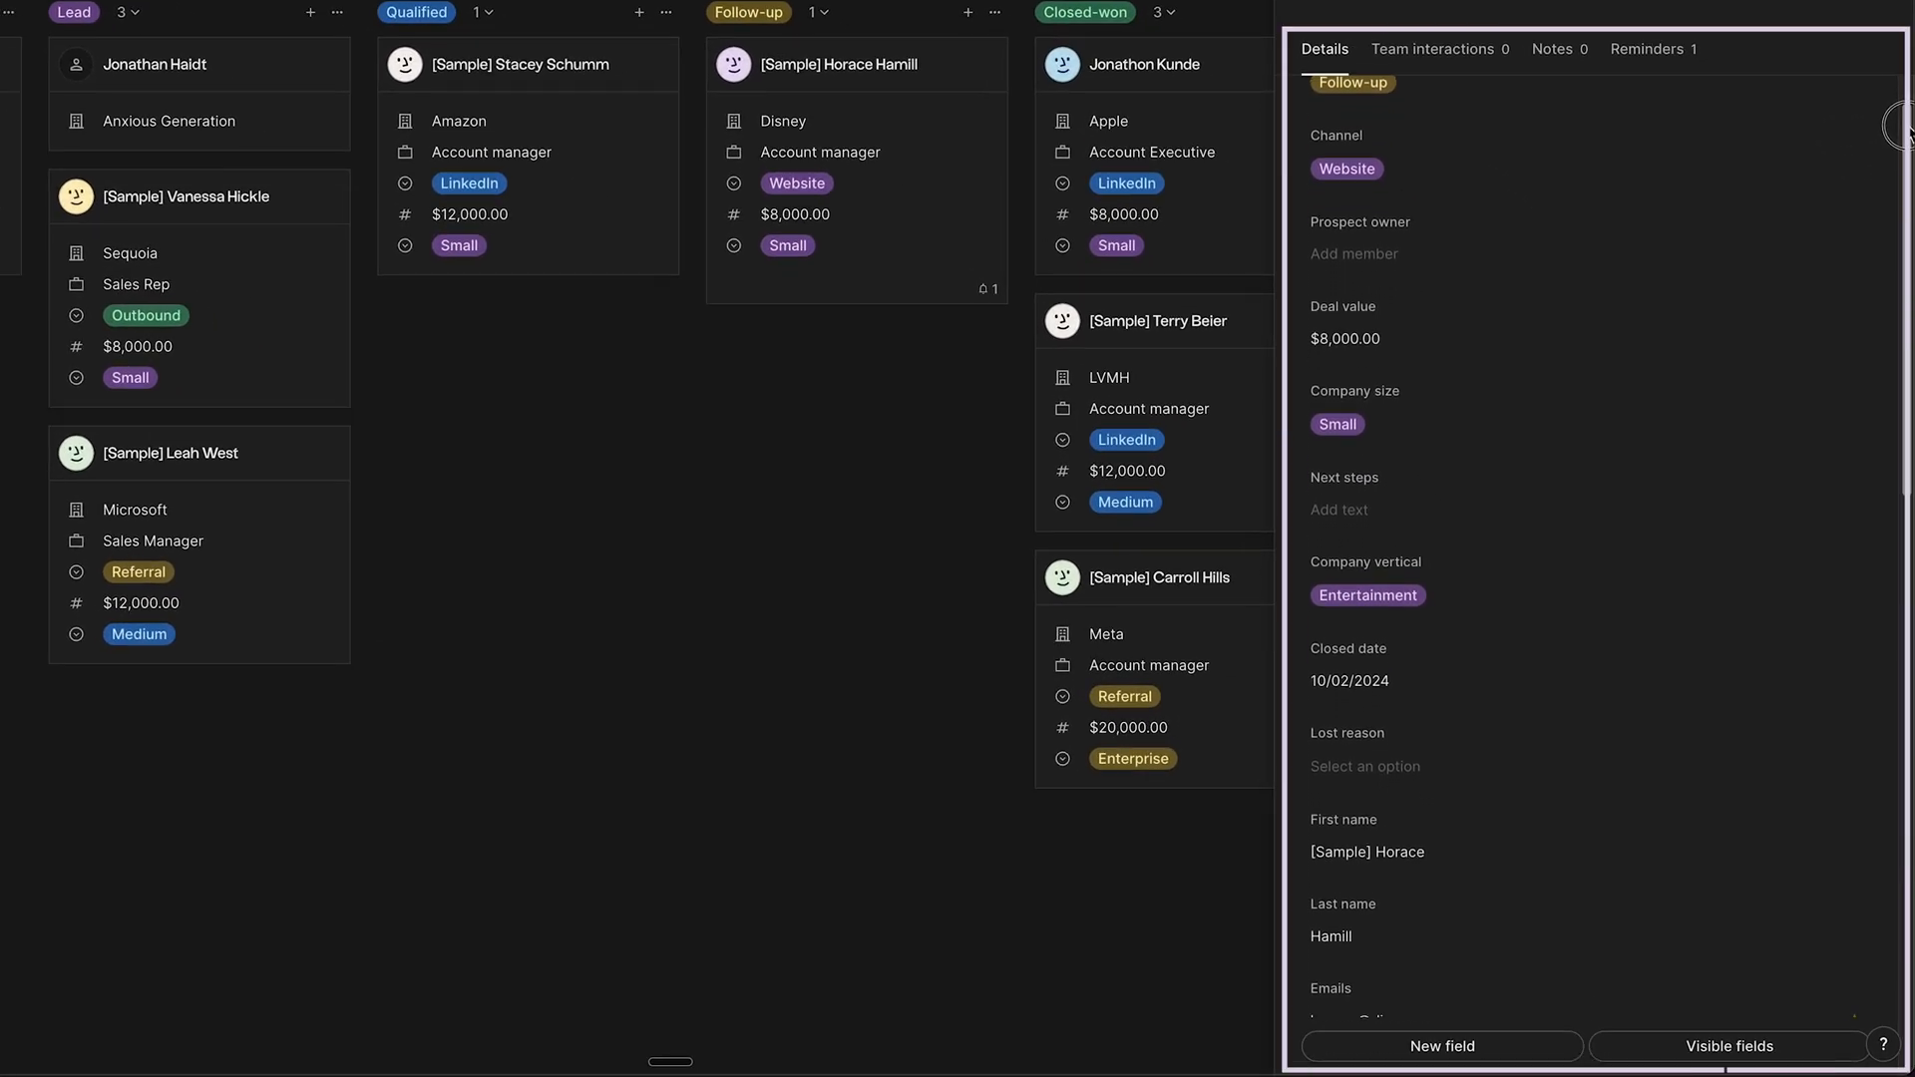
pyautogui.scroll(-3)
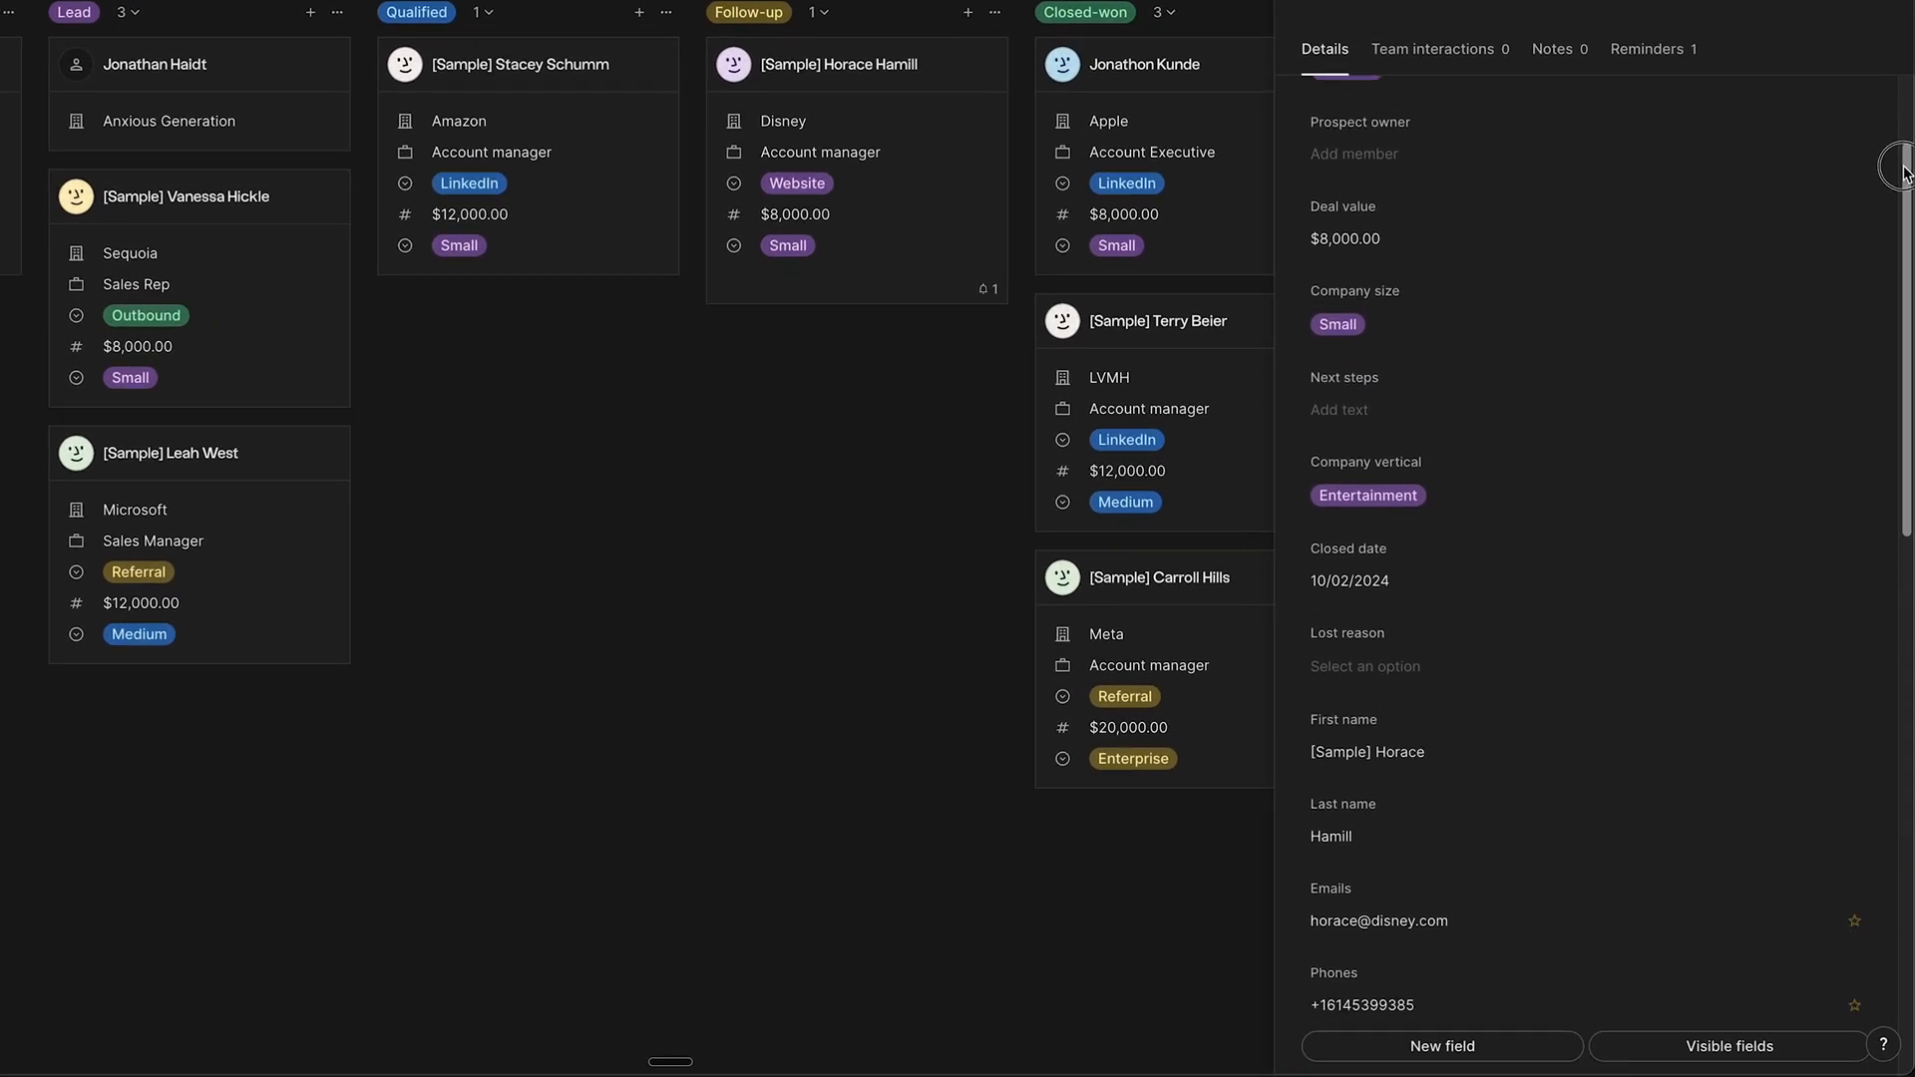
pyautogui.scroll(-3)
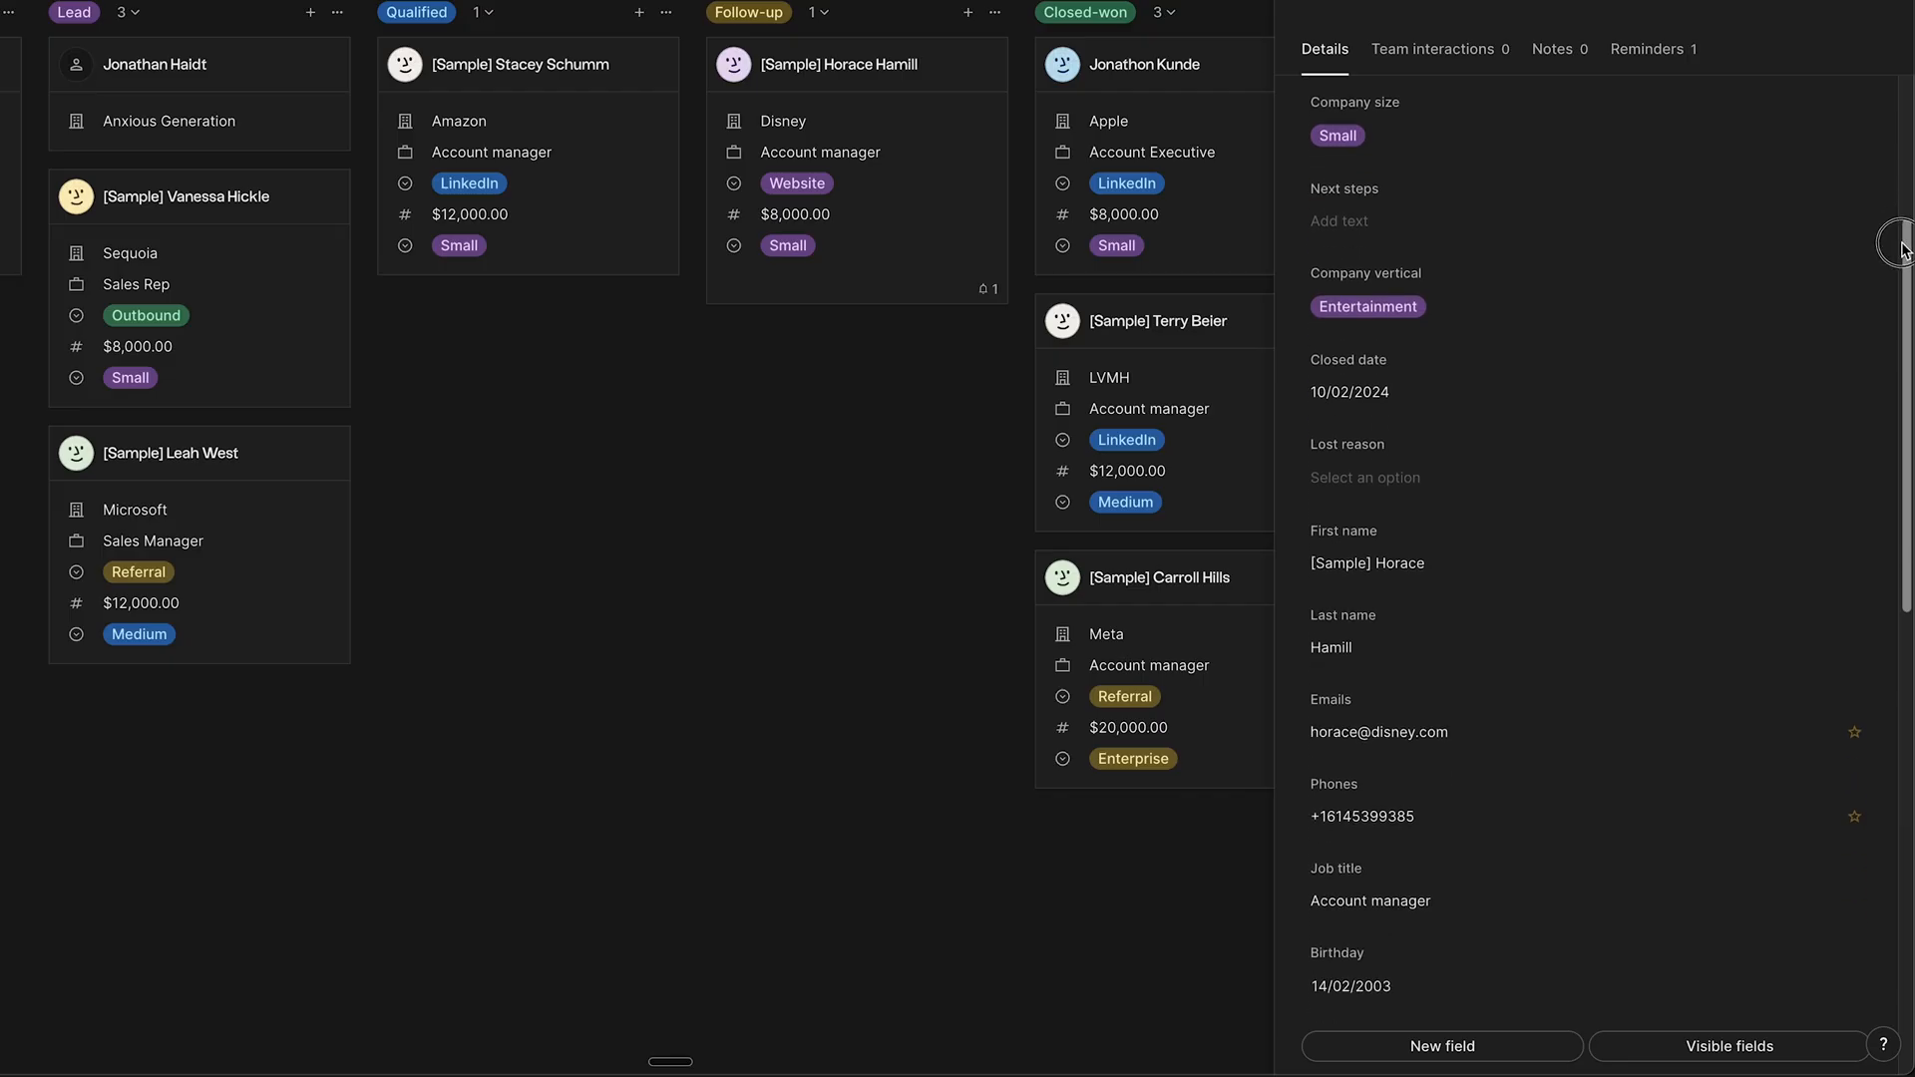
pyautogui.scroll(-3)
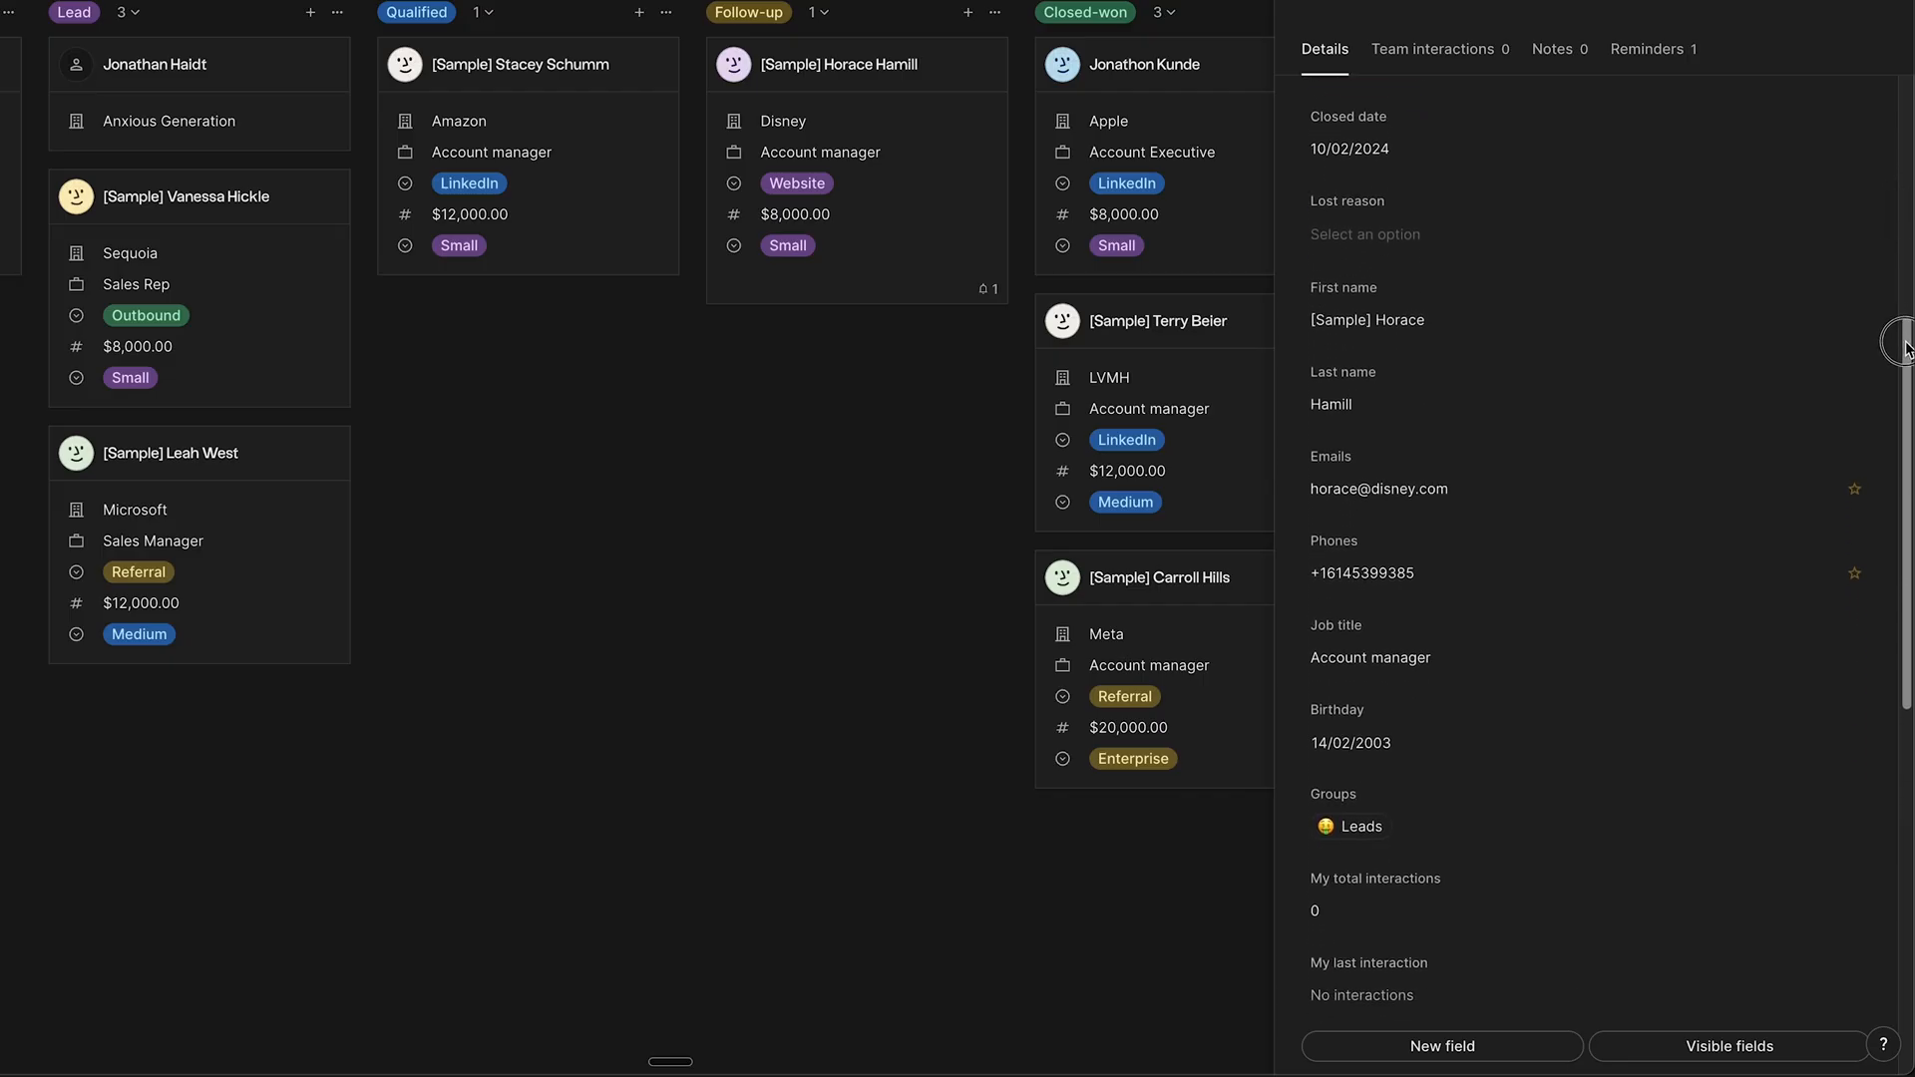
pyautogui.scroll(-3)
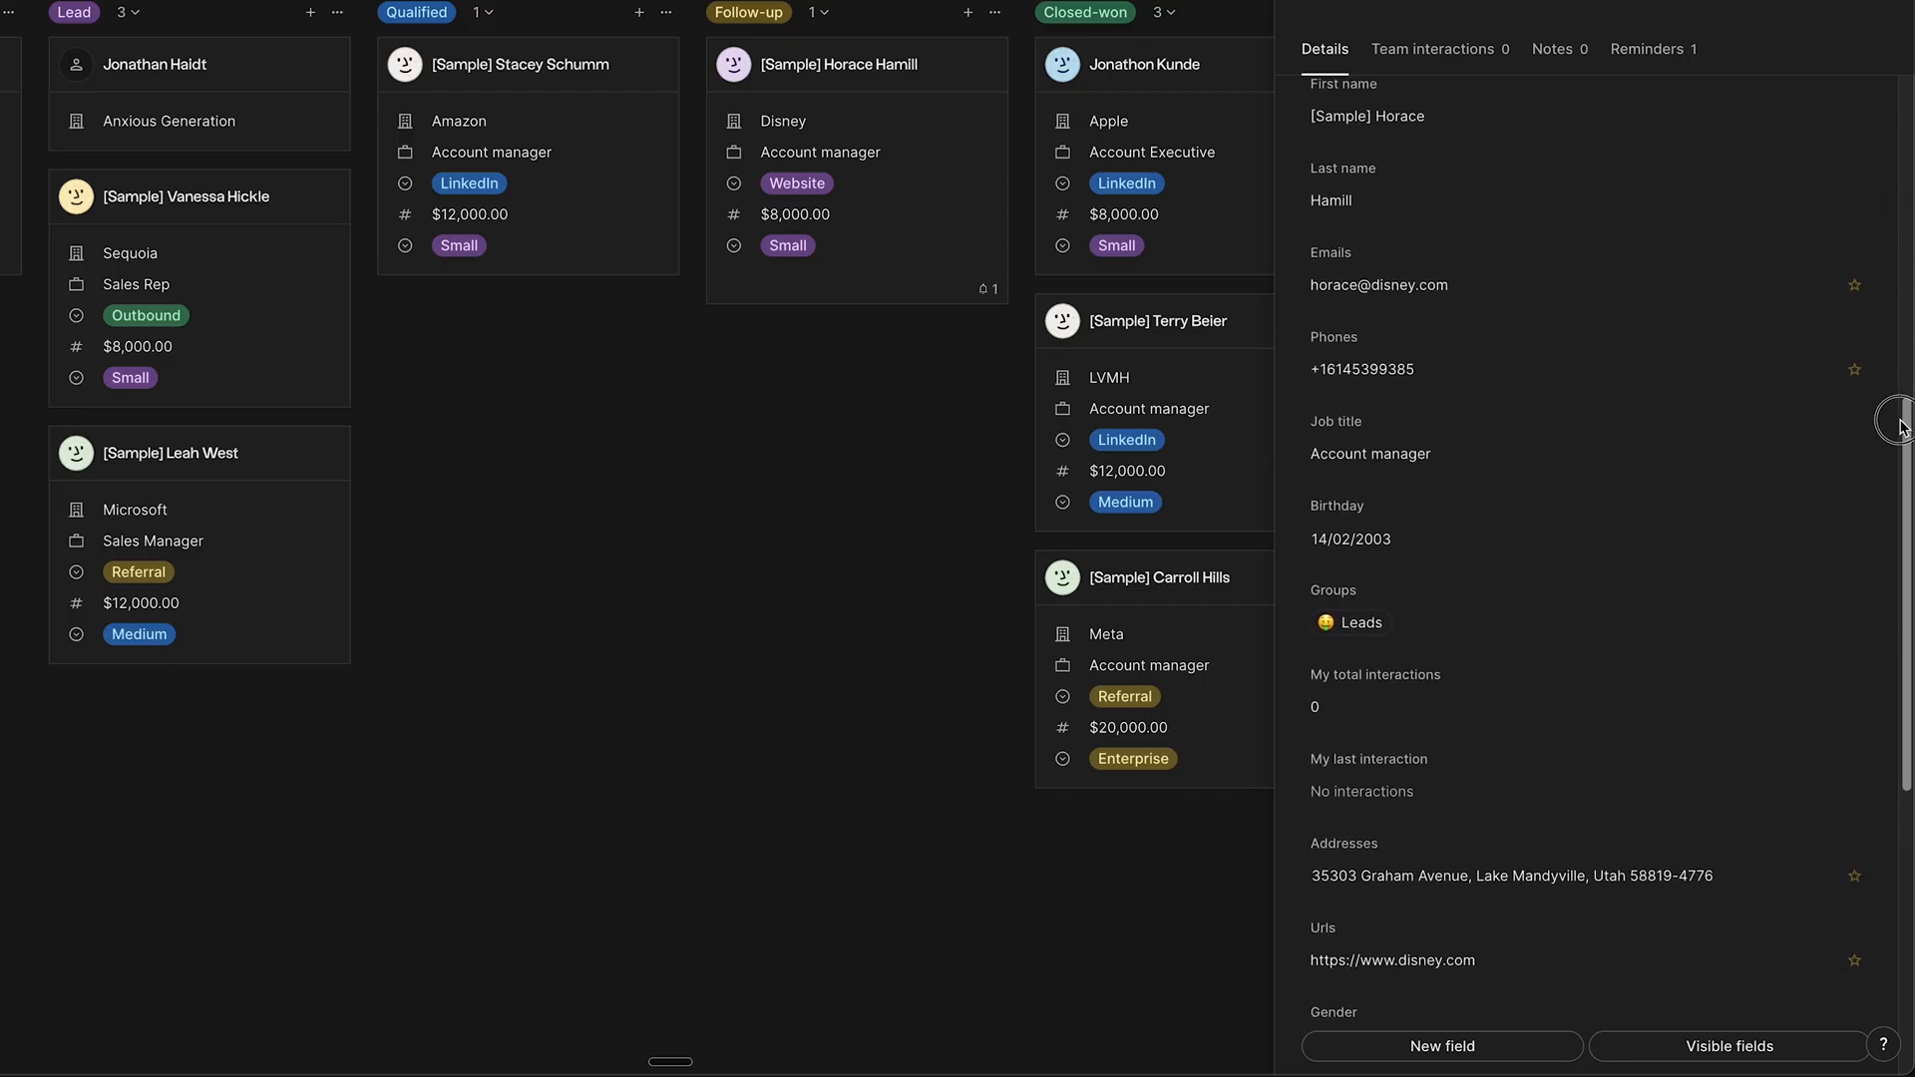
pyautogui.scroll(-3)
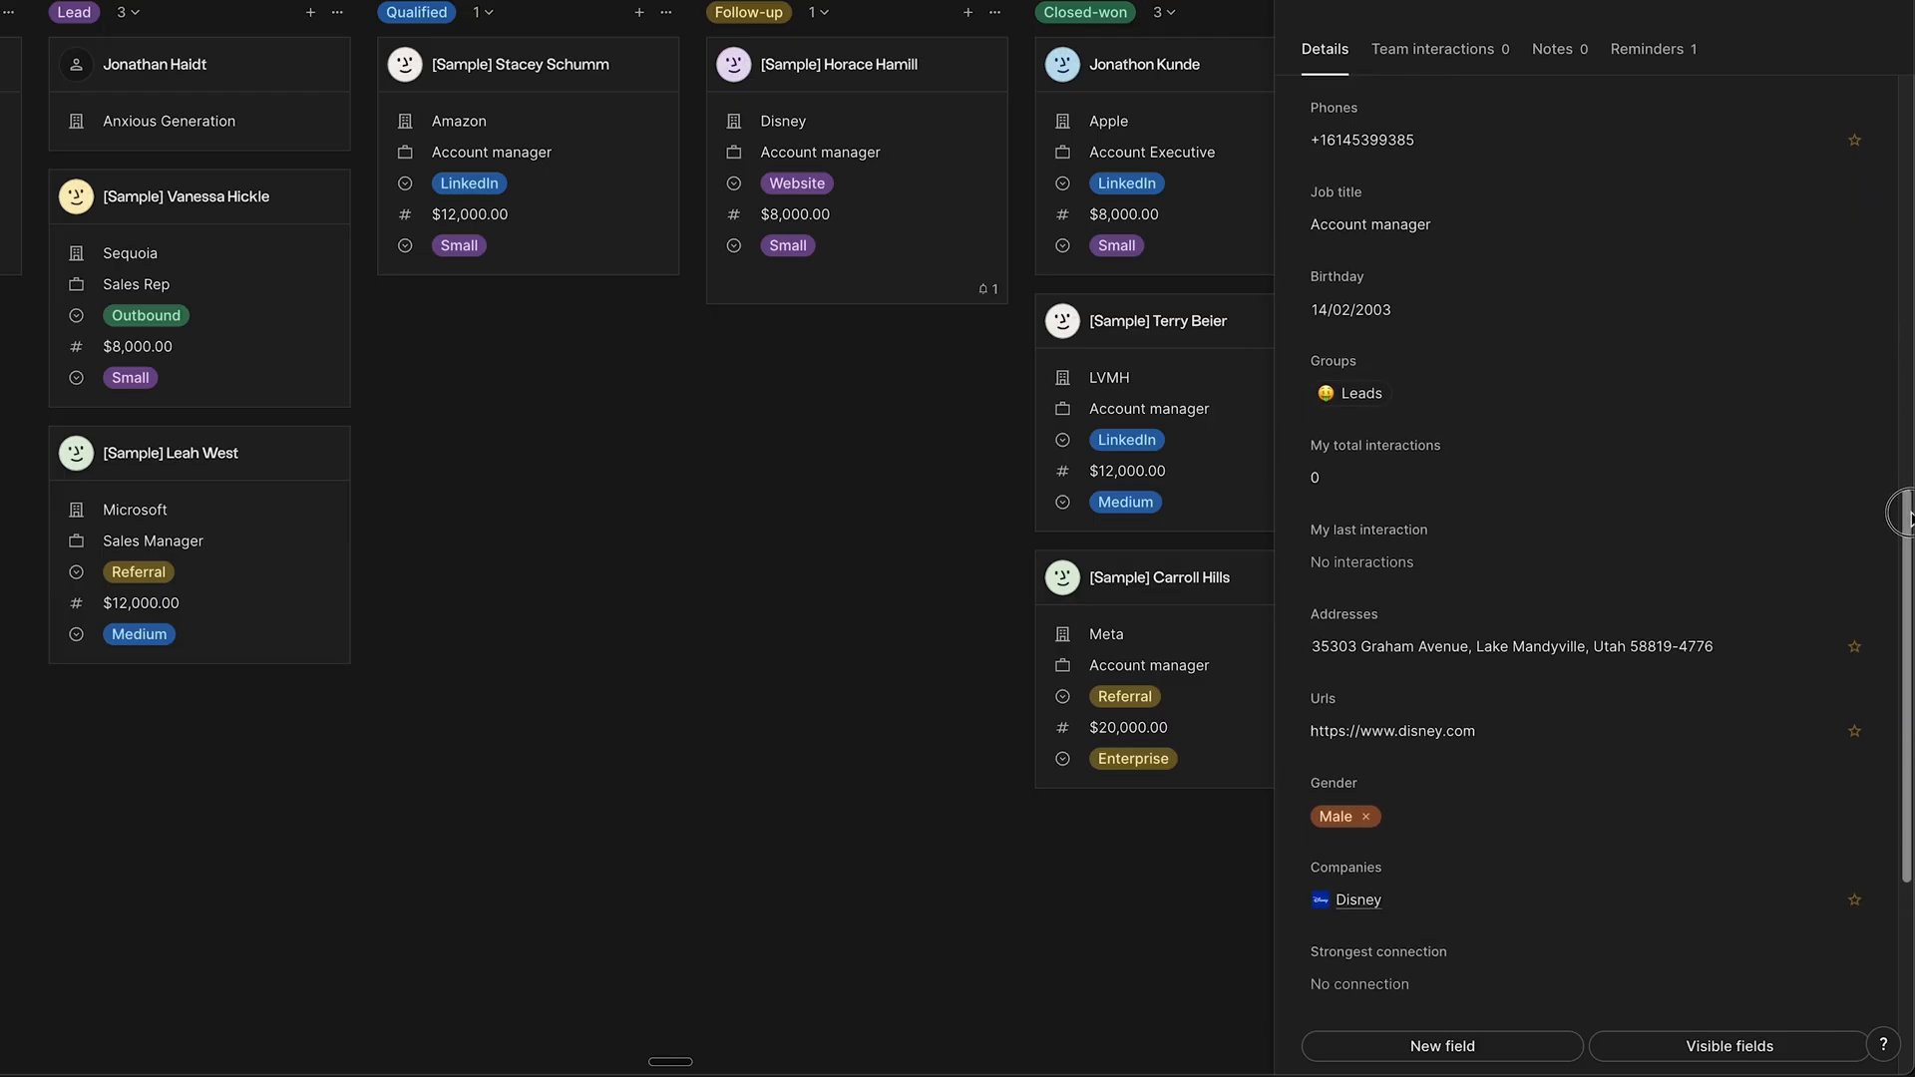
pyautogui.scroll(-3)
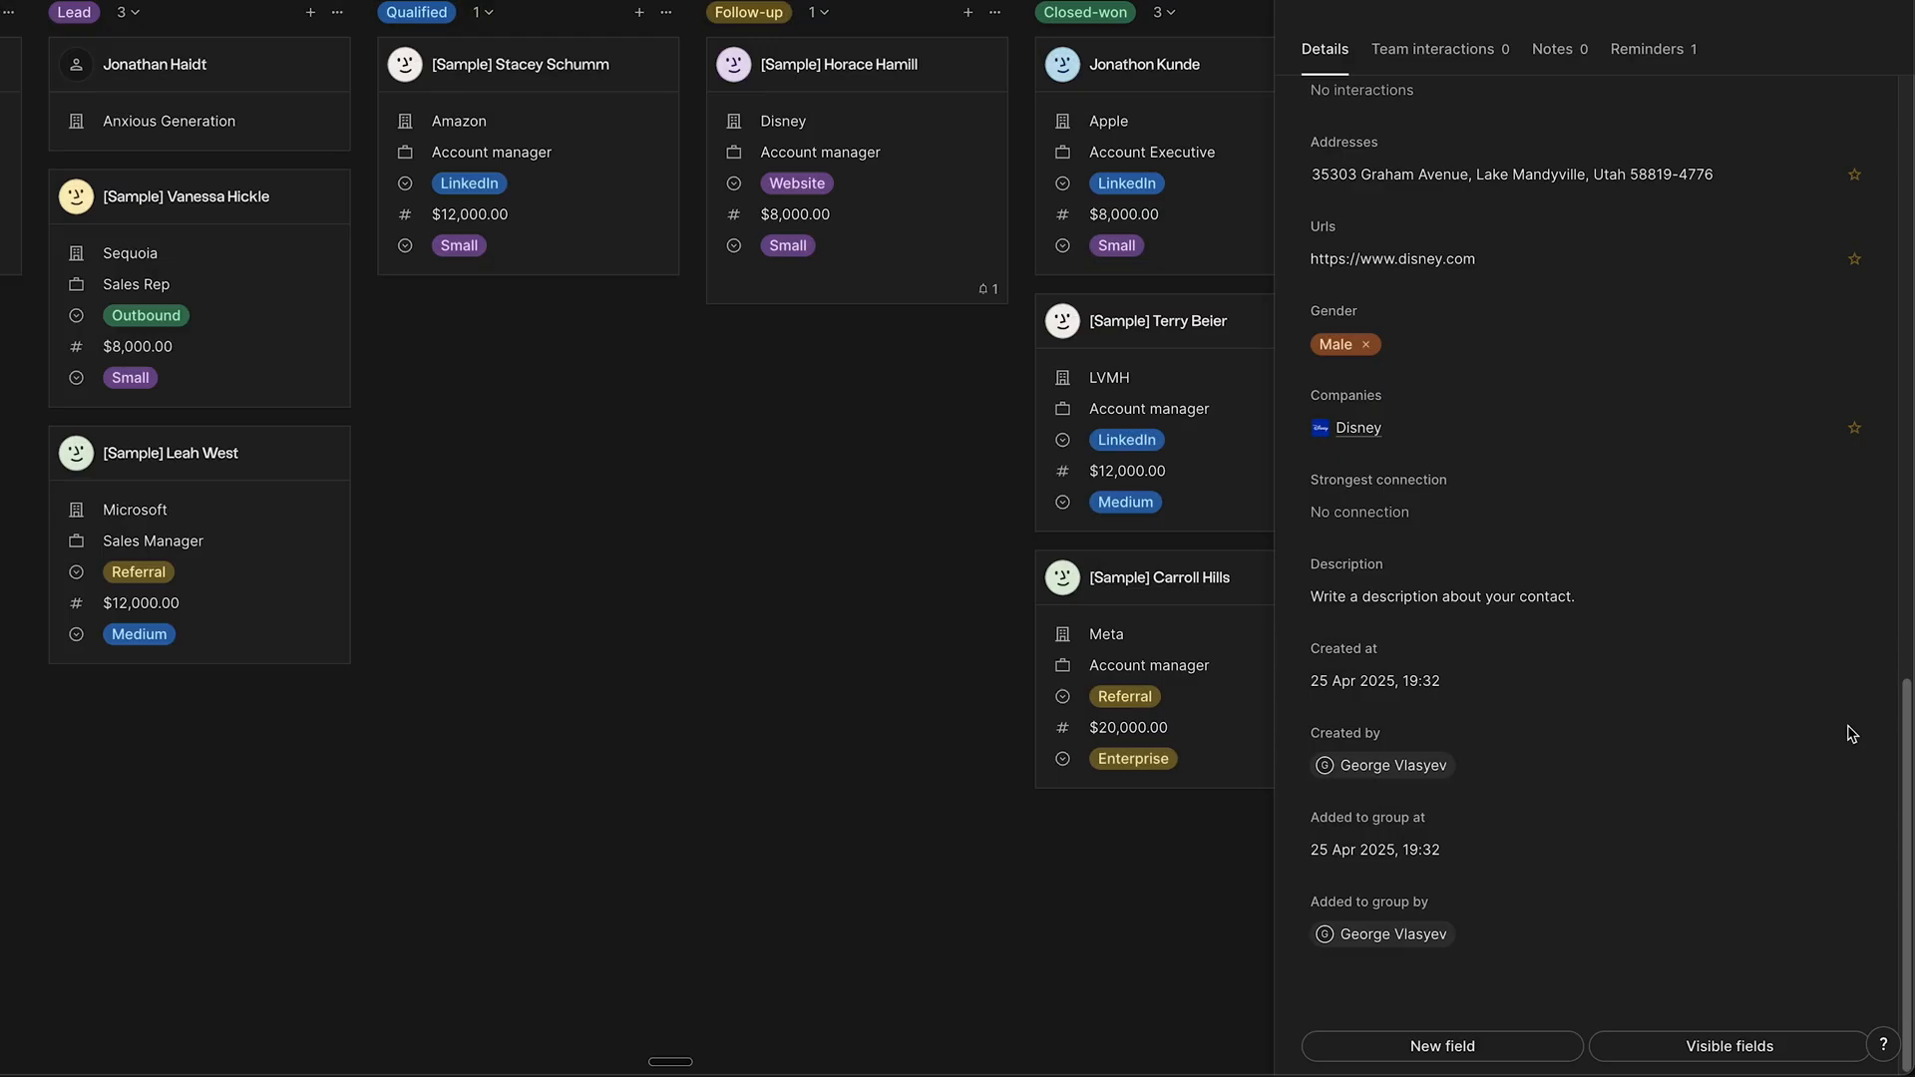
pyautogui.moveTo(1696, 842)
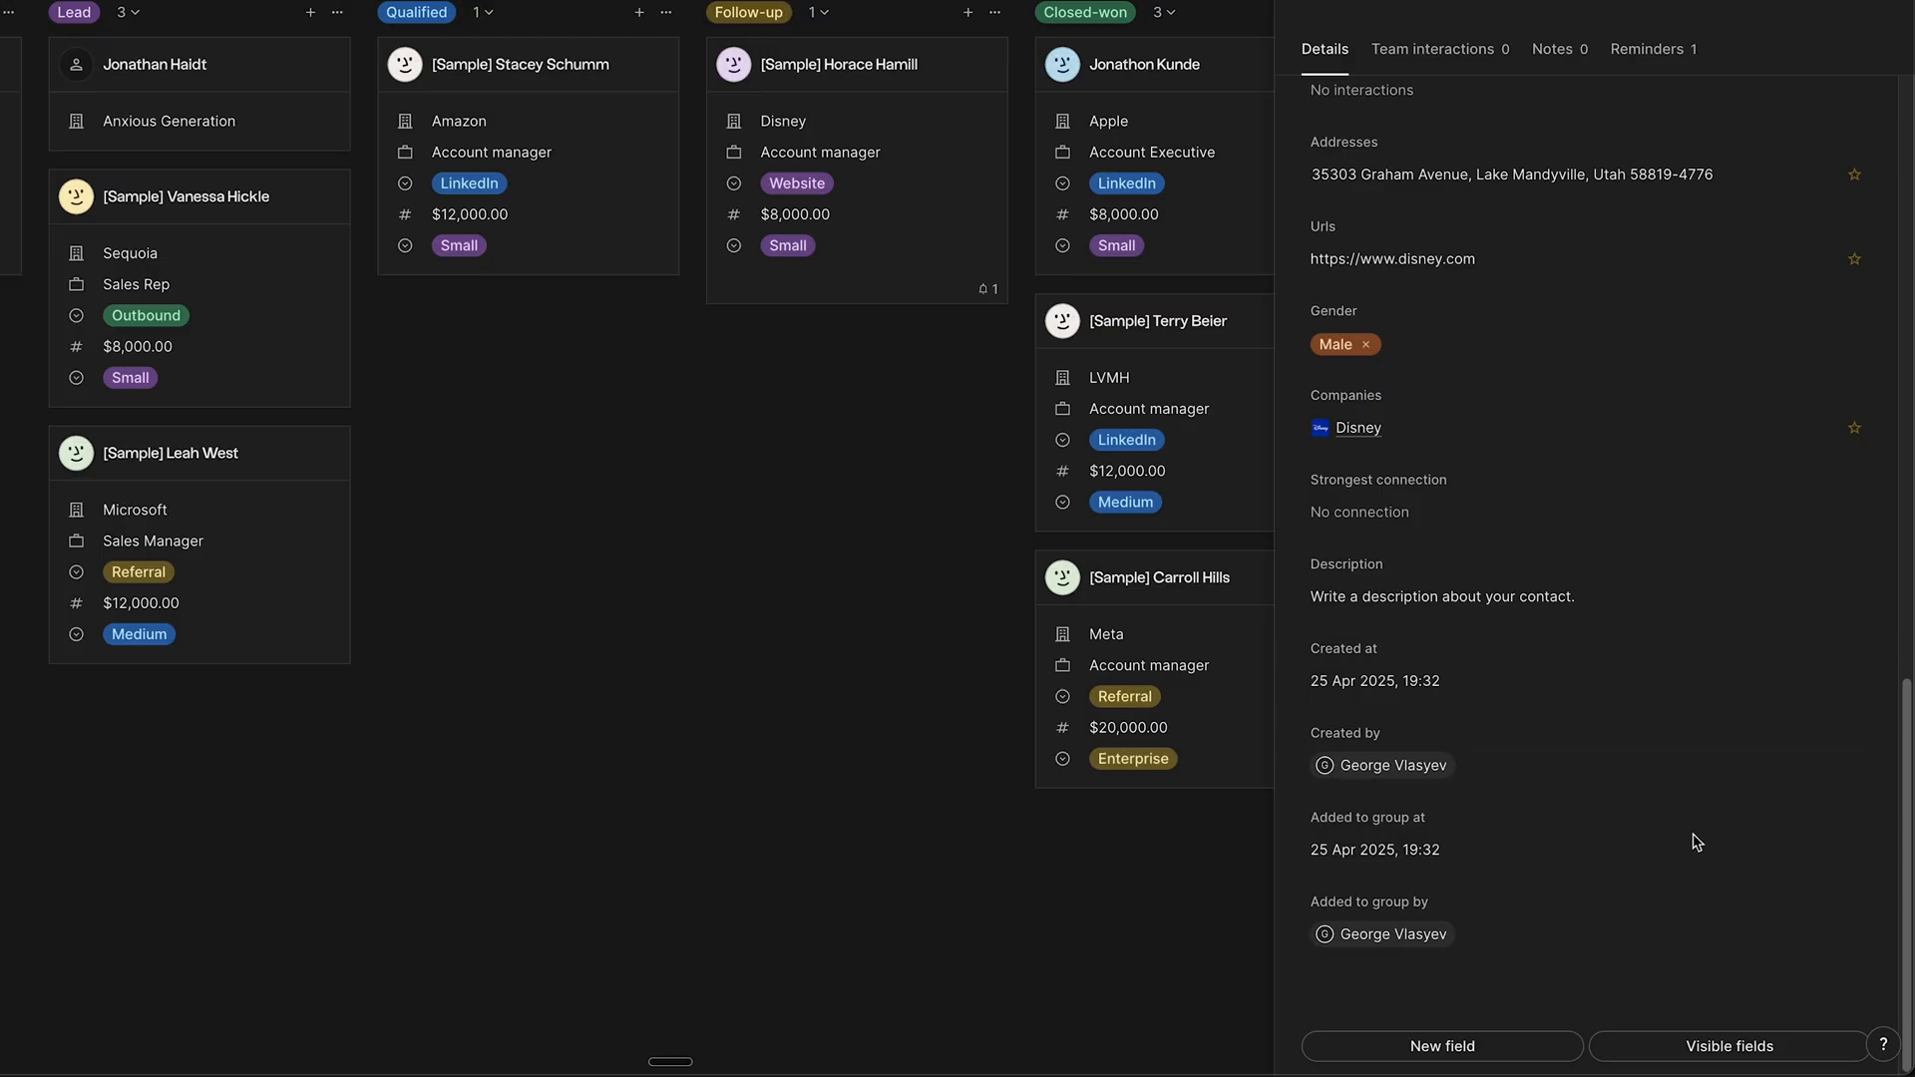
# Step: Fill the Label field with 'This lead came from YouTube', then delete the Label custom field
pyautogui.click(1440, 1046)
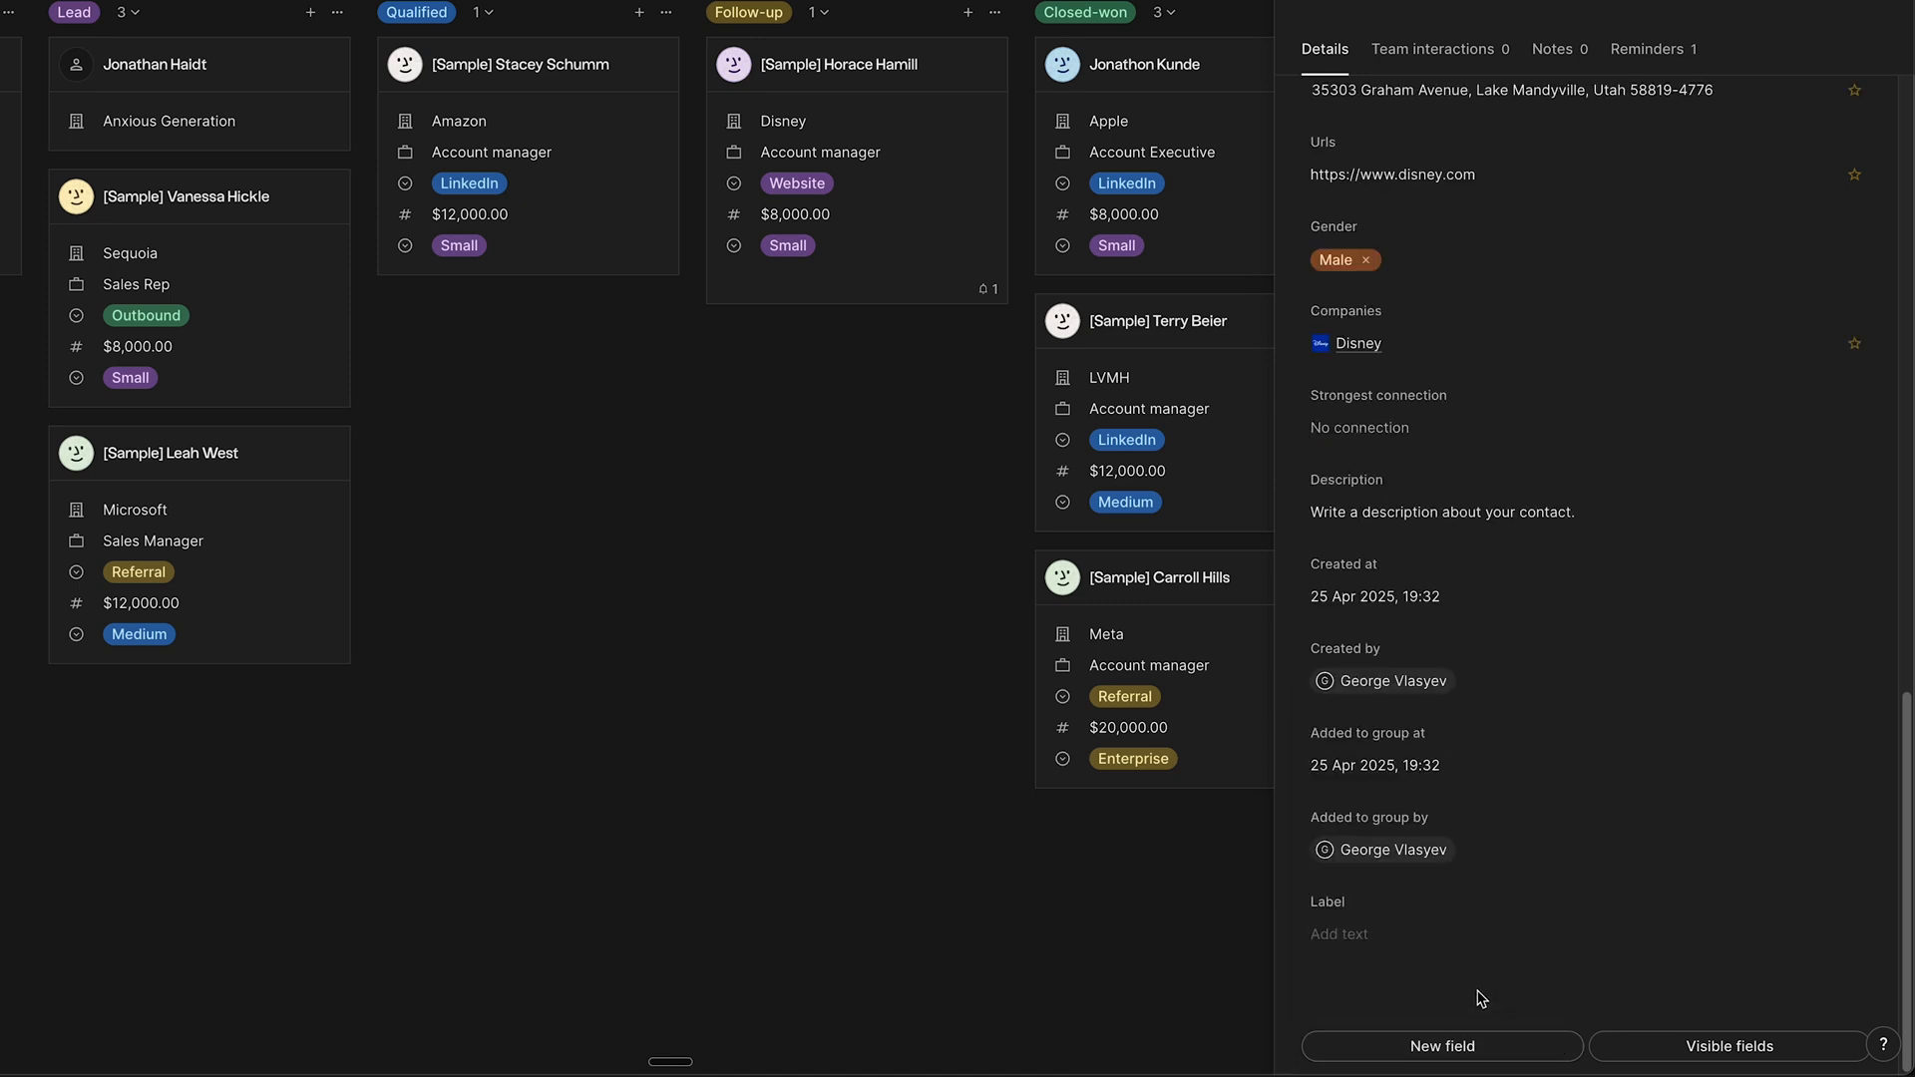
pyautogui.click(1330, 902)
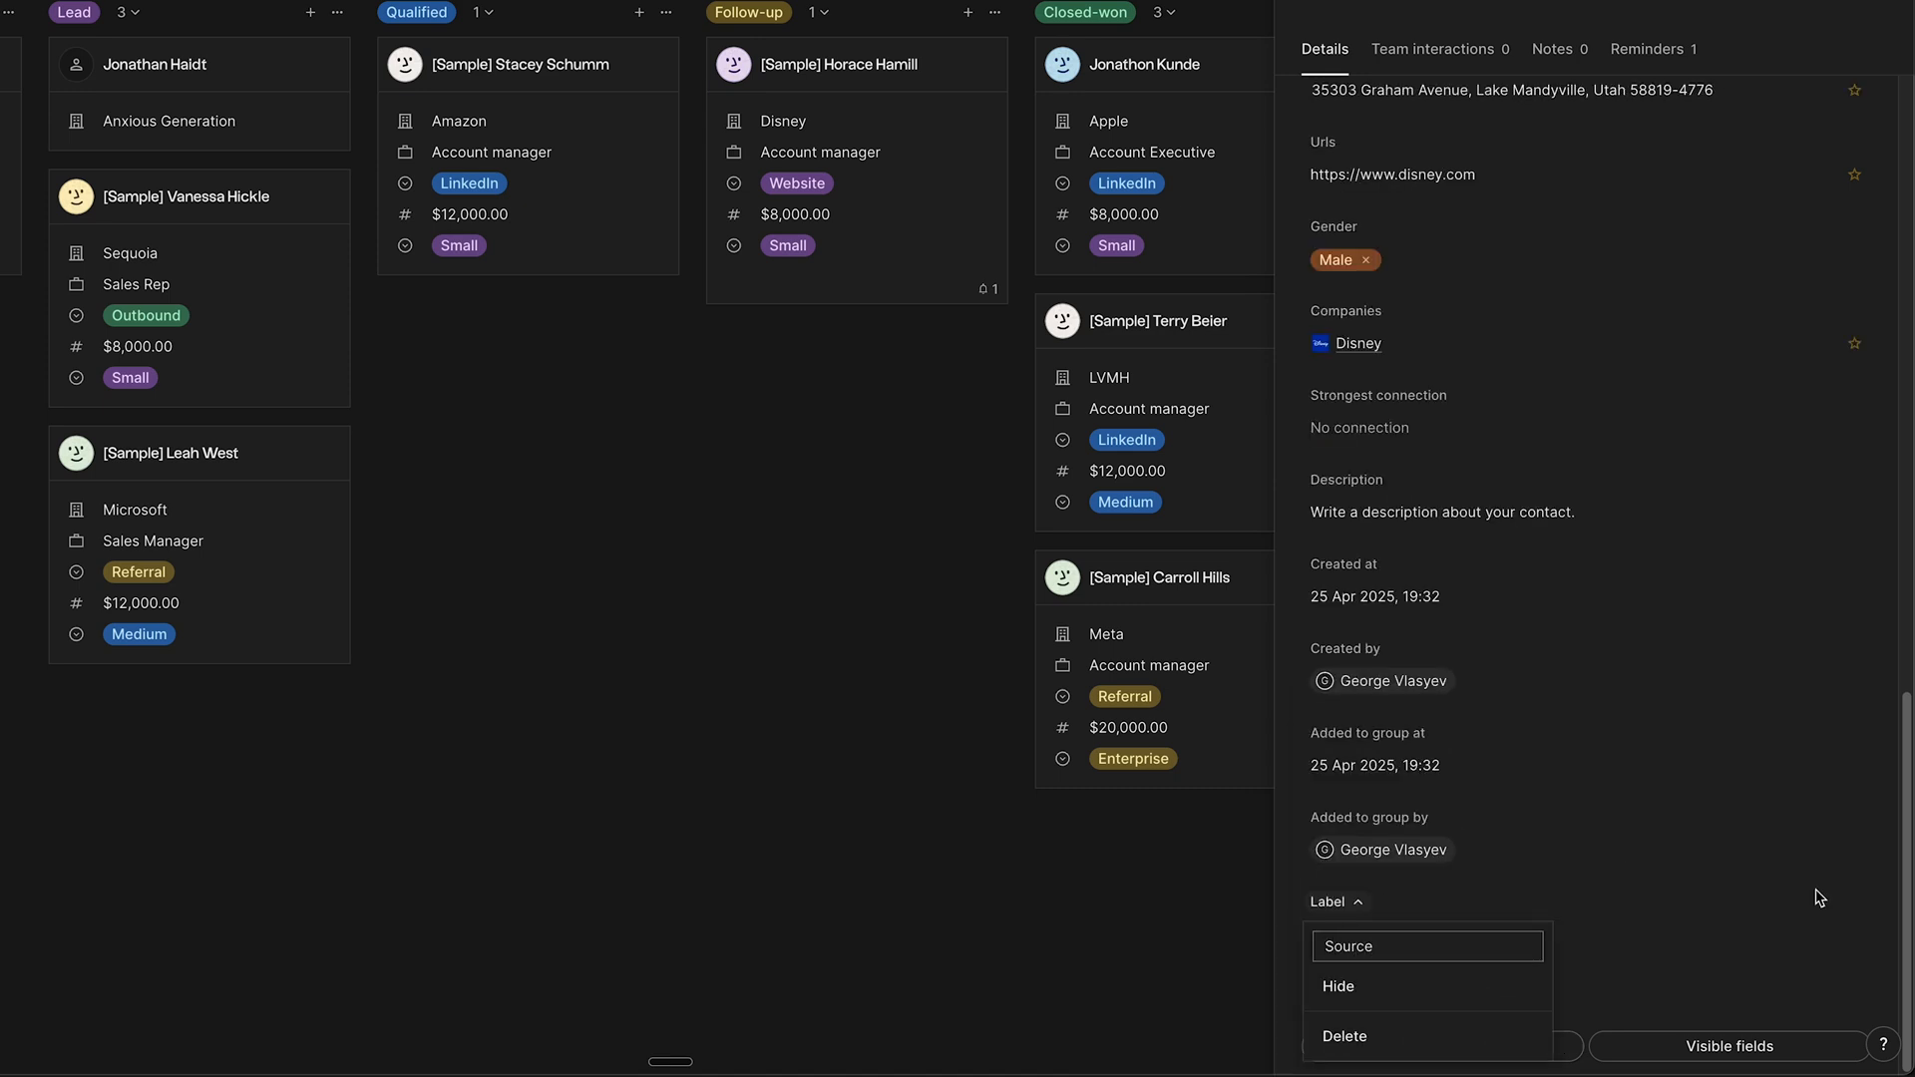
pyautogui.write('This lead came from YouTube')
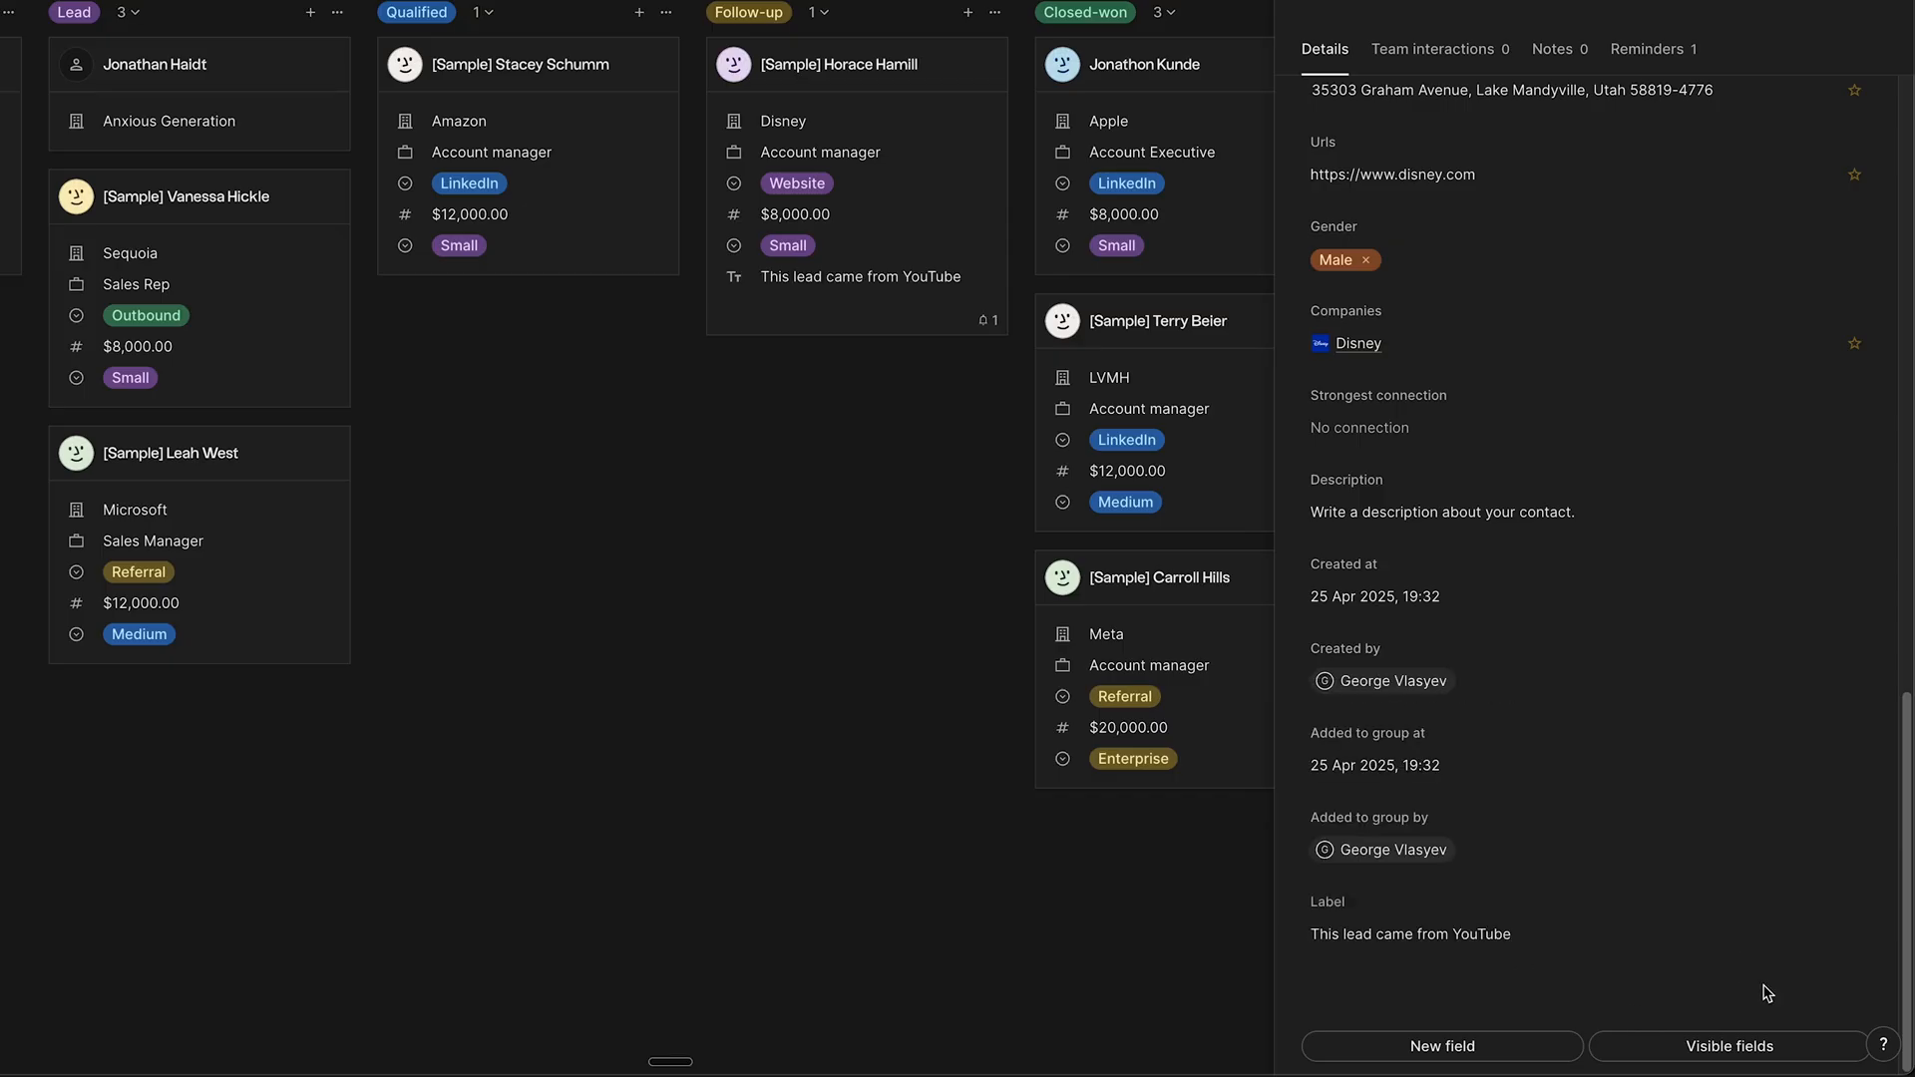
pyautogui.click(1326, 901)
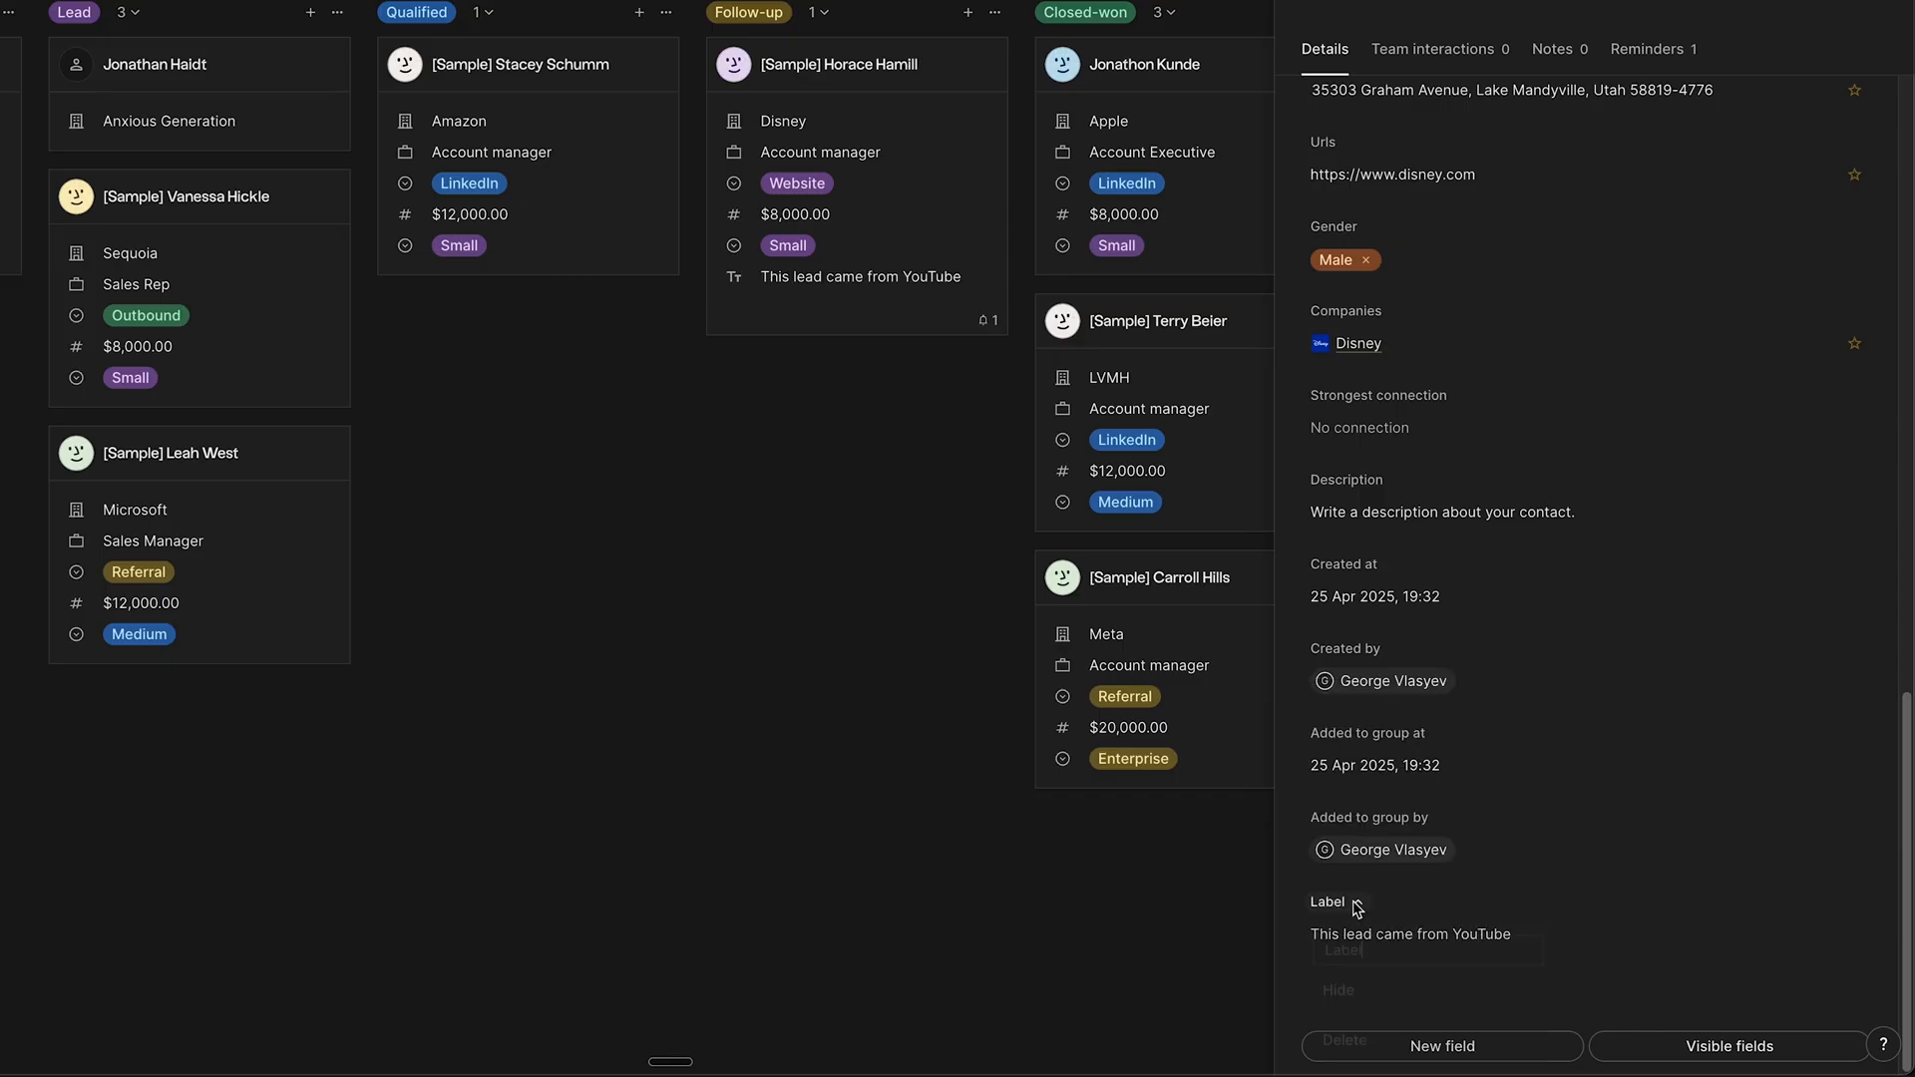
pyautogui.click(1340, 1045)
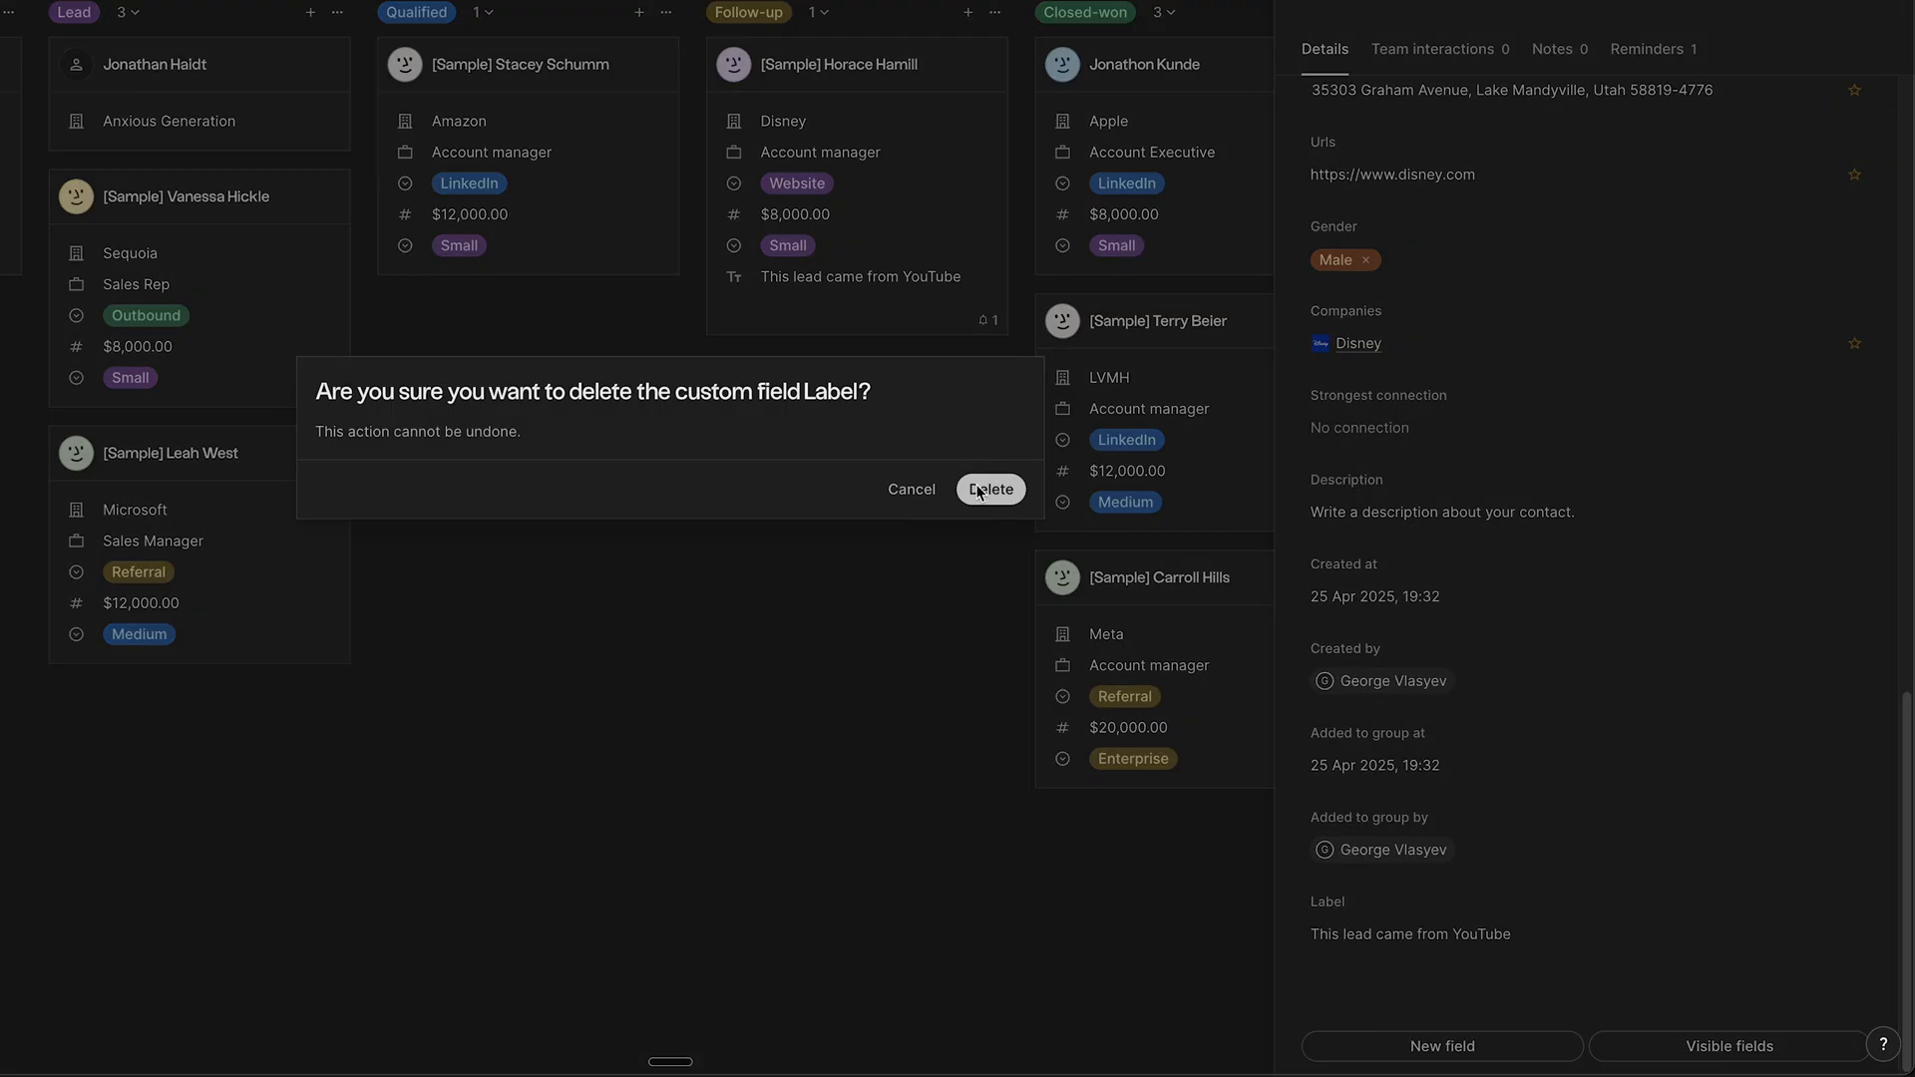
pyautogui.click(991, 488)
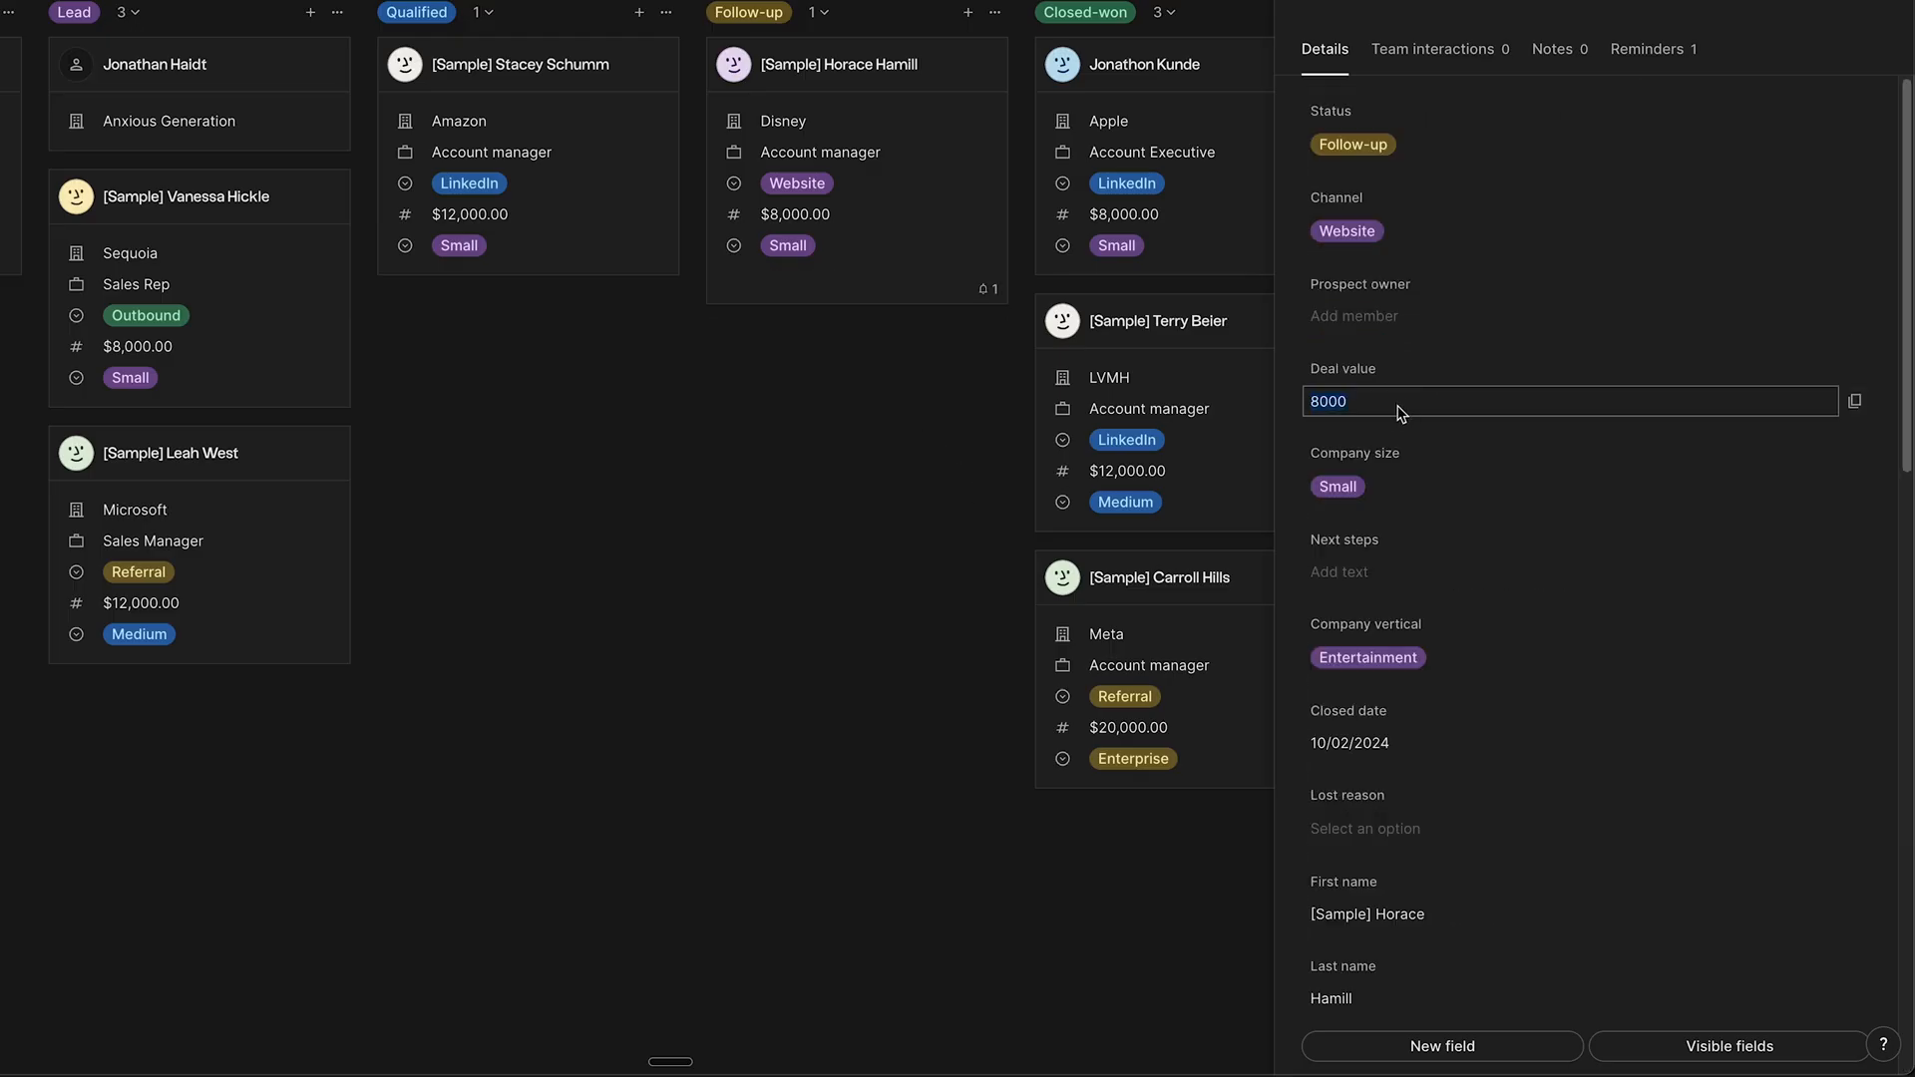
pyautogui.write('7000')
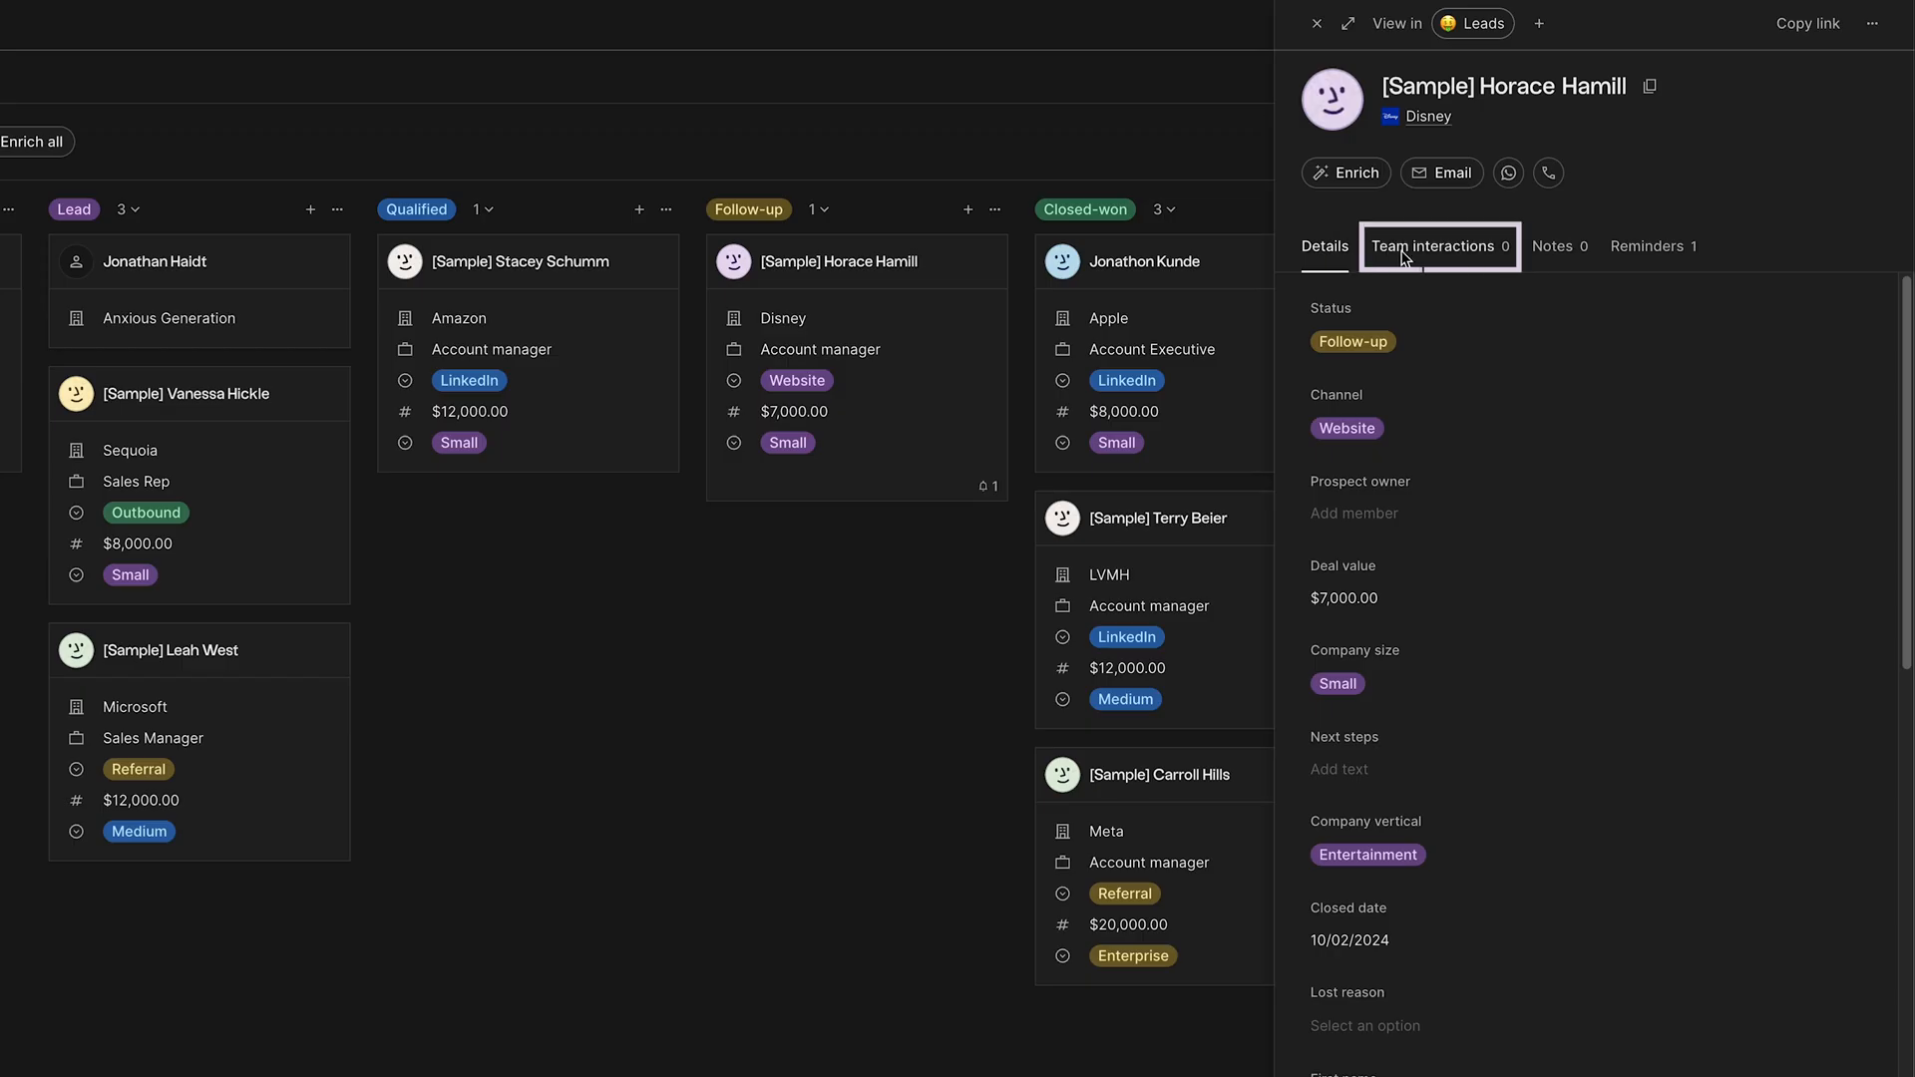
pyautogui.click(1432, 246)
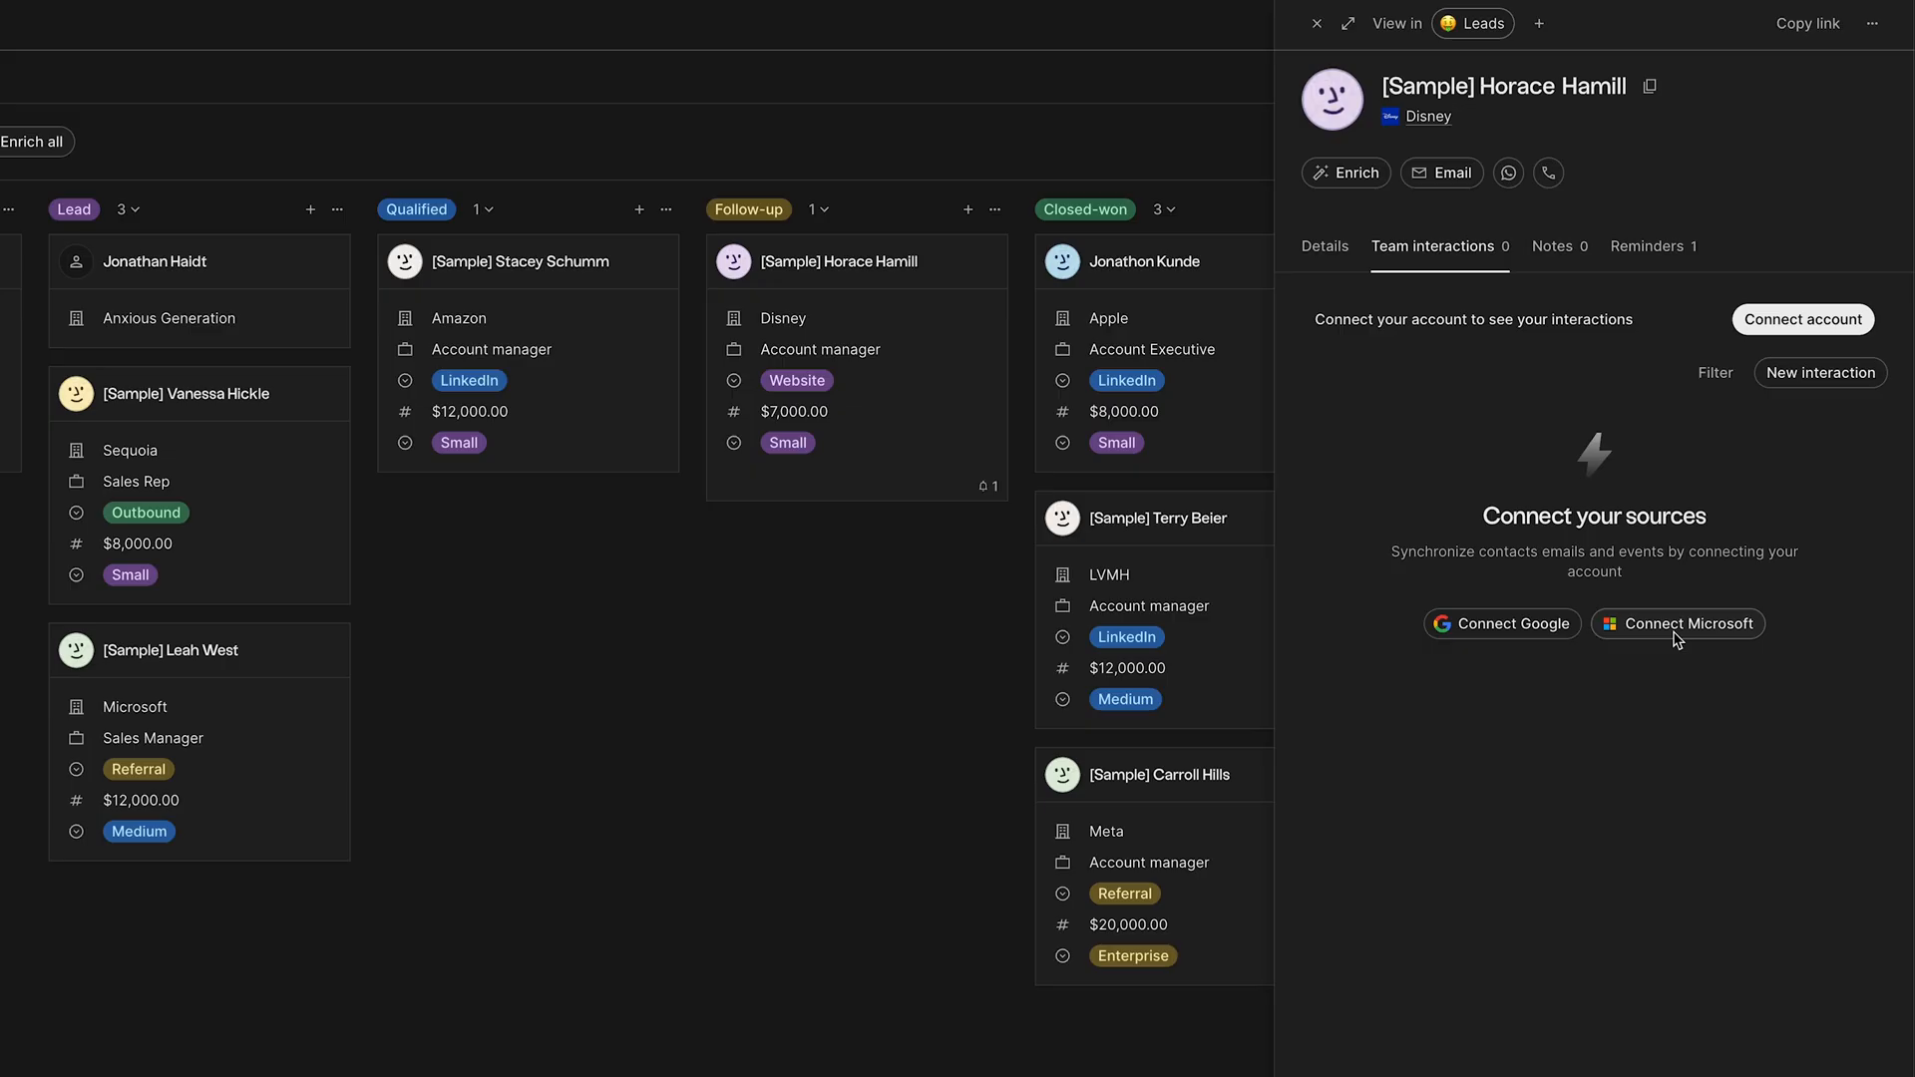
pyautogui.click(1552, 245)
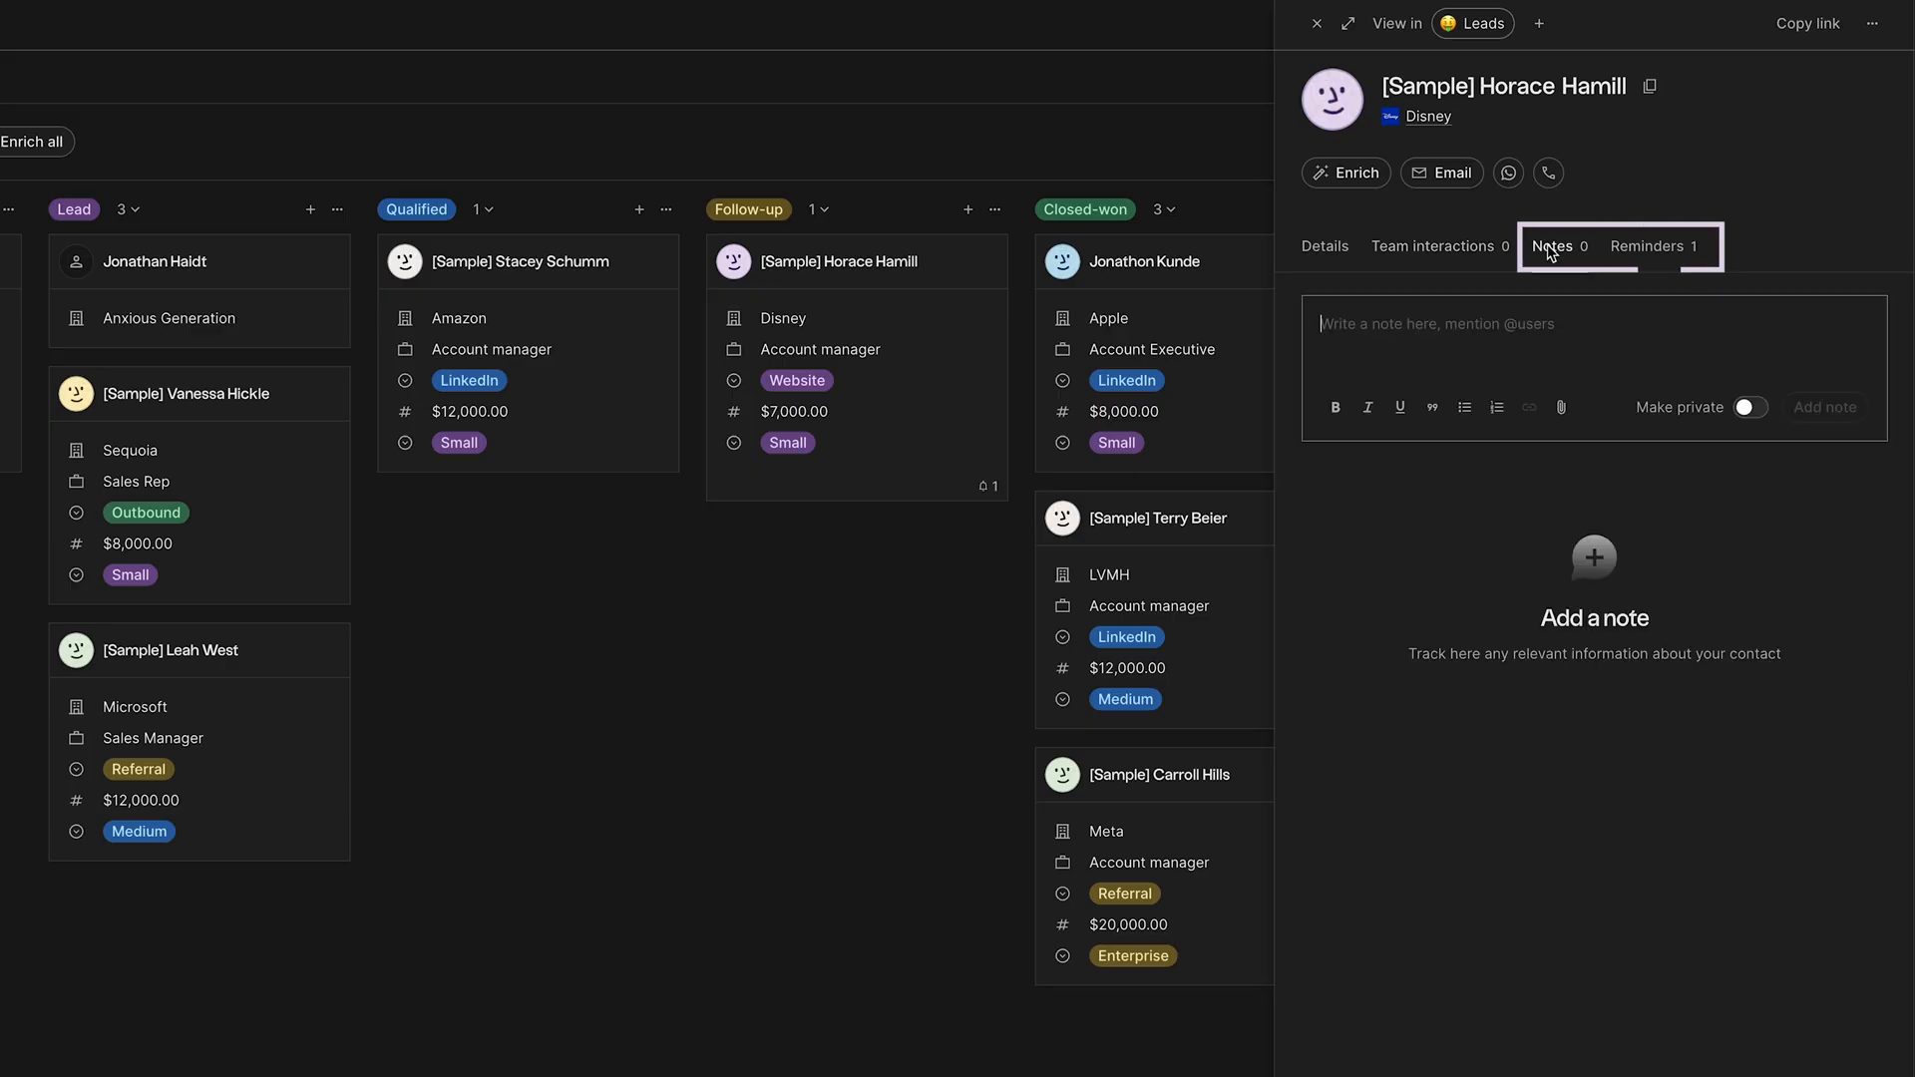
pyautogui.click(1647, 246)
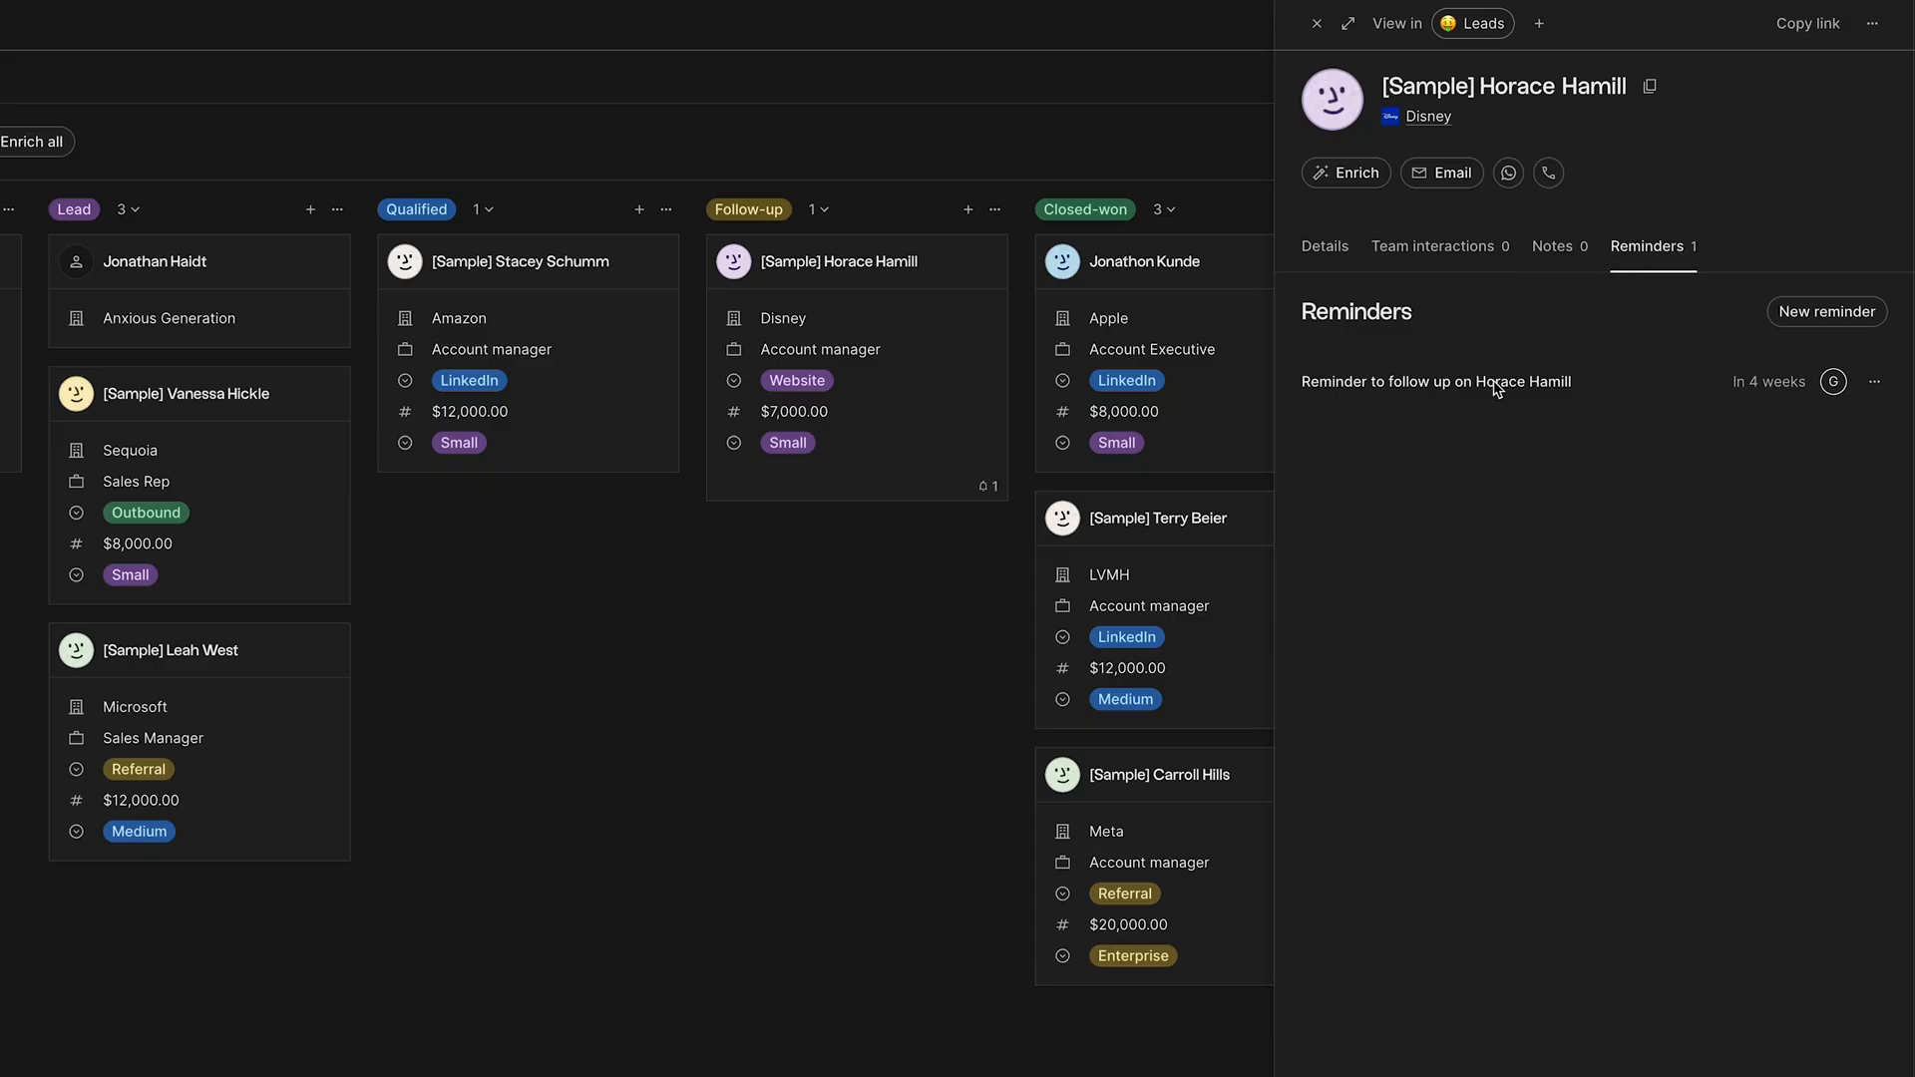
pyautogui.moveTo(1773, 400)
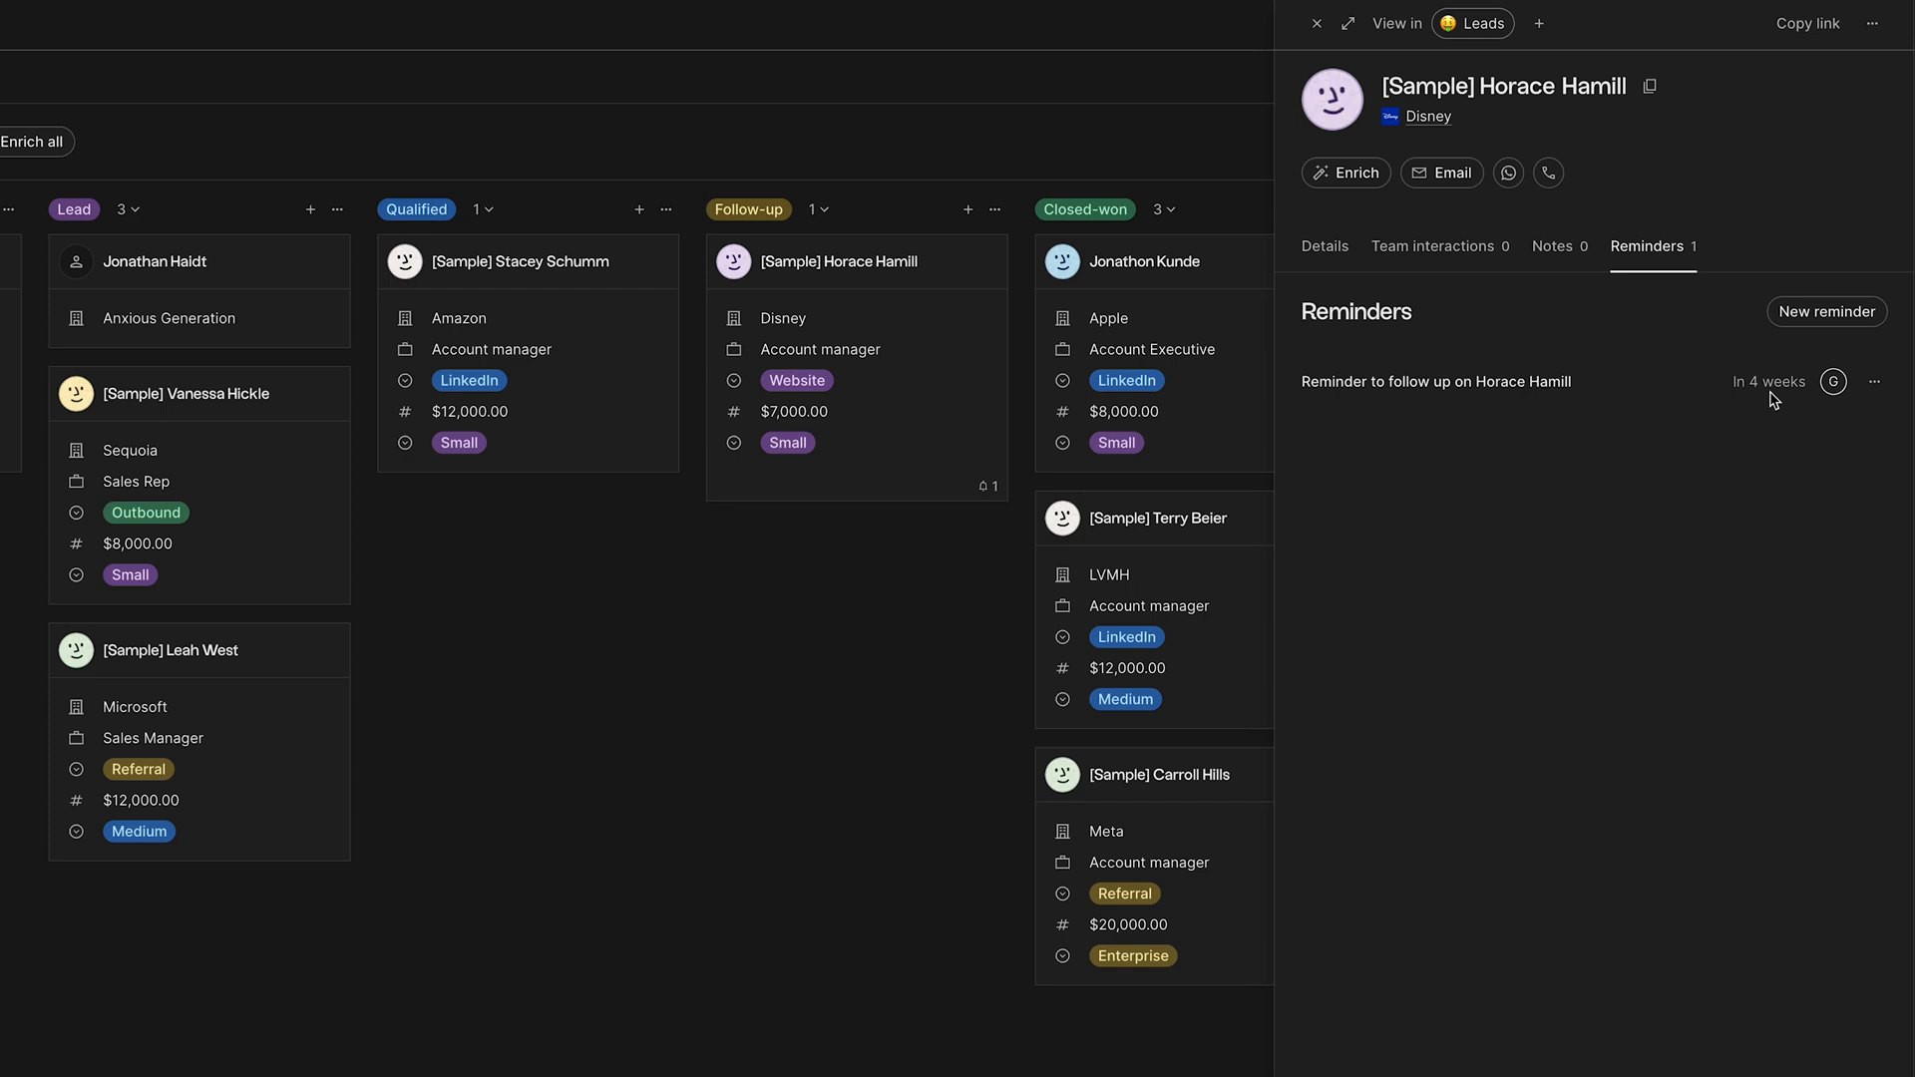
pyautogui.click(1825, 312)
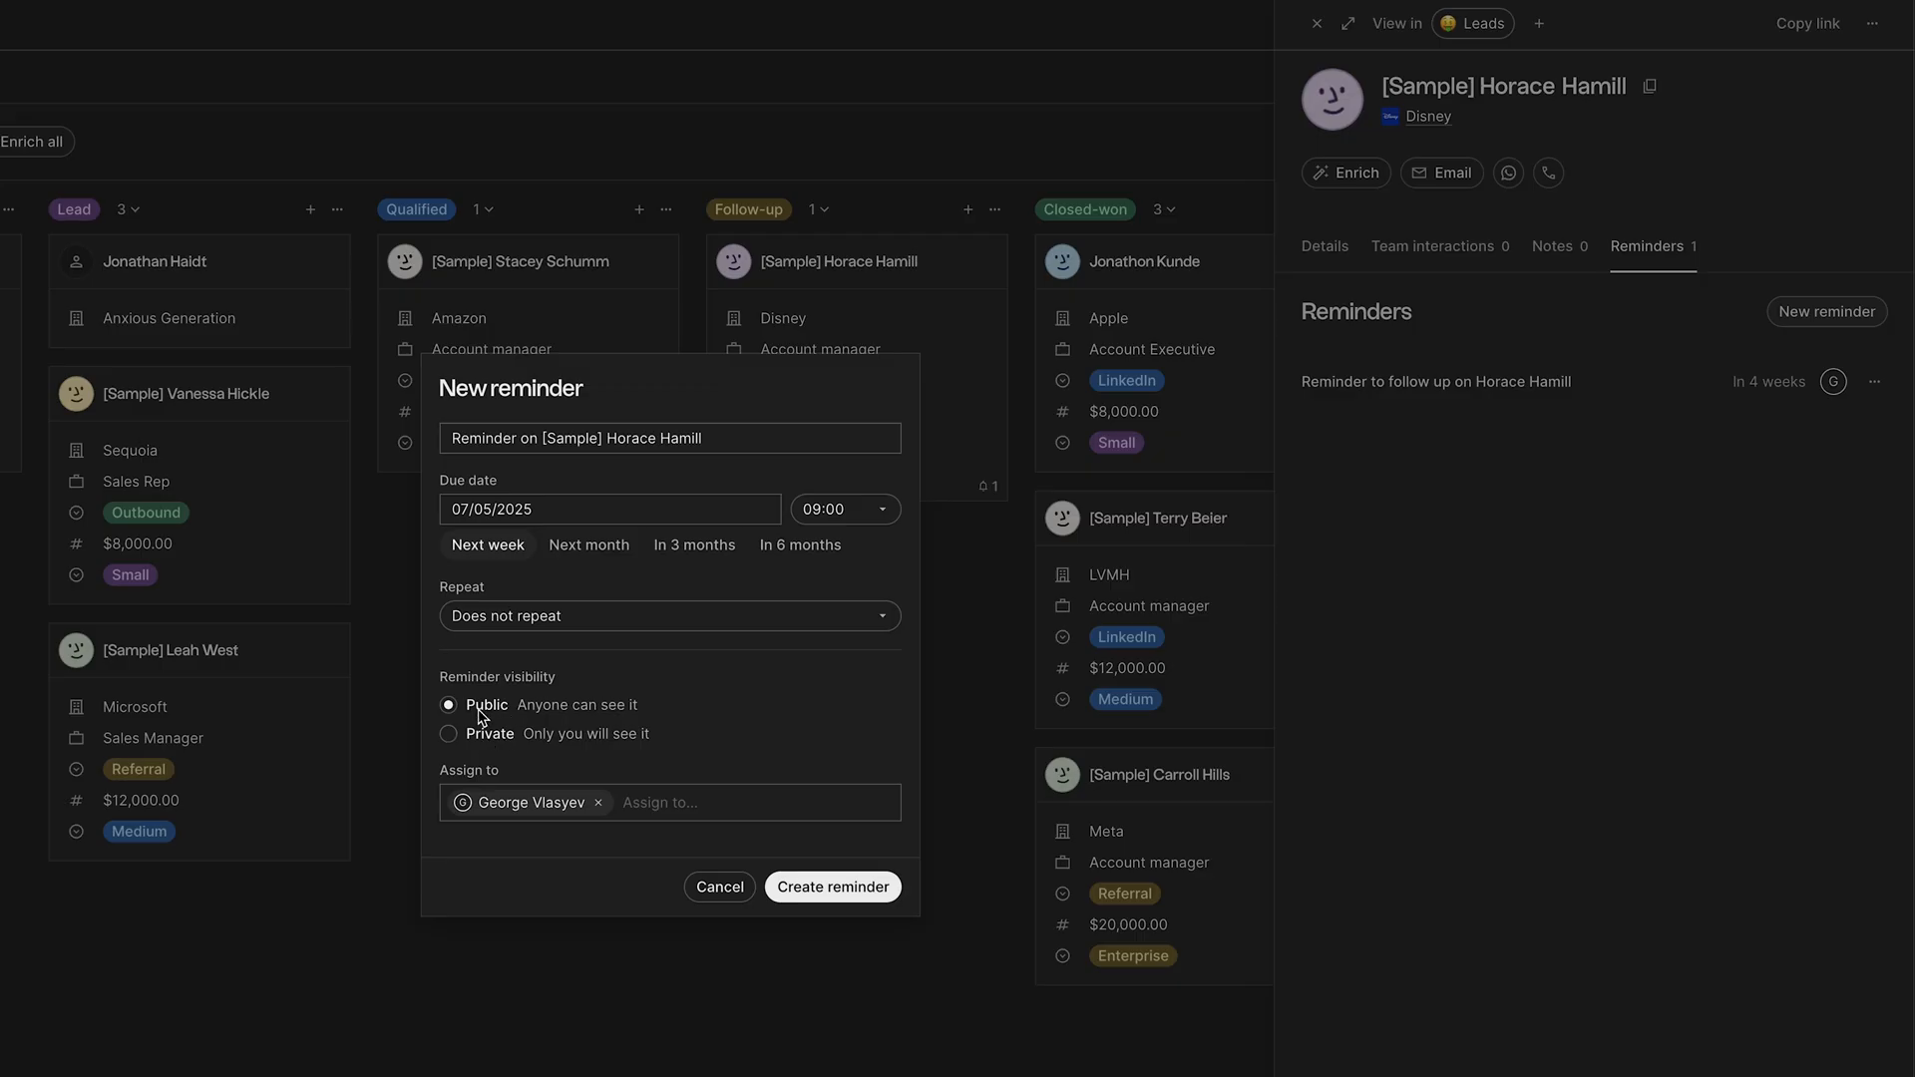
pyautogui.moveTo(521, 714)
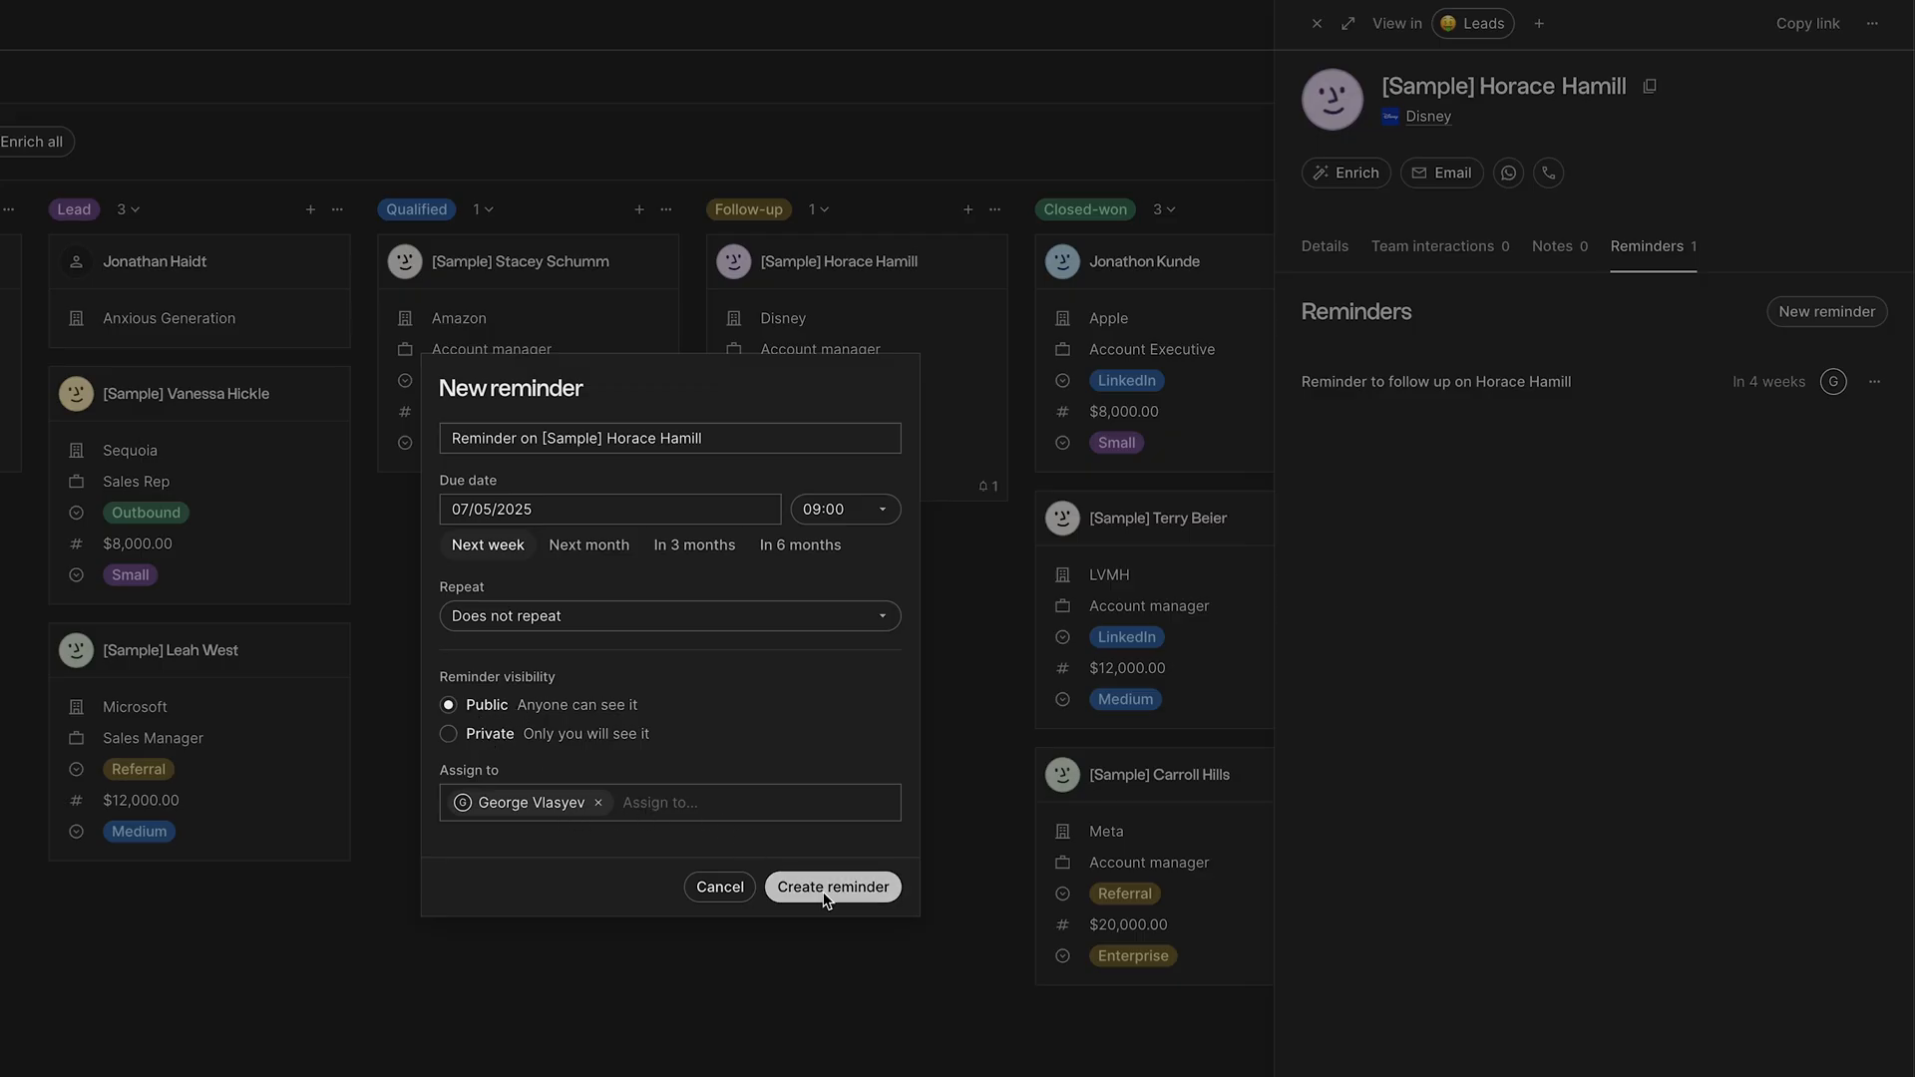
pyautogui.click(832, 886)
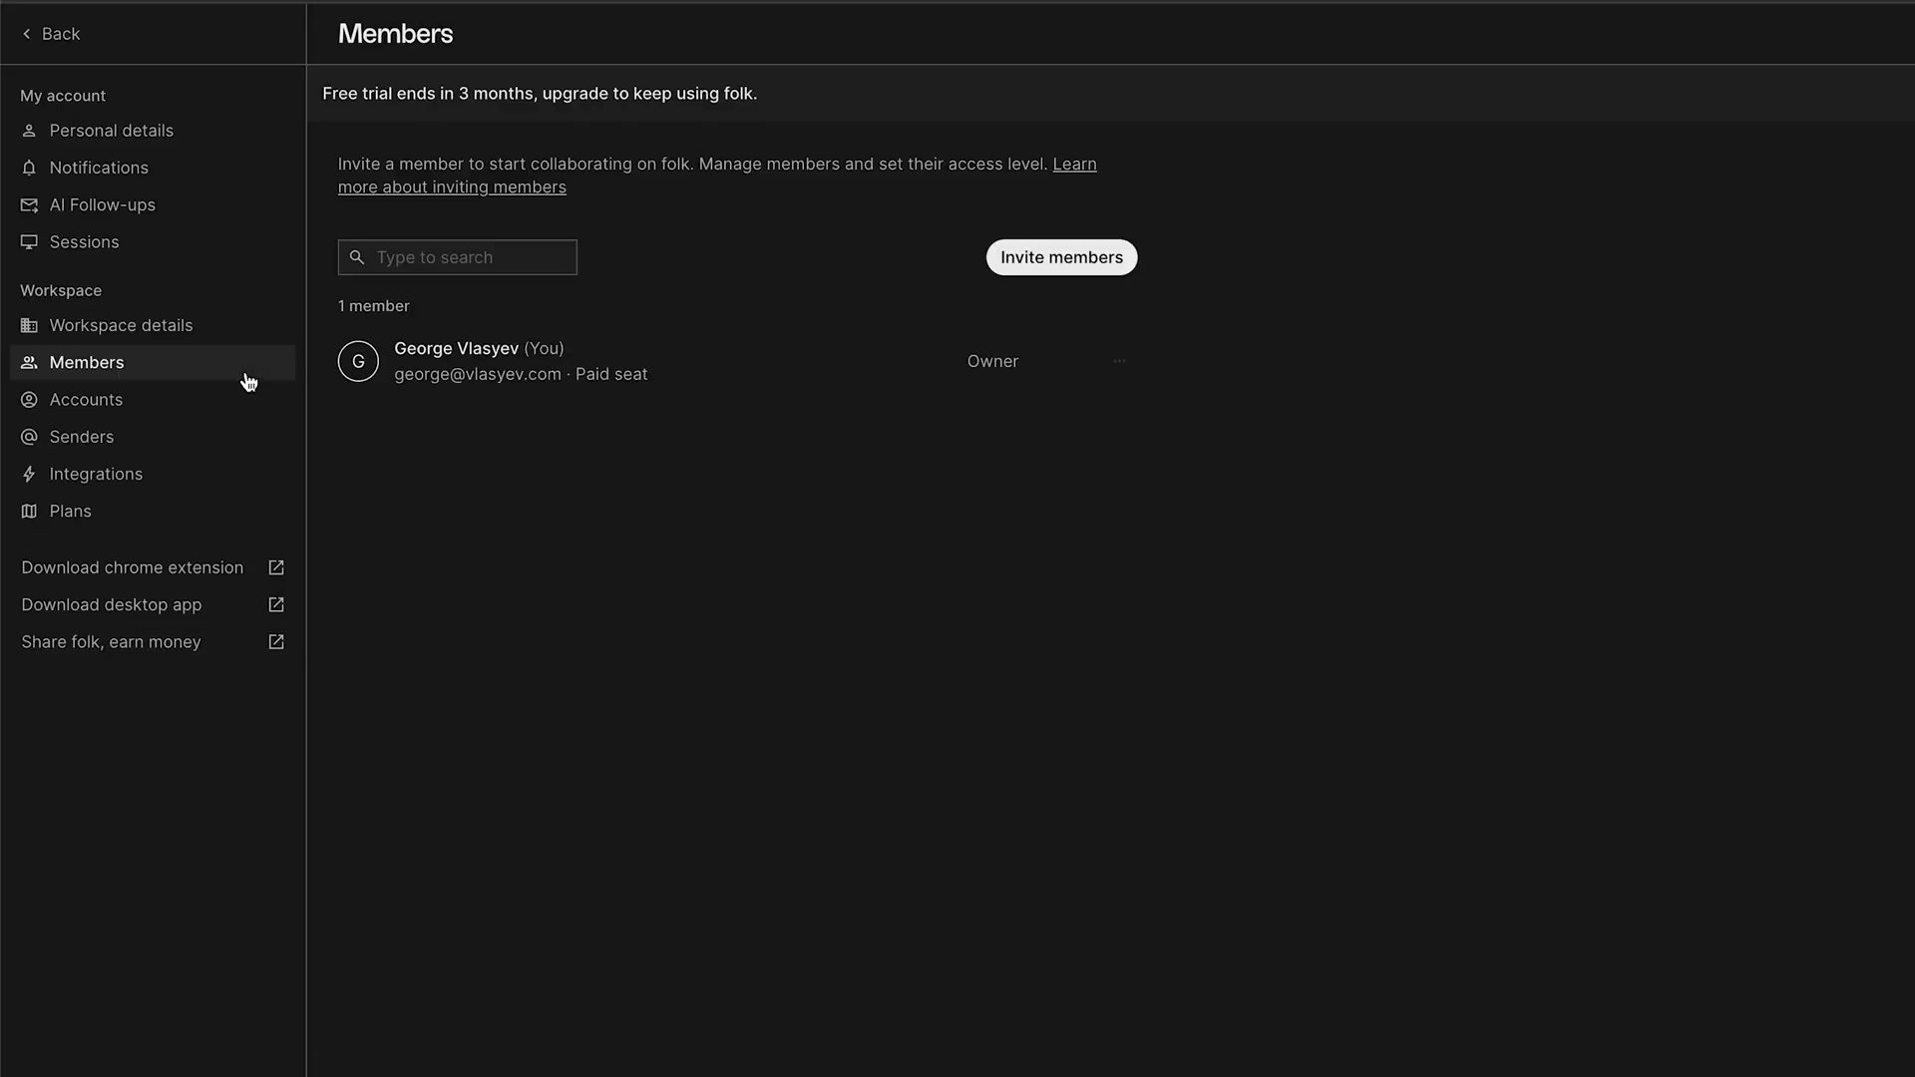
pyautogui.moveTo(247, 385)
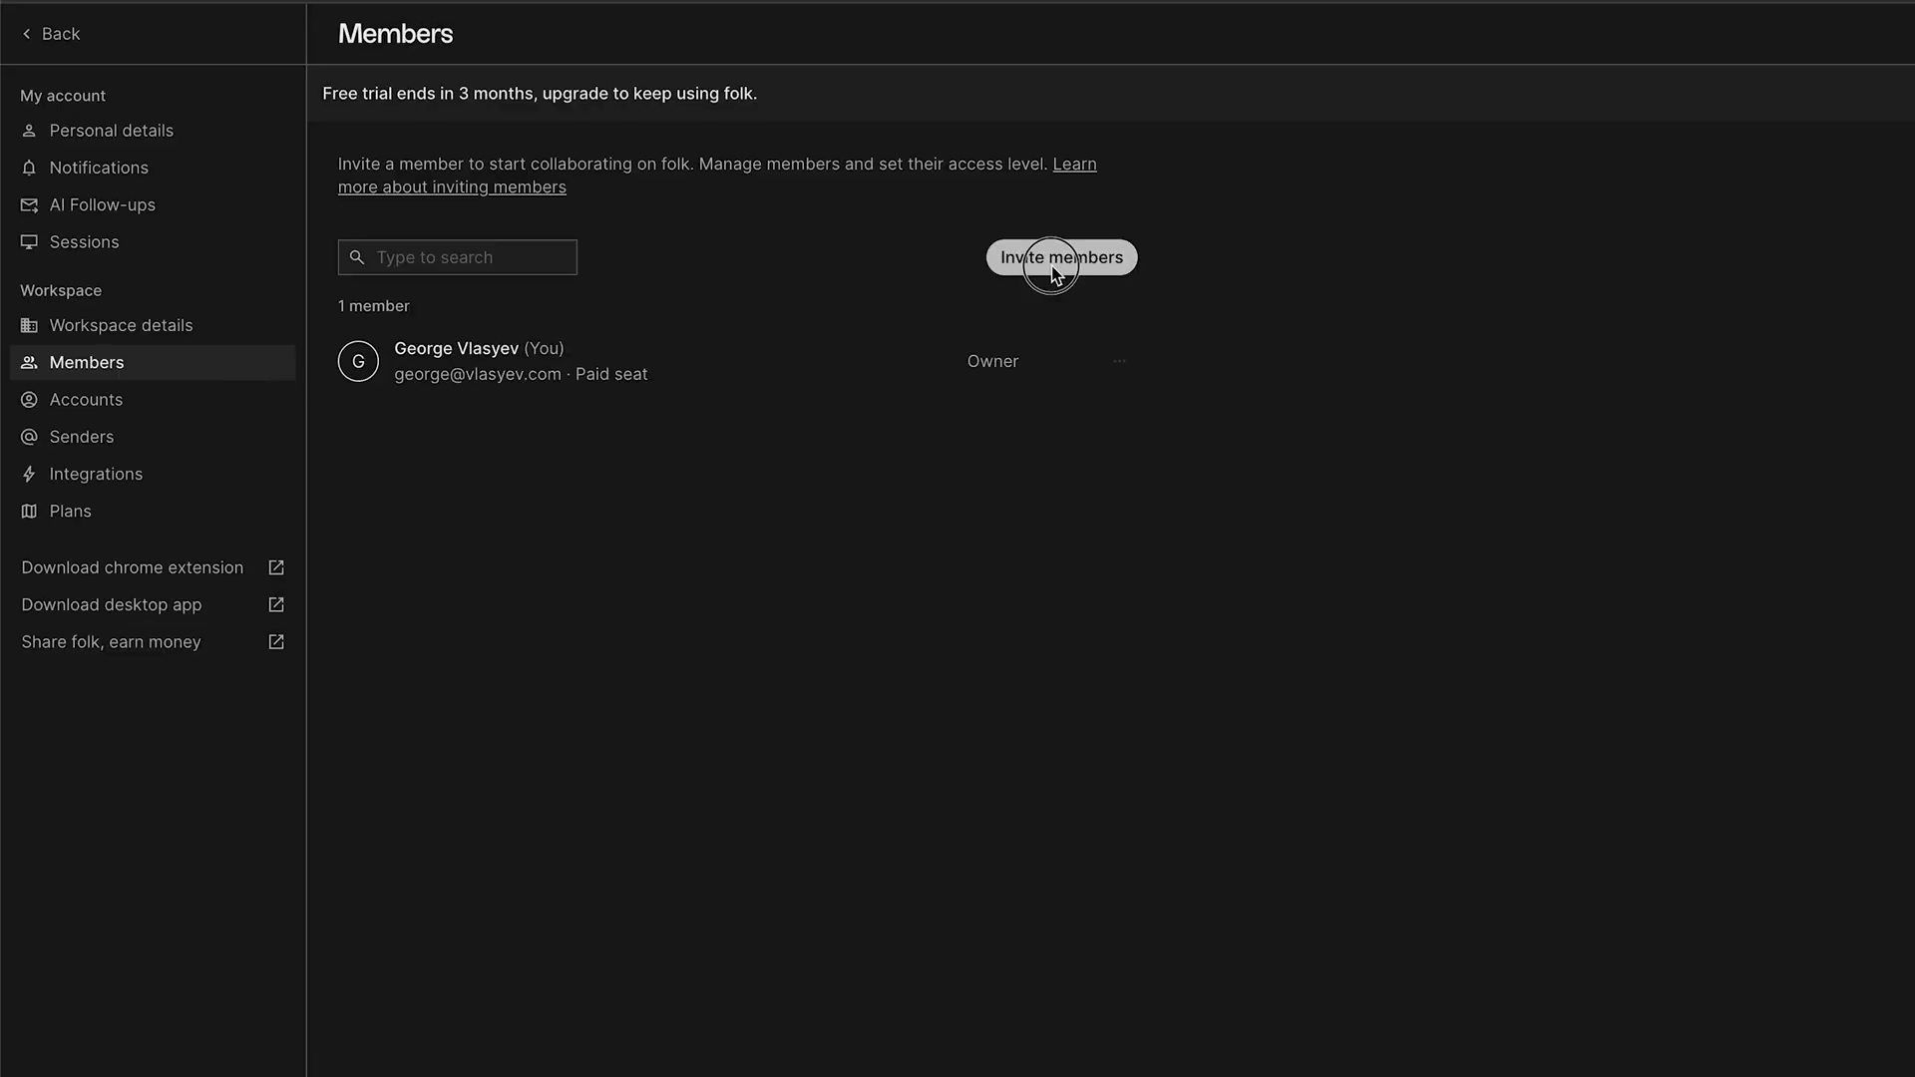
# Step: Send a workspace member invitation from Settings > Members, then return to the workspace
pyautogui.click(1061, 257)
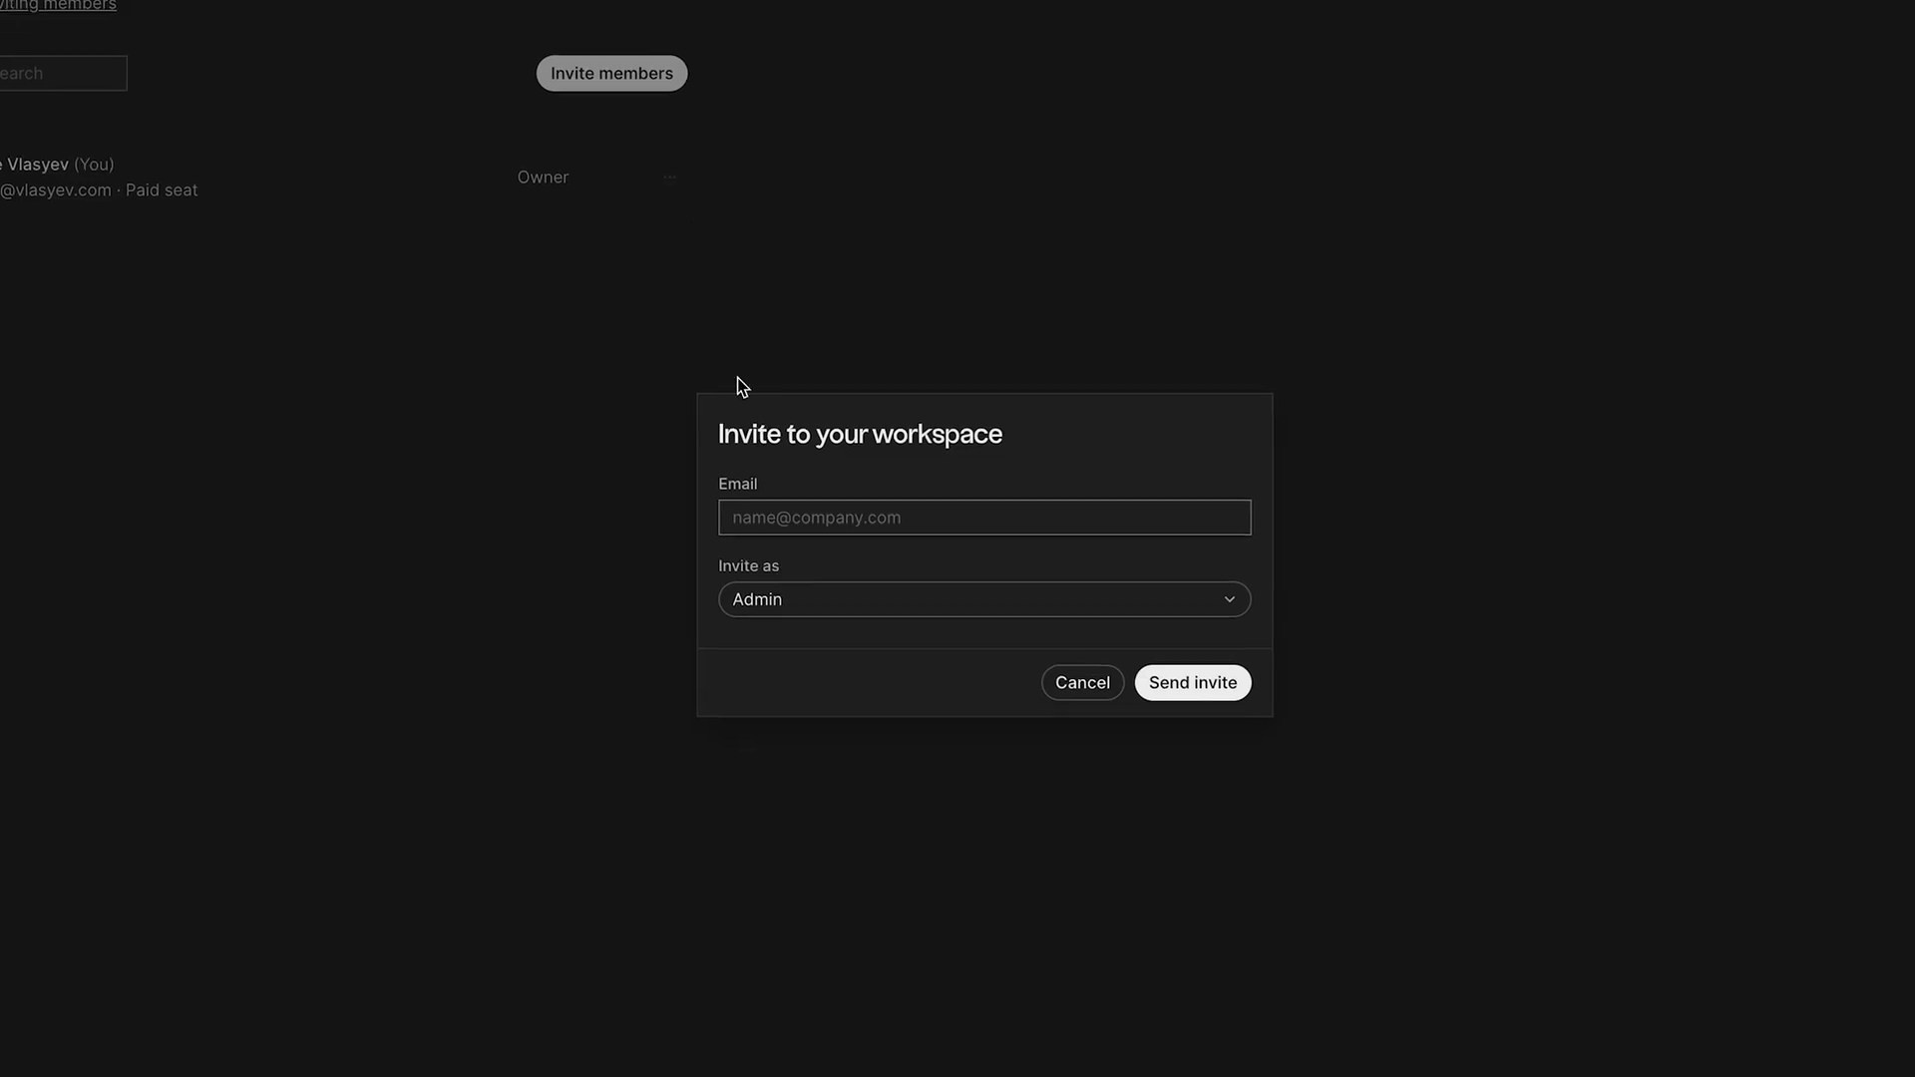
pyautogui.click(984, 598)
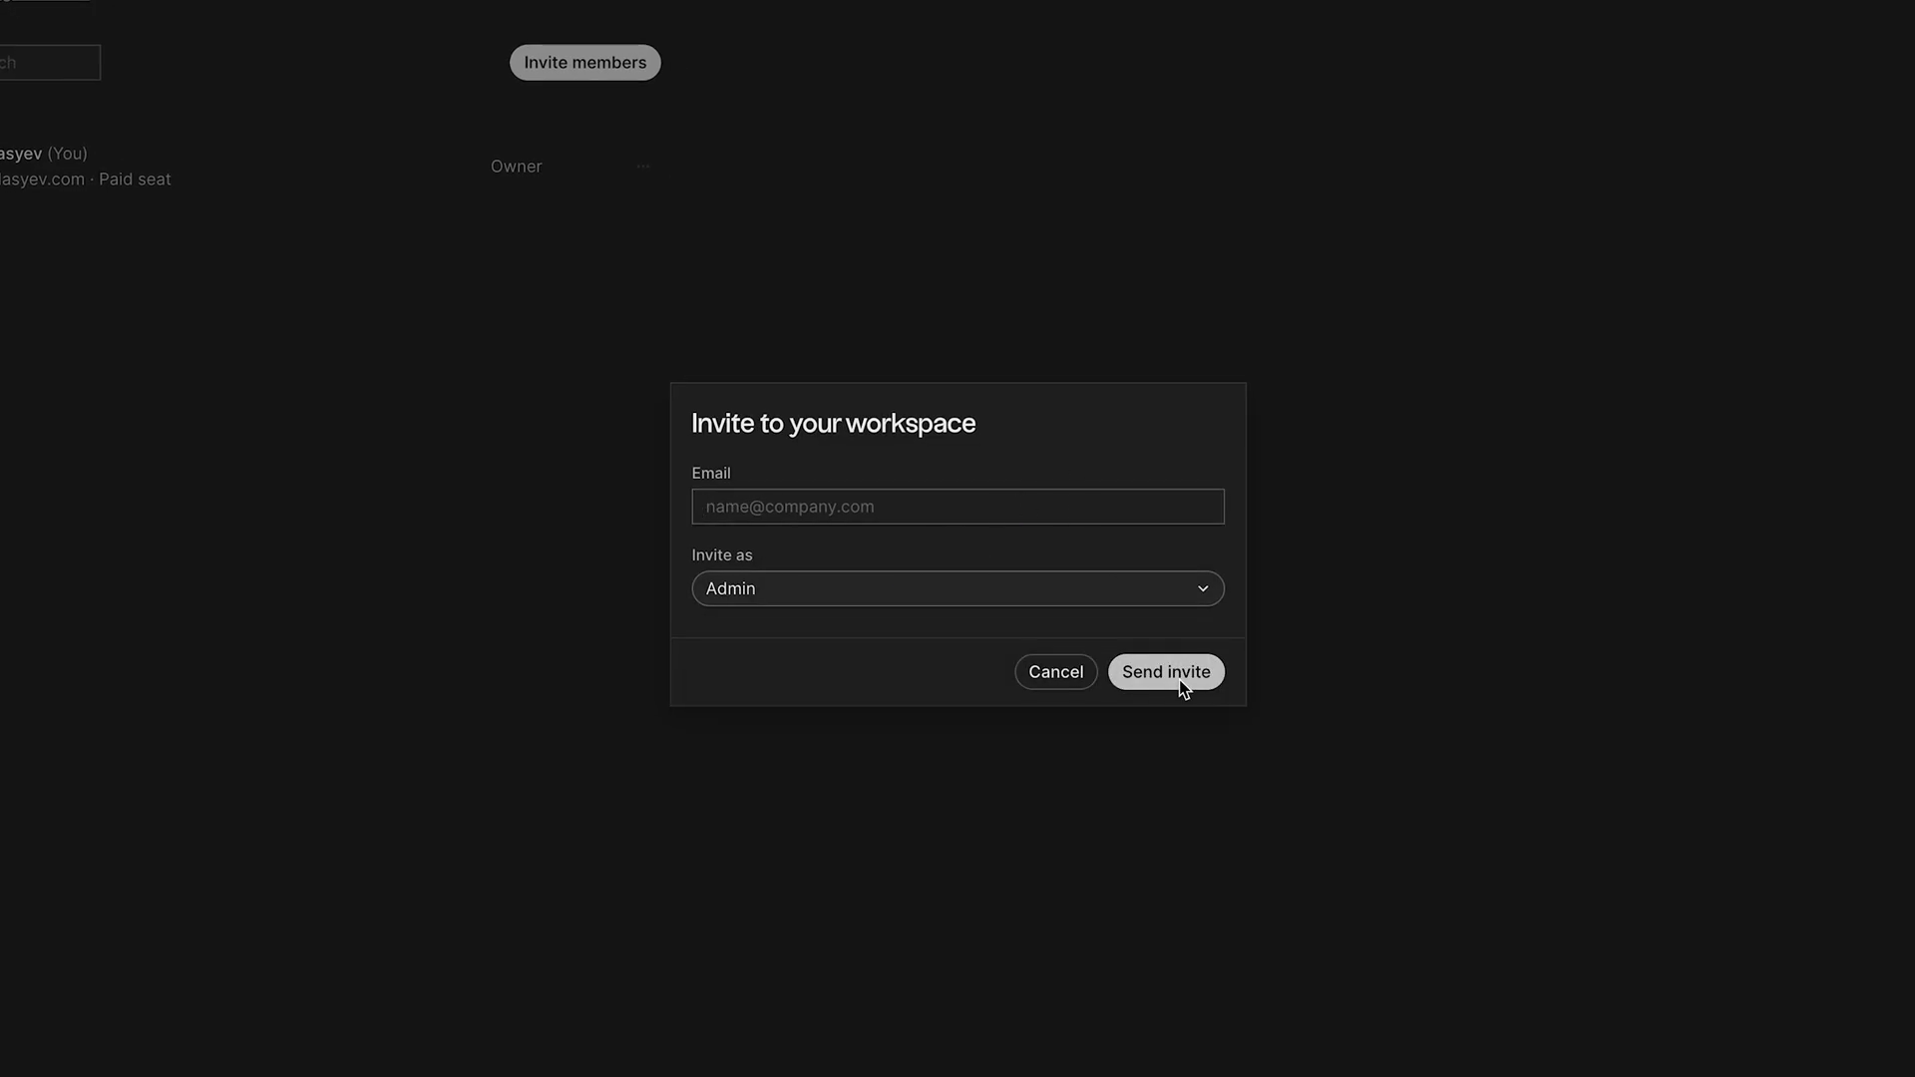
pyautogui.click(1162, 672)
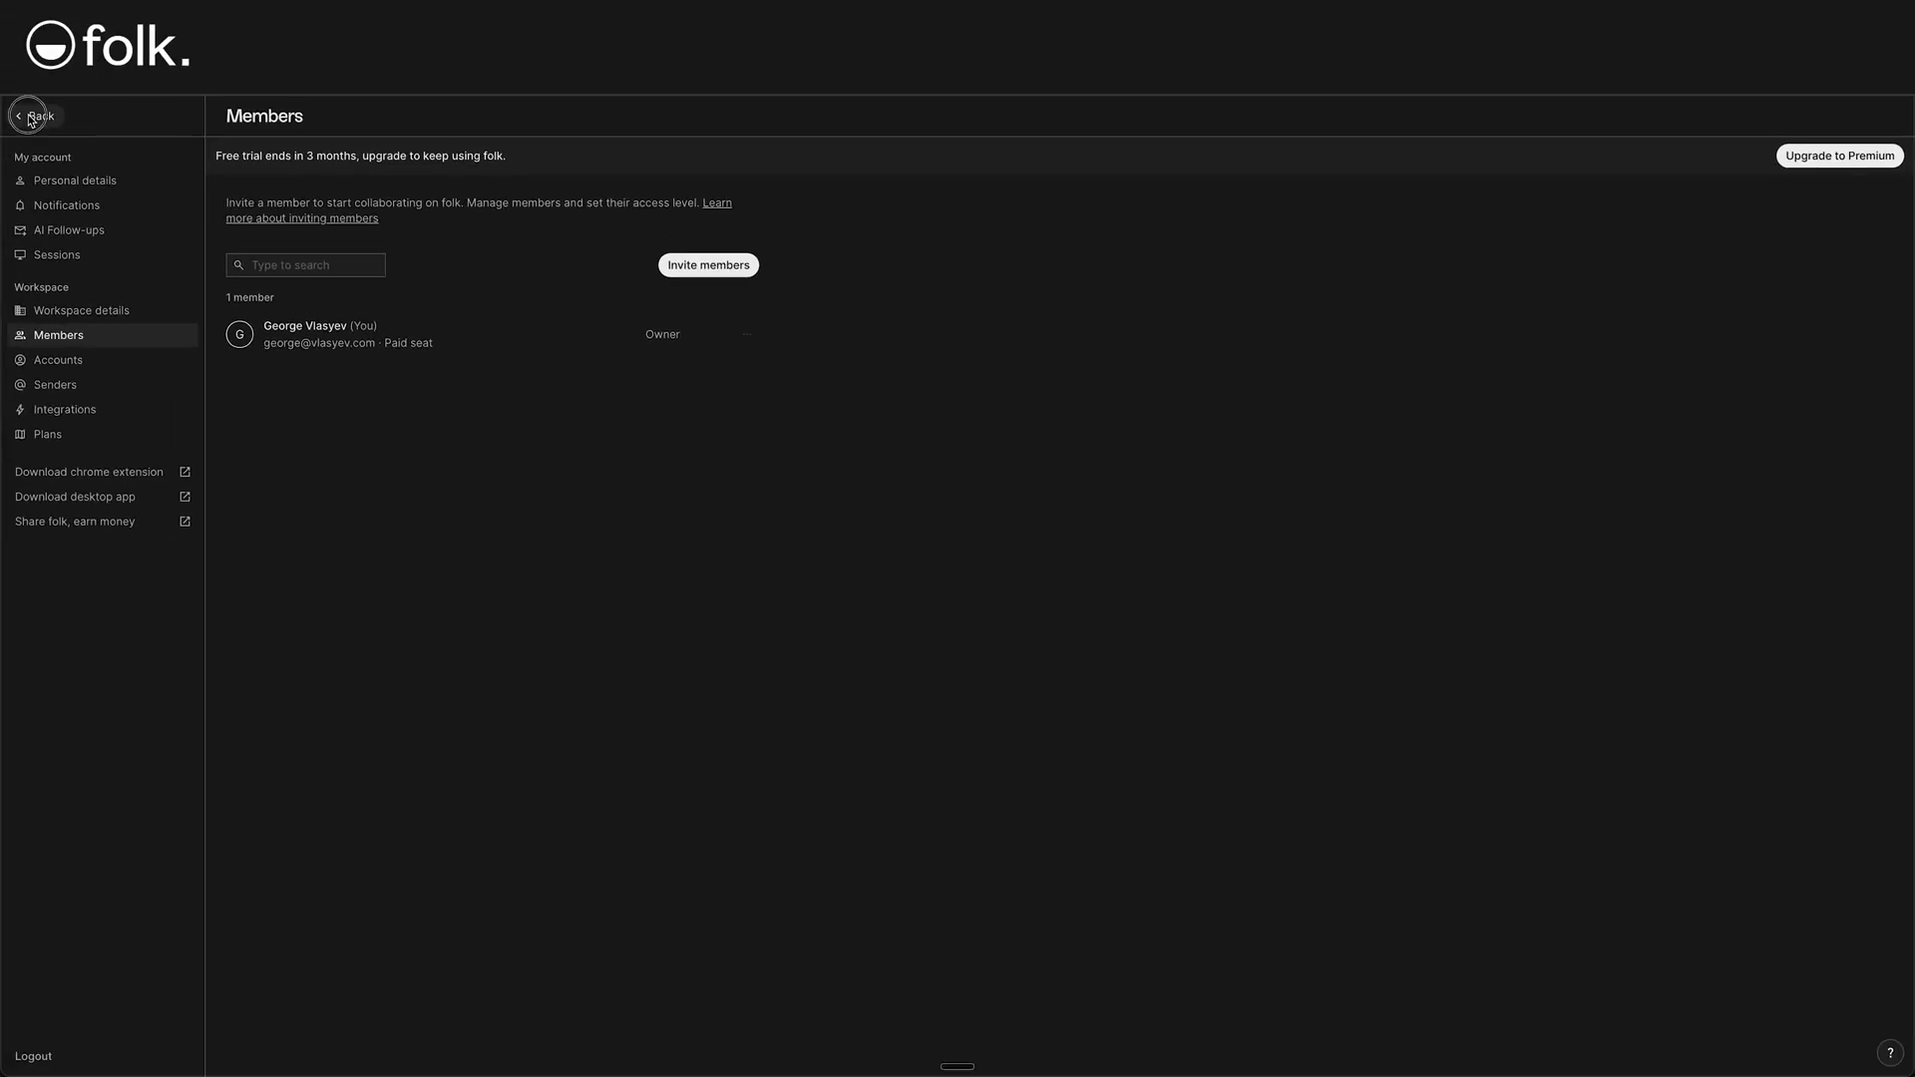
pyautogui.click(42, 116)
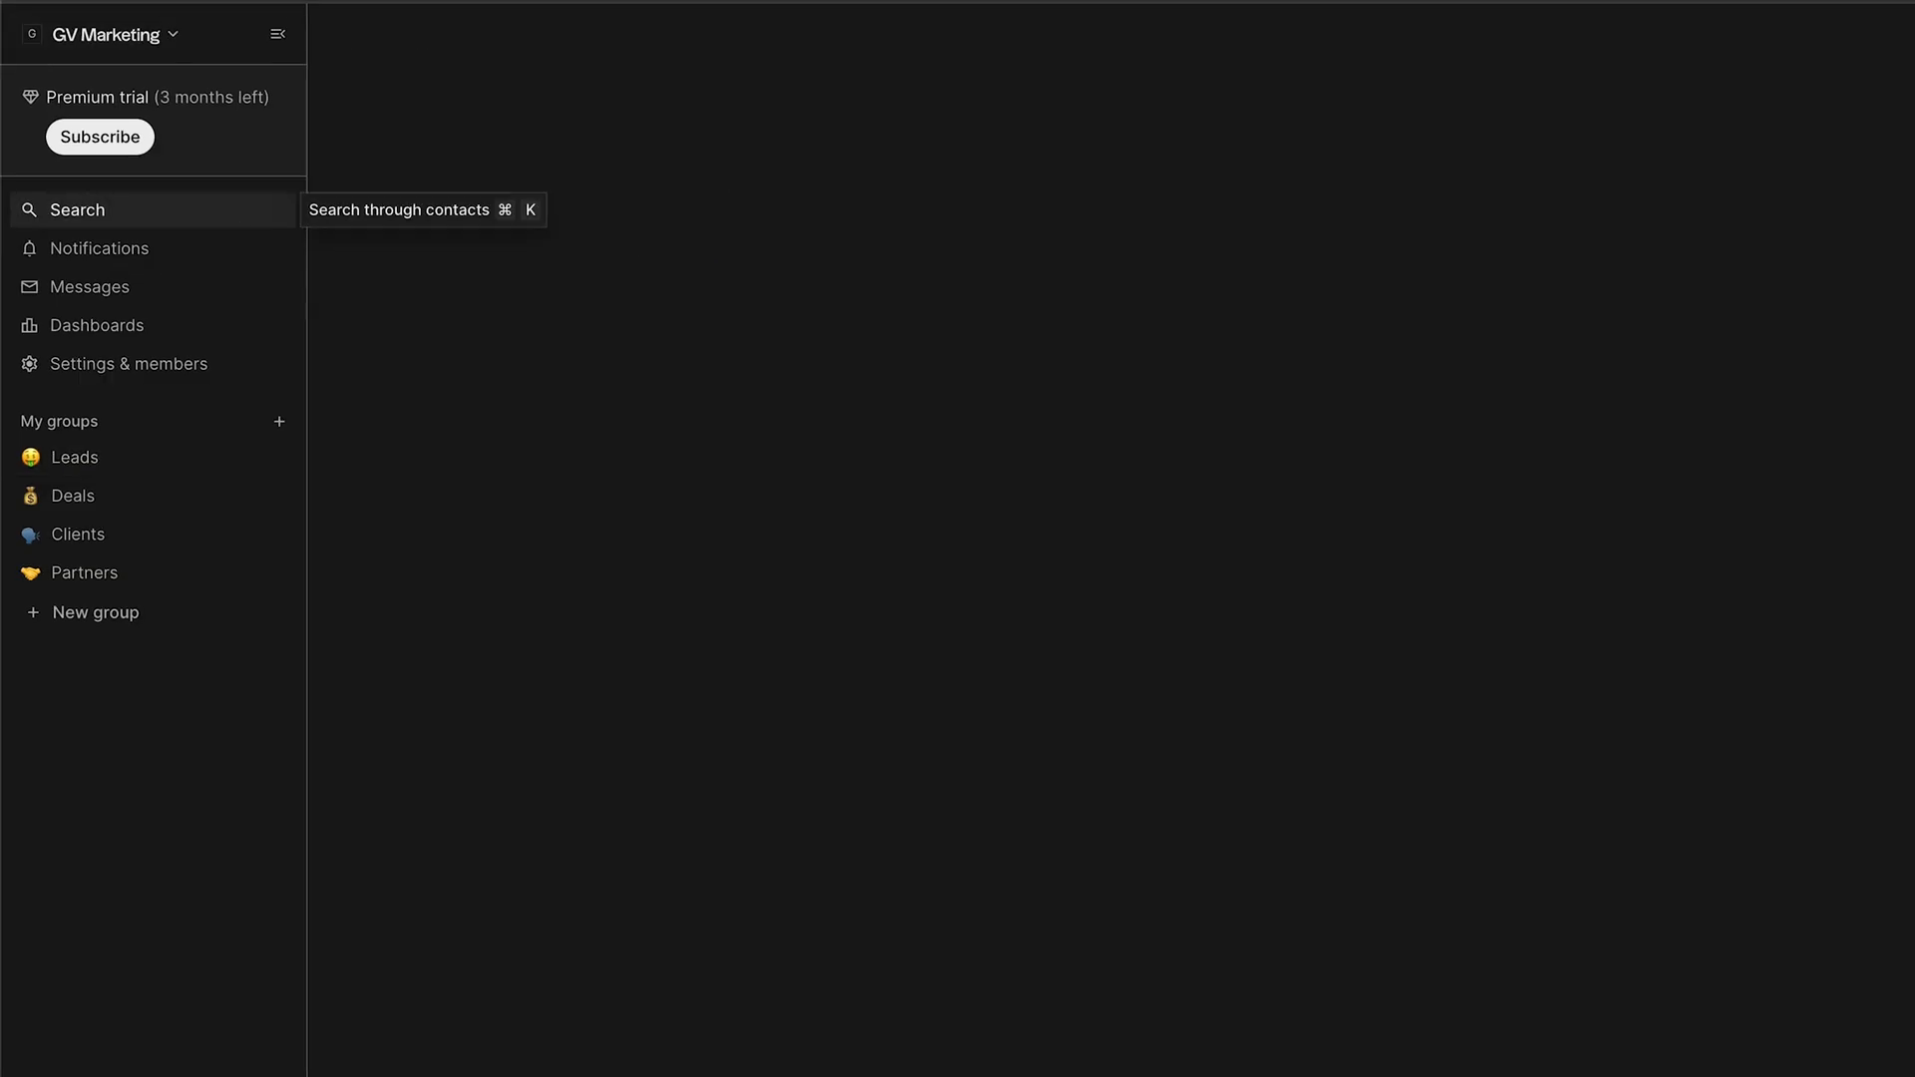
# Step: Browse Search, Notifications and Messages, then list the dashboards and choose Leads
pyautogui.click(78, 209)
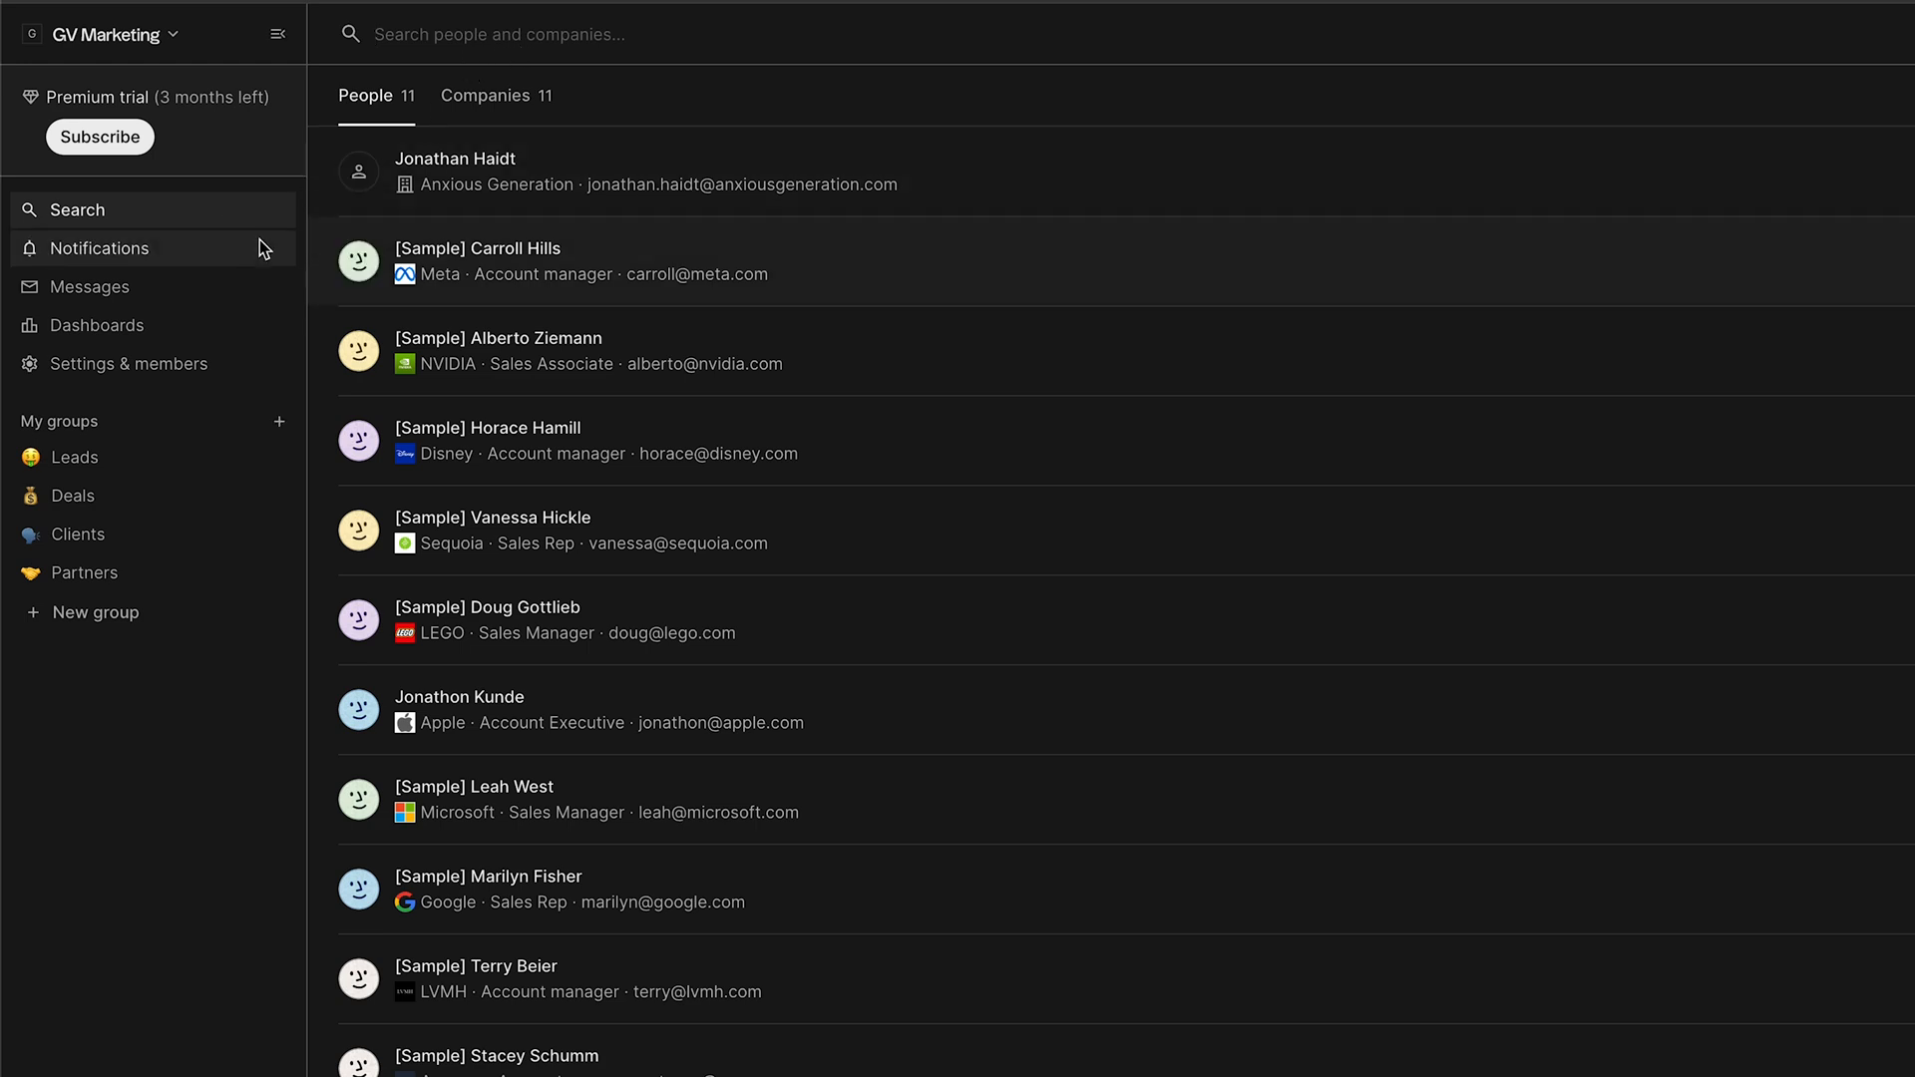
pyautogui.click(99, 247)
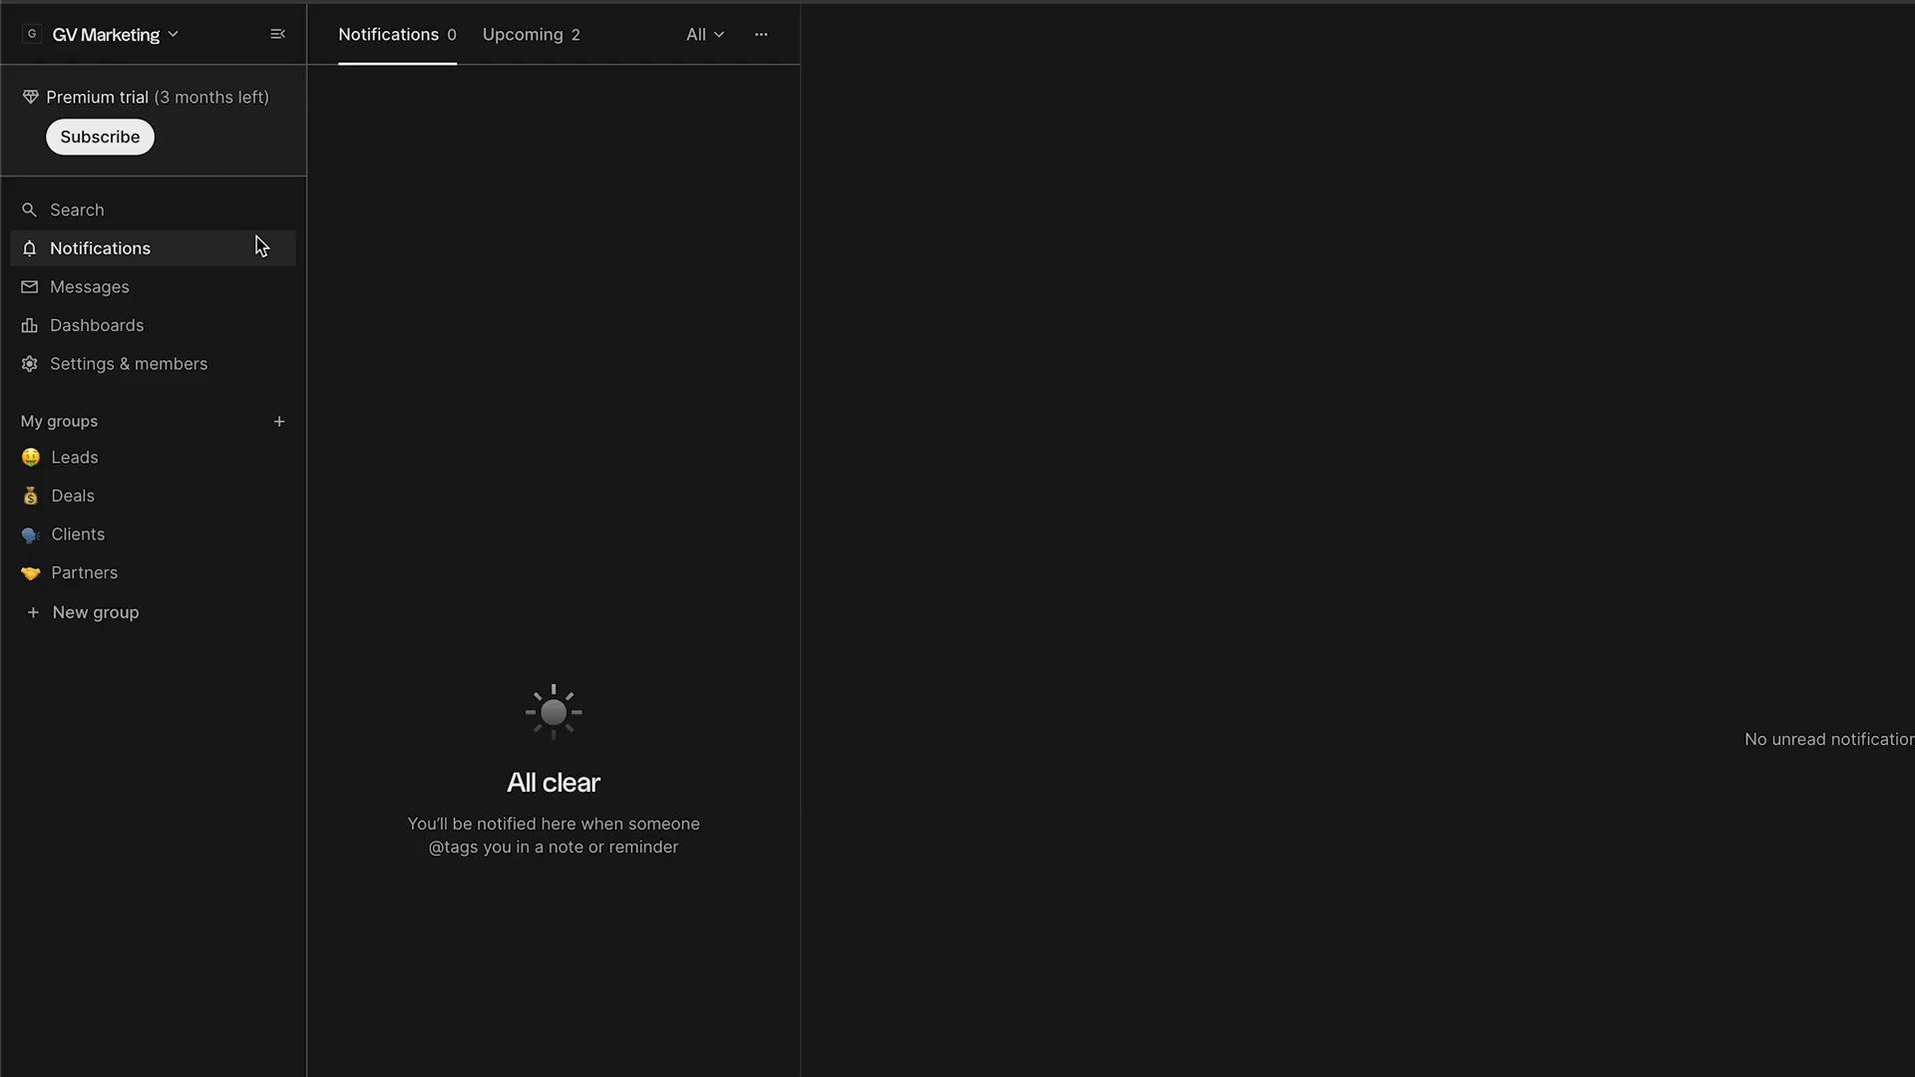
pyautogui.moveTo(894, 558)
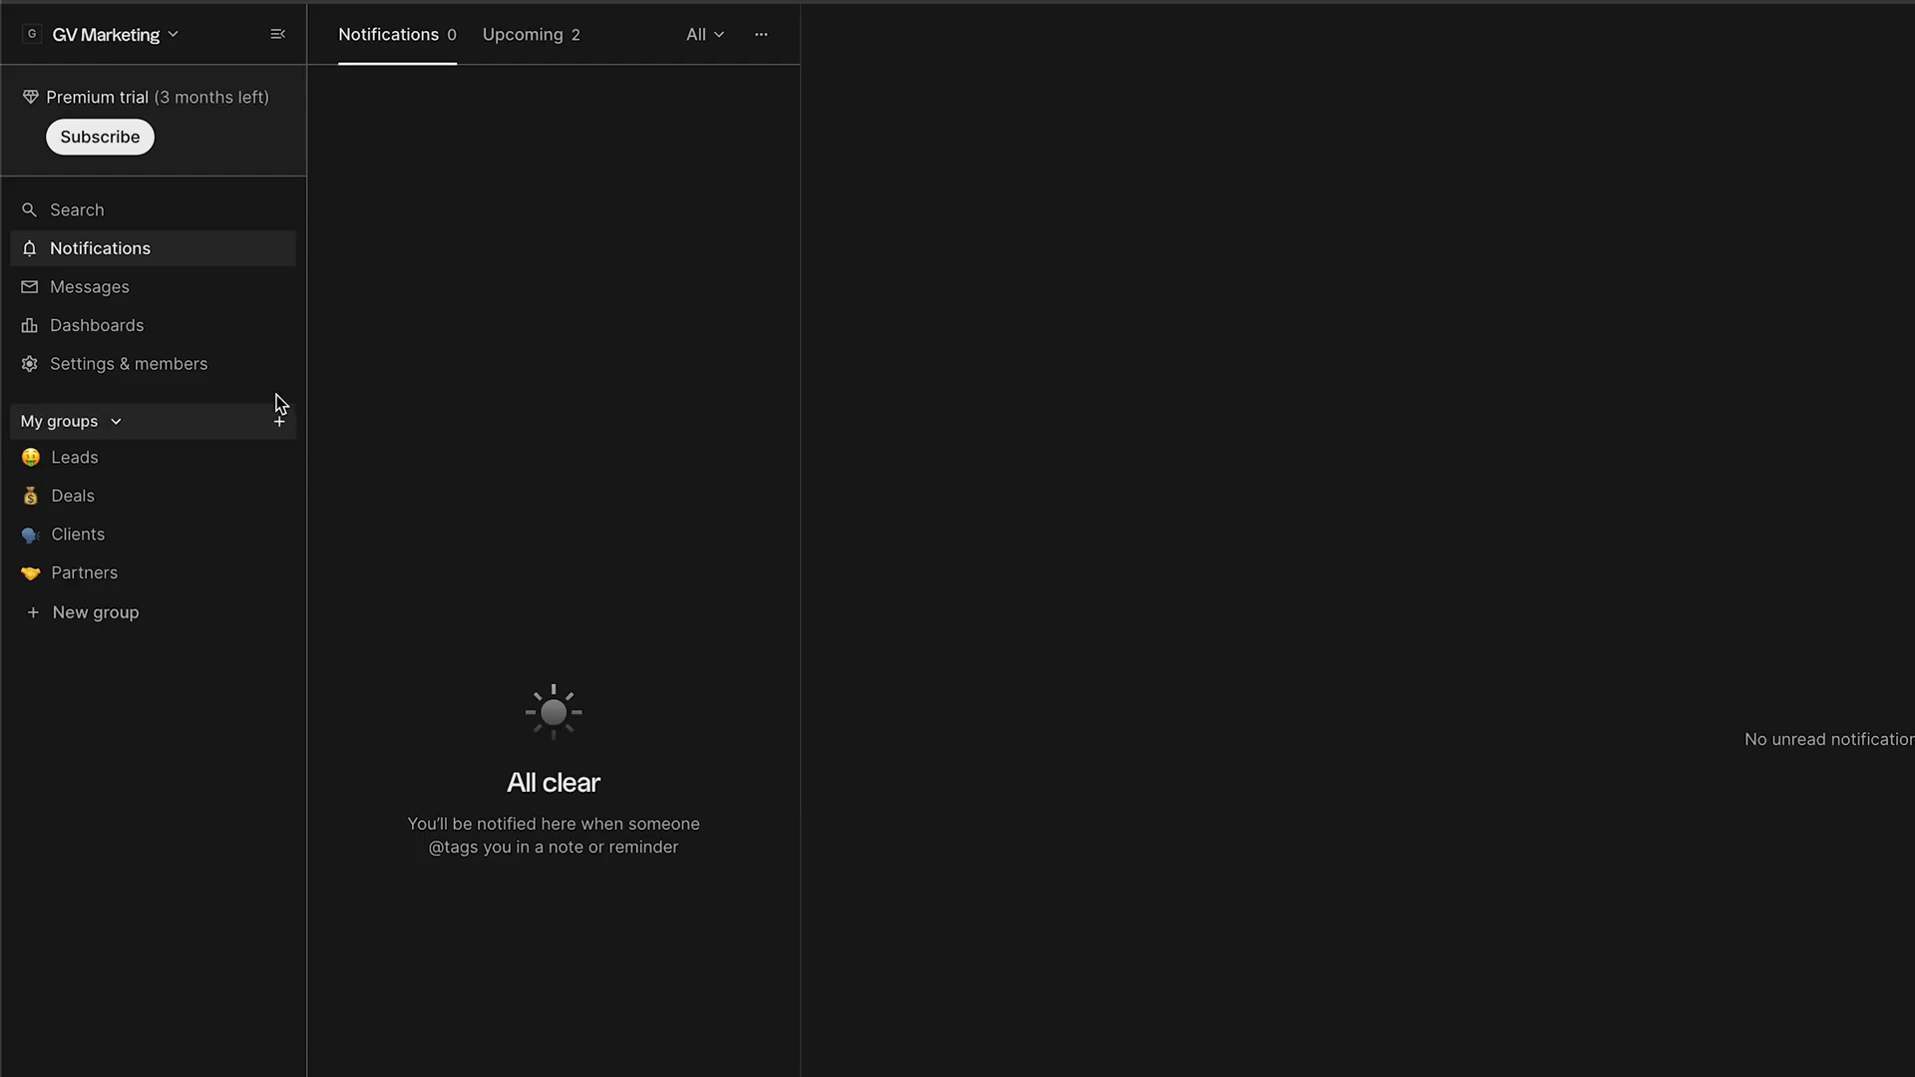
pyautogui.click(90, 285)
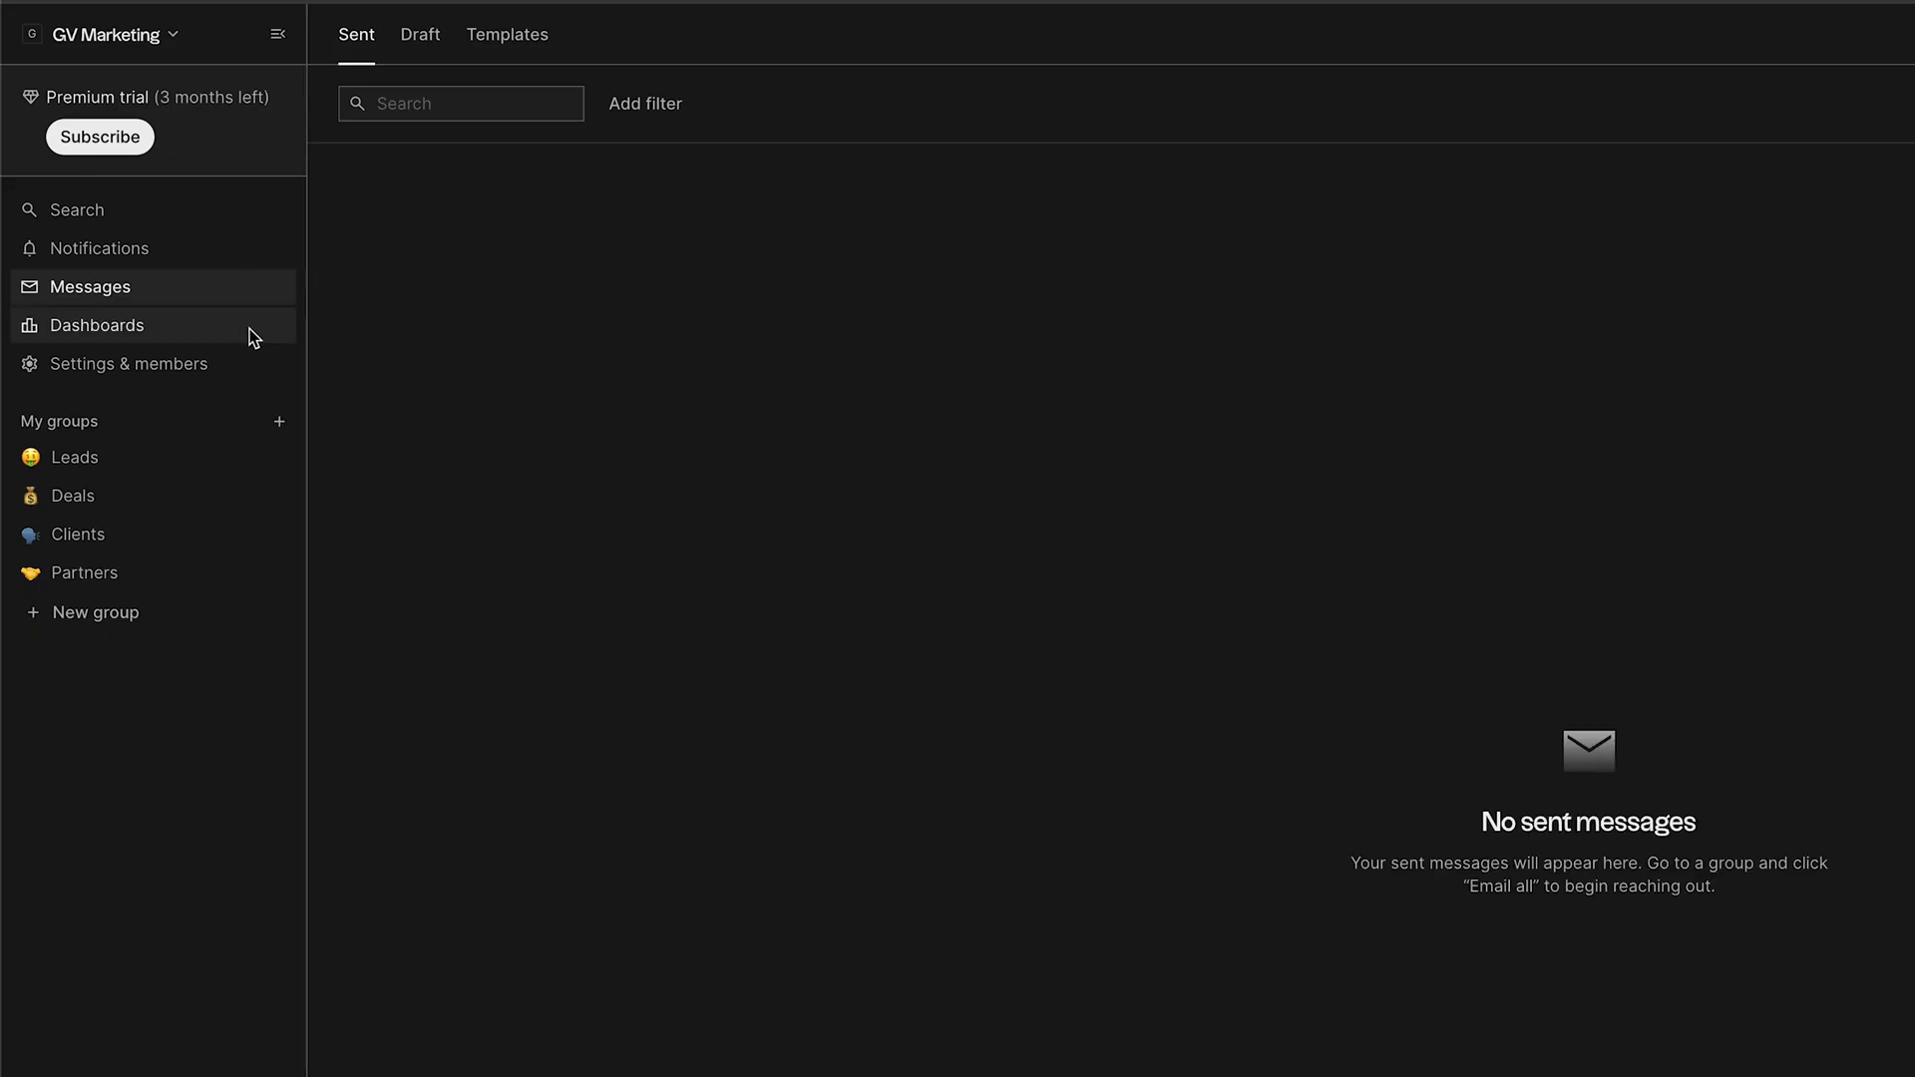
pyautogui.click(98, 325)
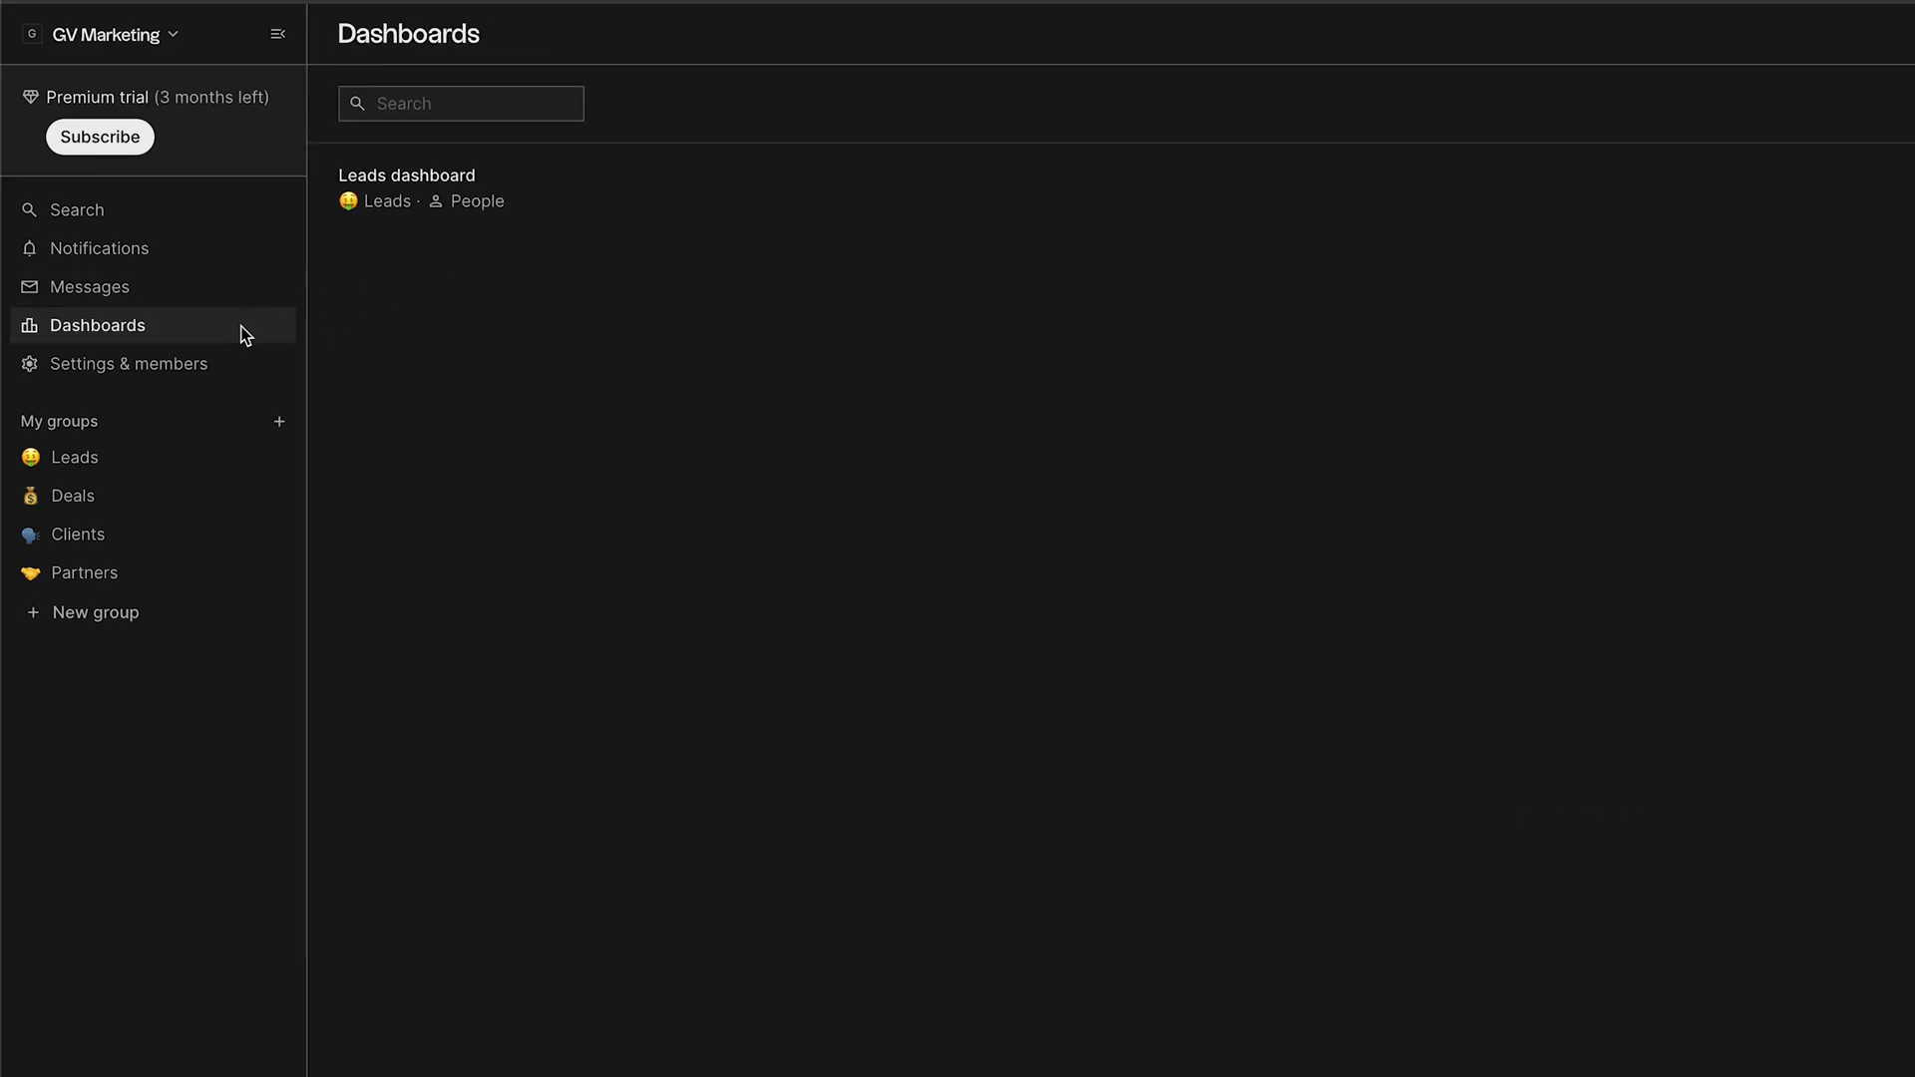
pyautogui.click(407, 176)
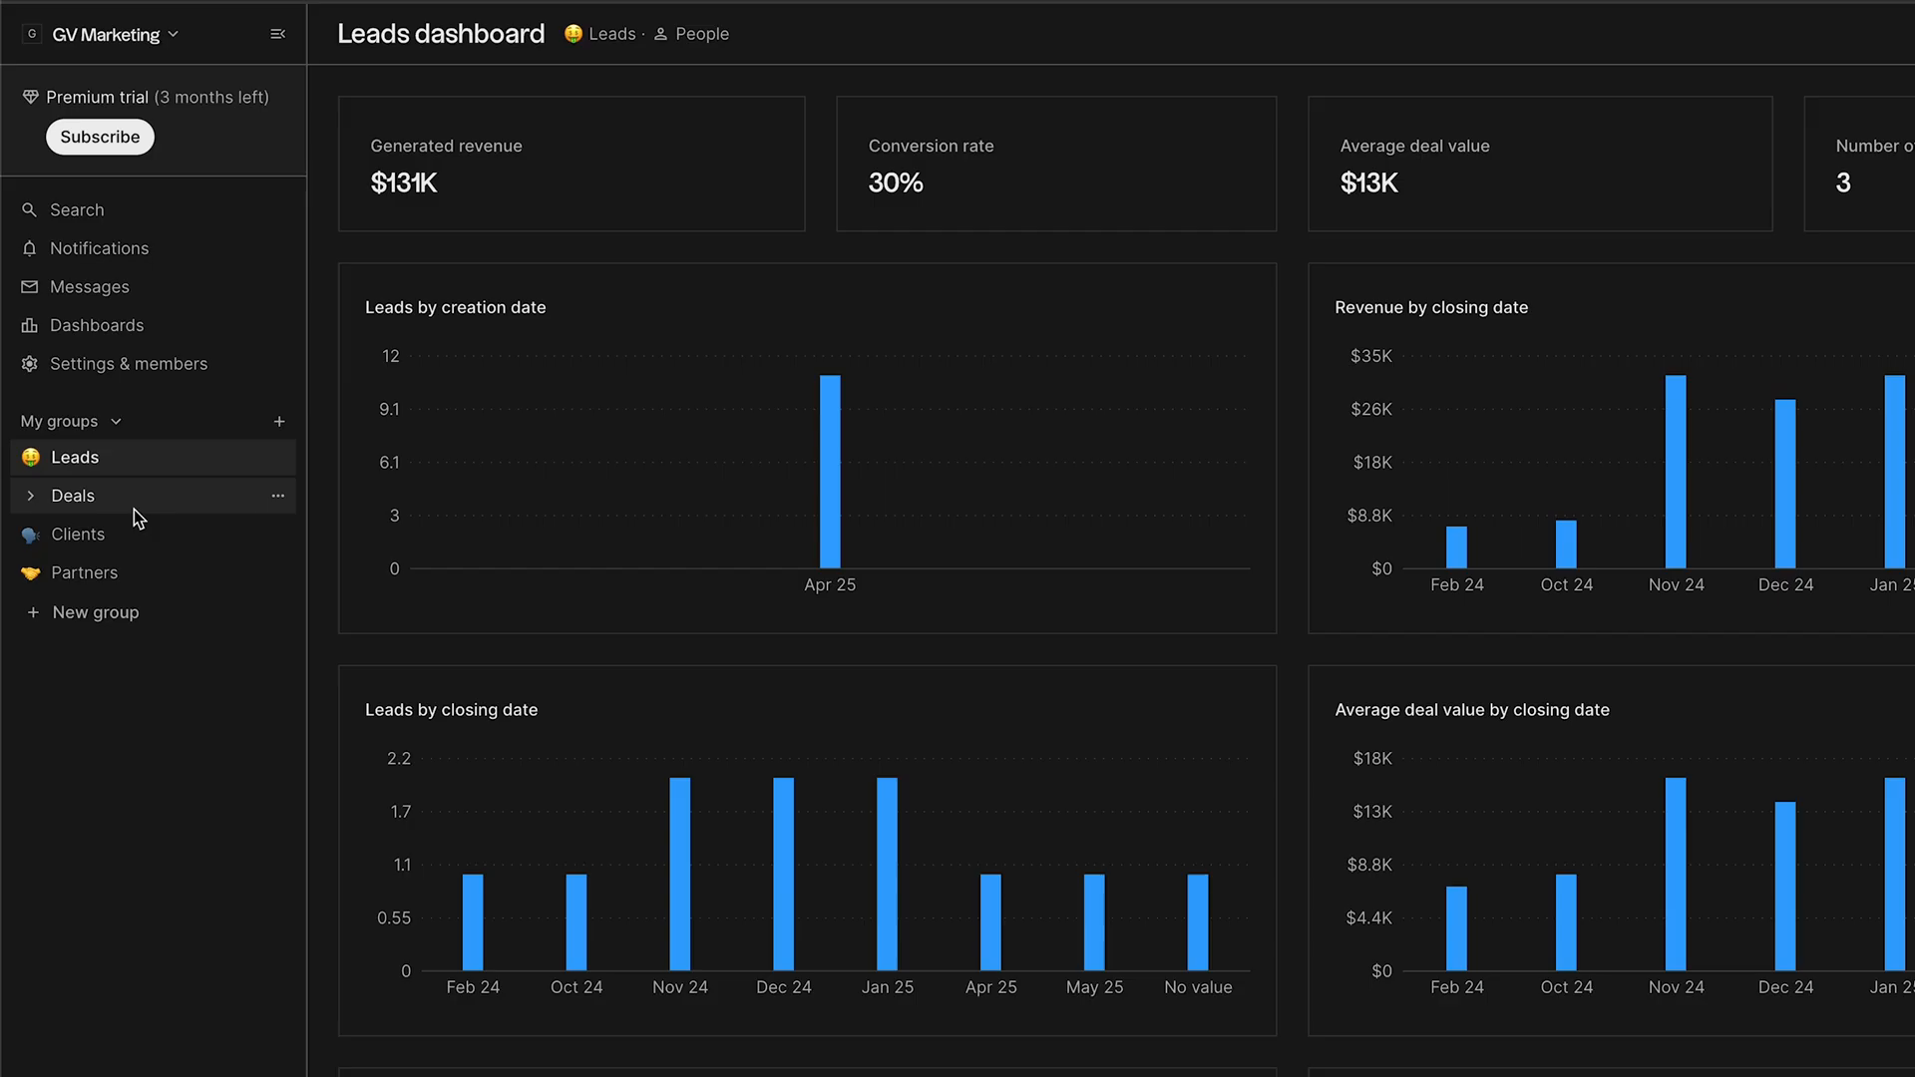
# Step: Delete the Deals group, leaving Leads, Clients and Partners
pyautogui.click(277, 497)
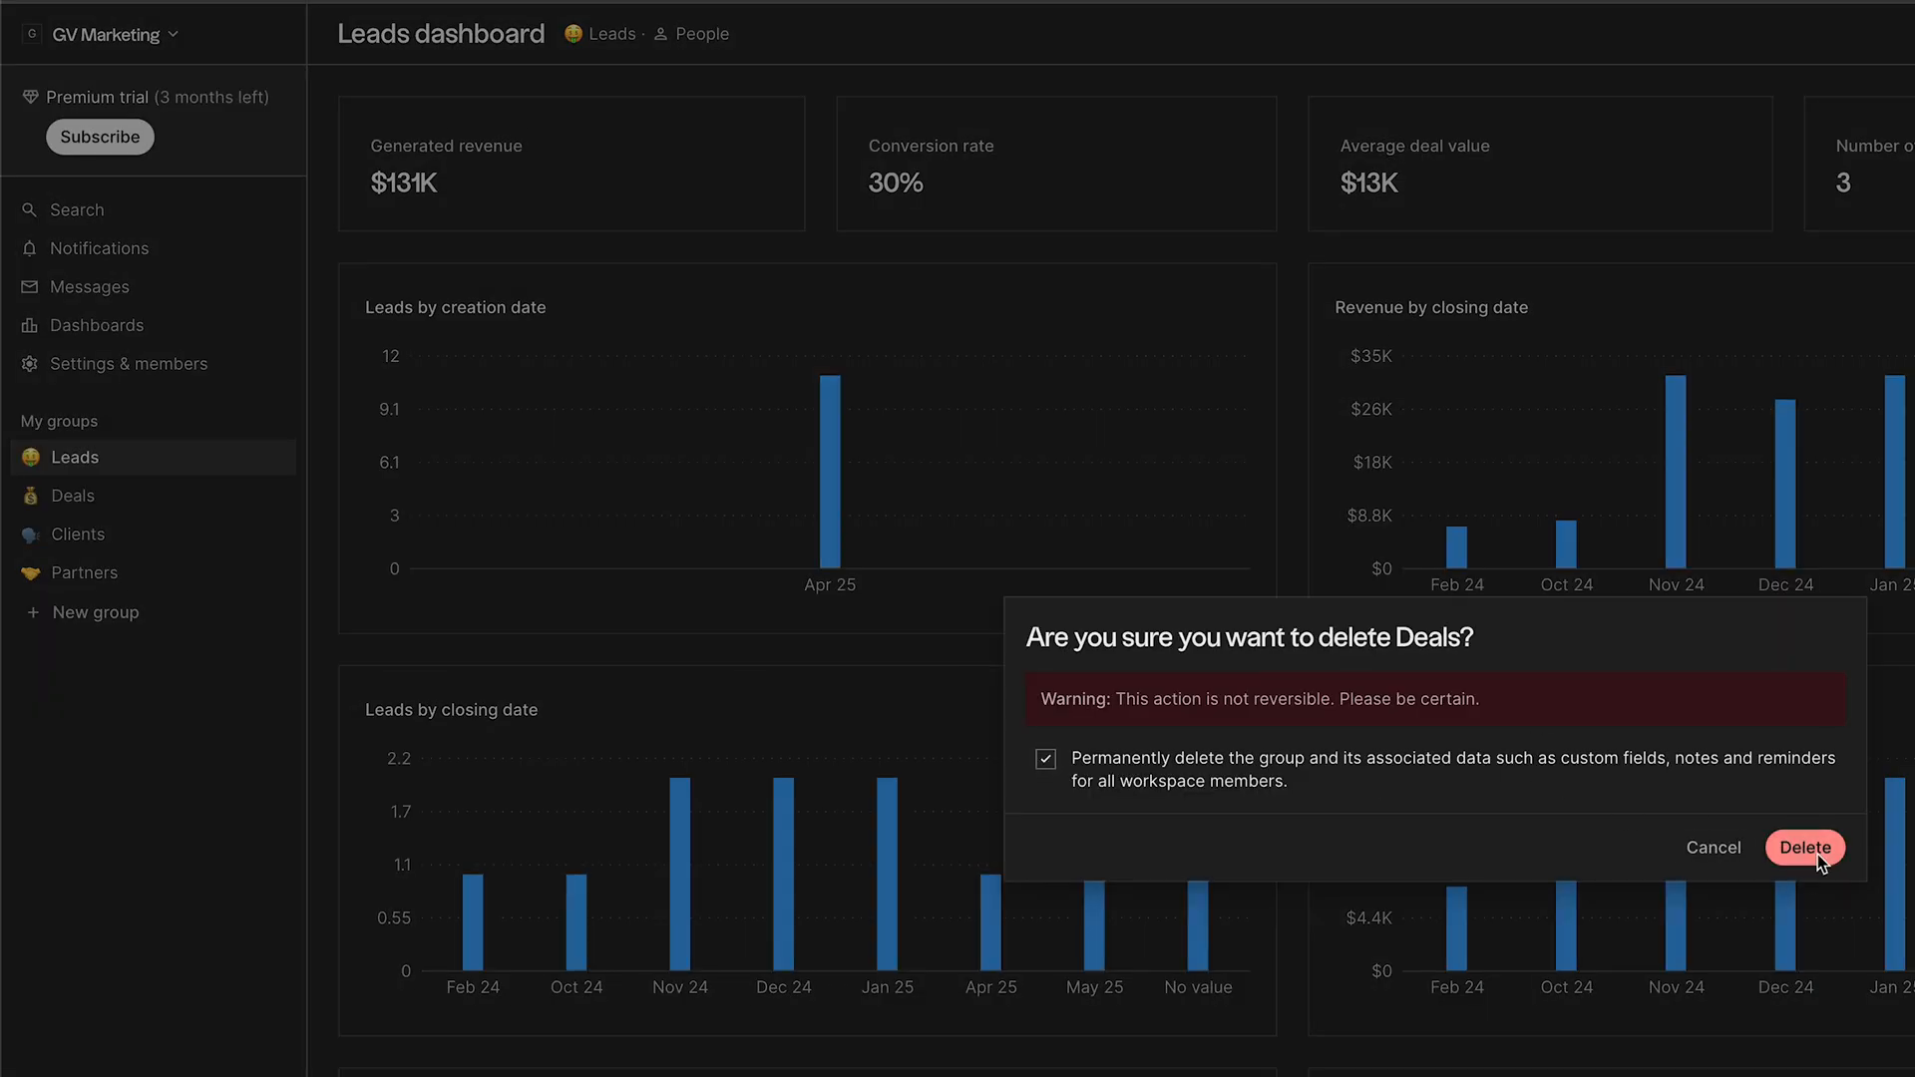
pyautogui.click(1803, 848)
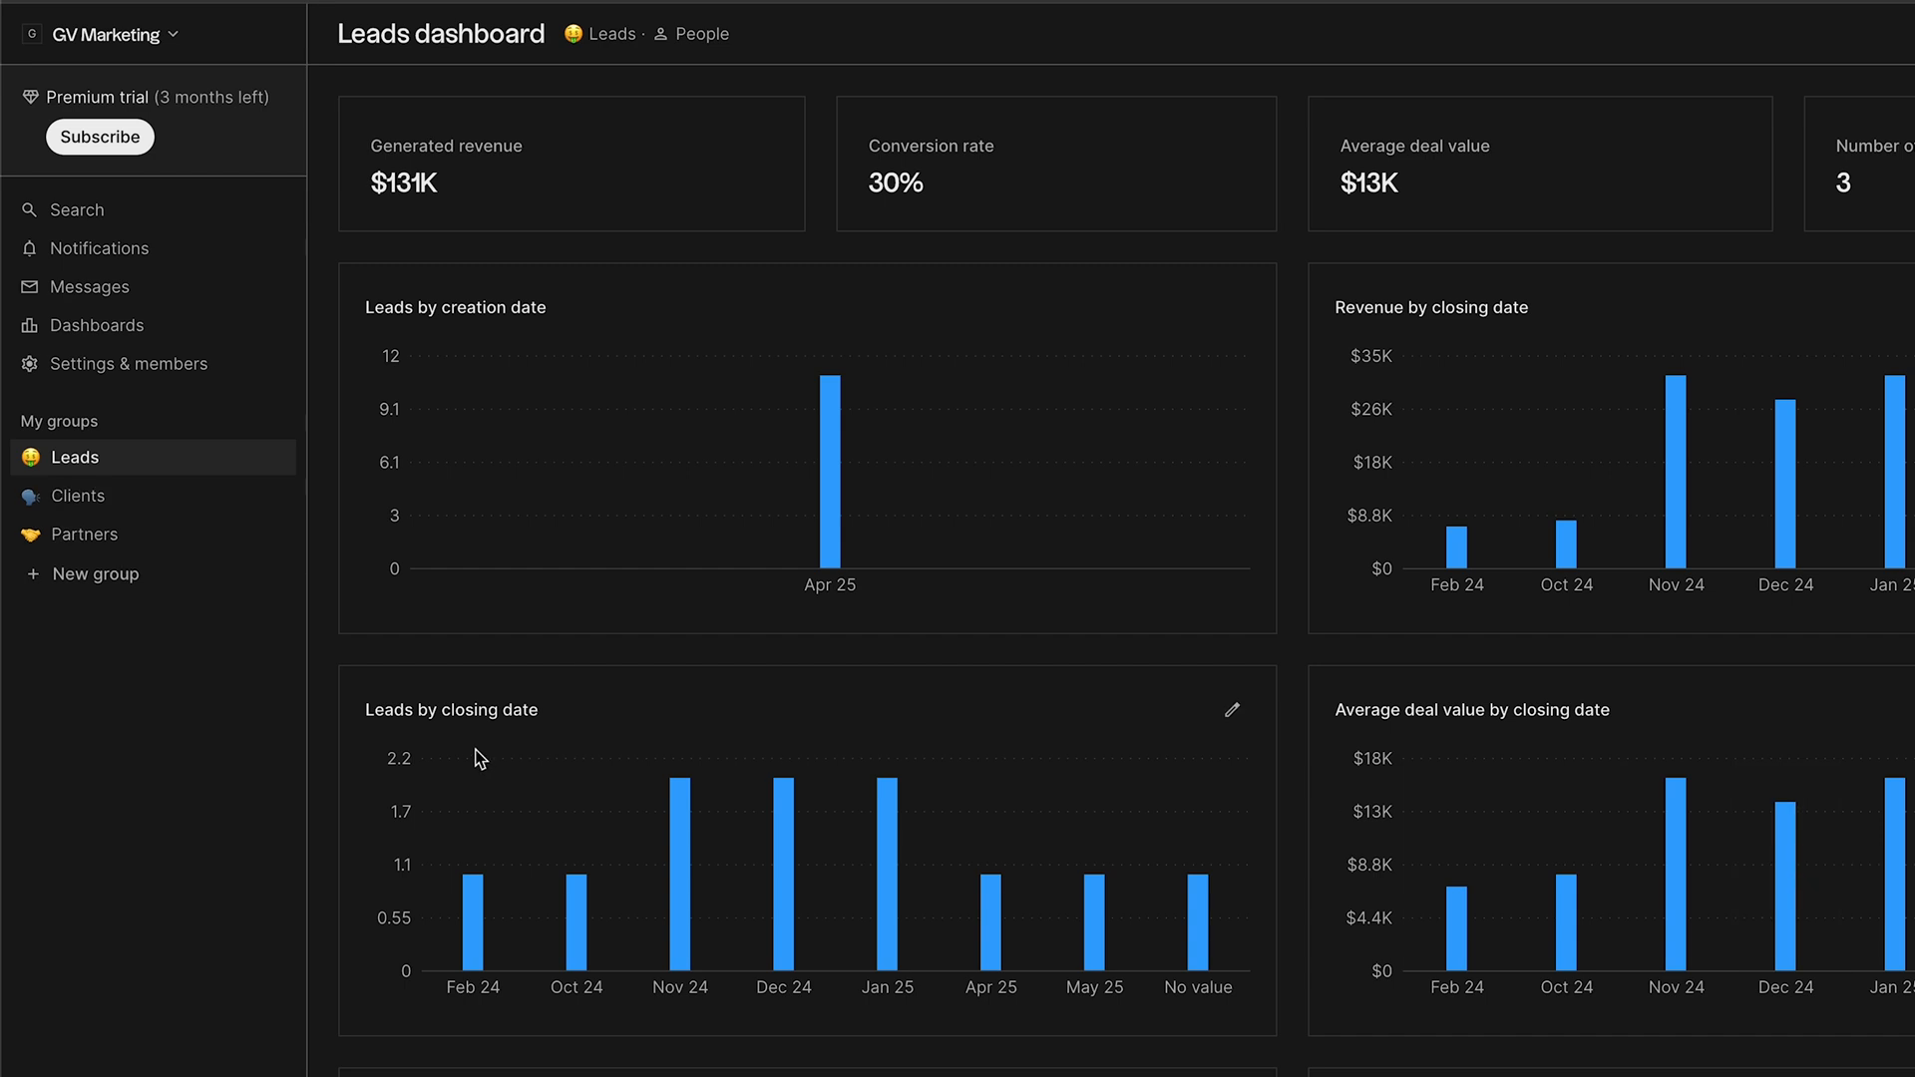
pyautogui.moveTo(436, 748)
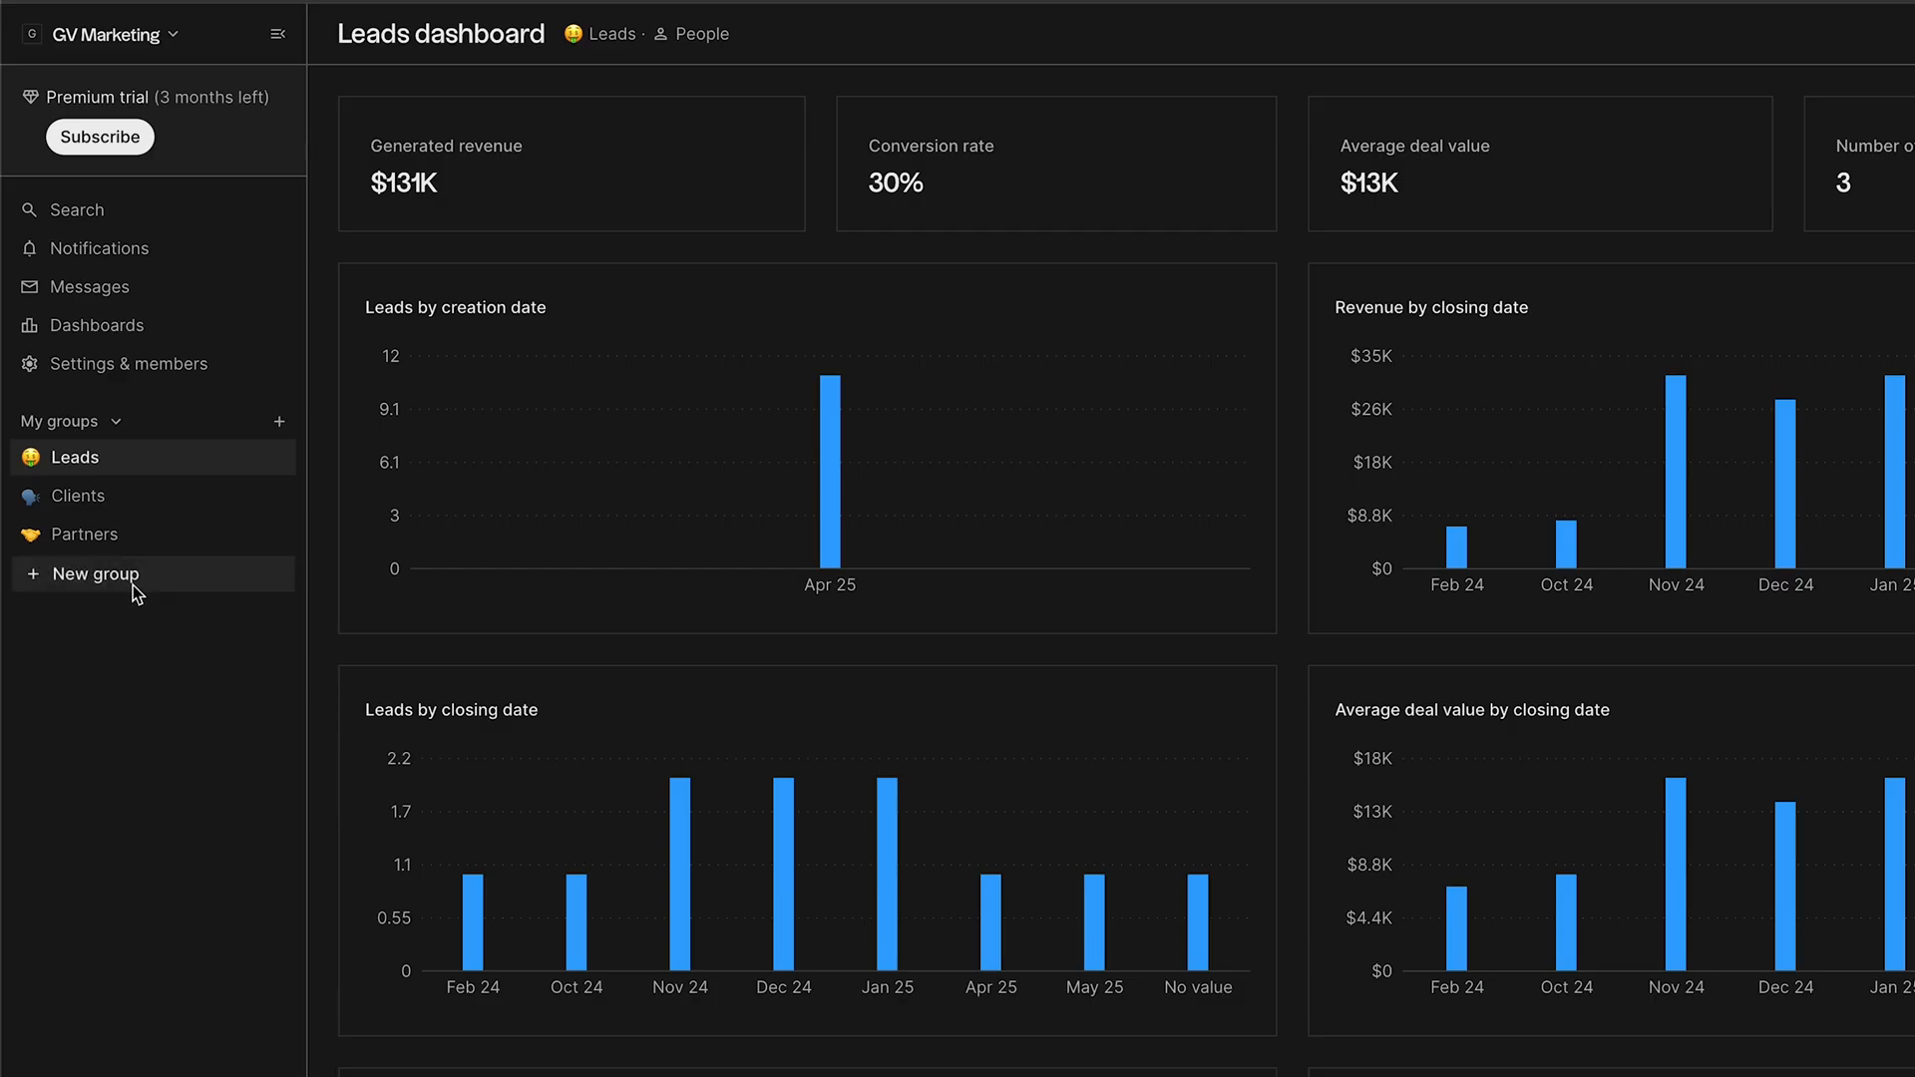
pyautogui.moveTo(138, 592)
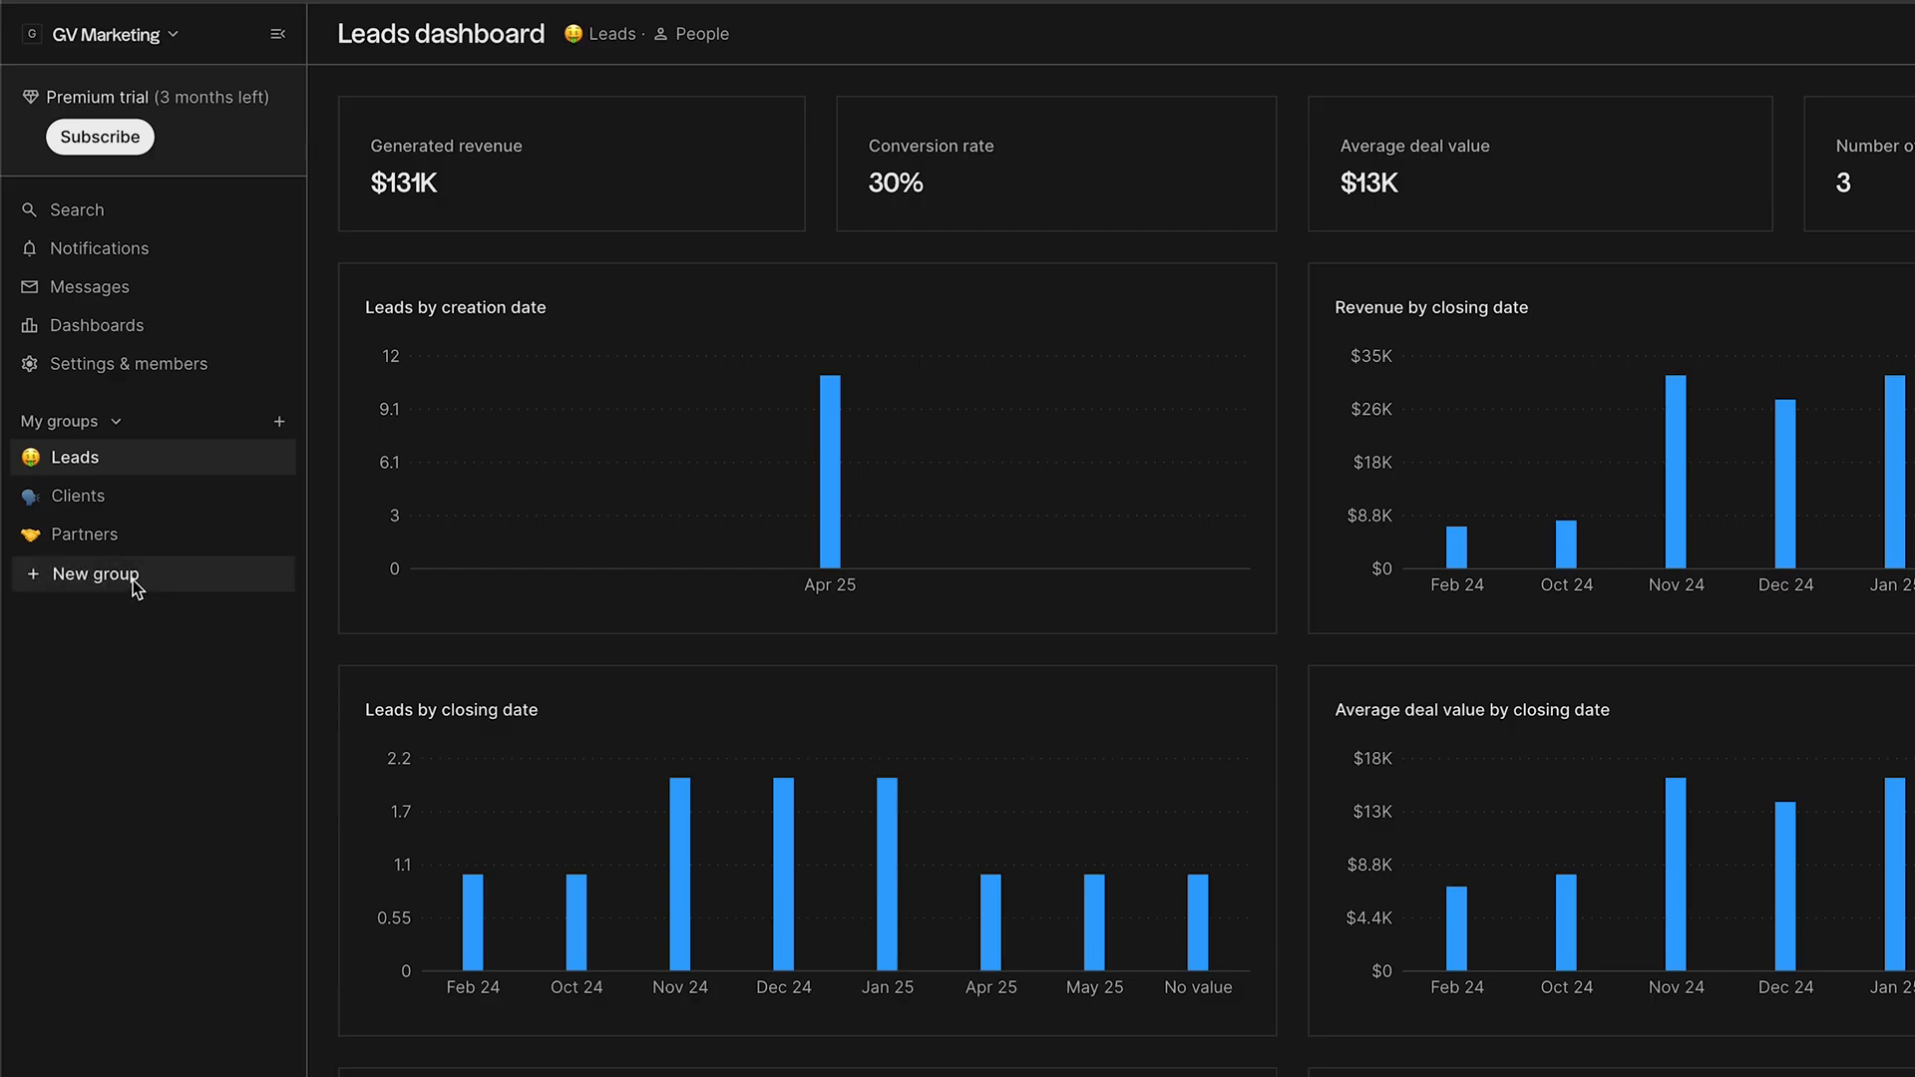
# Step: Create a new group named Deals set to manage deals
pyautogui.click(96, 574)
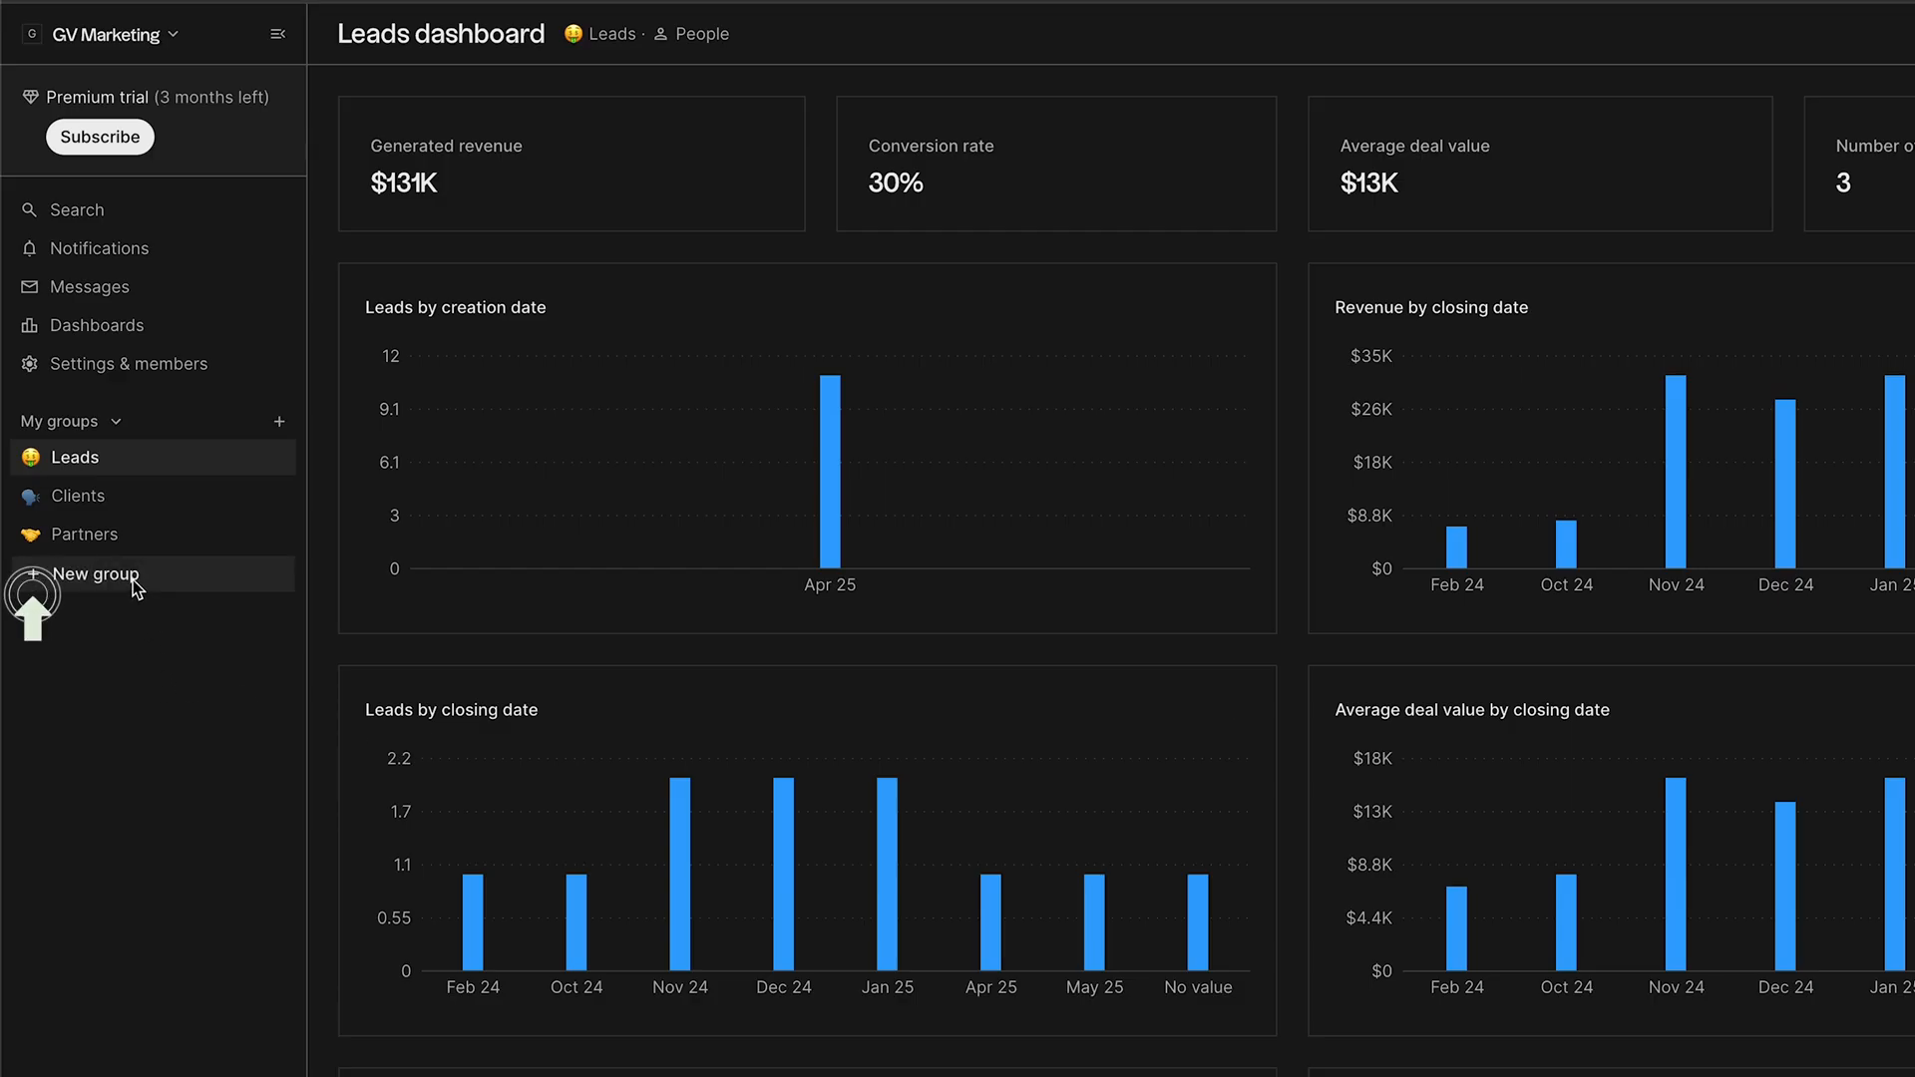
pyautogui.click(96, 574)
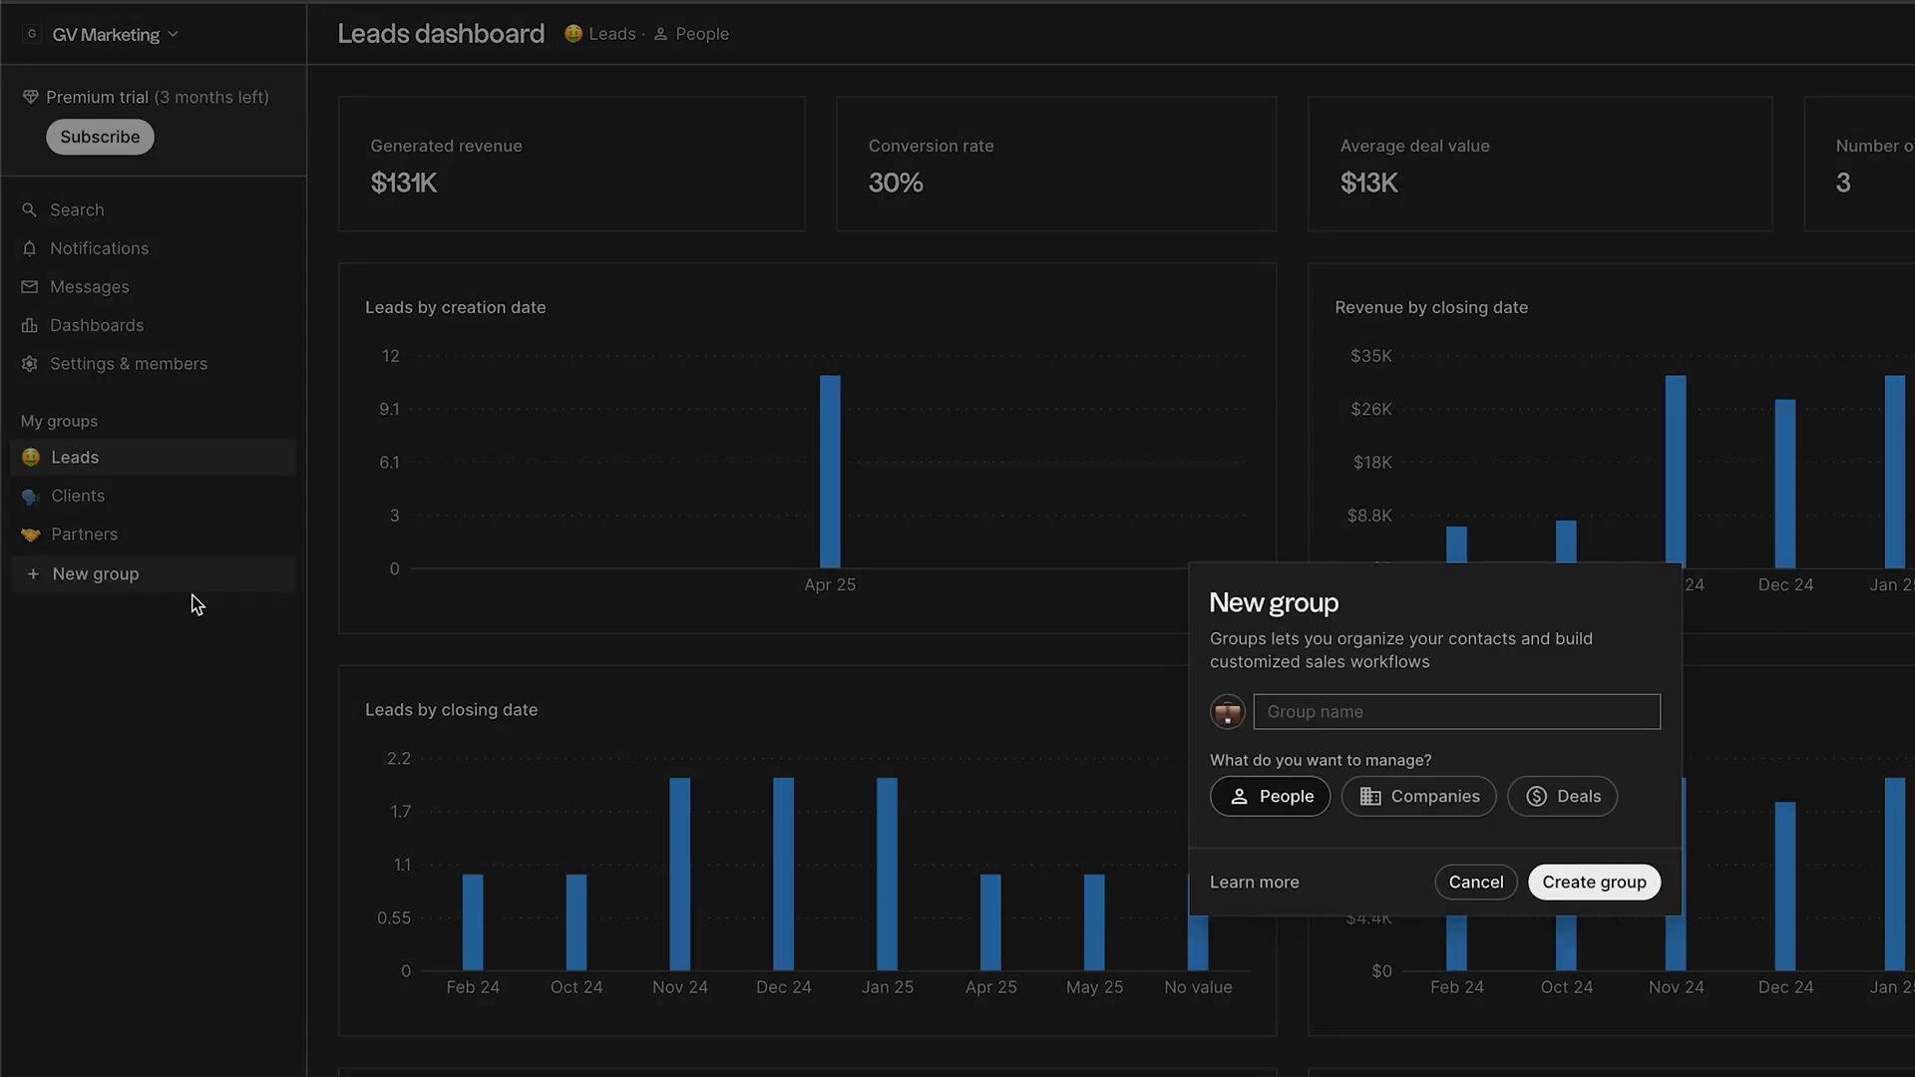
pyautogui.write('Deals')
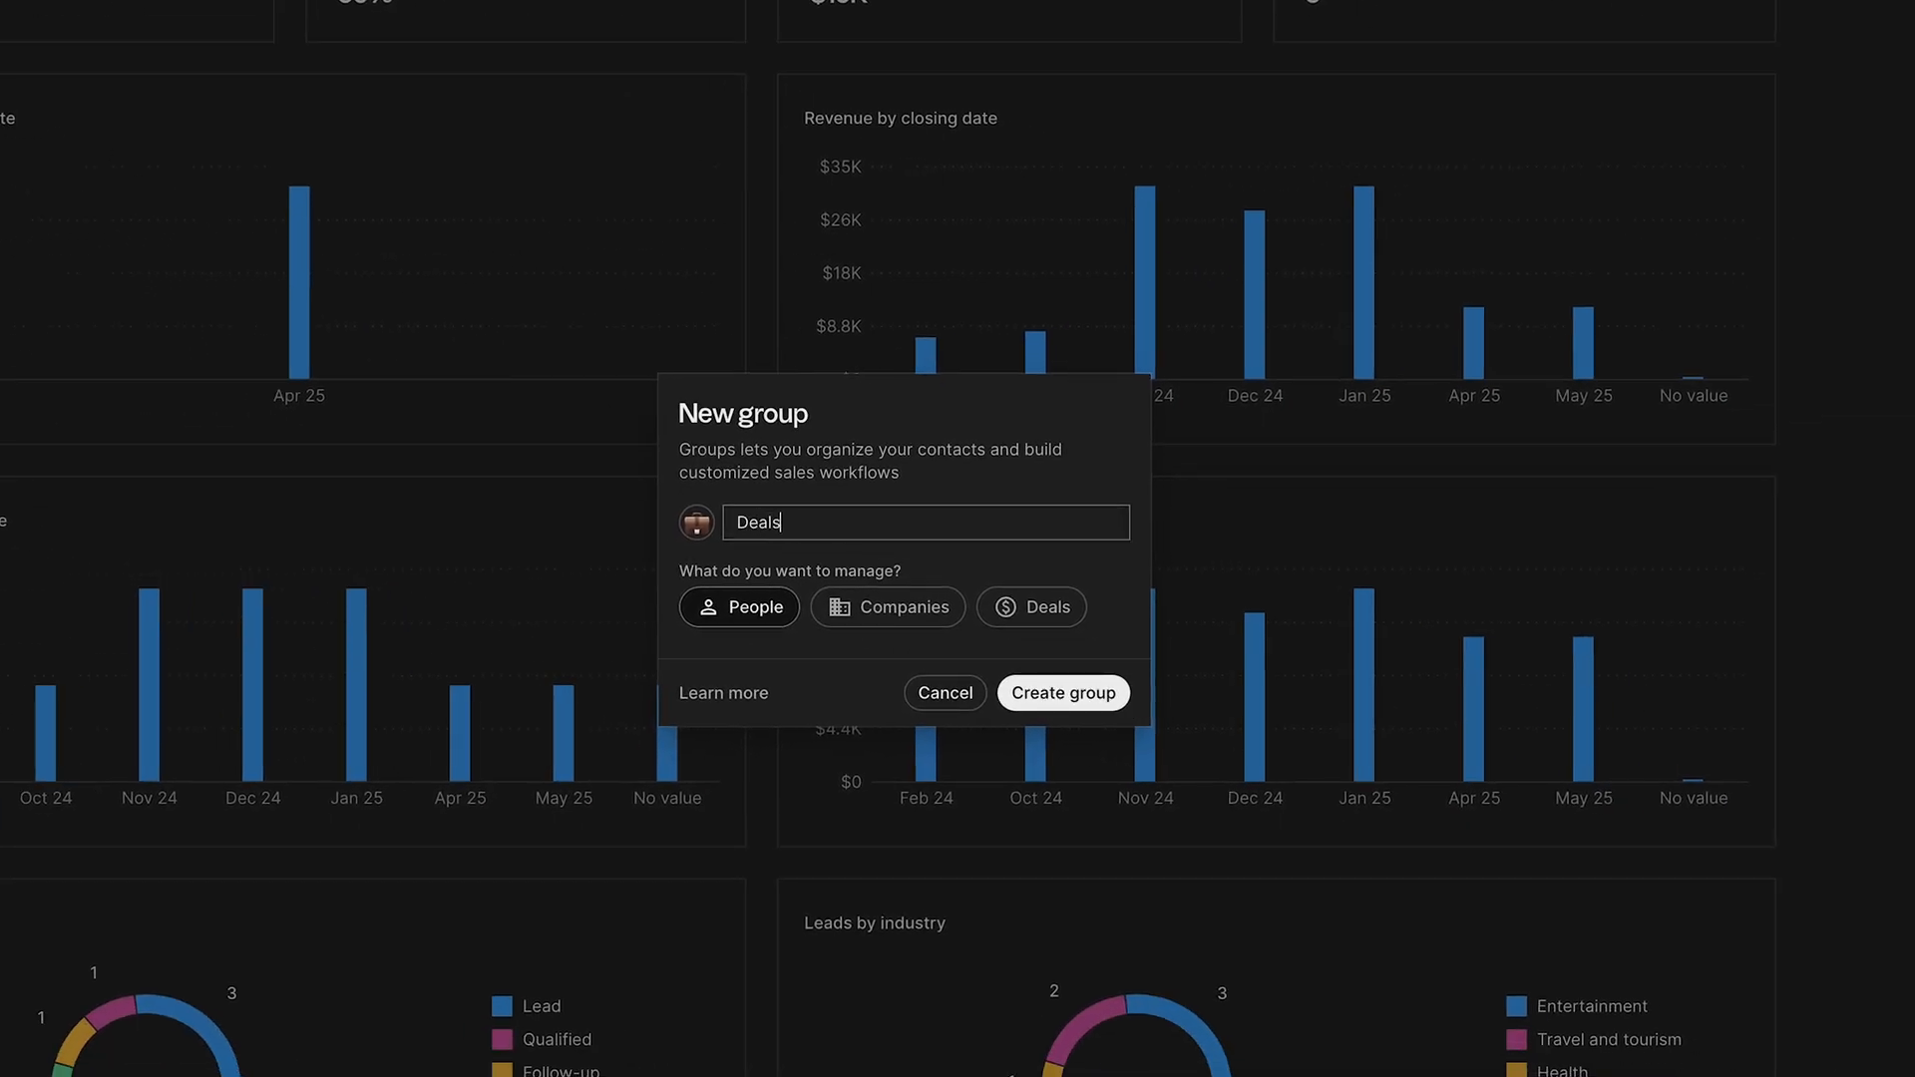
pyautogui.click(1029, 606)
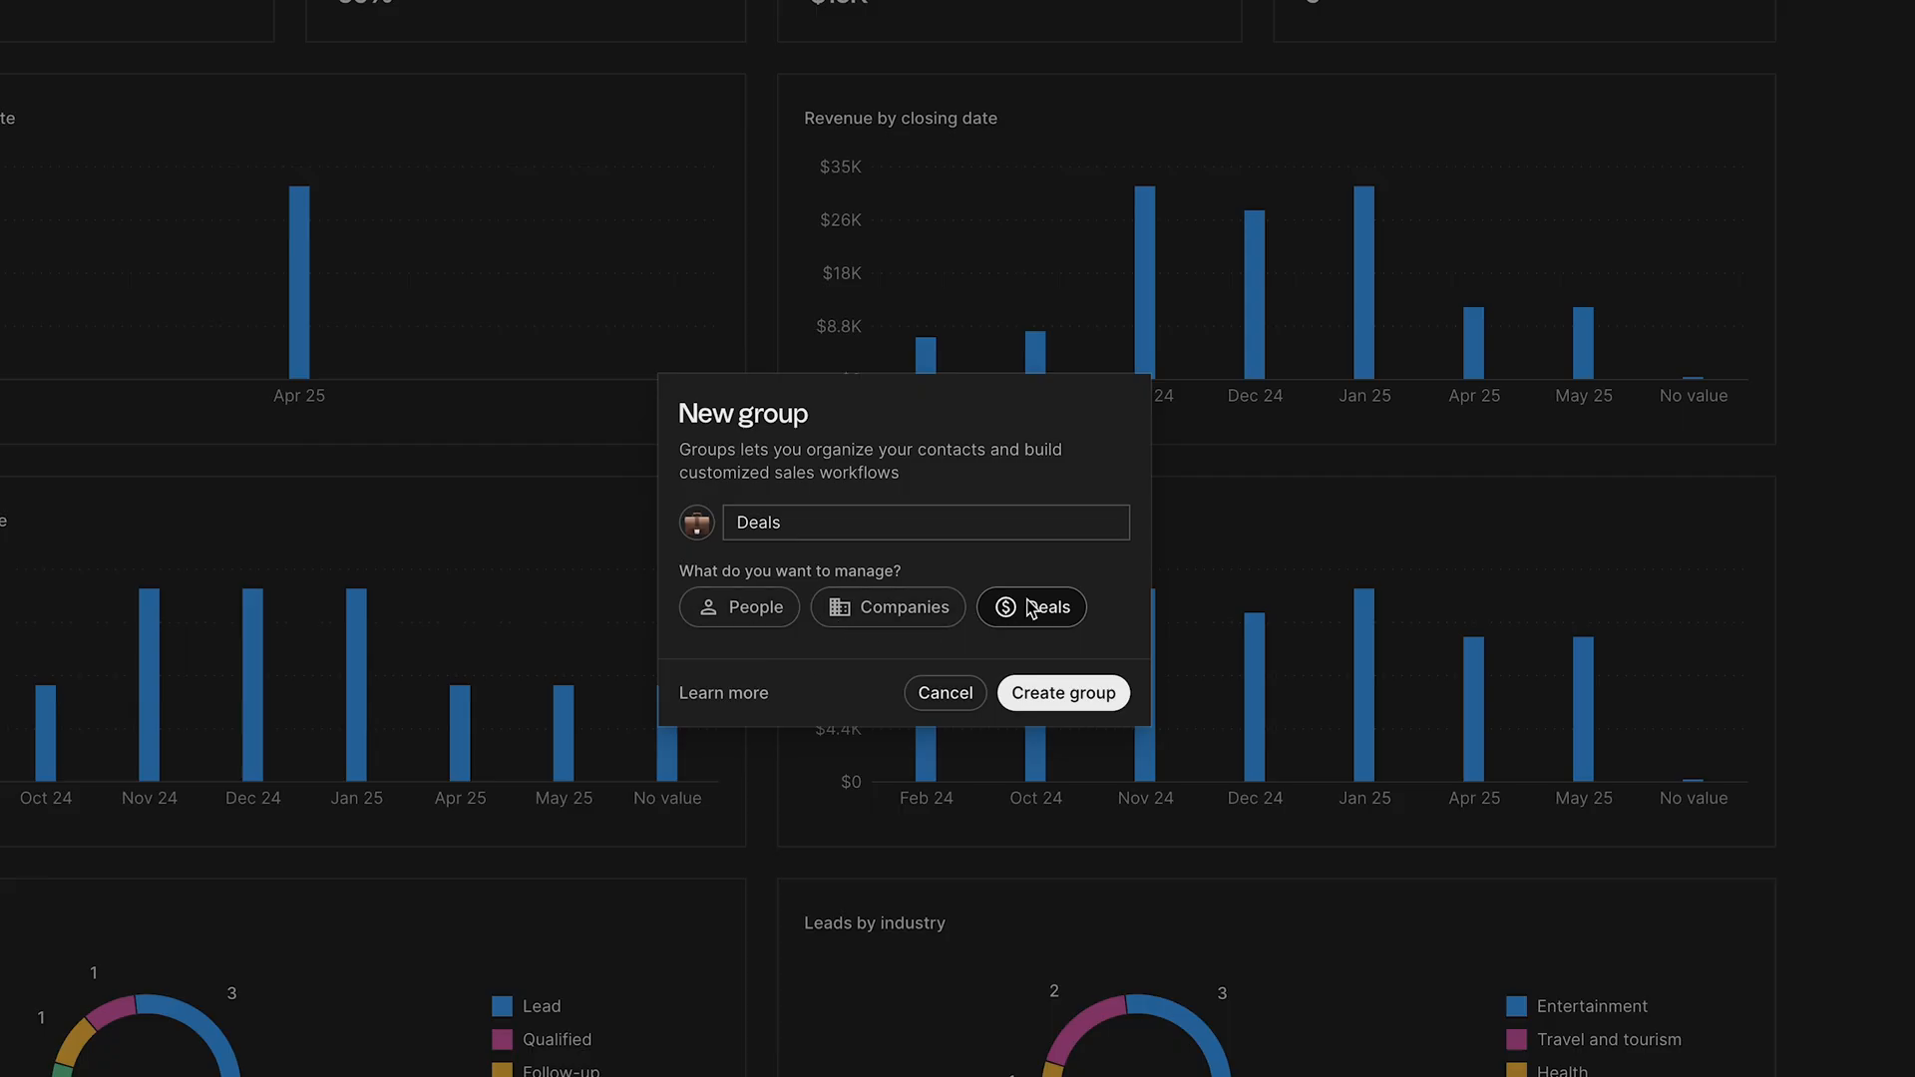
pyautogui.click(1061, 692)
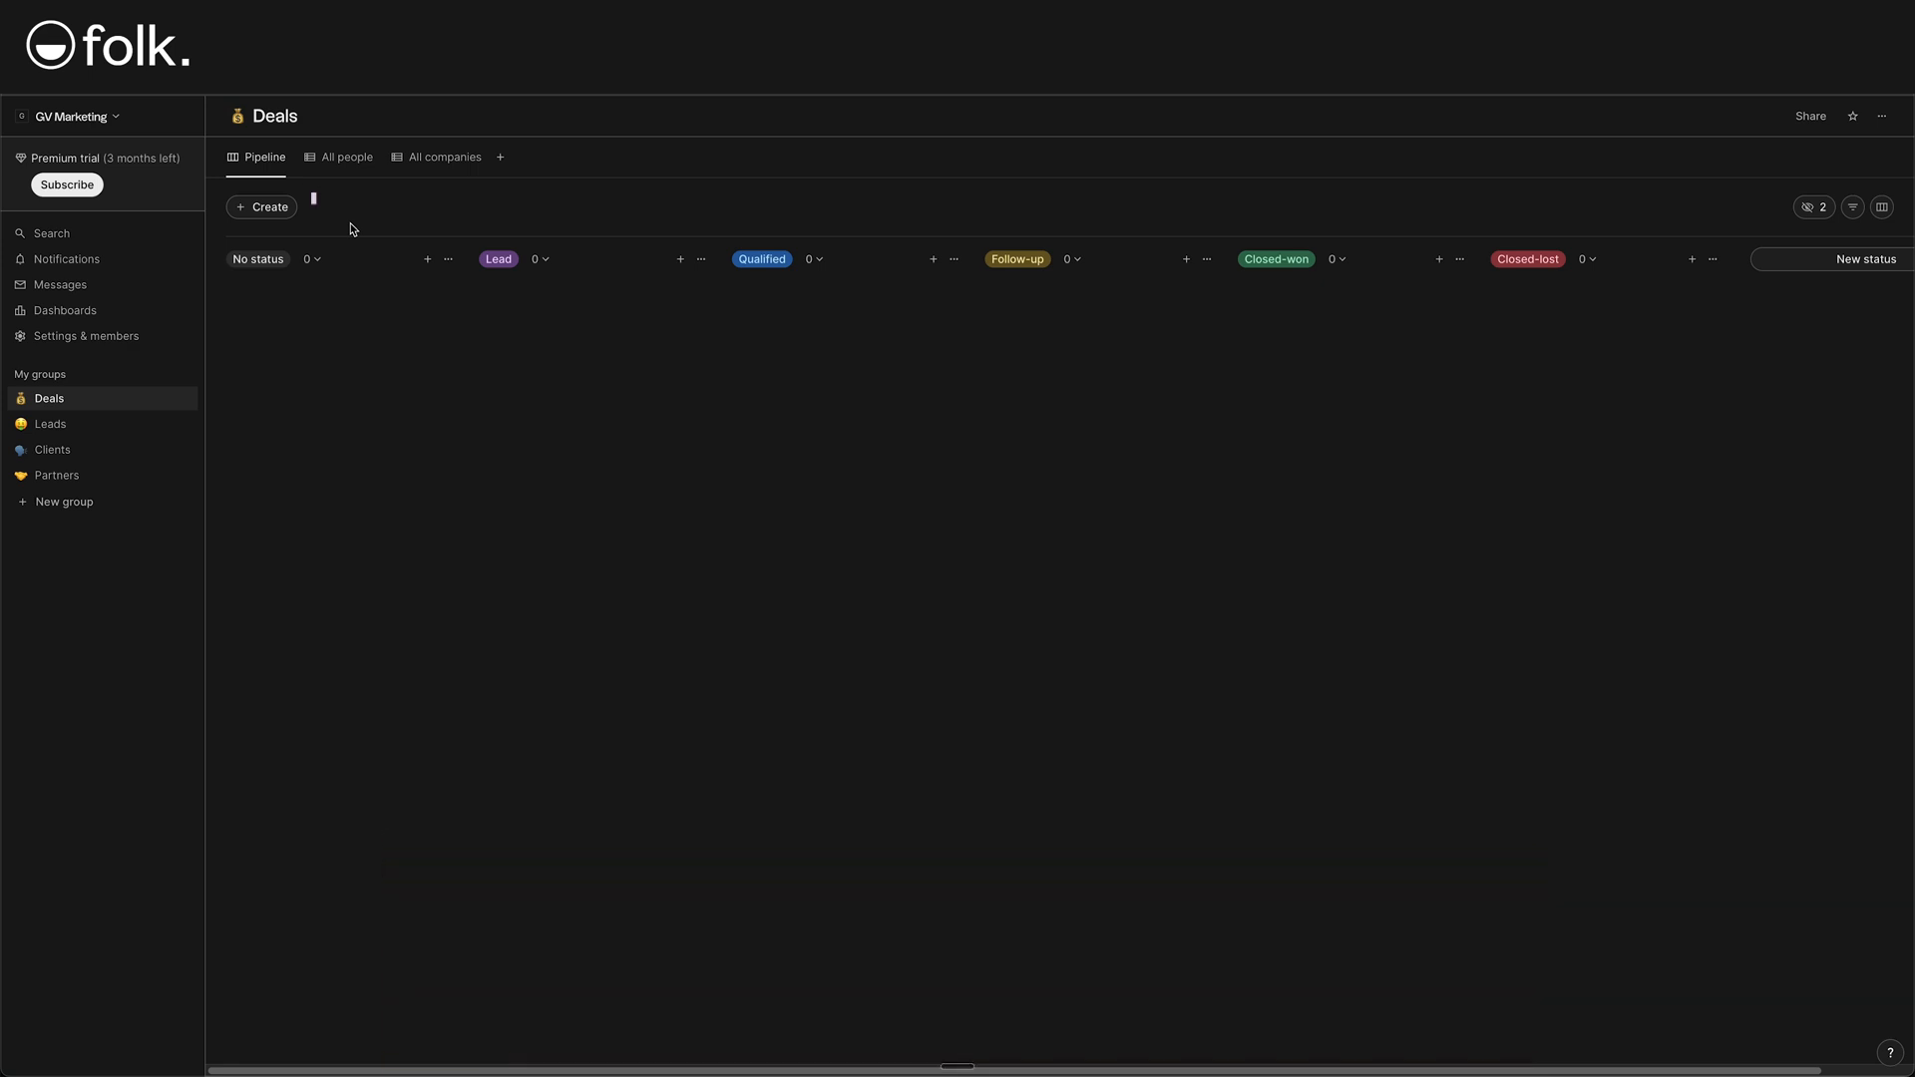
# Step: Create an 'Apple Video Creation' deal linked to a sample contact and Apple, with Qualified status
pyautogui.click(262, 205)
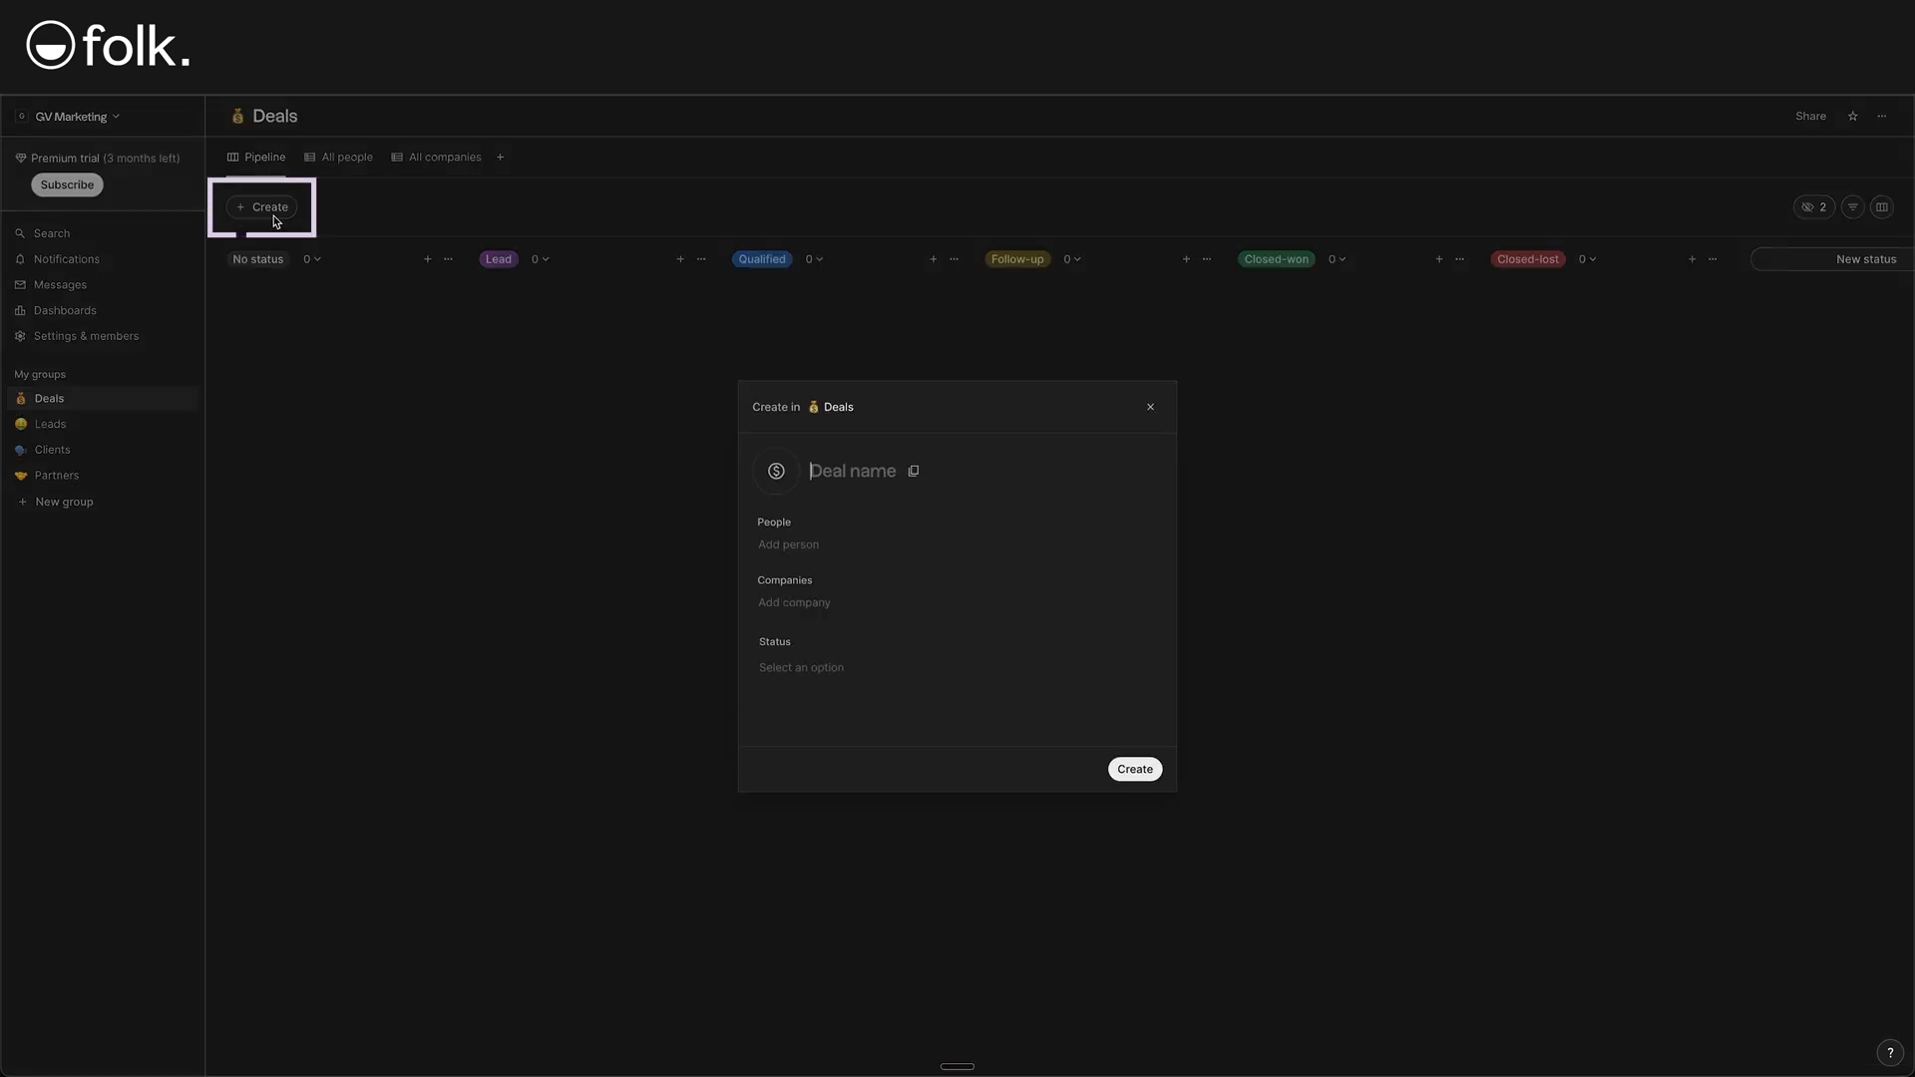
pyautogui.write('Apple Video Creation')
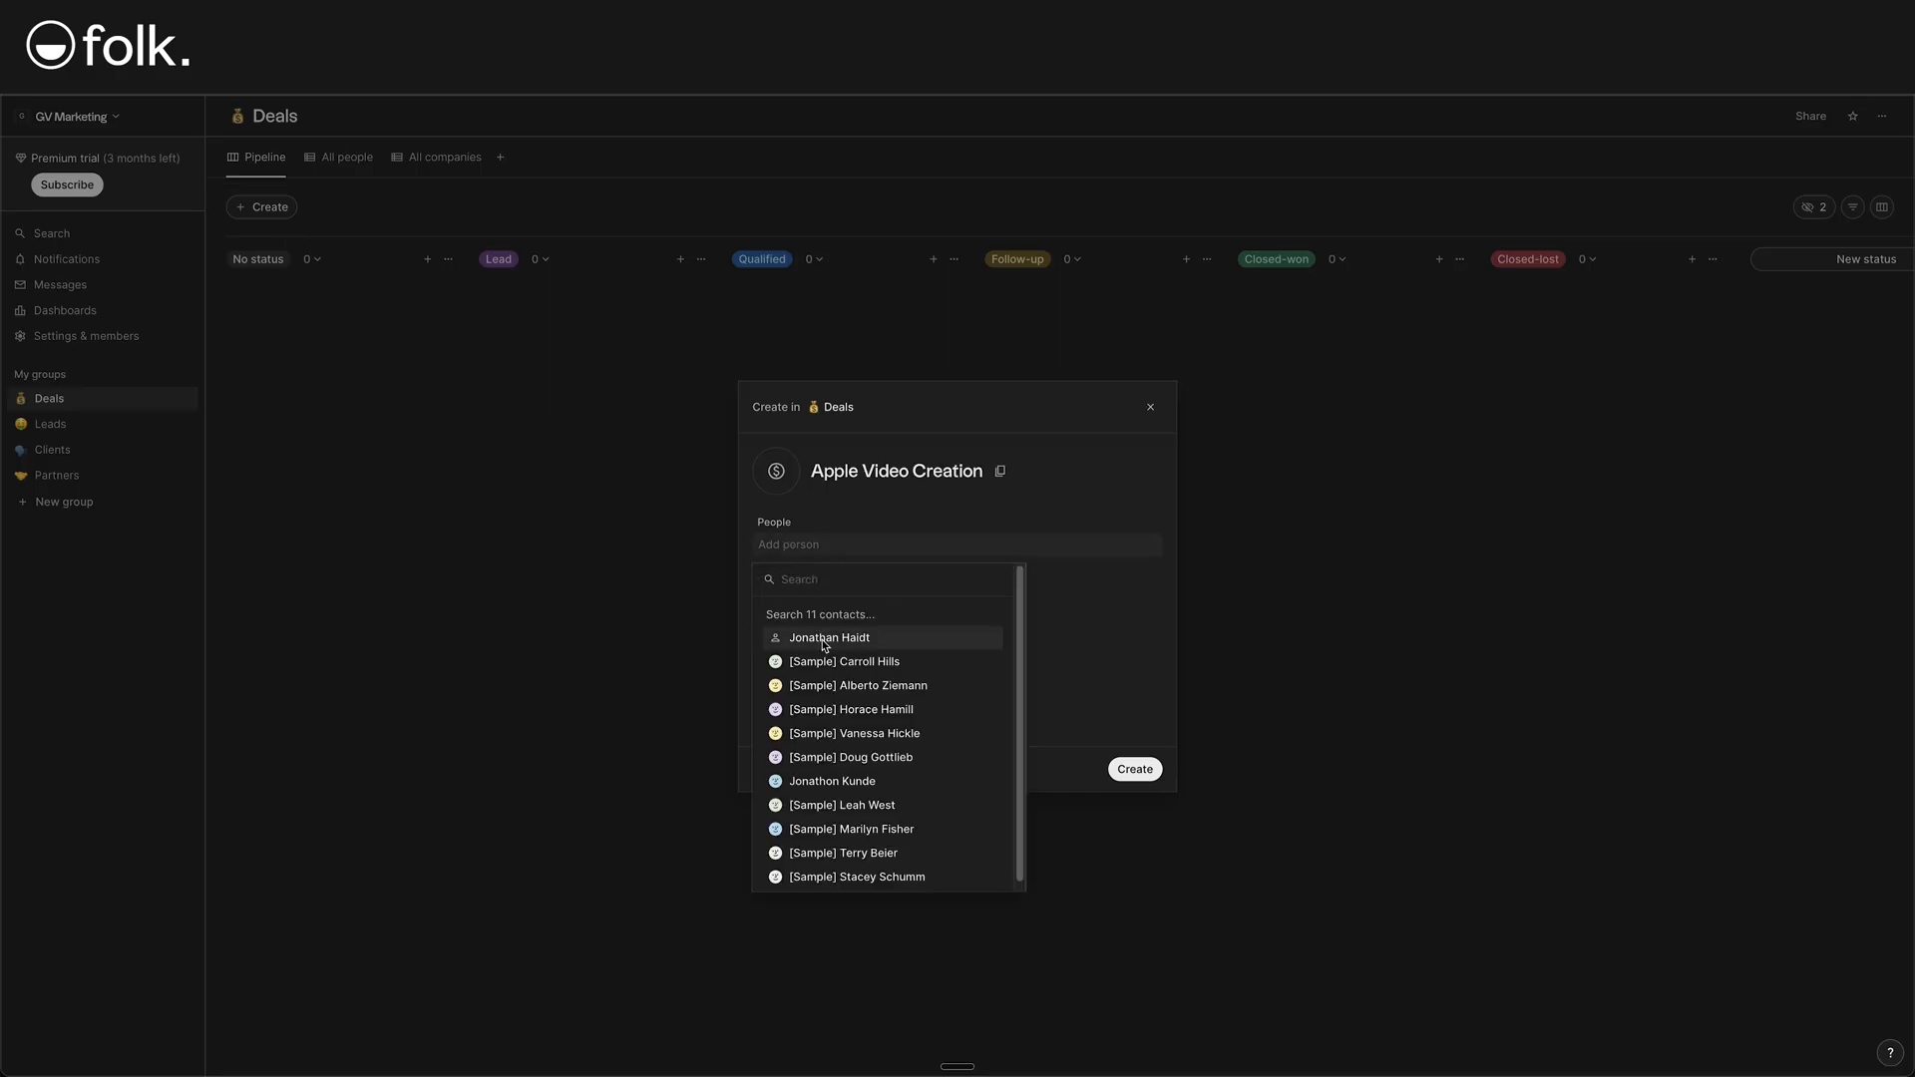
pyautogui.click(844, 660)
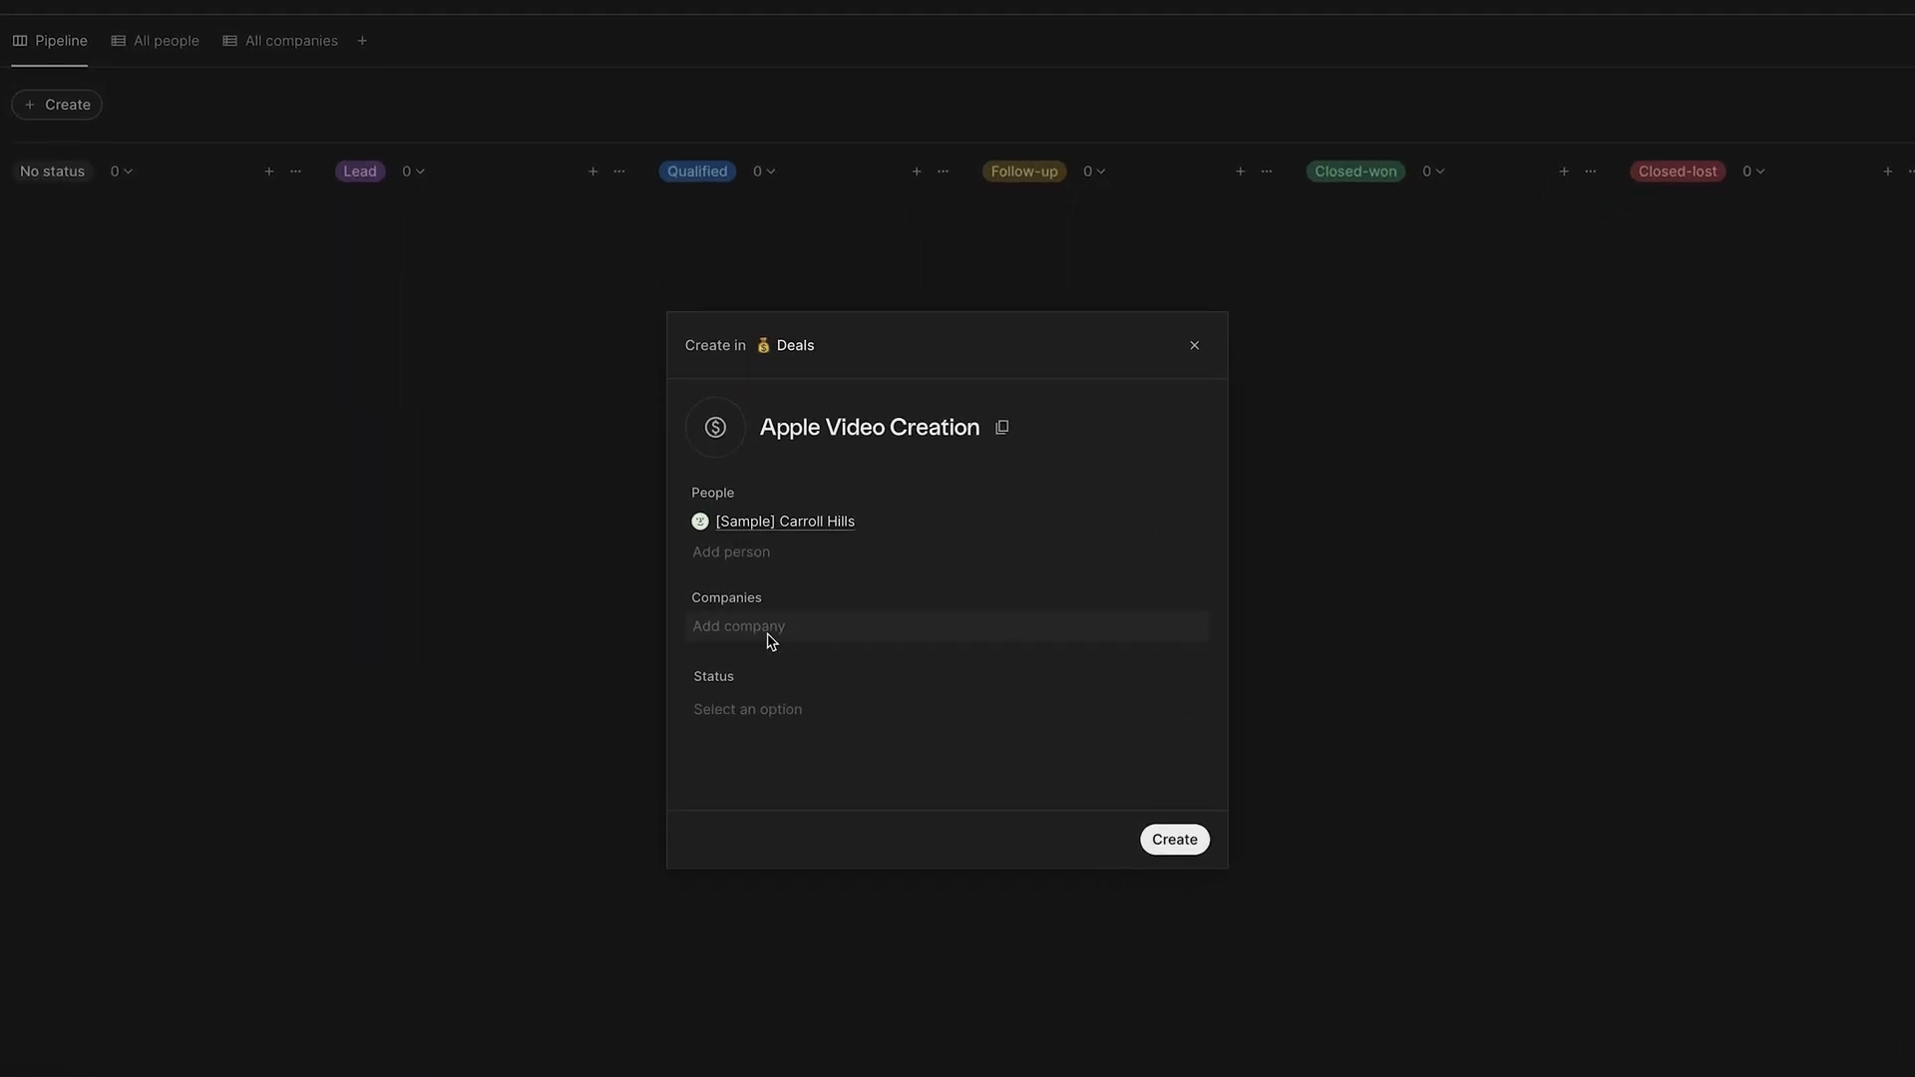
pyautogui.write('Apple')
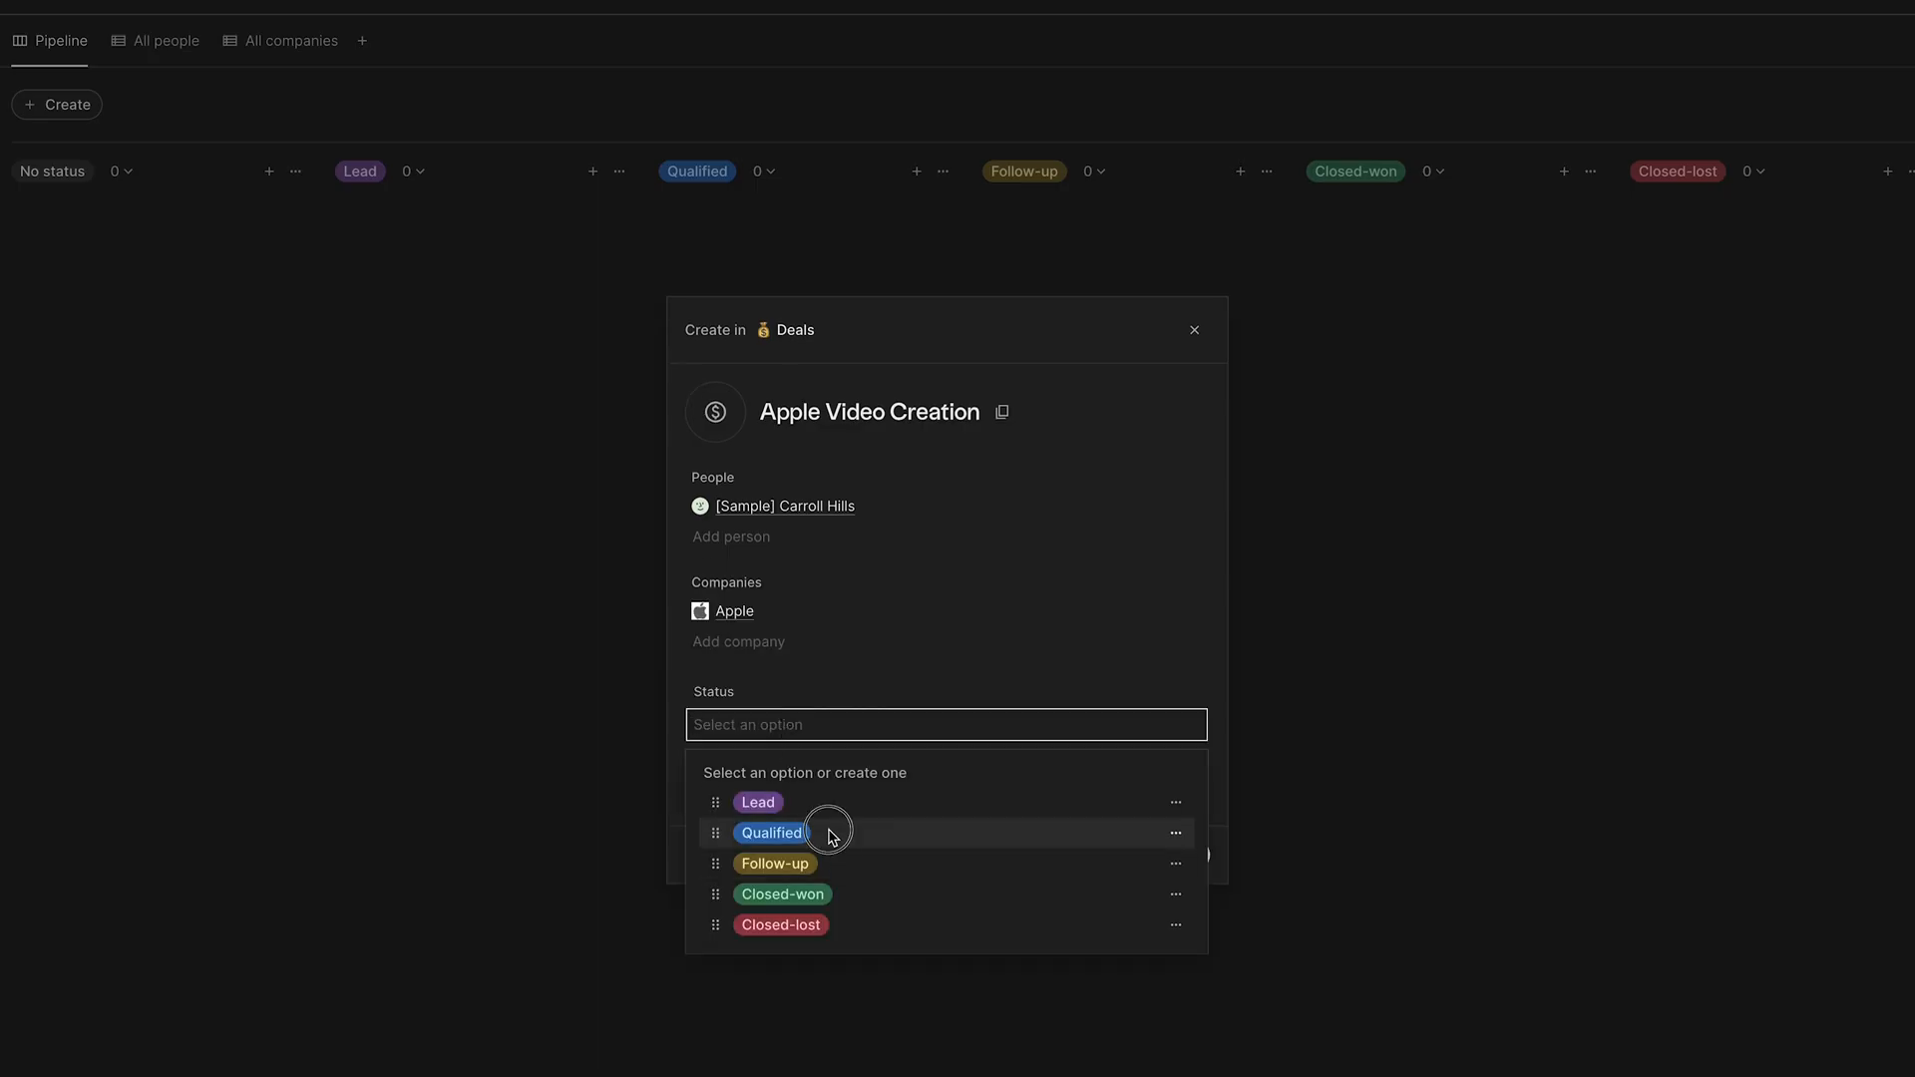
pyautogui.click(770, 832)
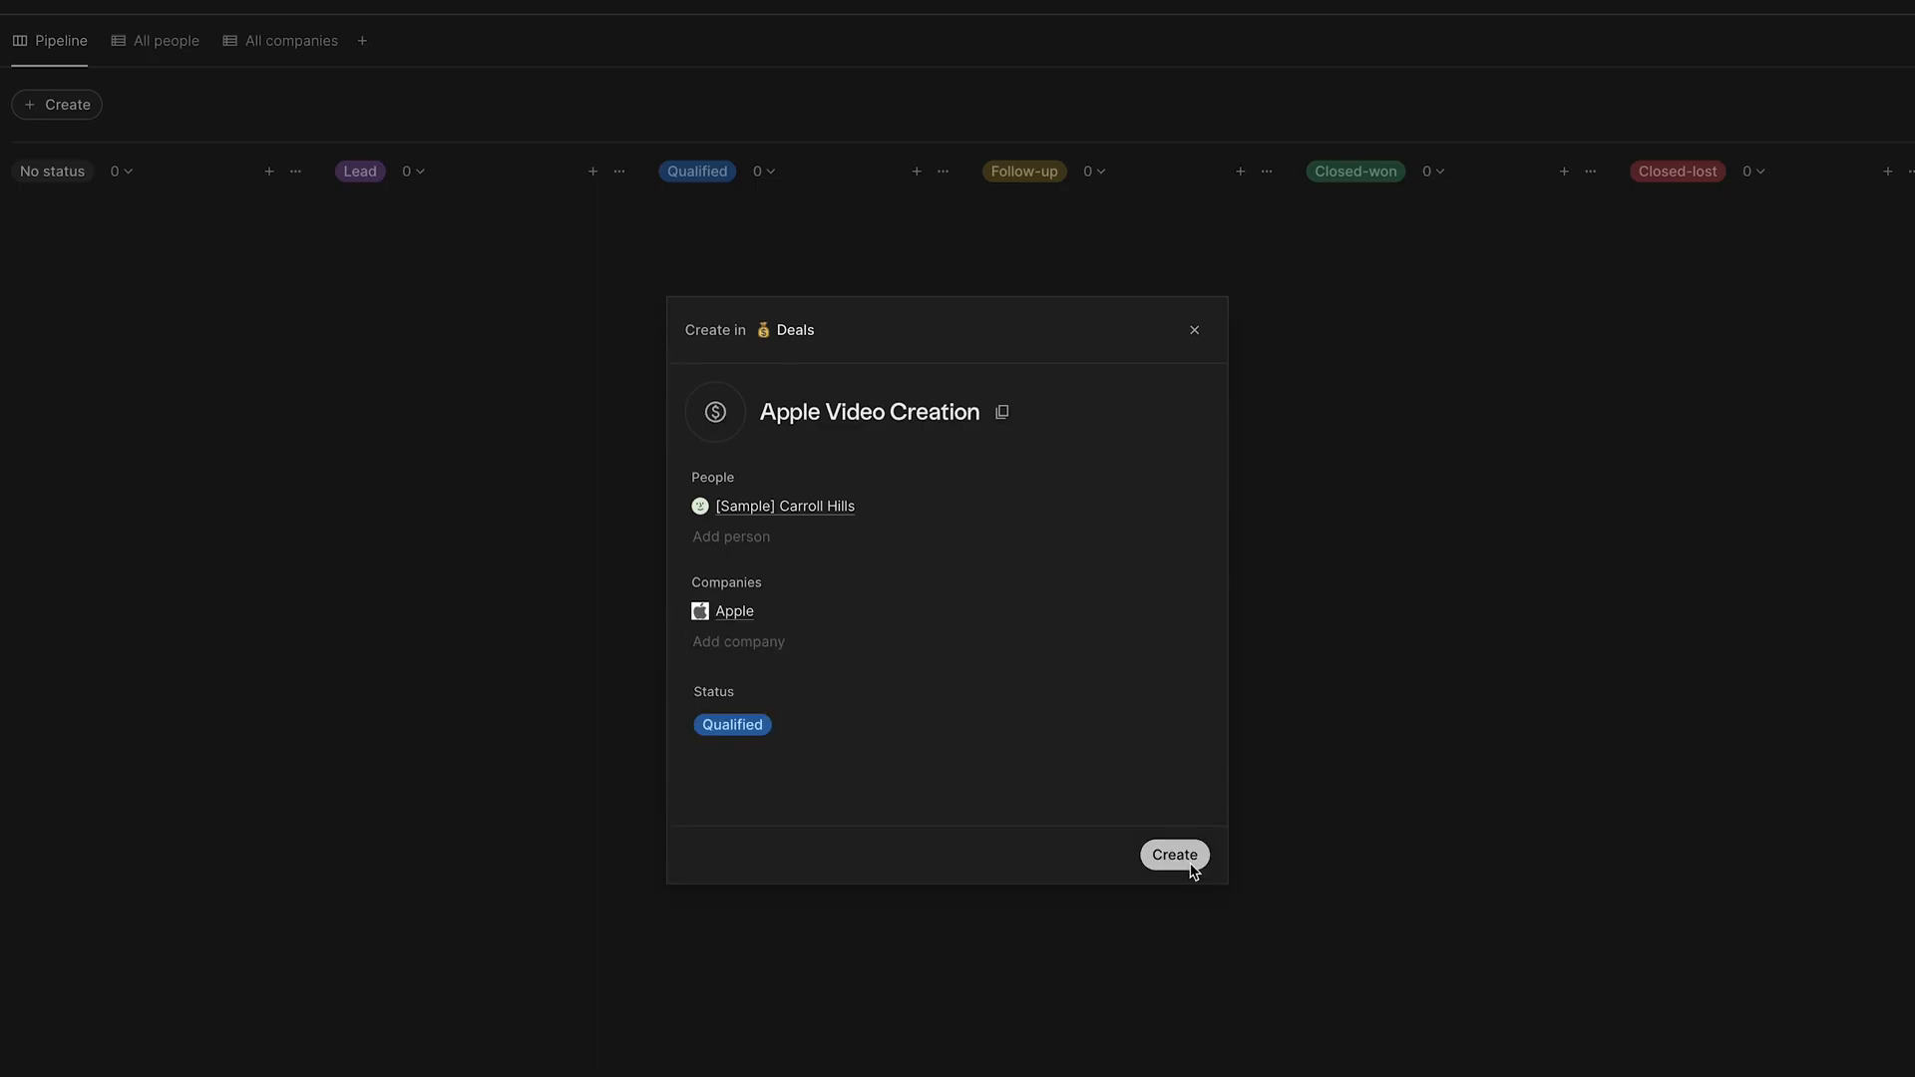
pyautogui.click(1173, 854)
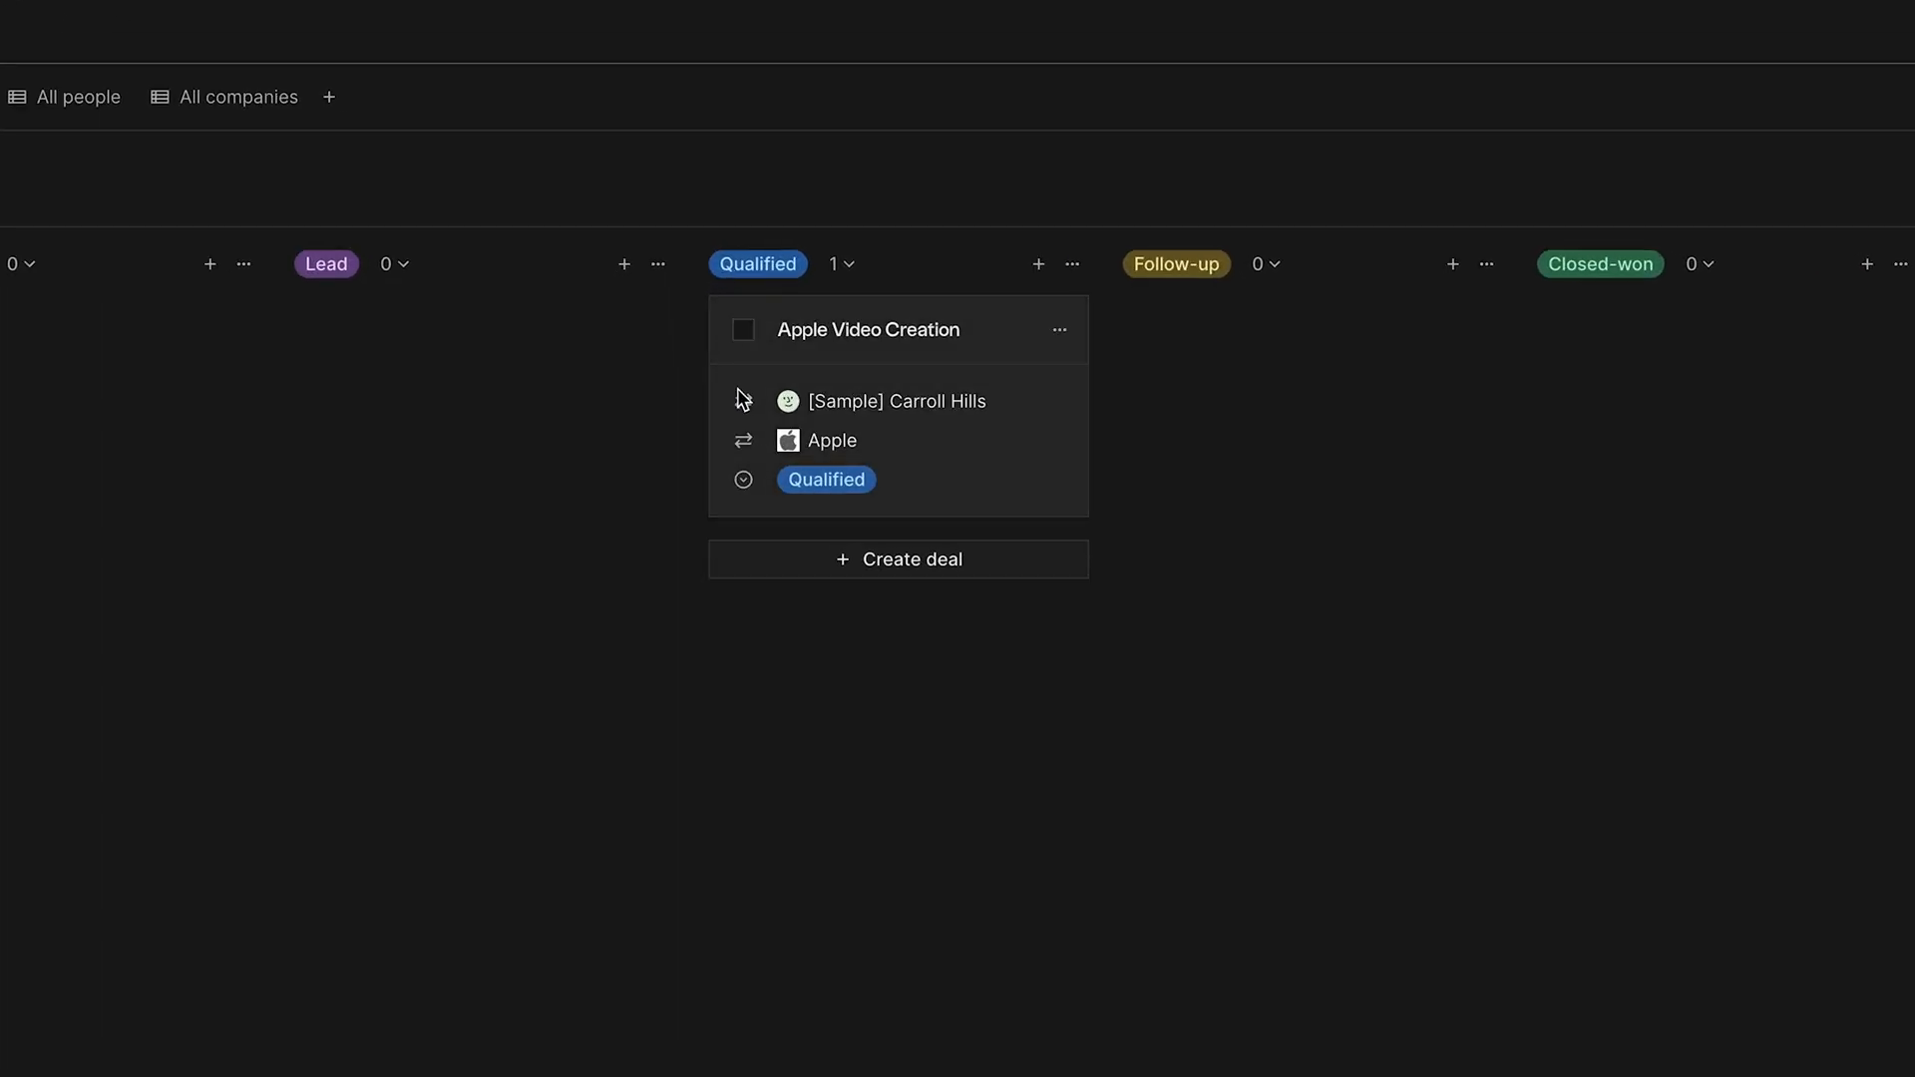
pyautogui.moveTo(742, 401)
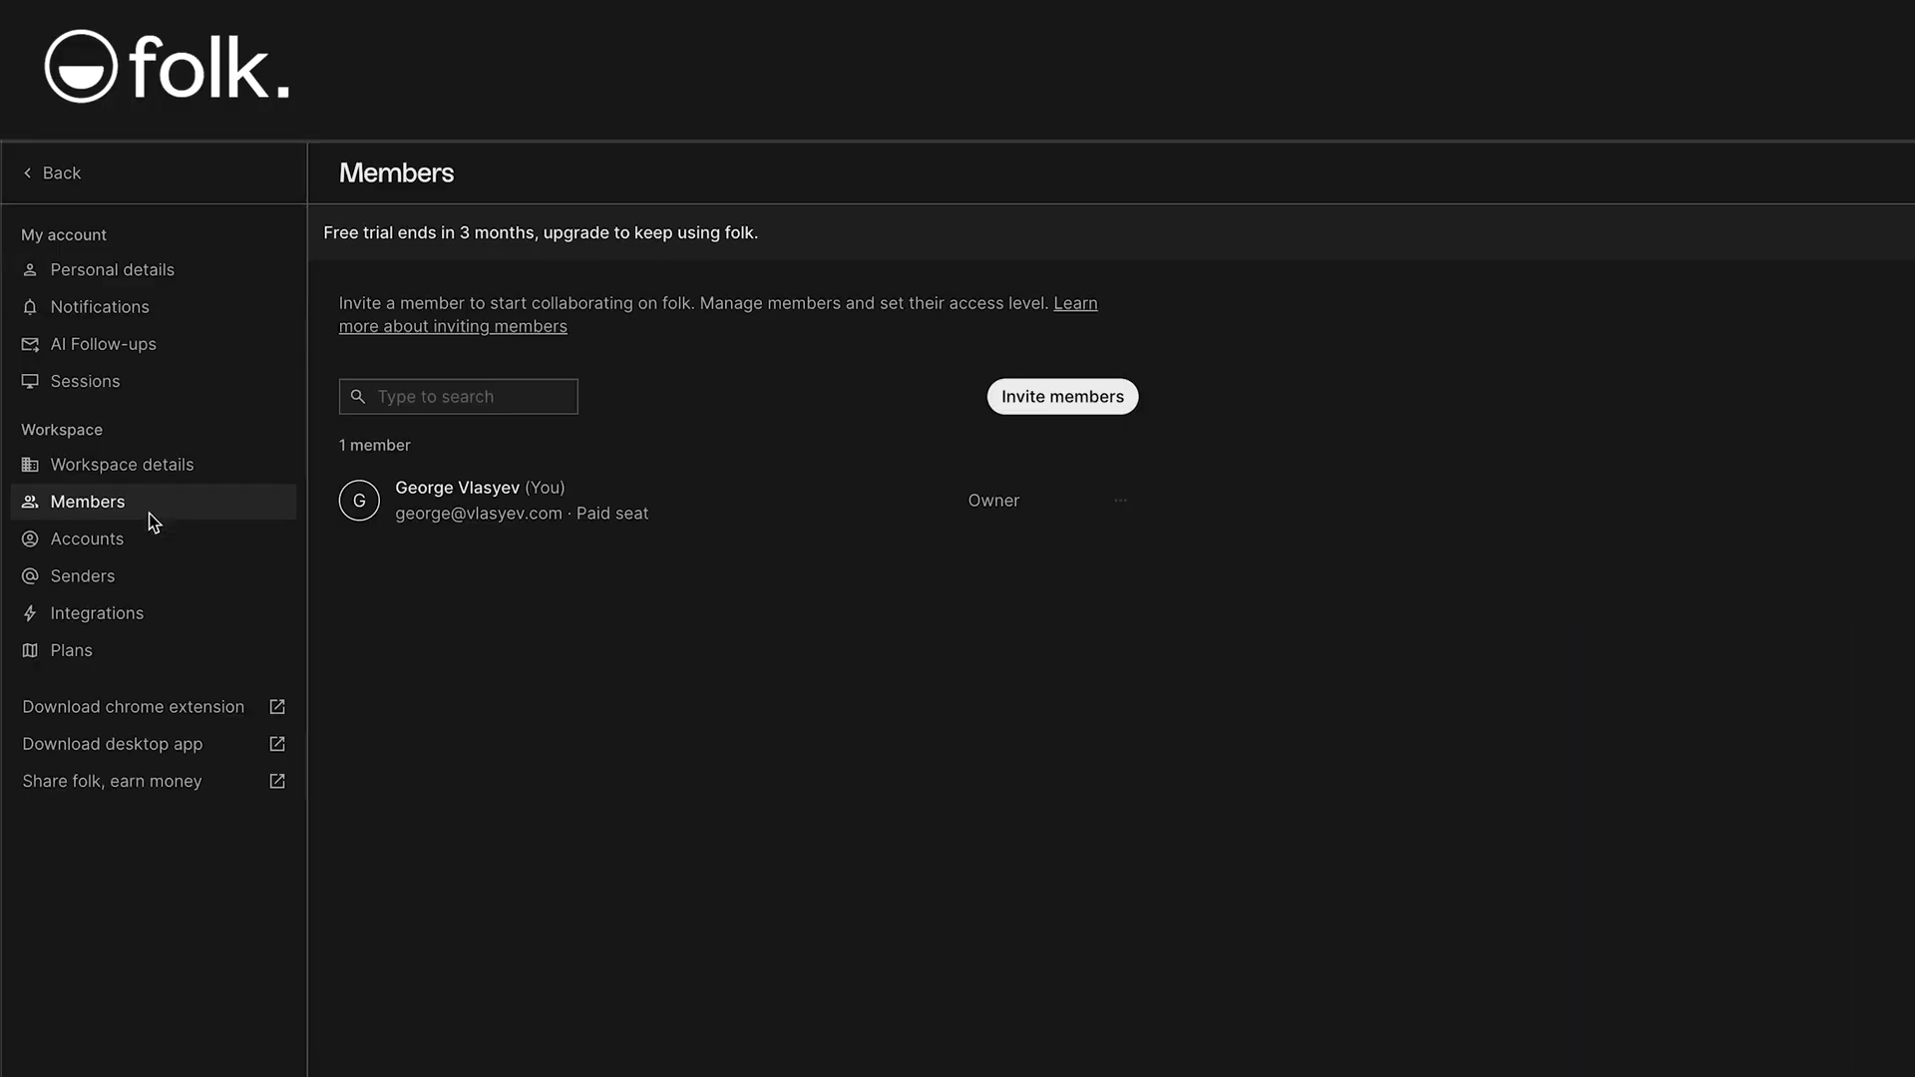
# Step: Connect a Google account from Accounts settings and share interactions at full access
pyautogui.click(85, 538)
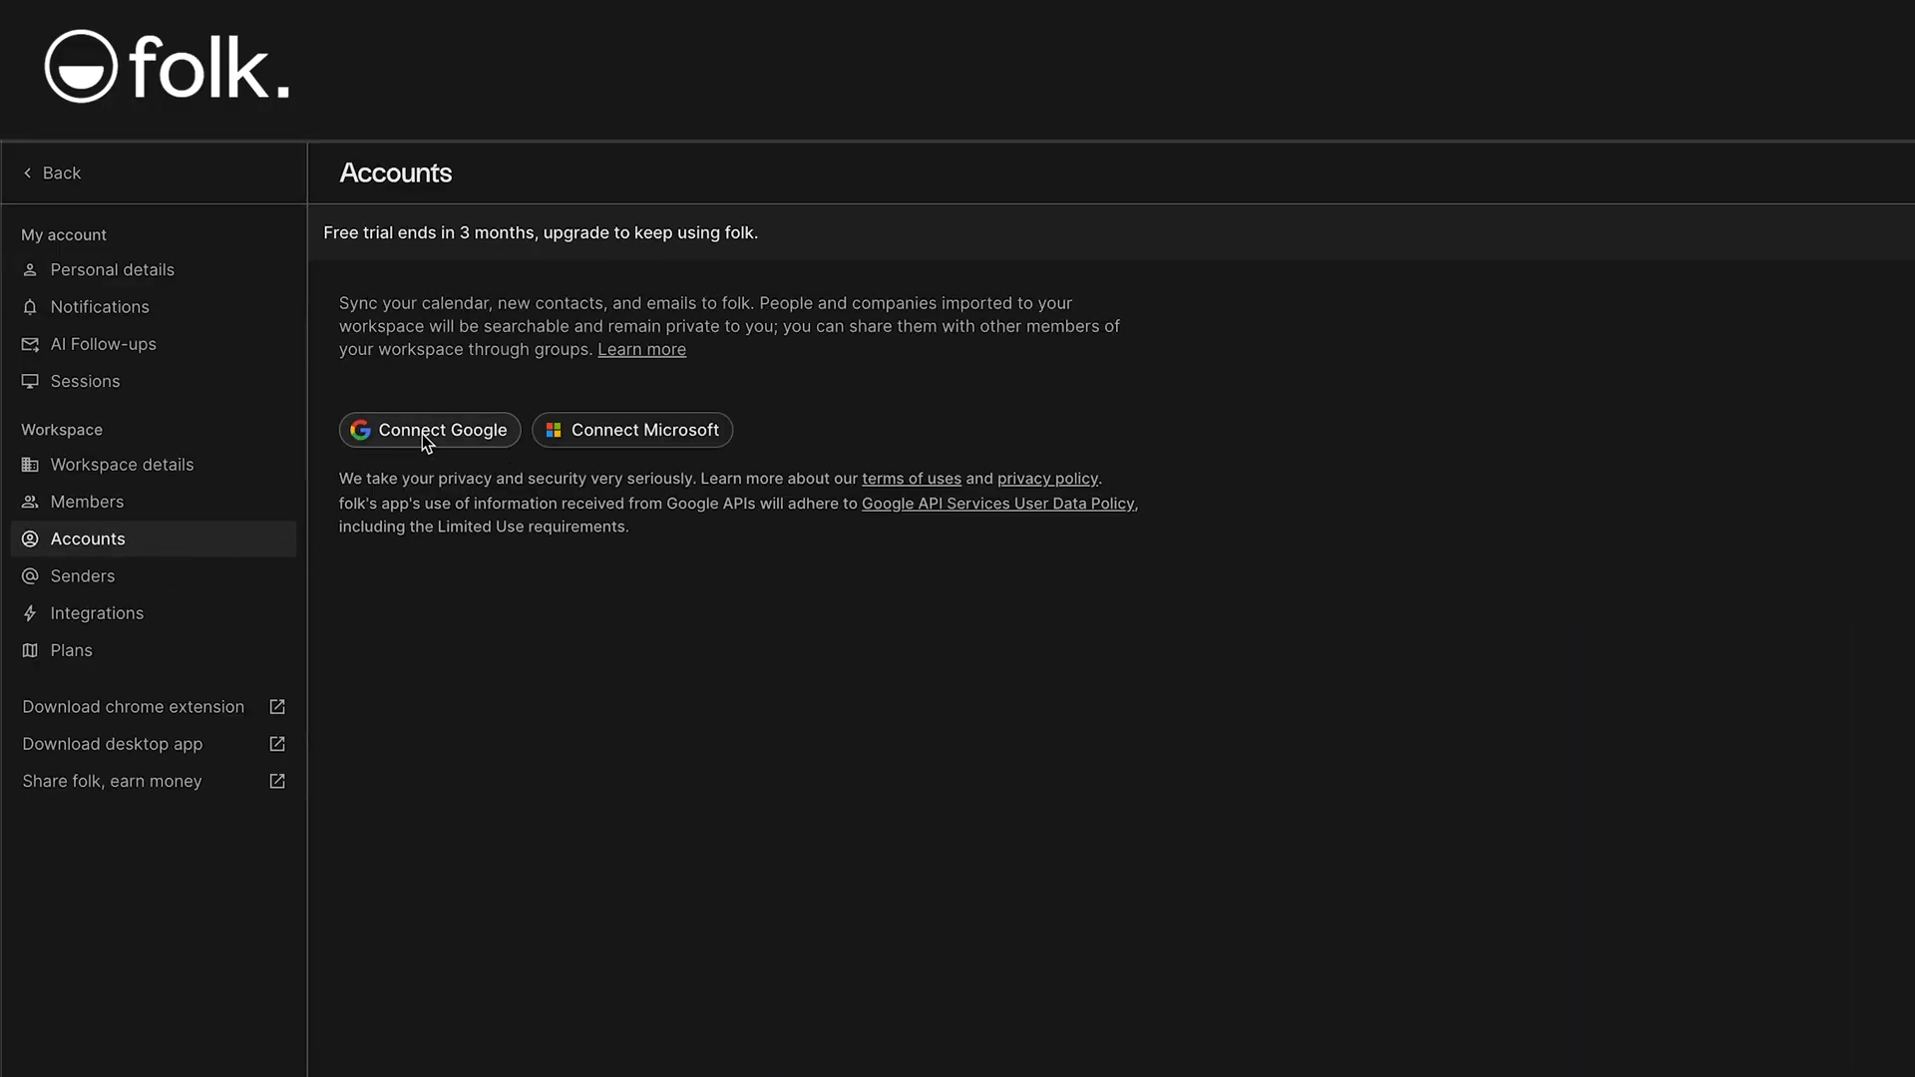
pyautogui.click(429, 429)
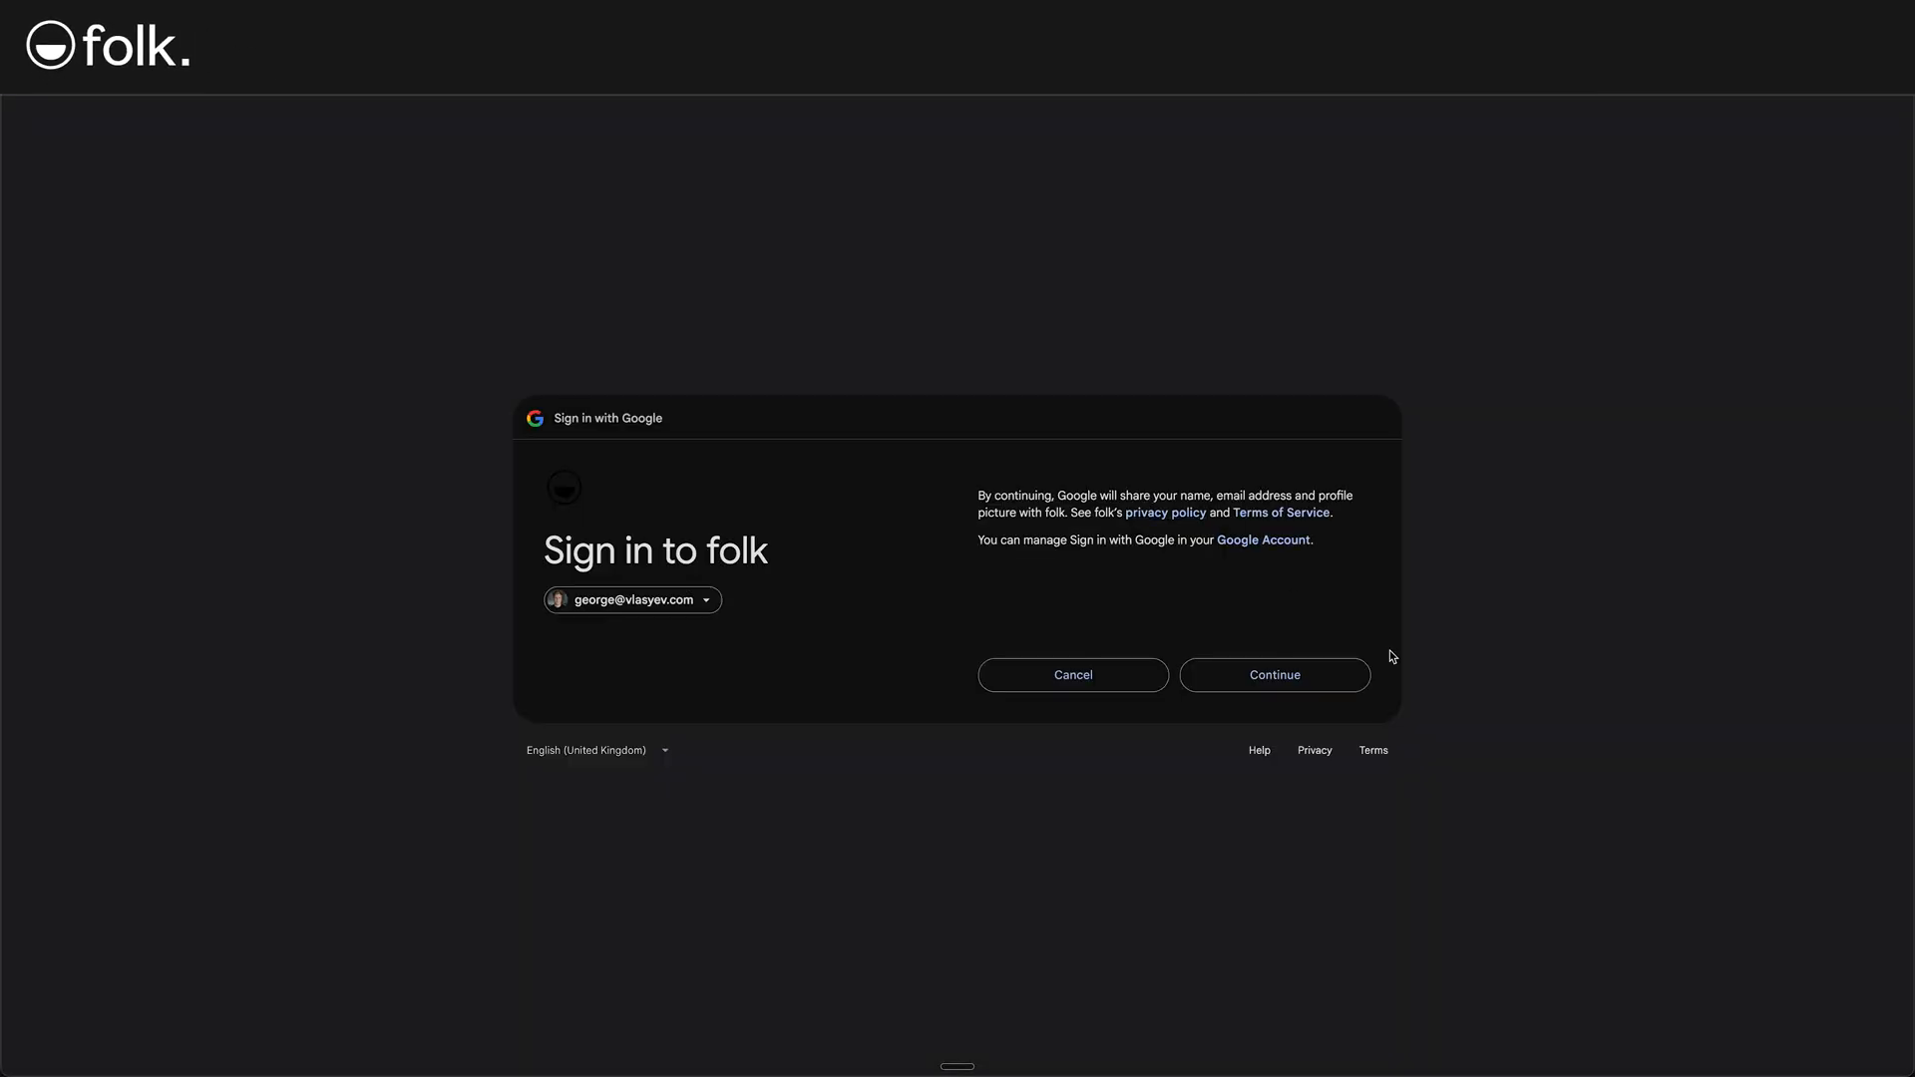
pyautogui.click(1275, 674)
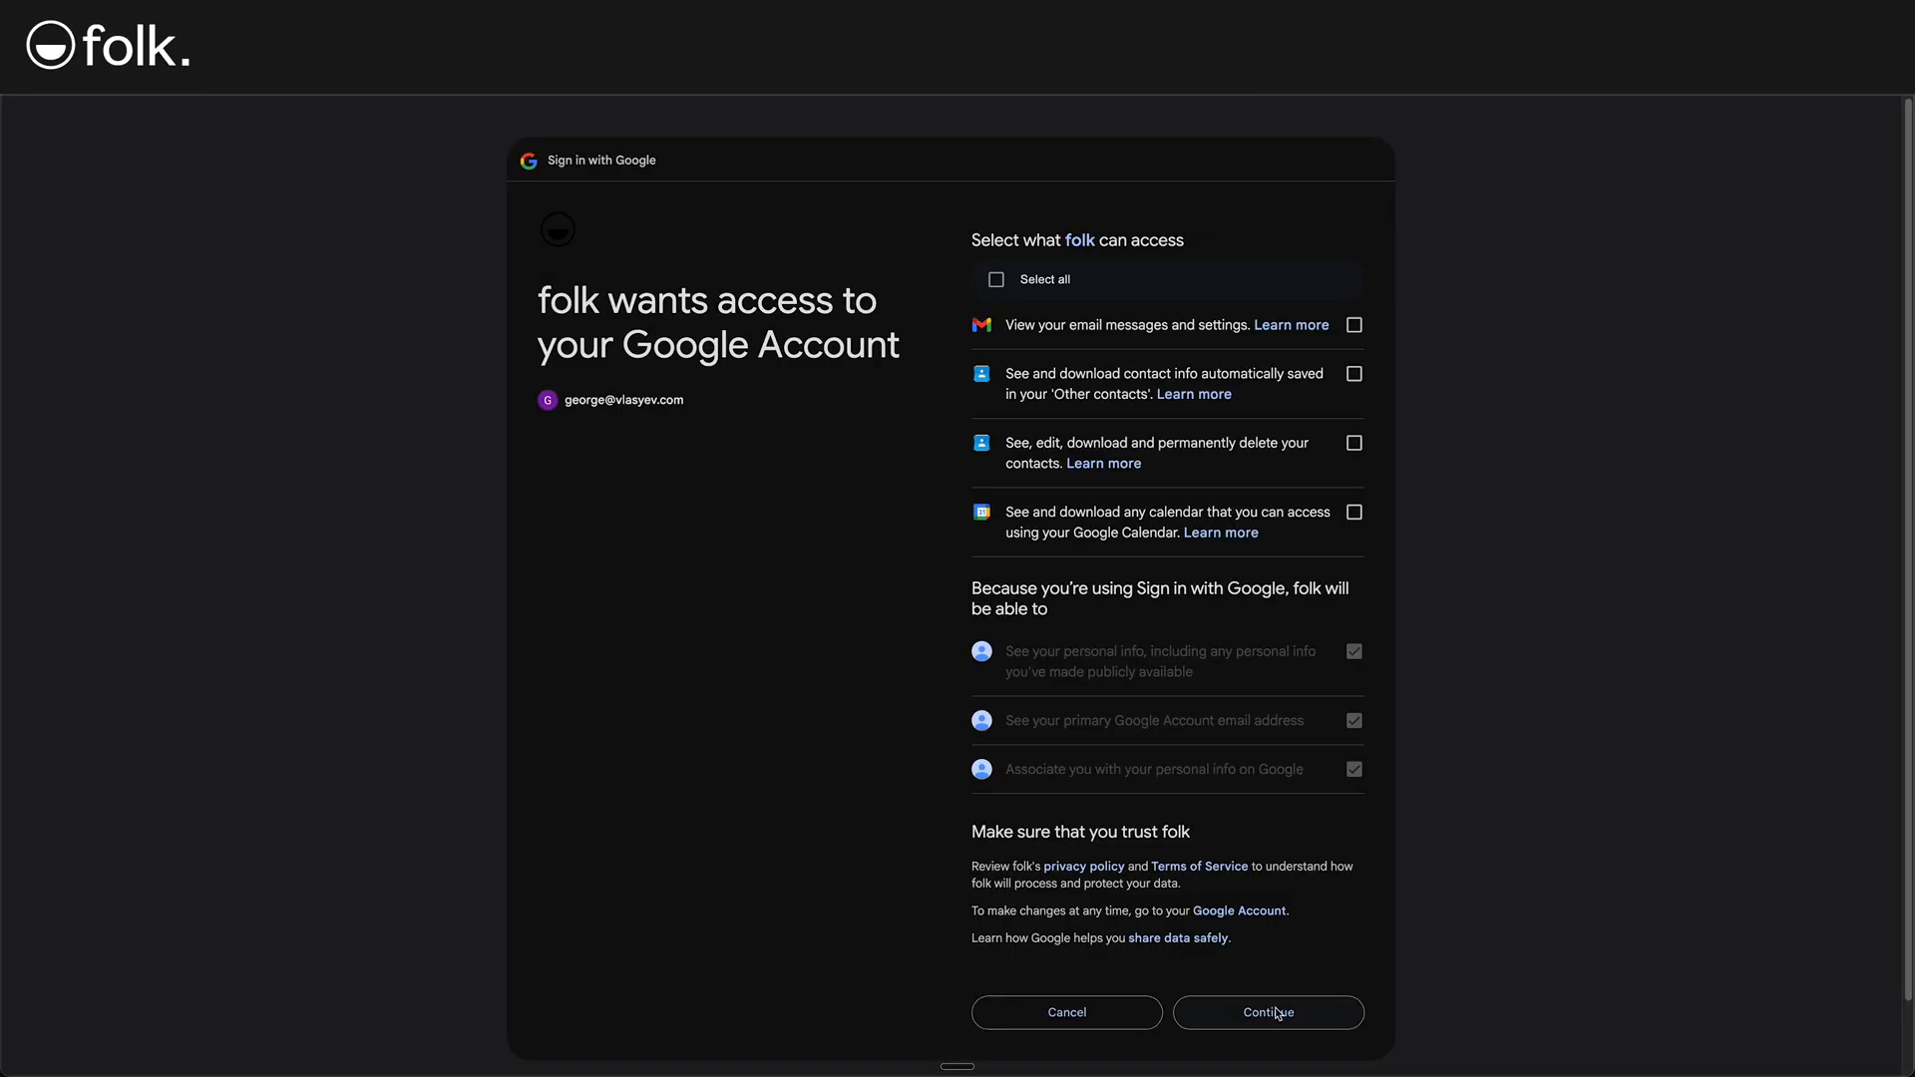
pyautogui.click(1266, 1013)
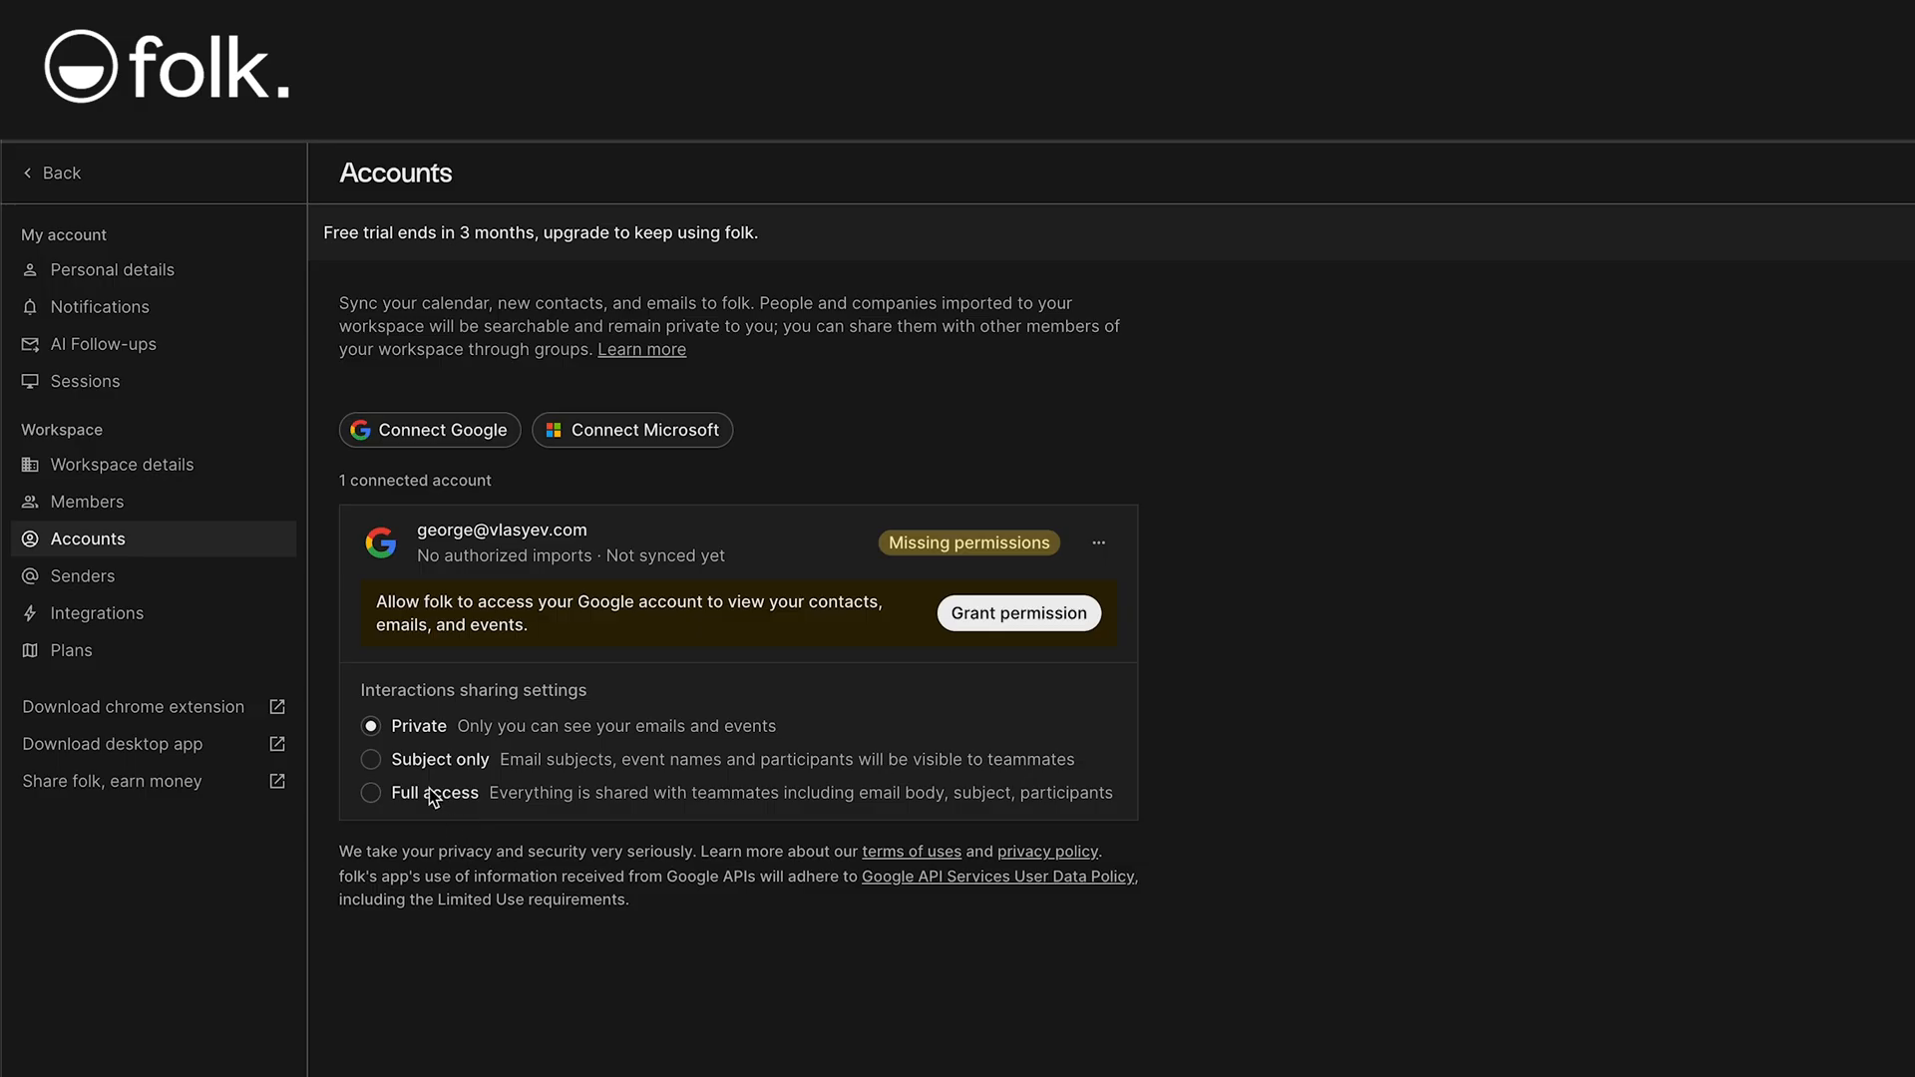
pyautogui.click(371, 792)
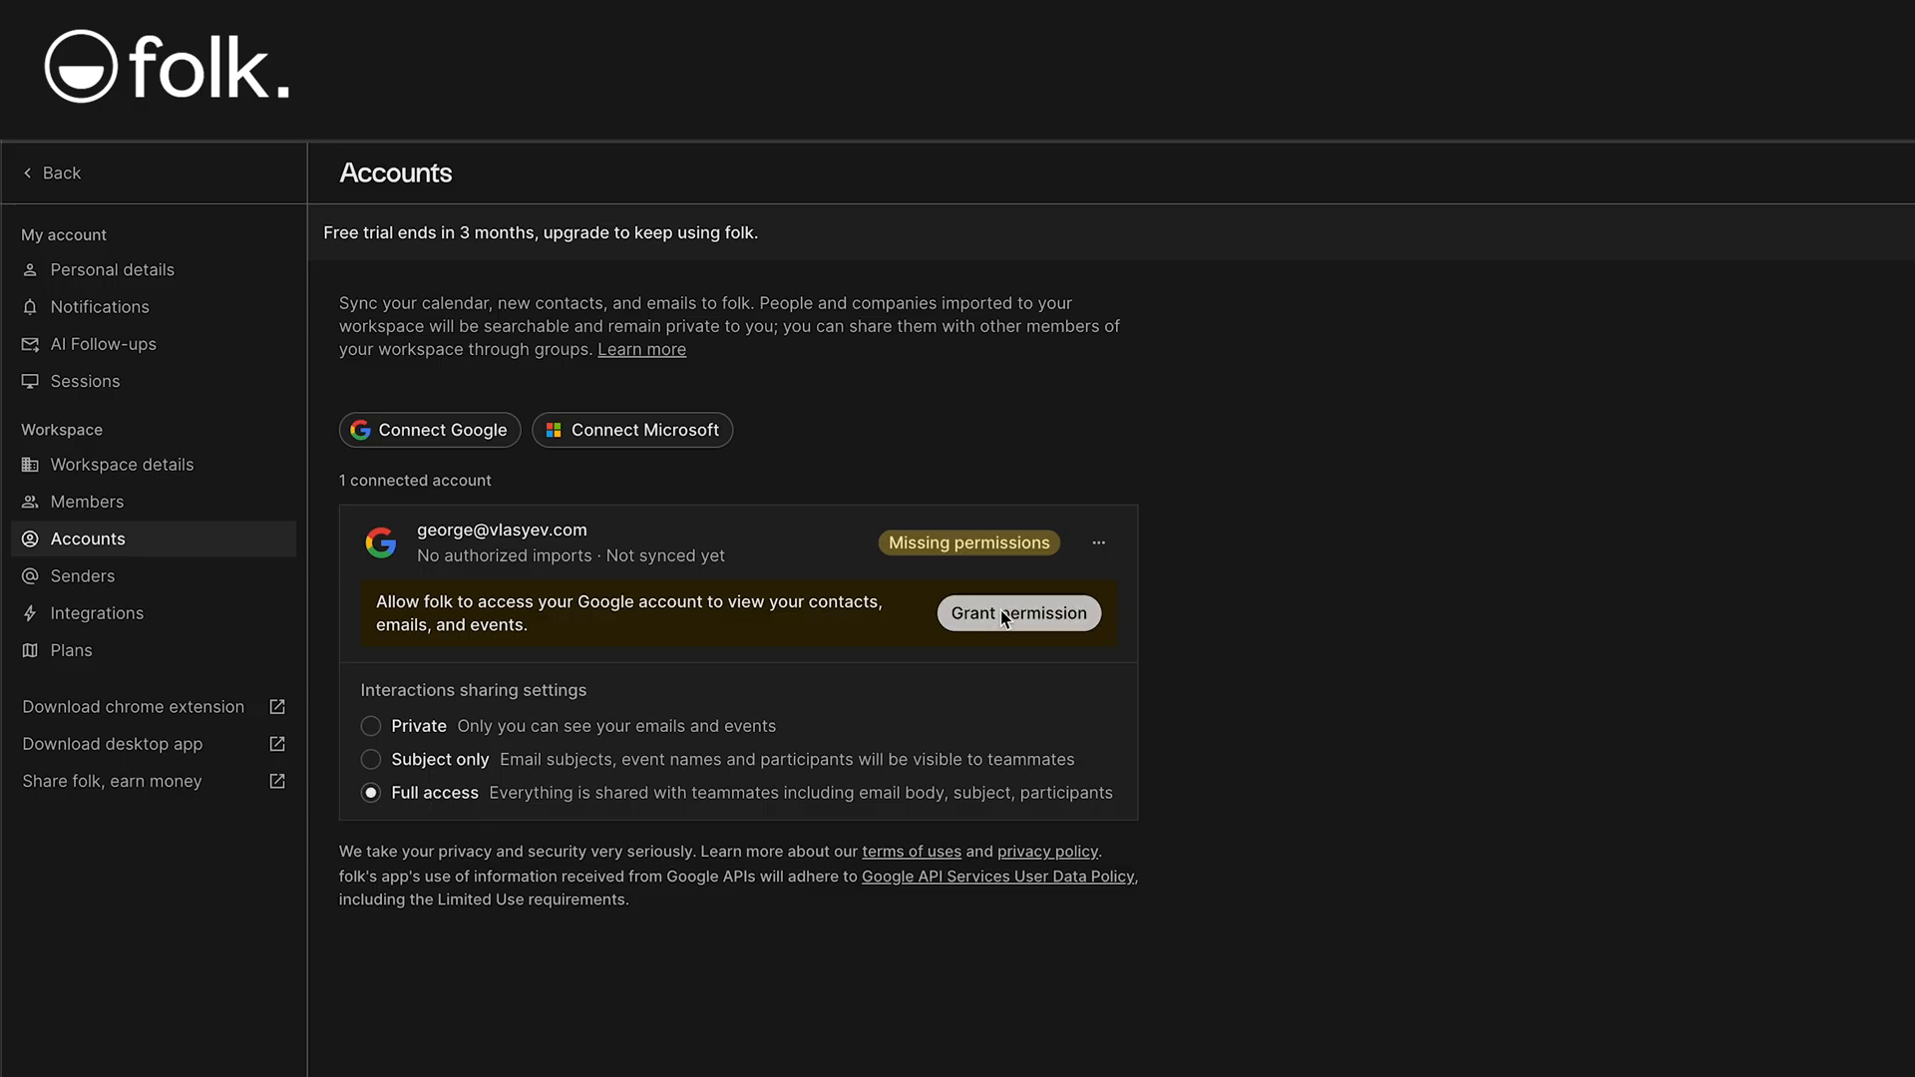
# Step: Grant folk the missing Google permissions, allowing access to all listed Google data
pyautogui.click(1017, 613)
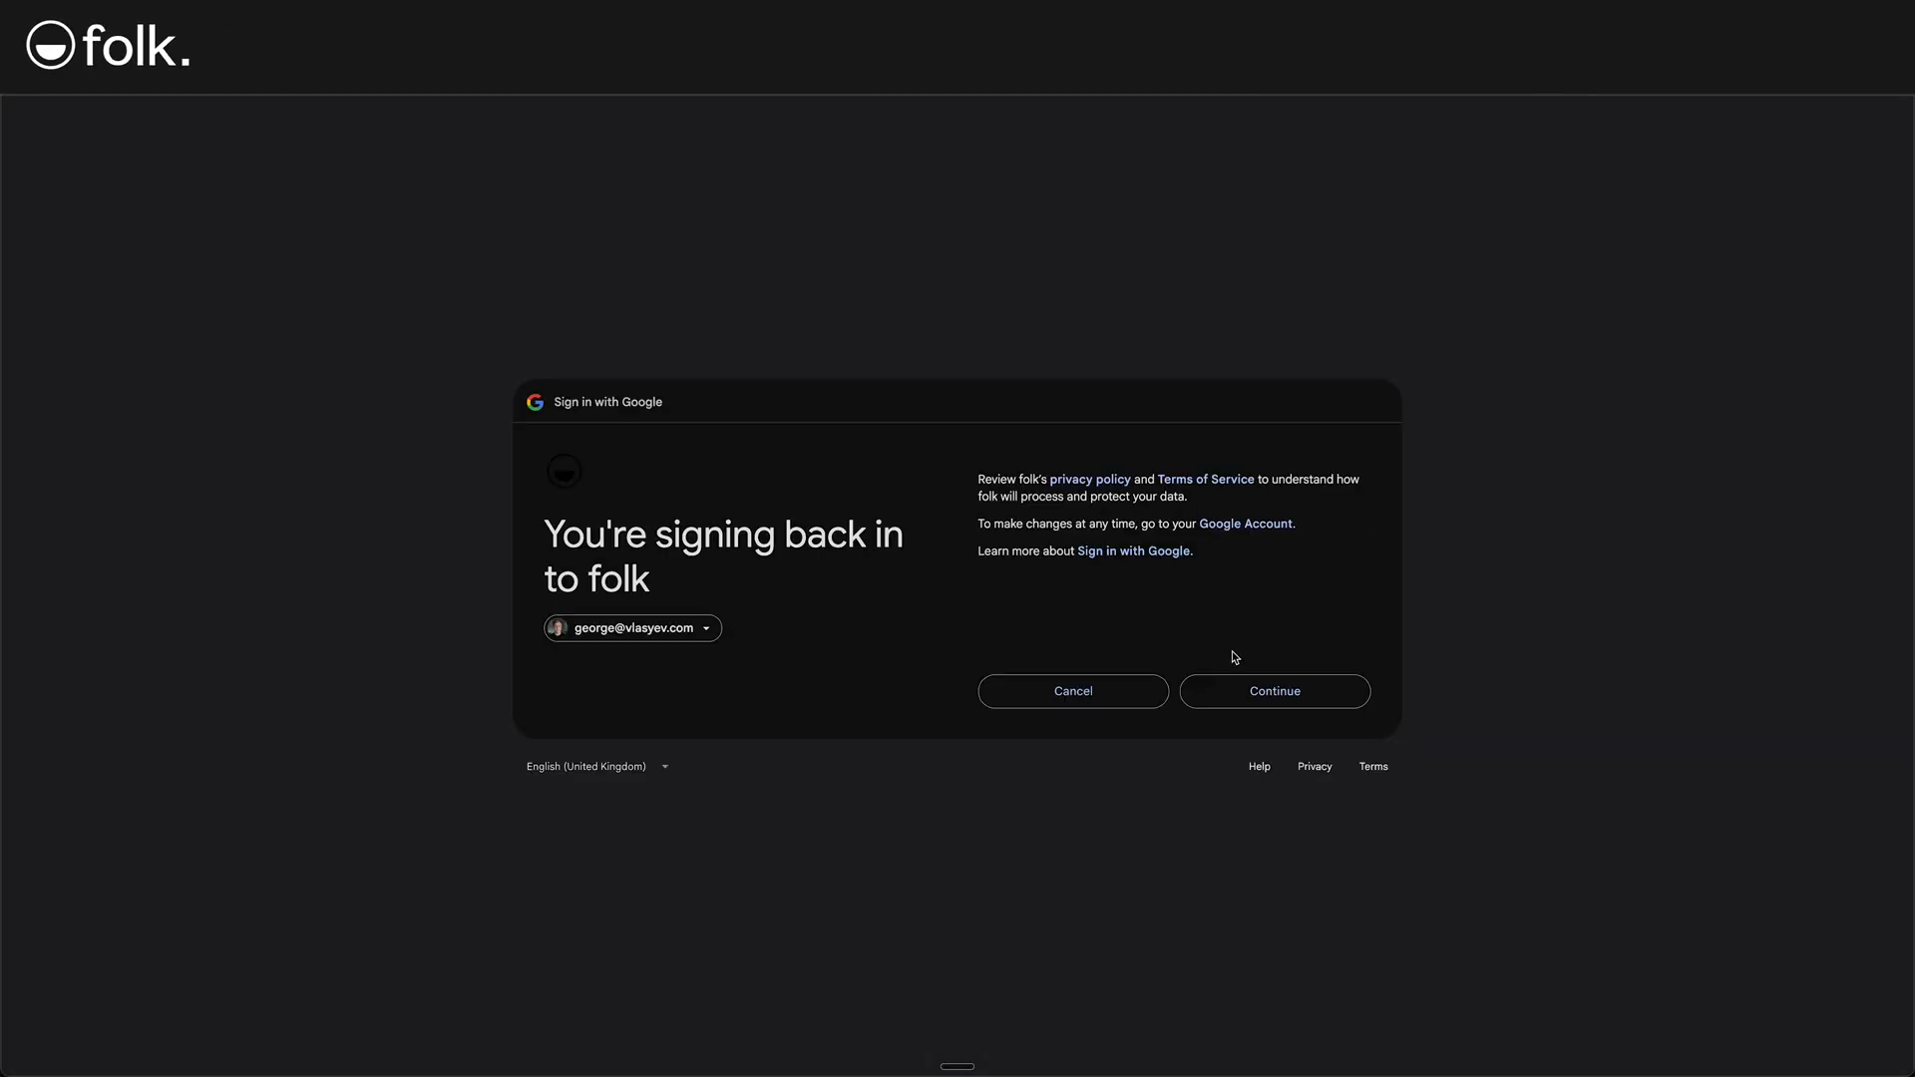
pyautogui.click(1272, 690)
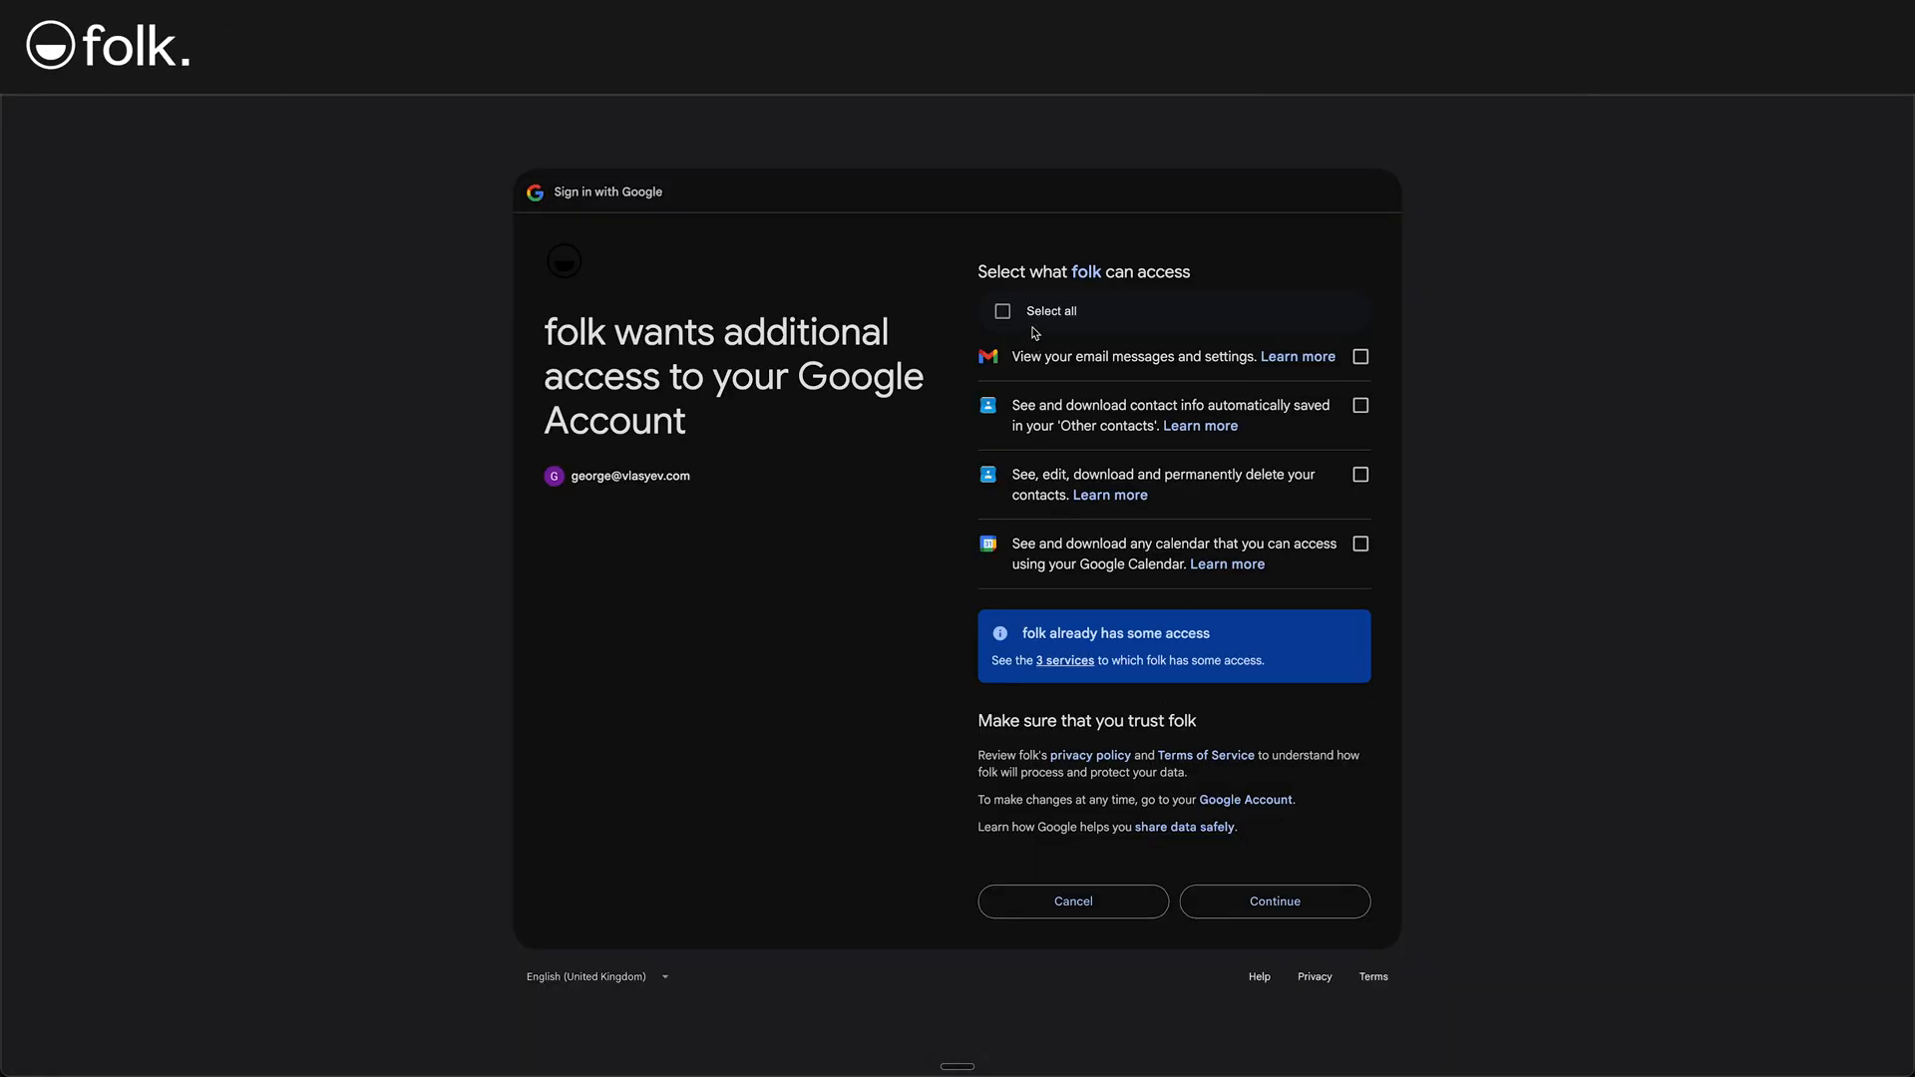
pyautogui.click(1001, 311)
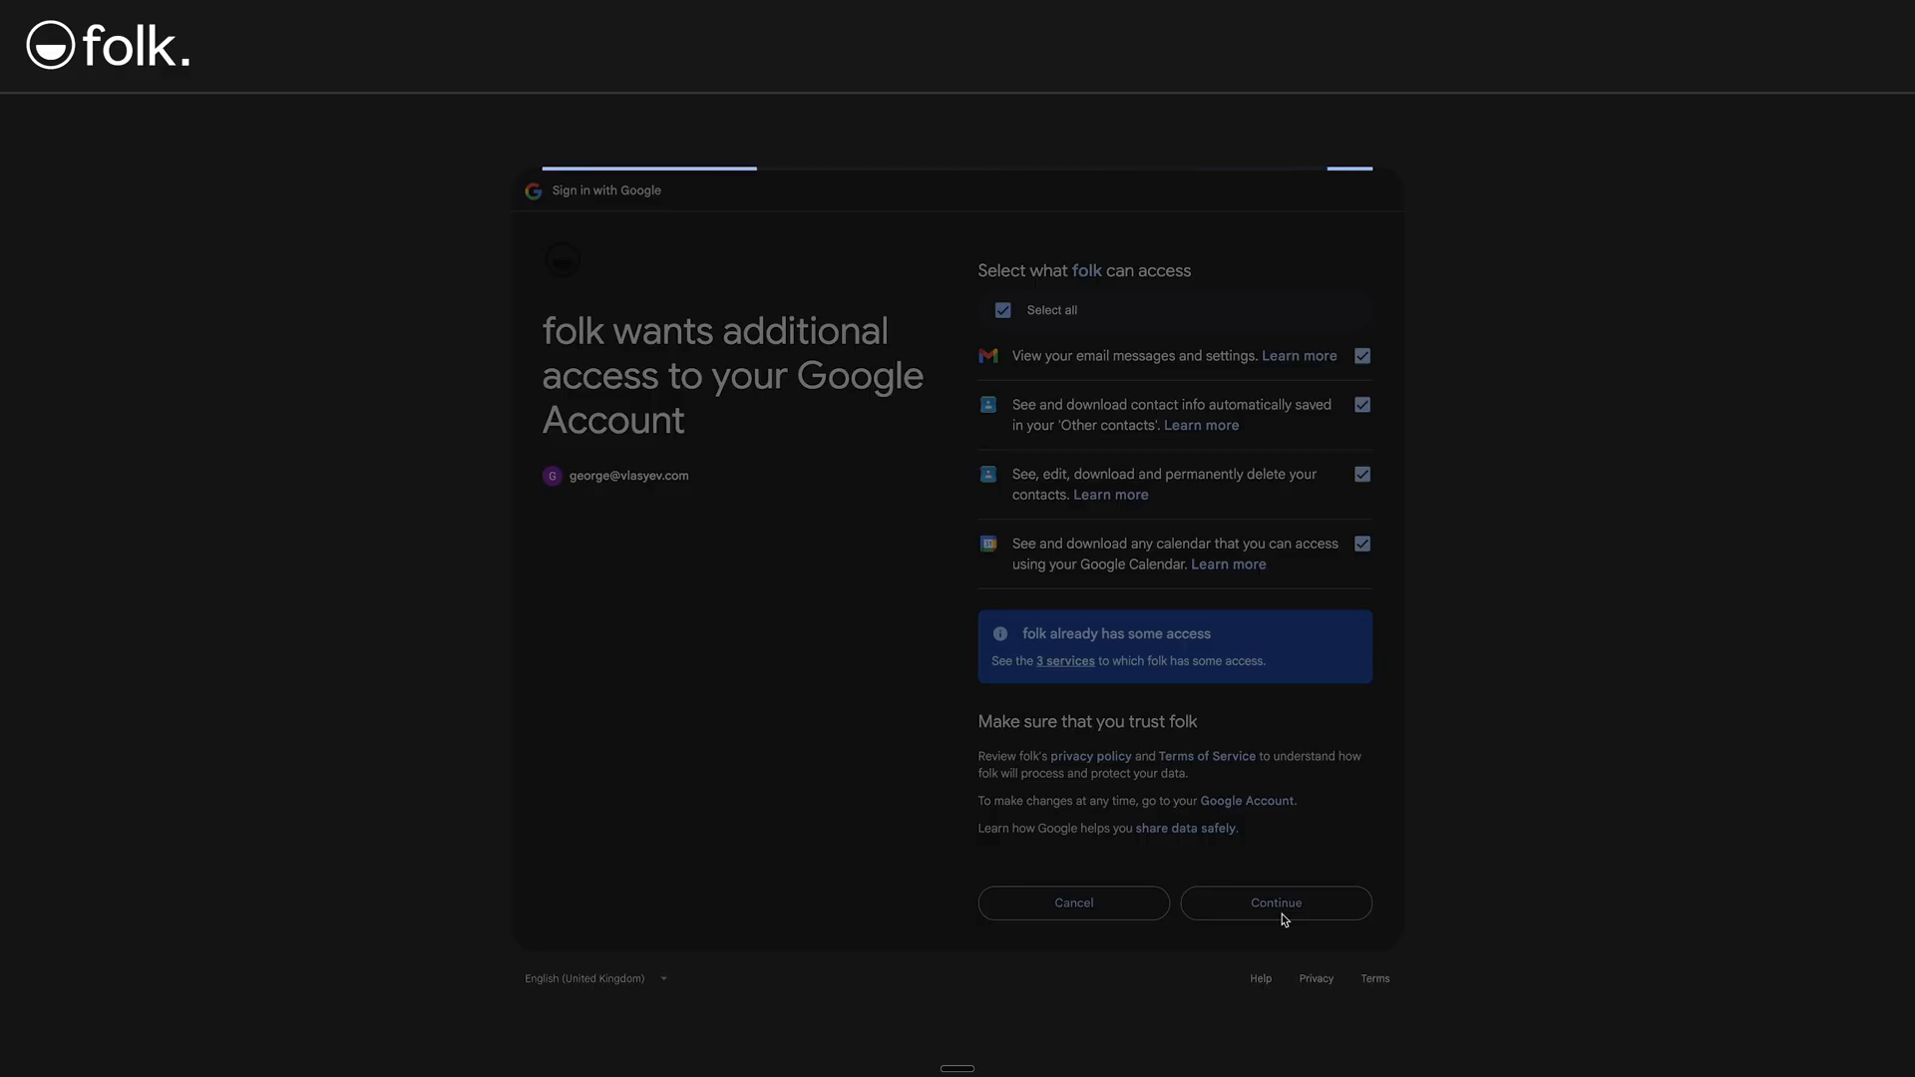
pyautogui.click(1275, 902)
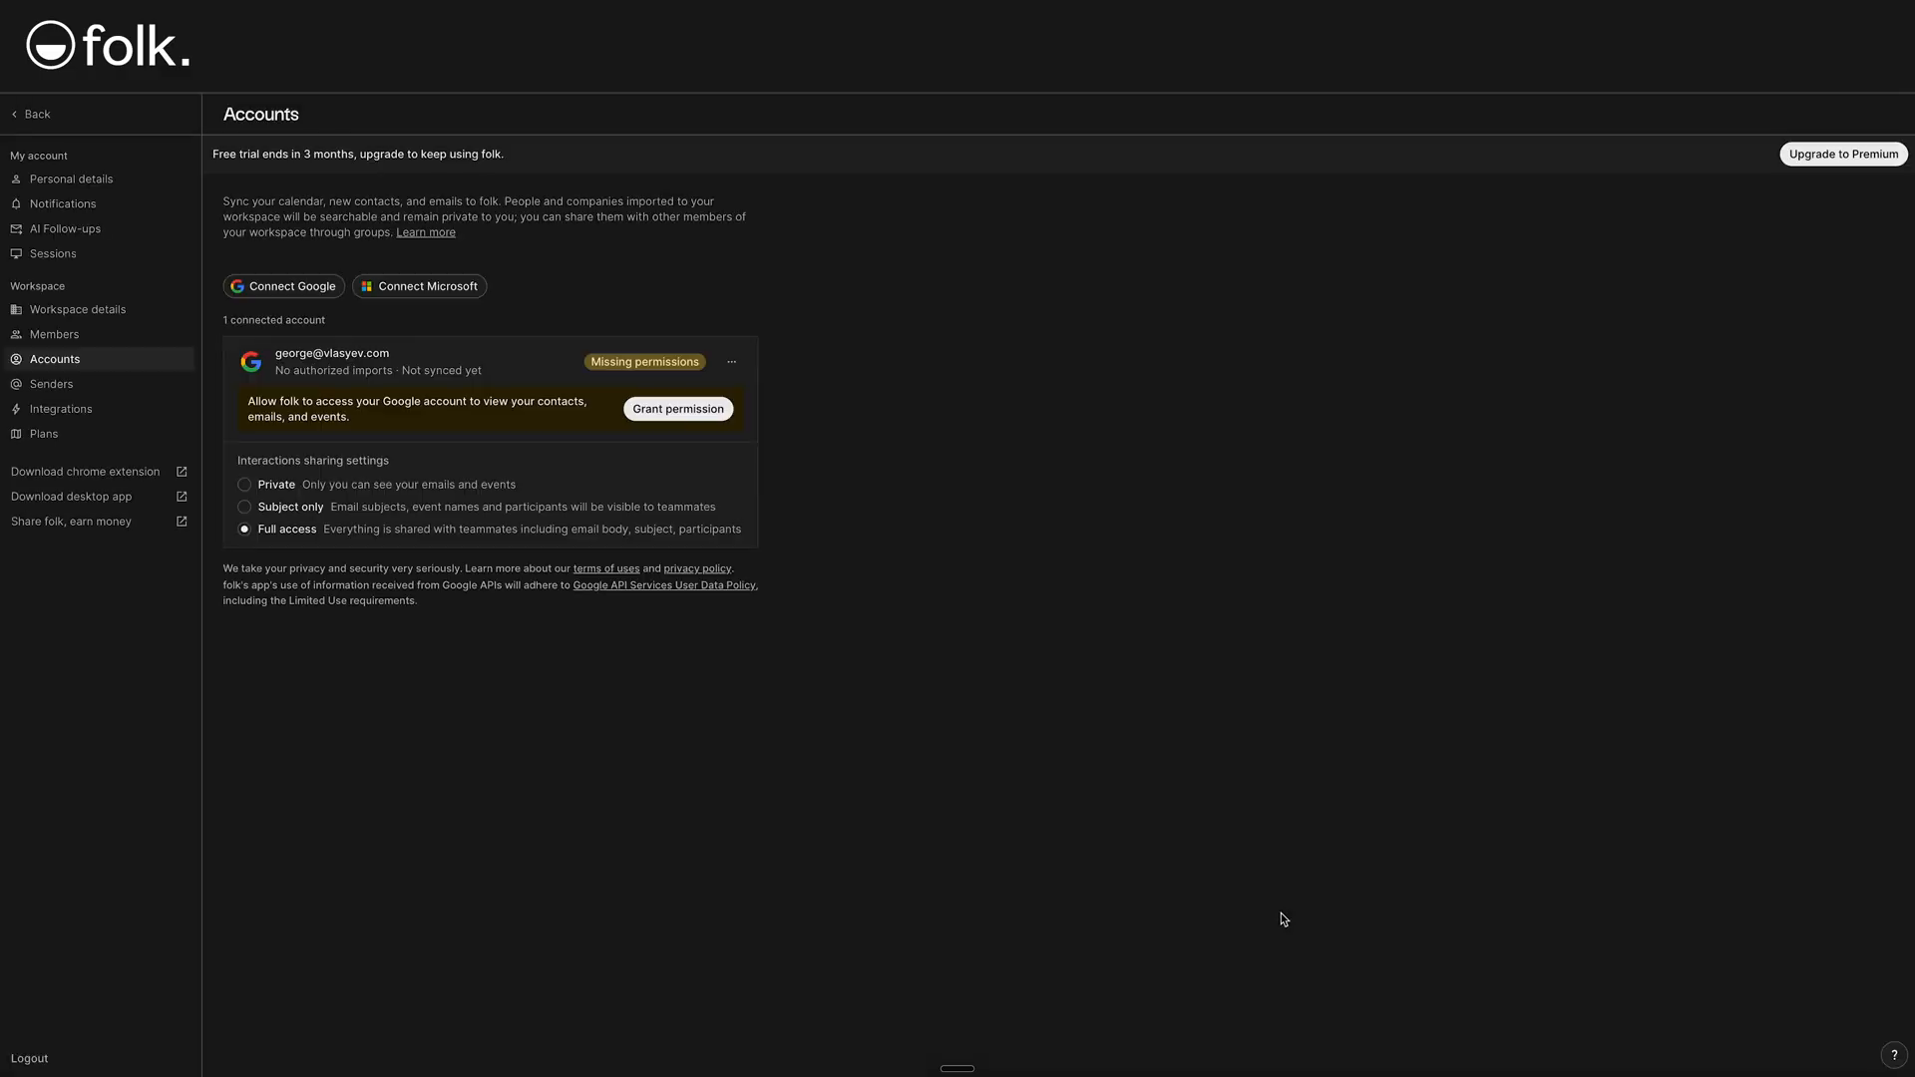
pyautogui.click(676, 406)
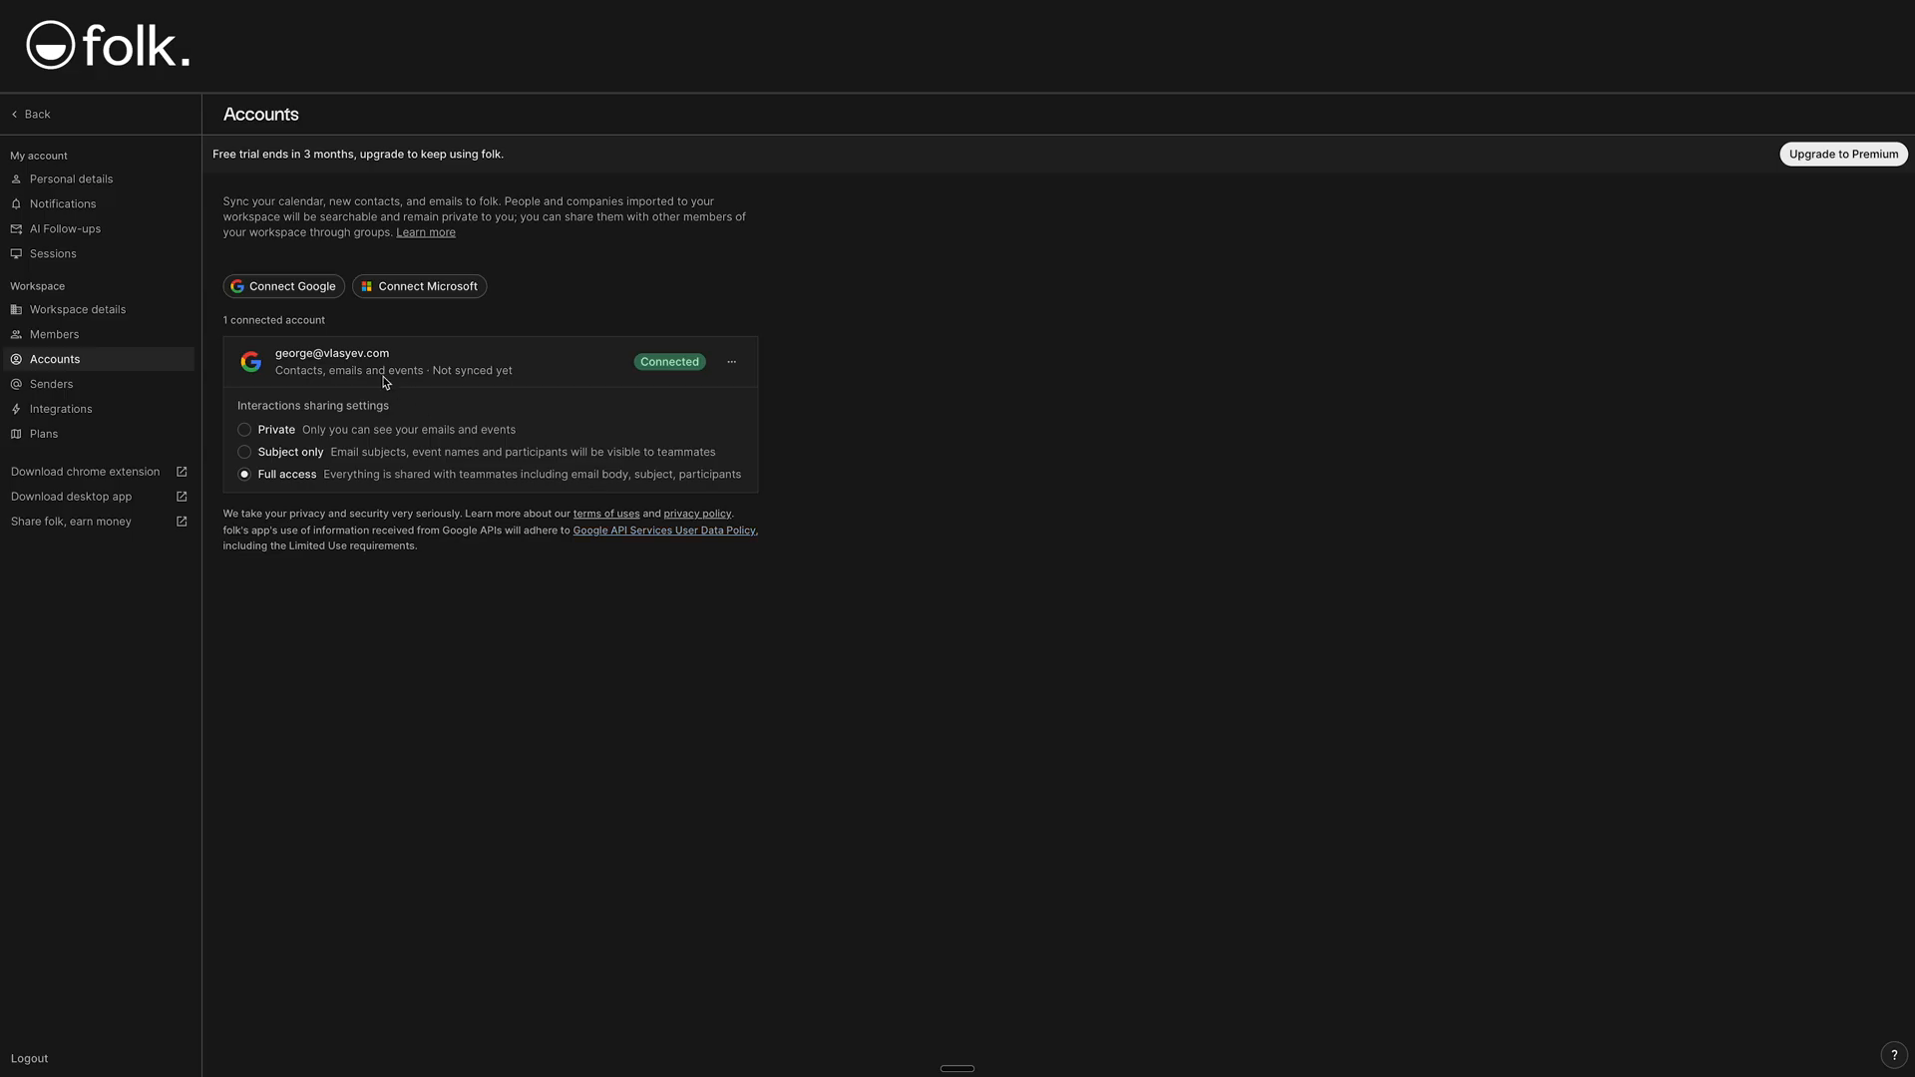
pyautogui.moveTo(678, 381)
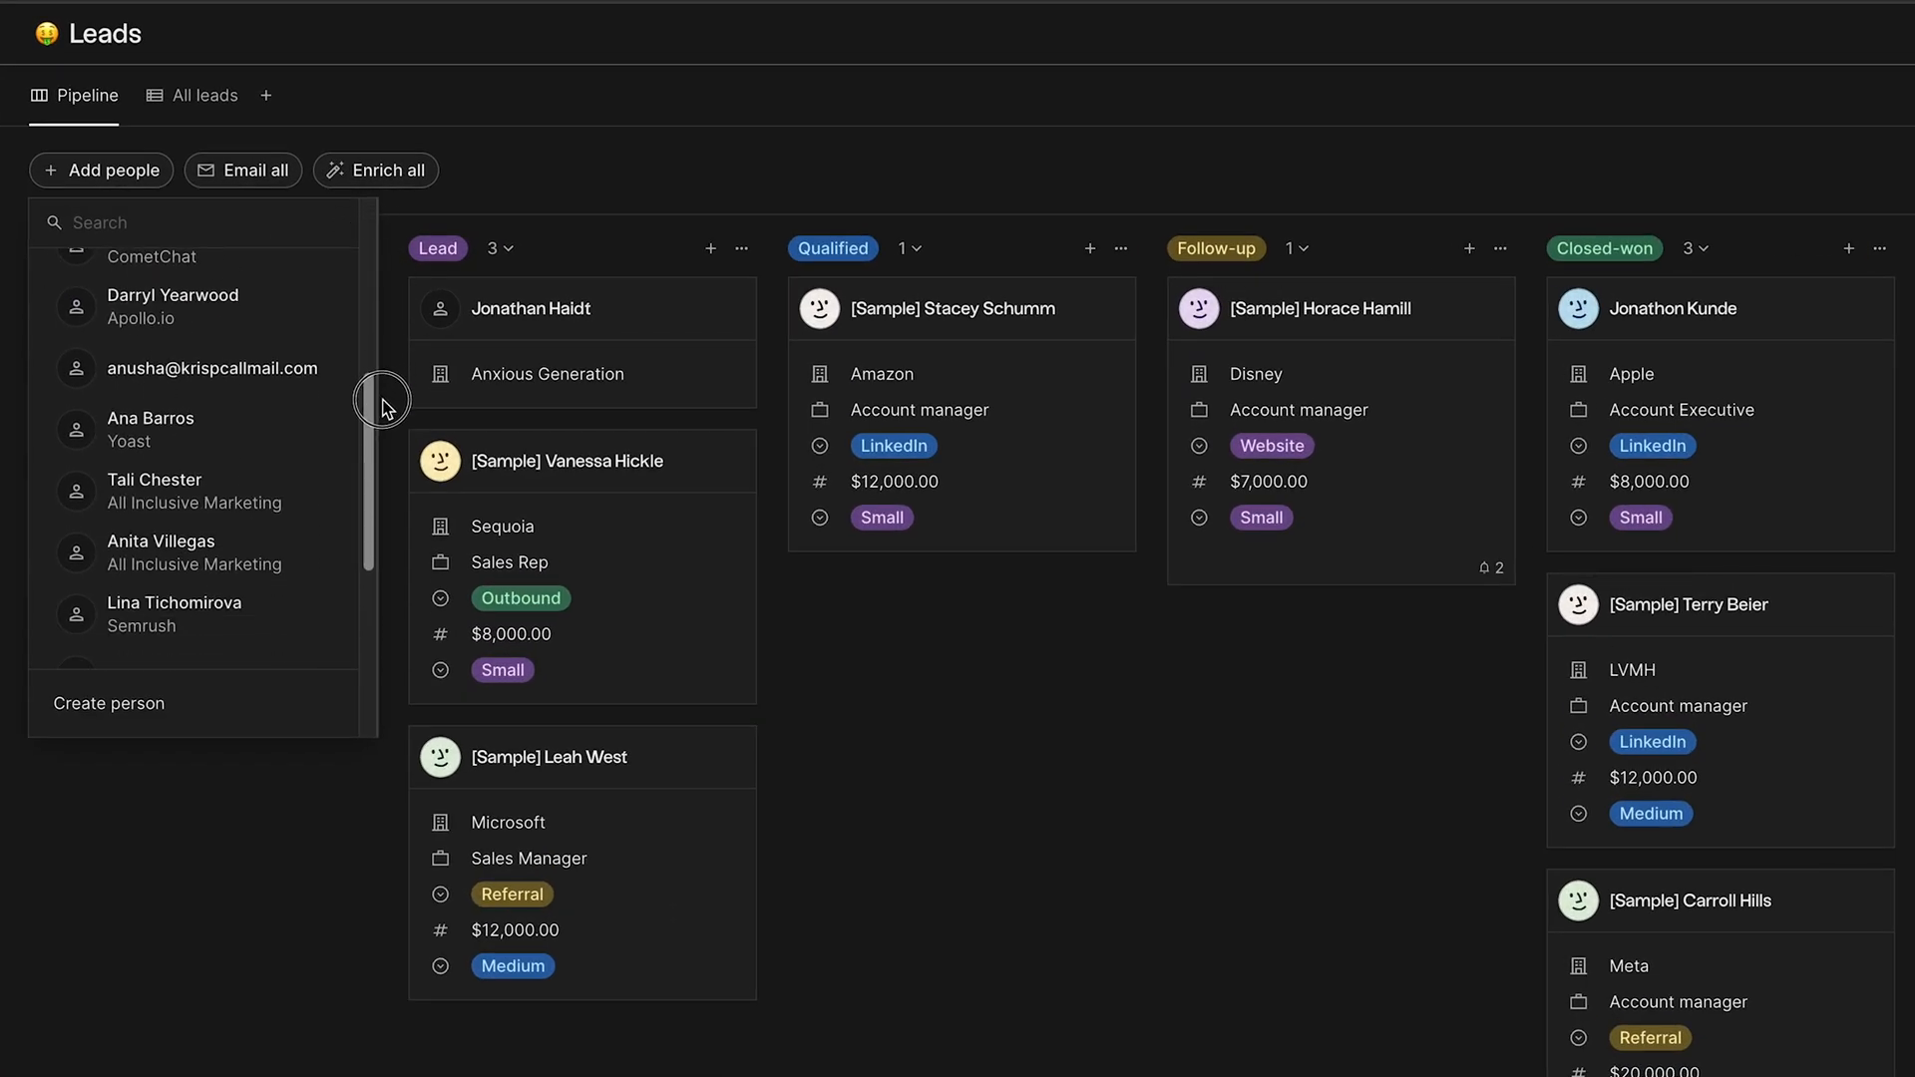
pyautogui.click(172, 431)
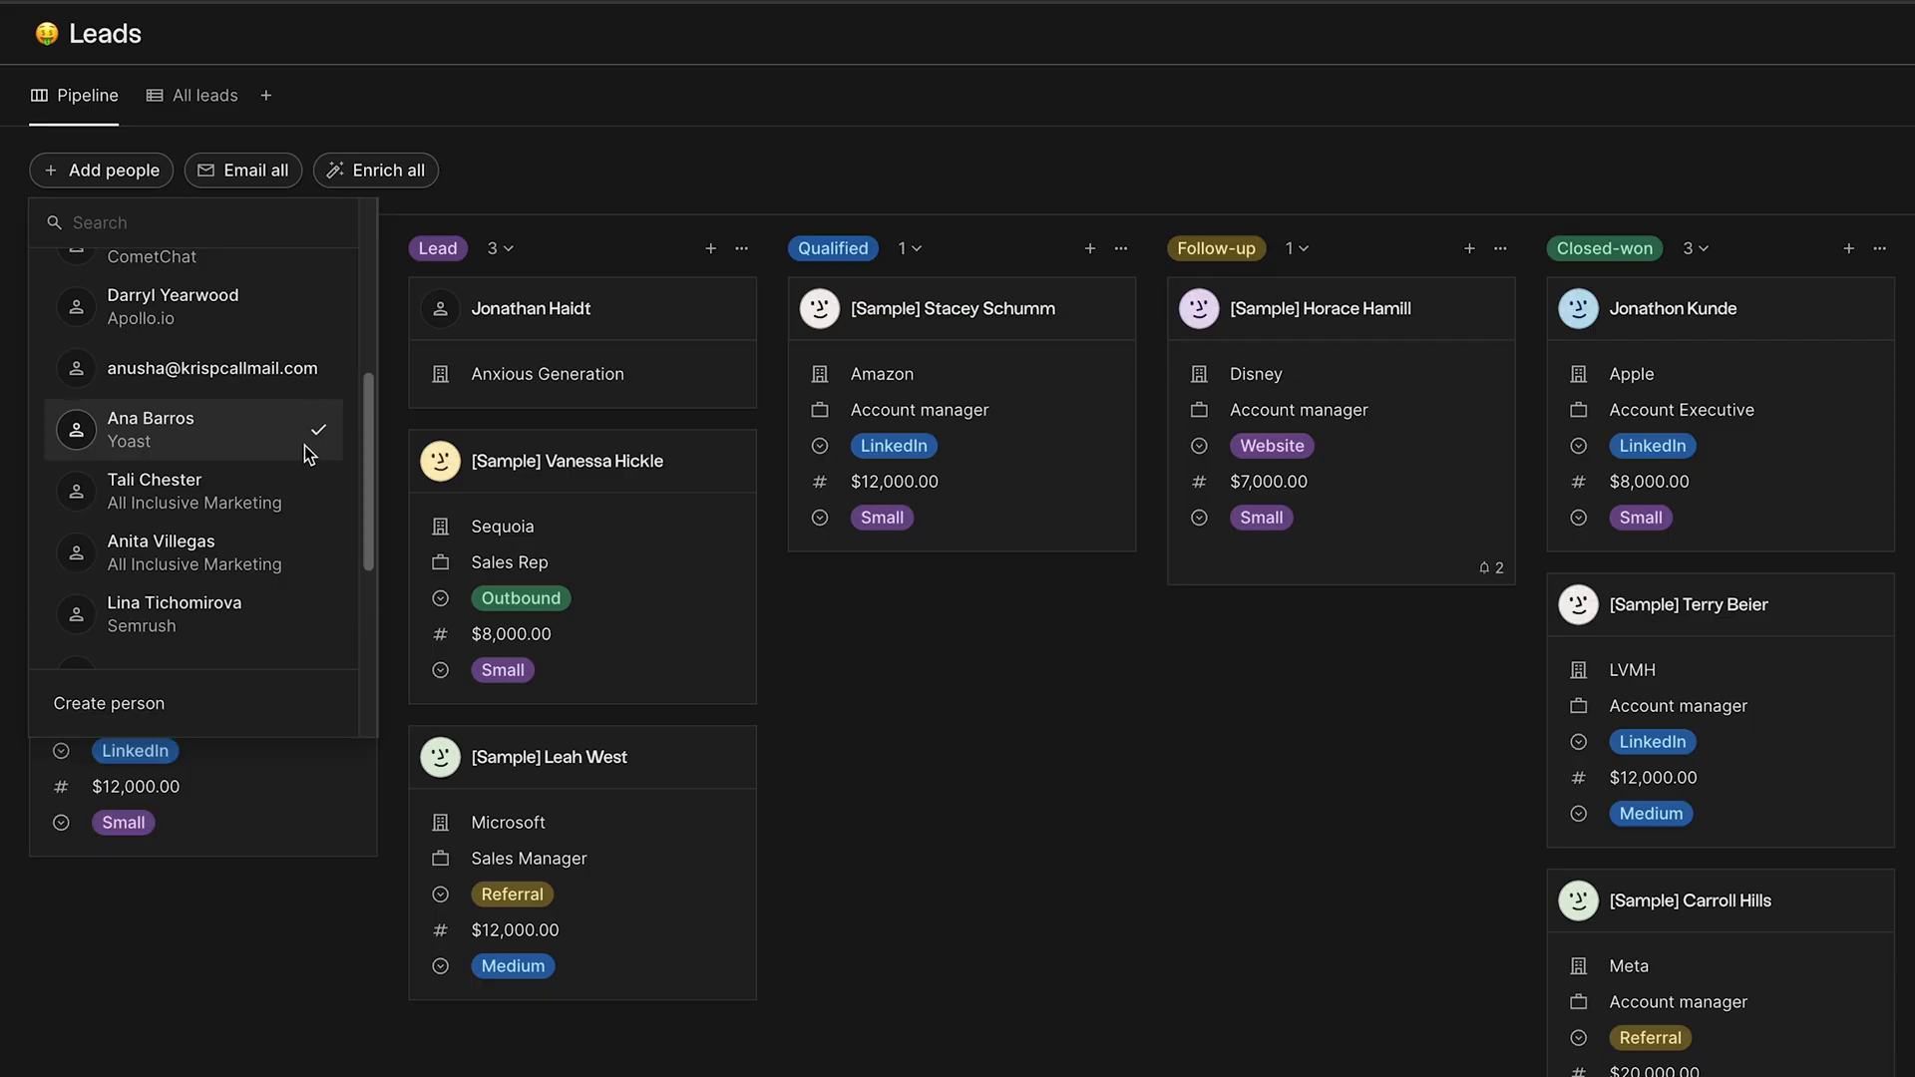
pyautogui.click(149, 416)
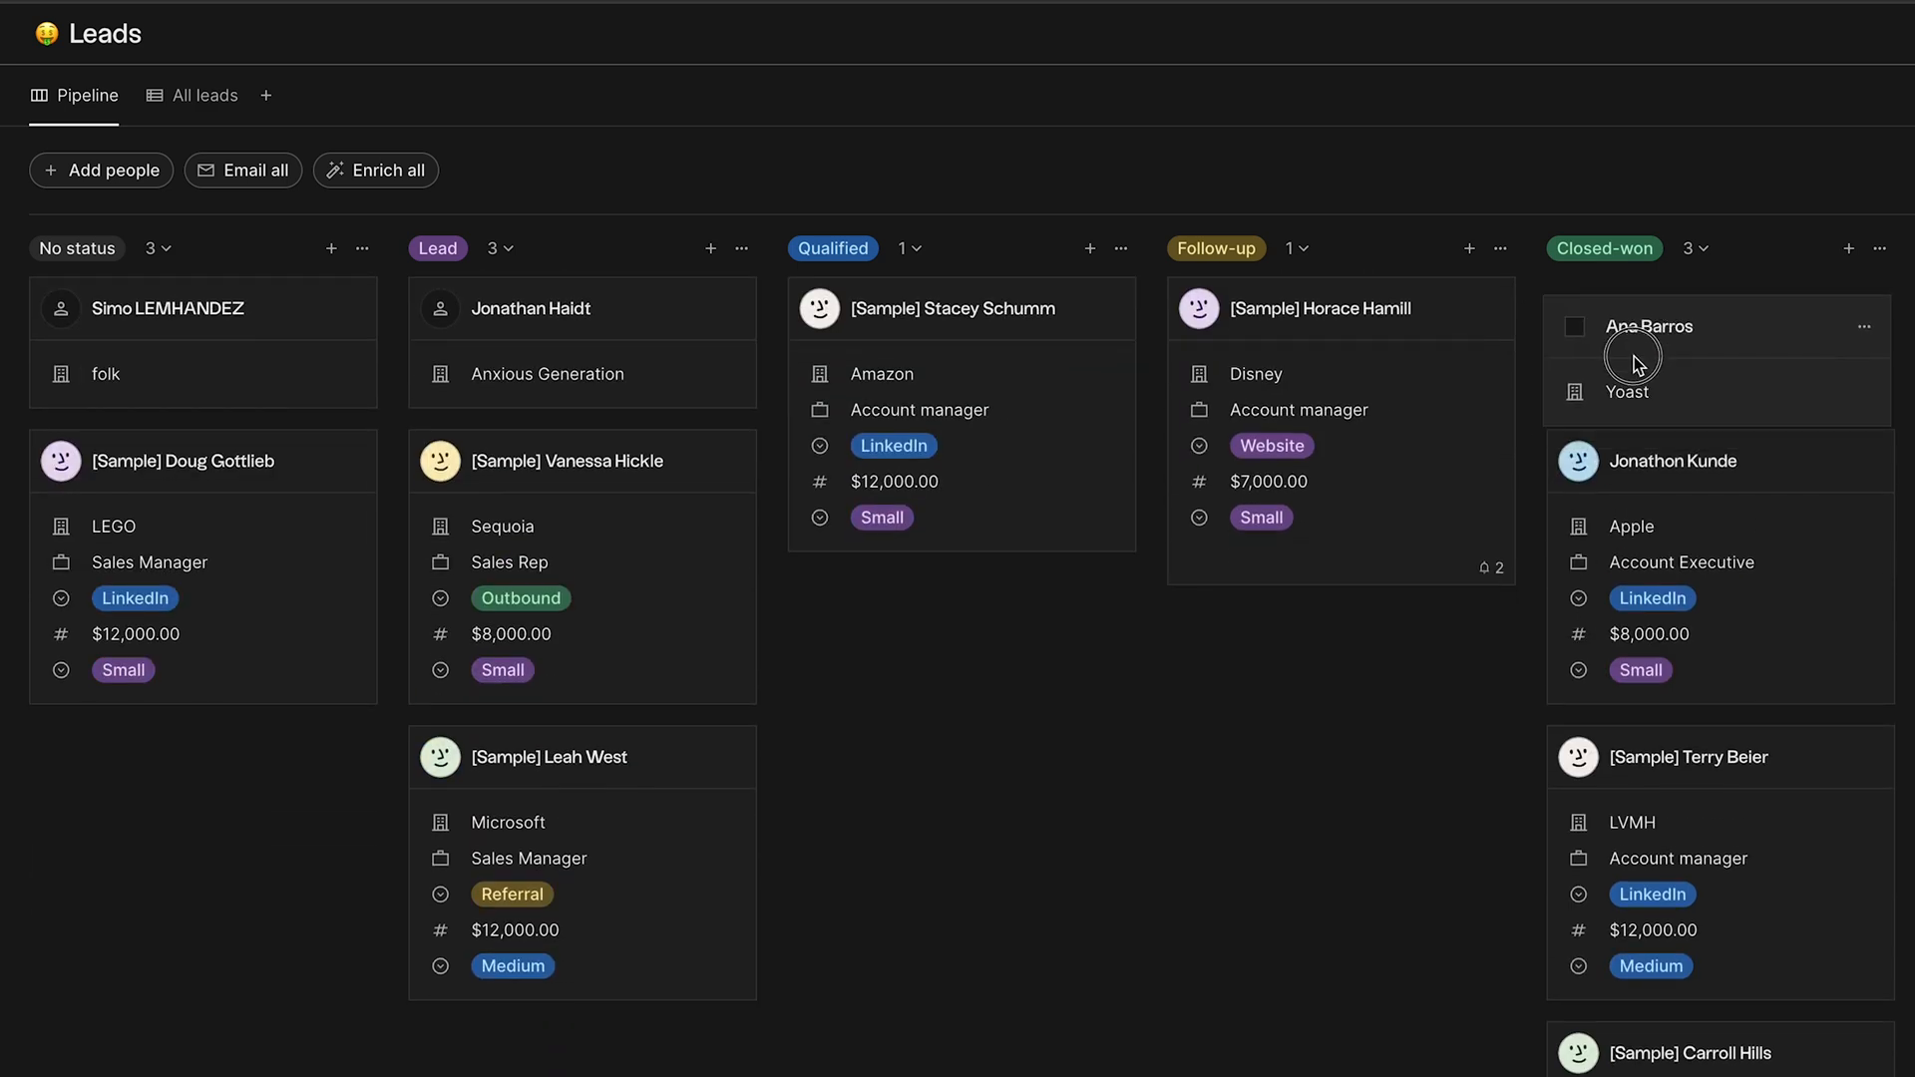
pyautogui.click(1647, 325)
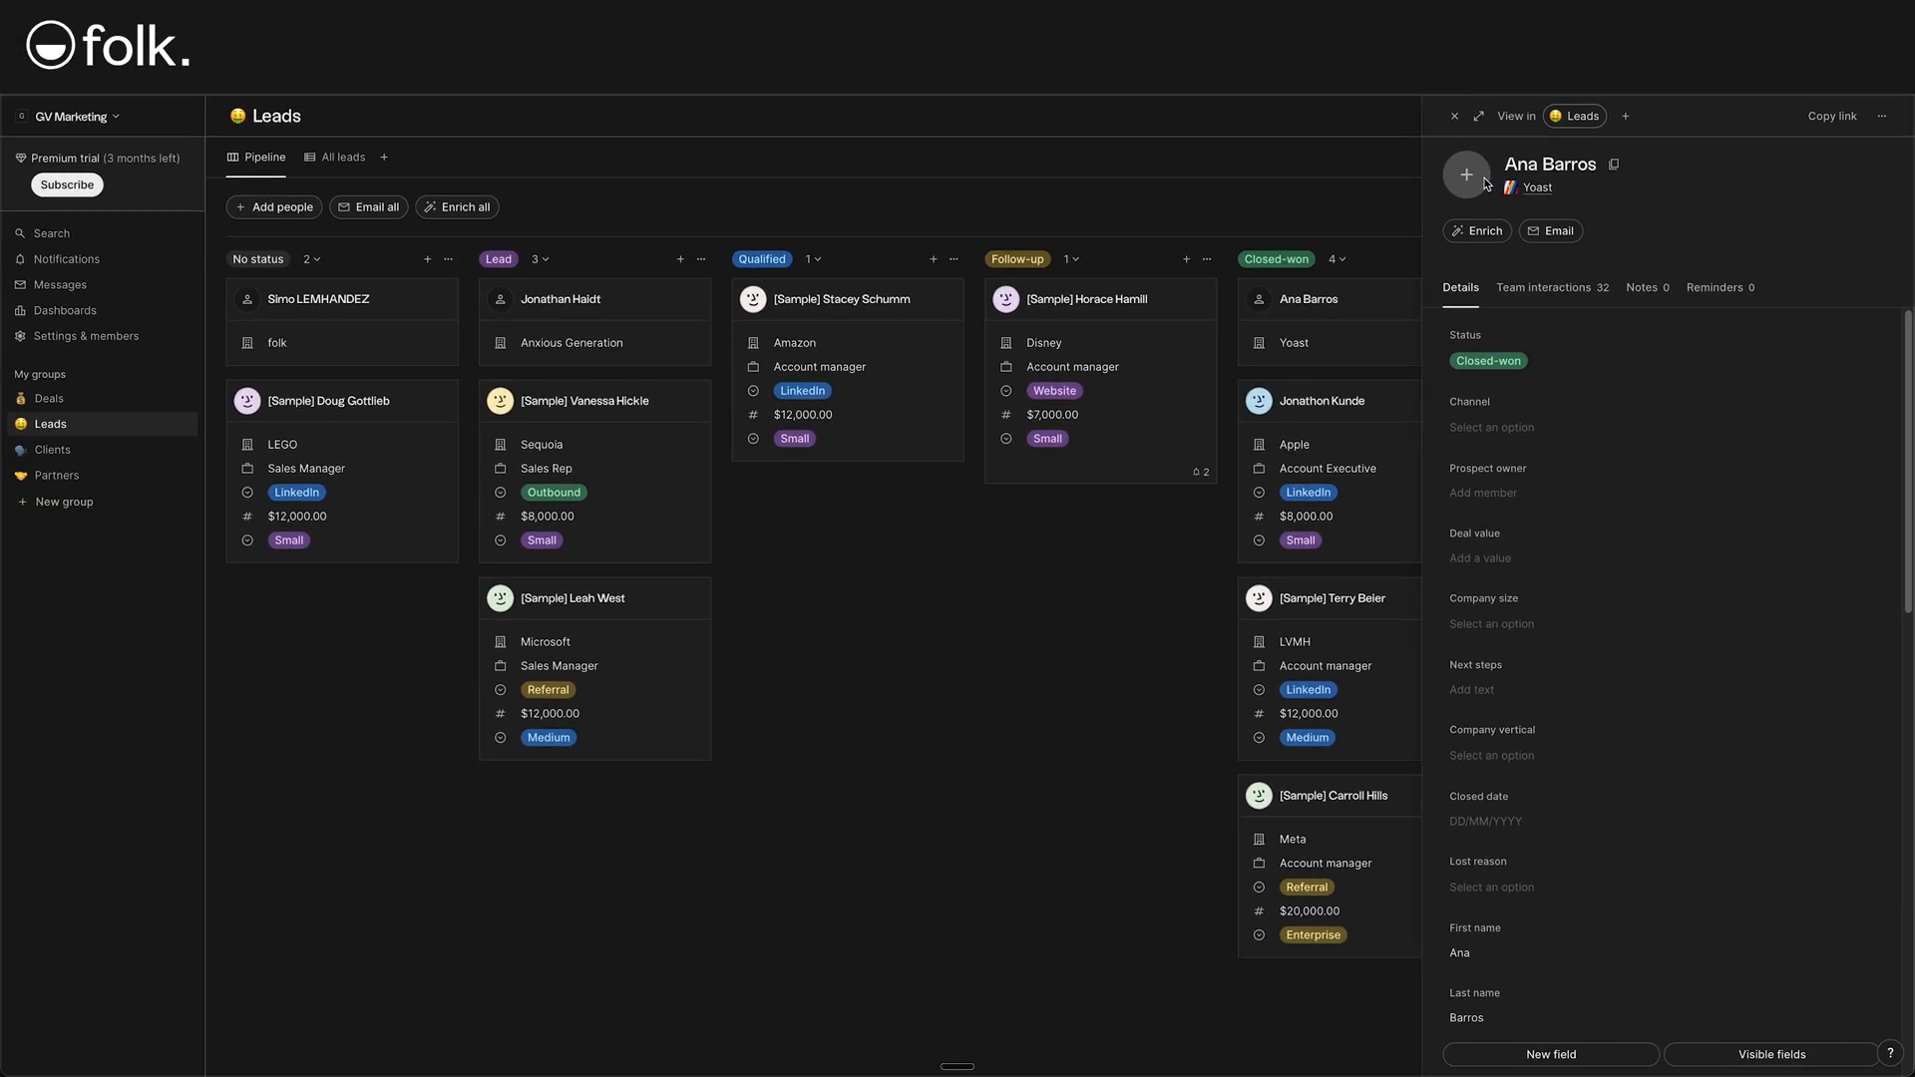
pyautogui.click(1465, 175)
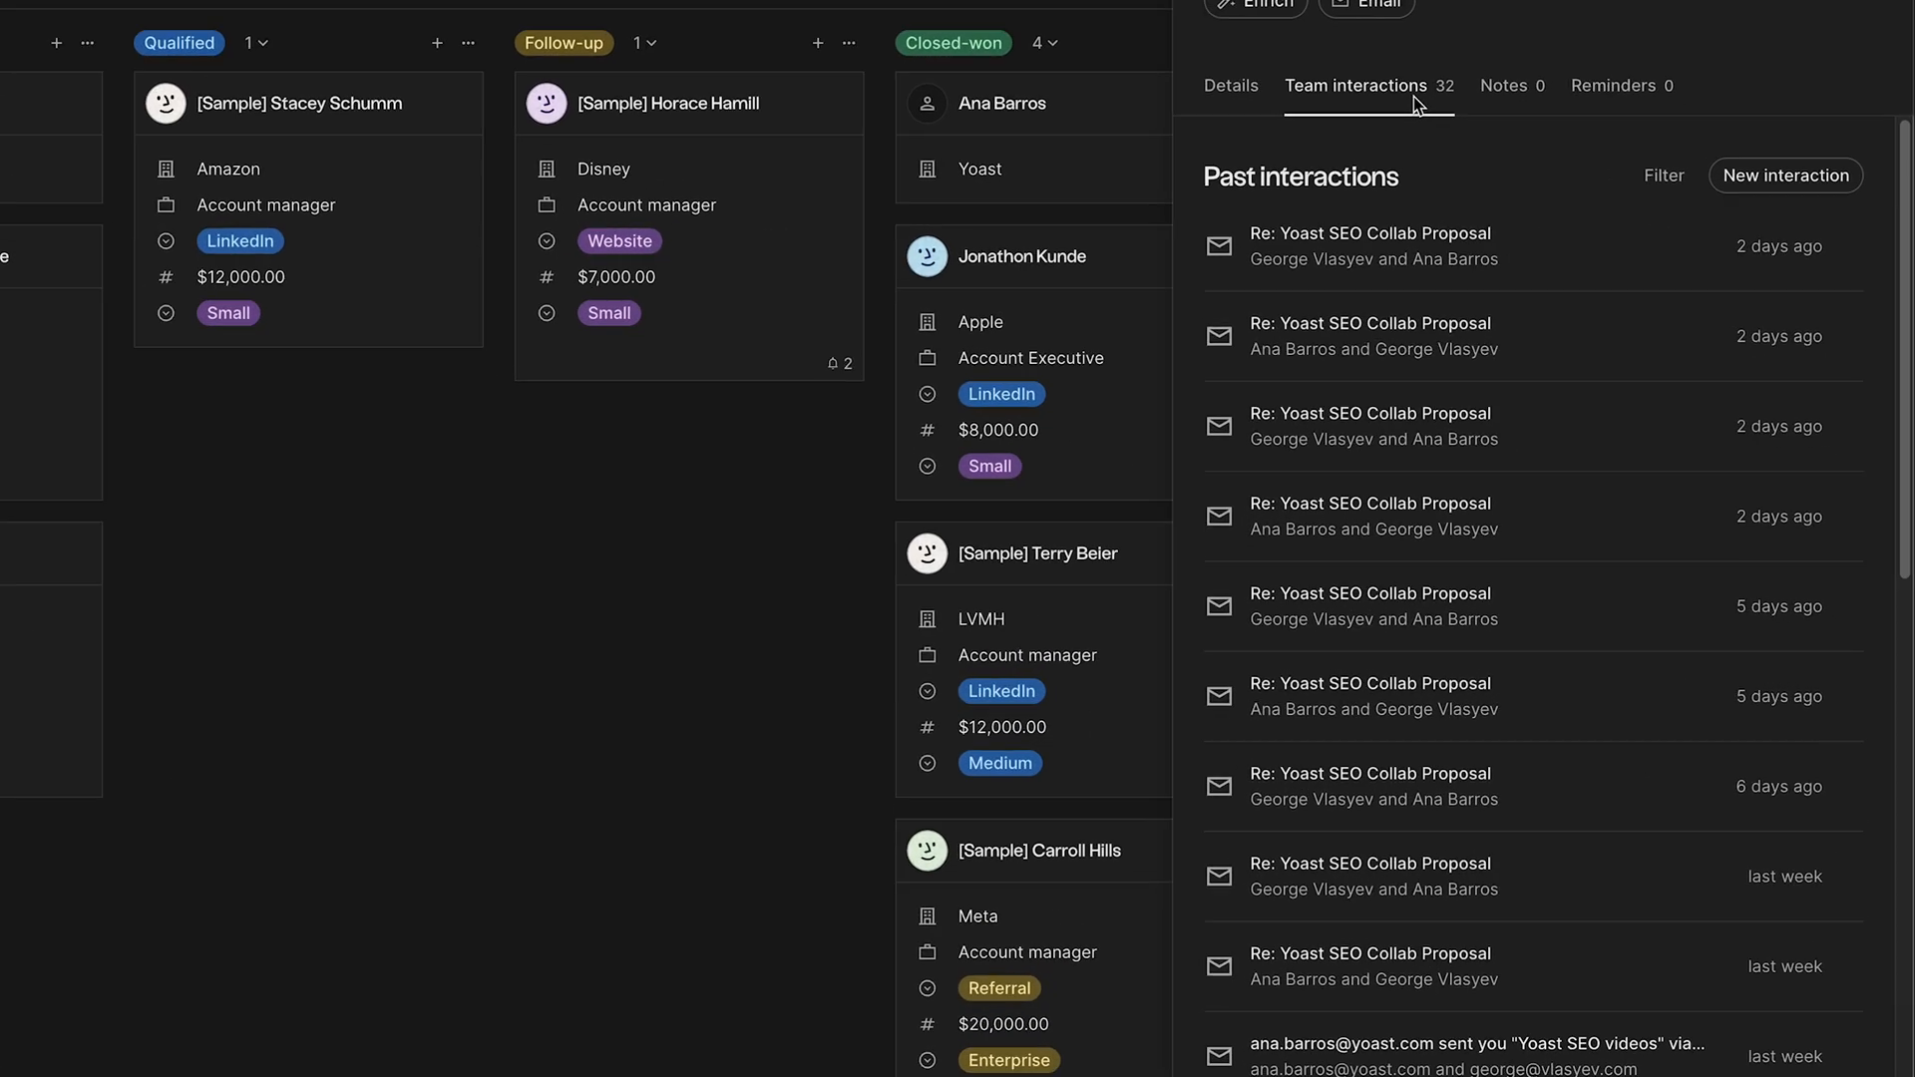
pyautogui.scroll(-3)
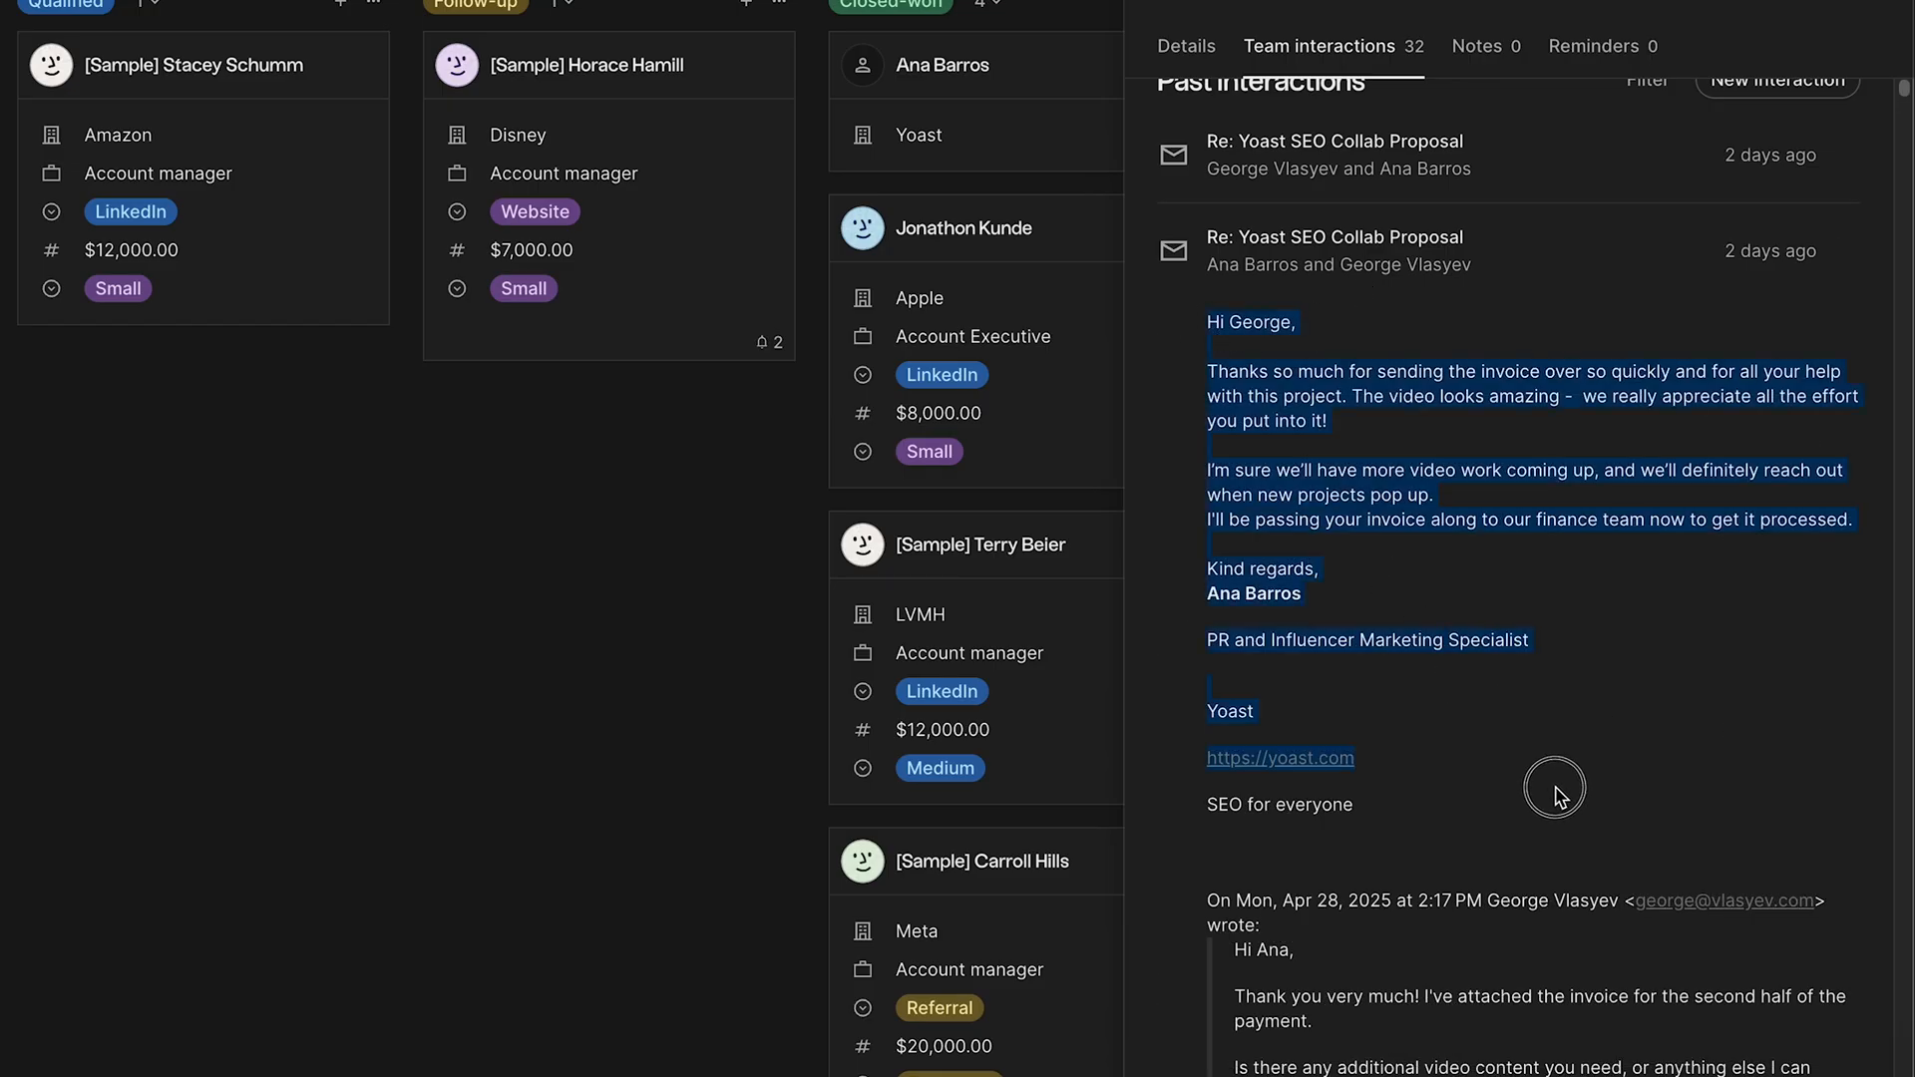
pyautogui.click(1183, 46)
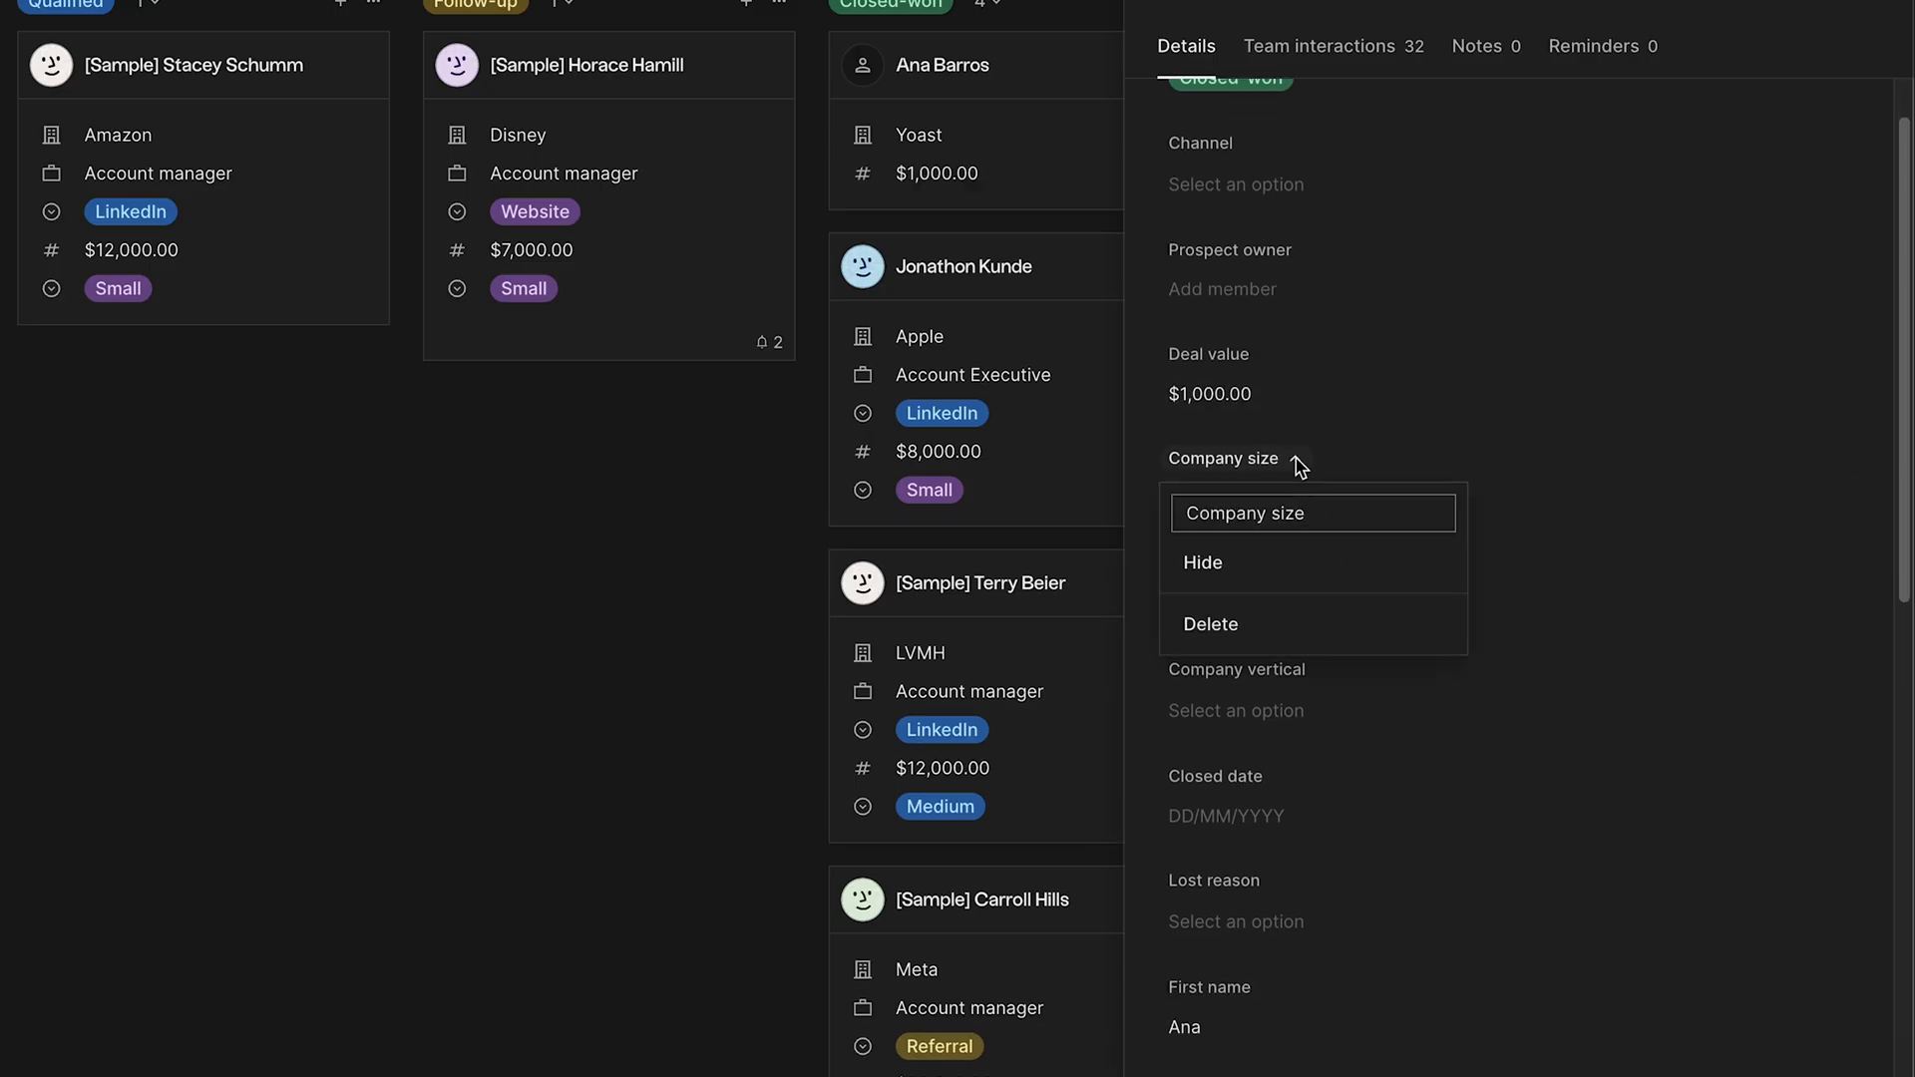
# Step: Delete the Company size custom field and confirm its removal
pyautogui.click(1210, 624)
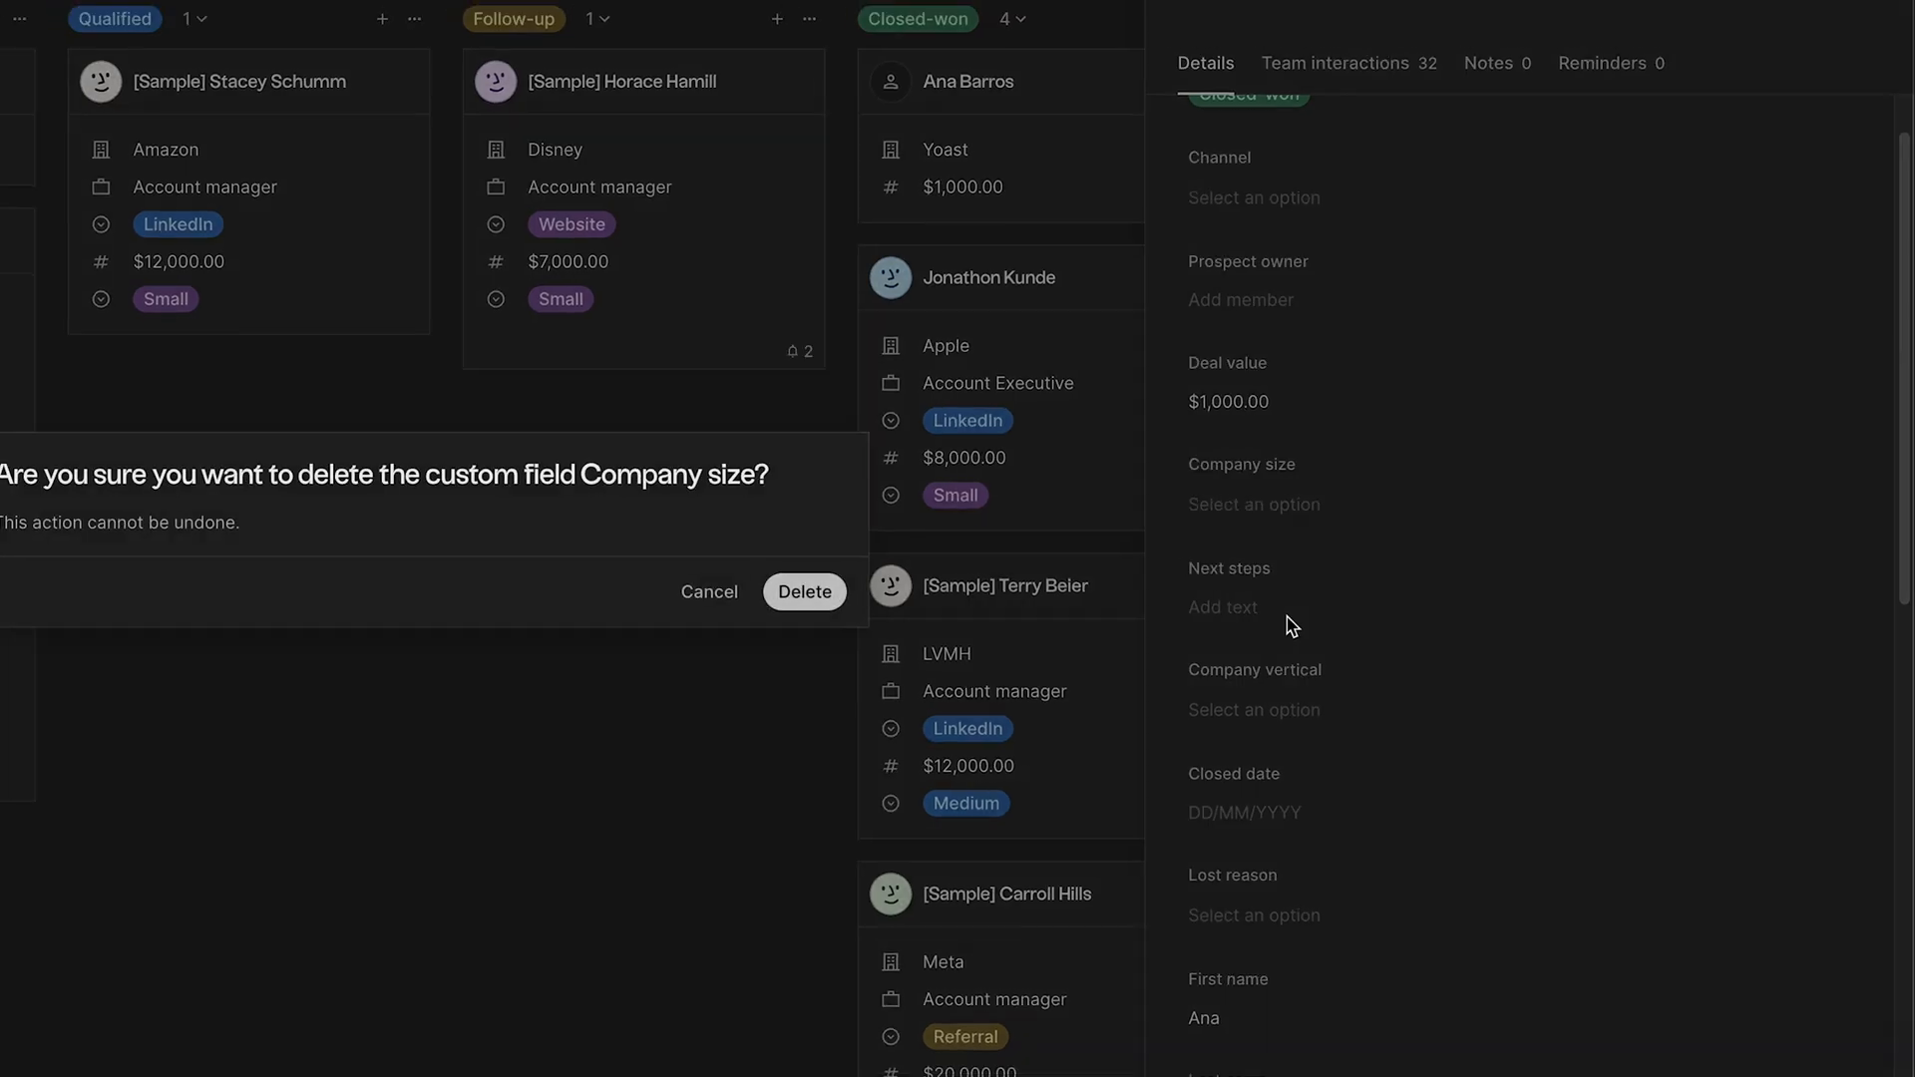
pyautogui.click(804, 590)
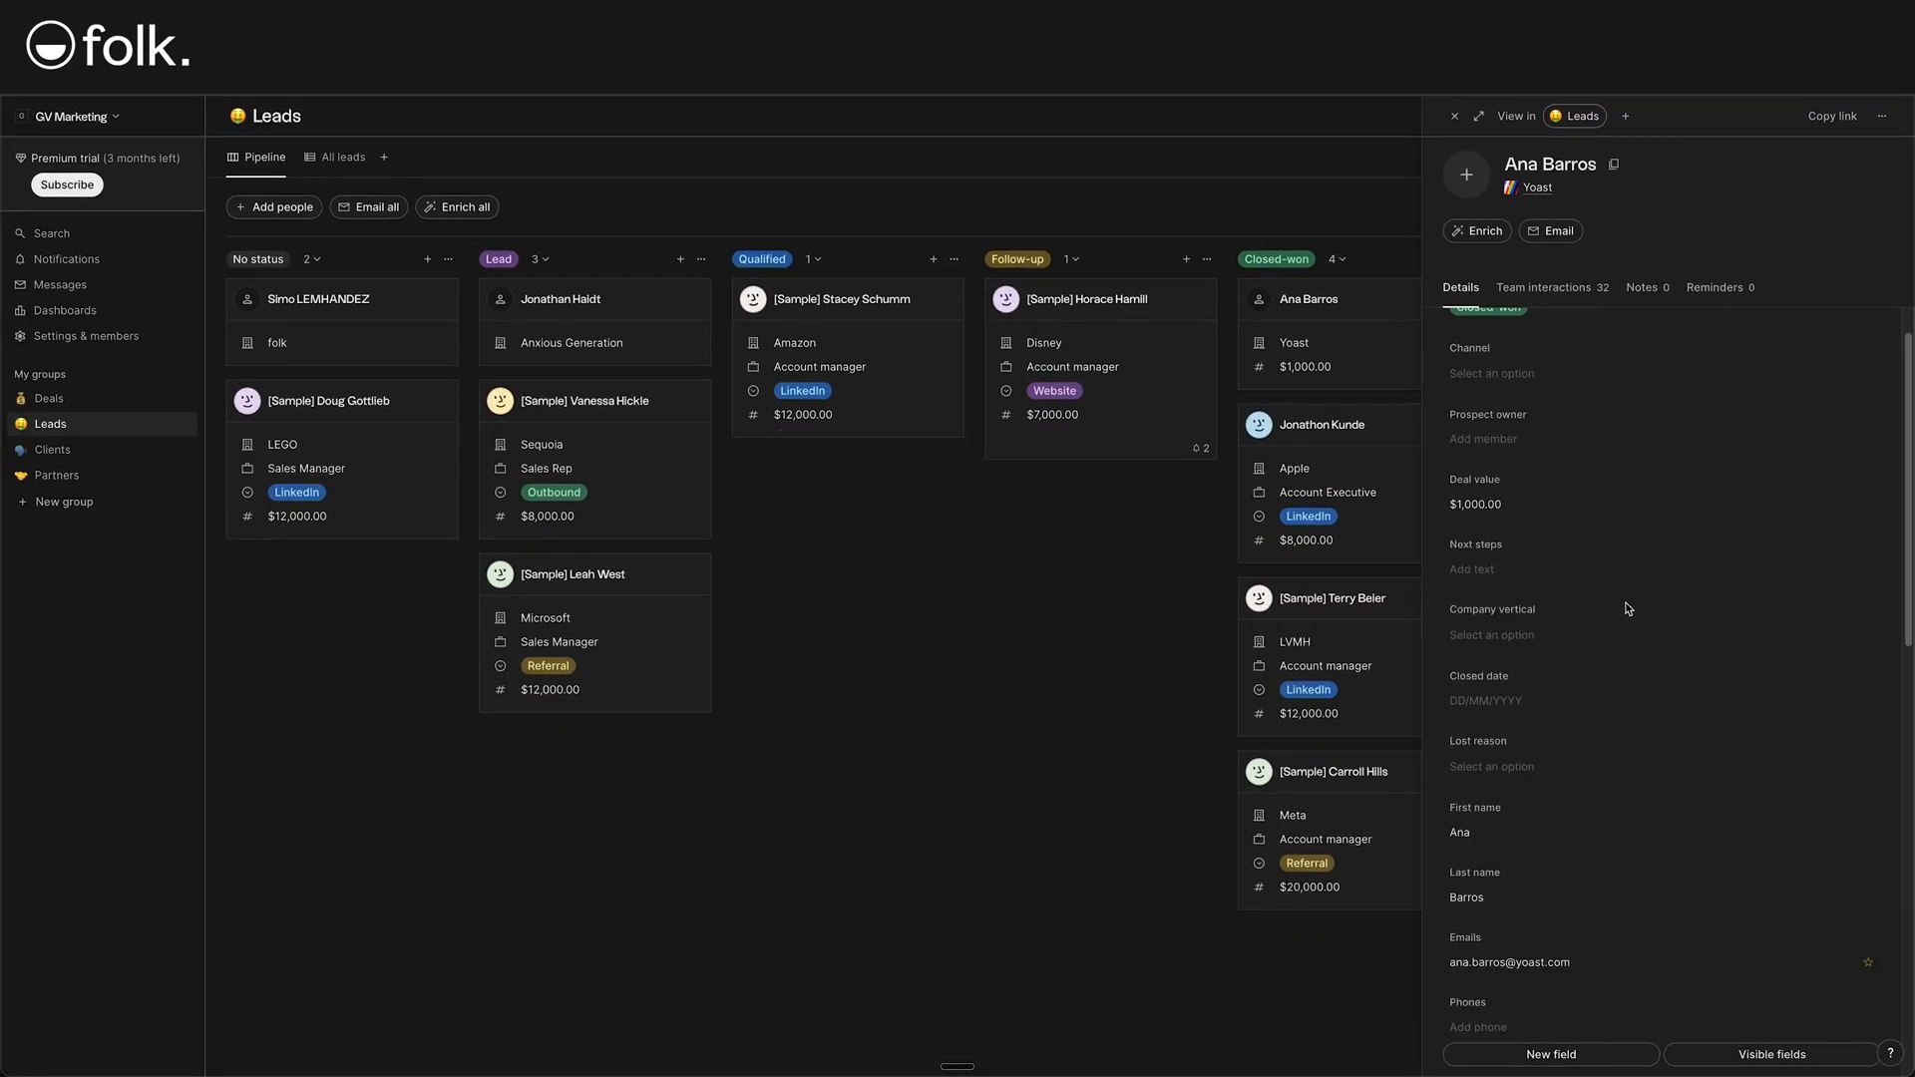
pyautogui.moveTo(1612, 622)
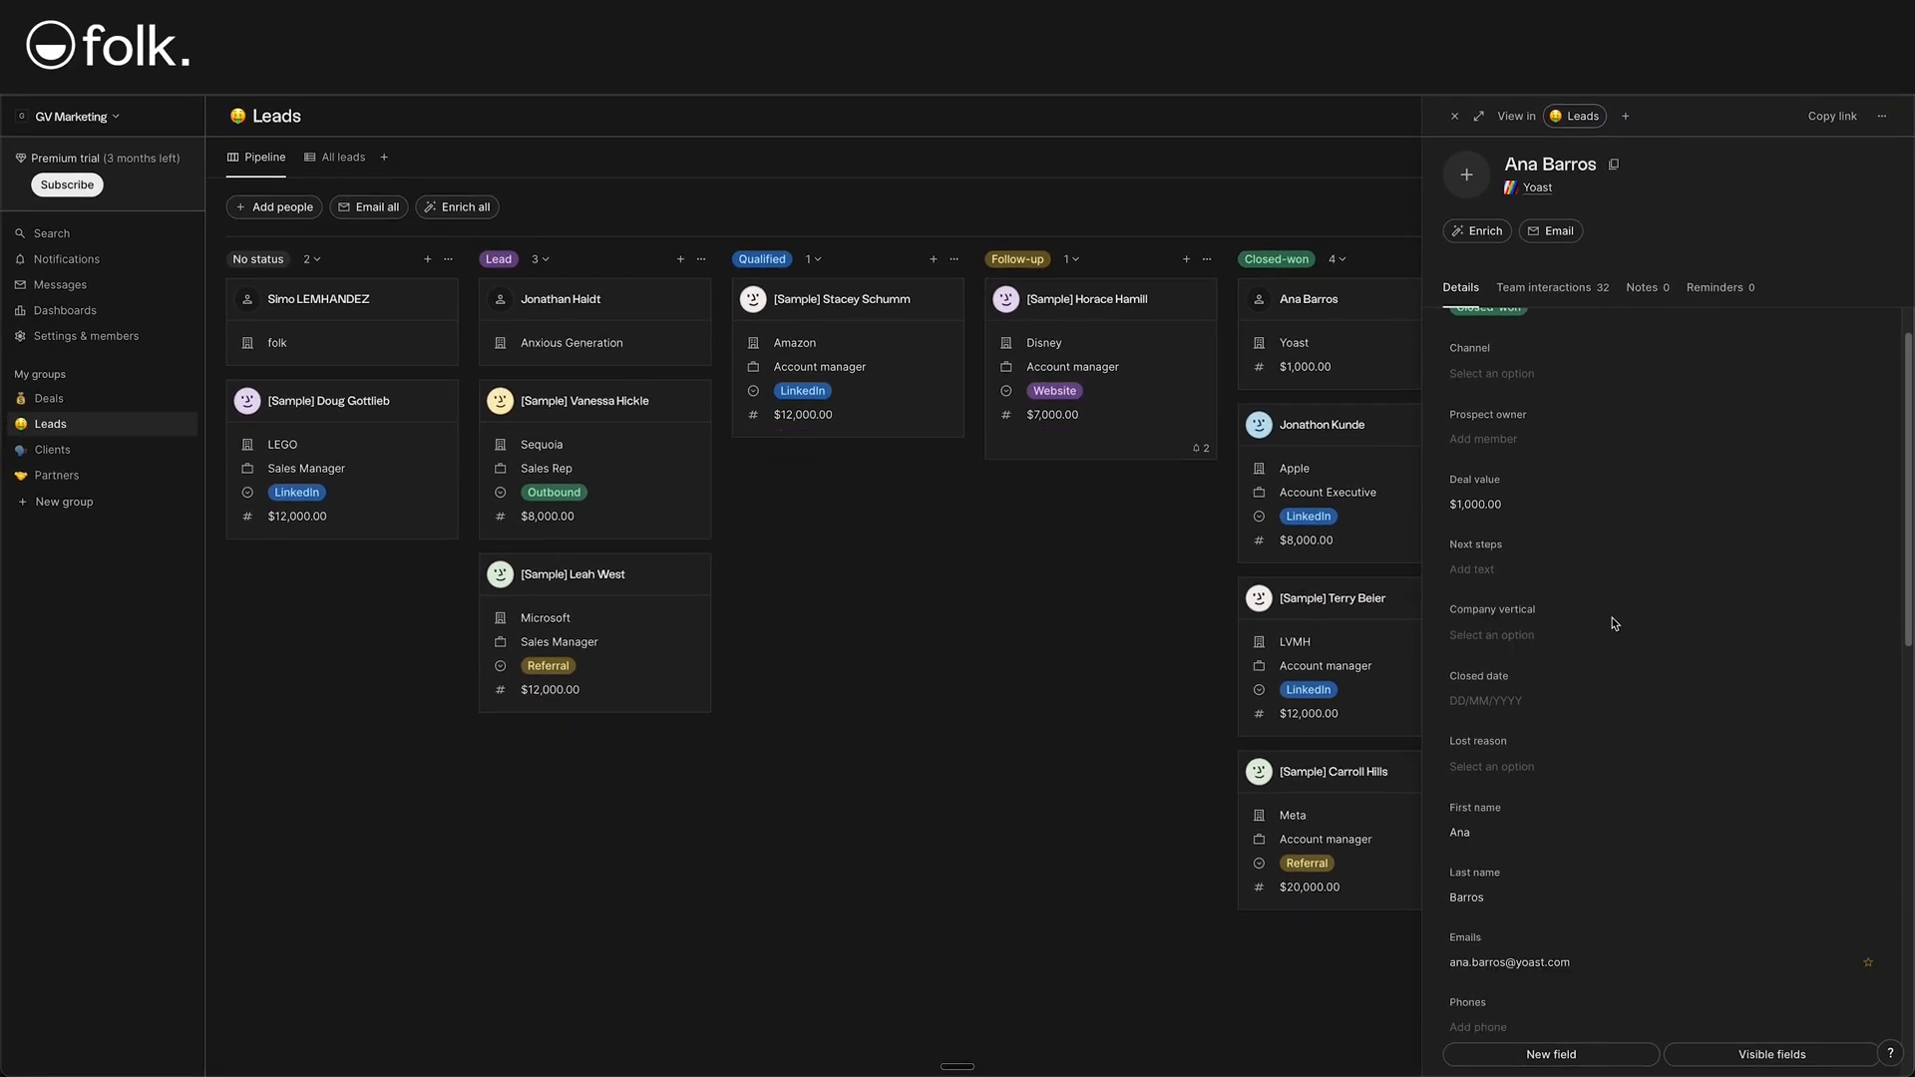
pyautogui.scroll(-3)
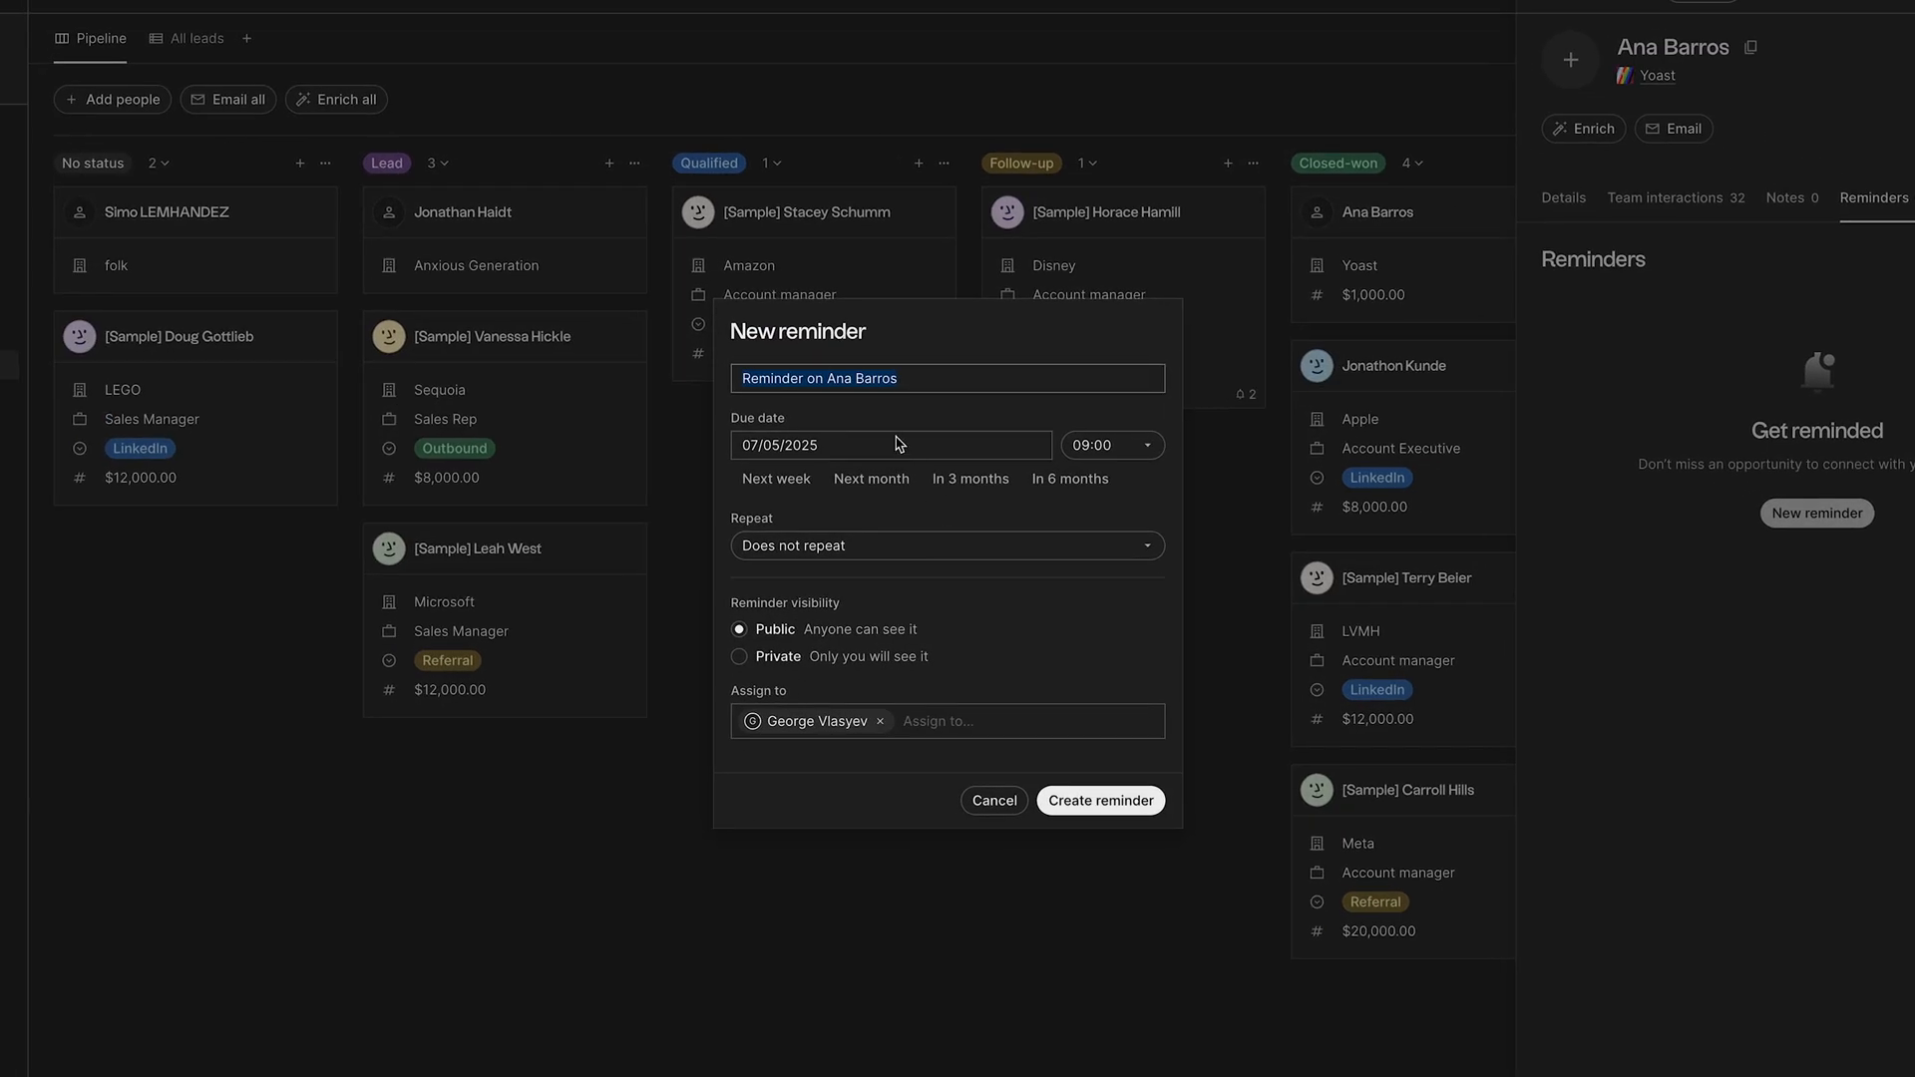
pyautogui.click(869, 477)
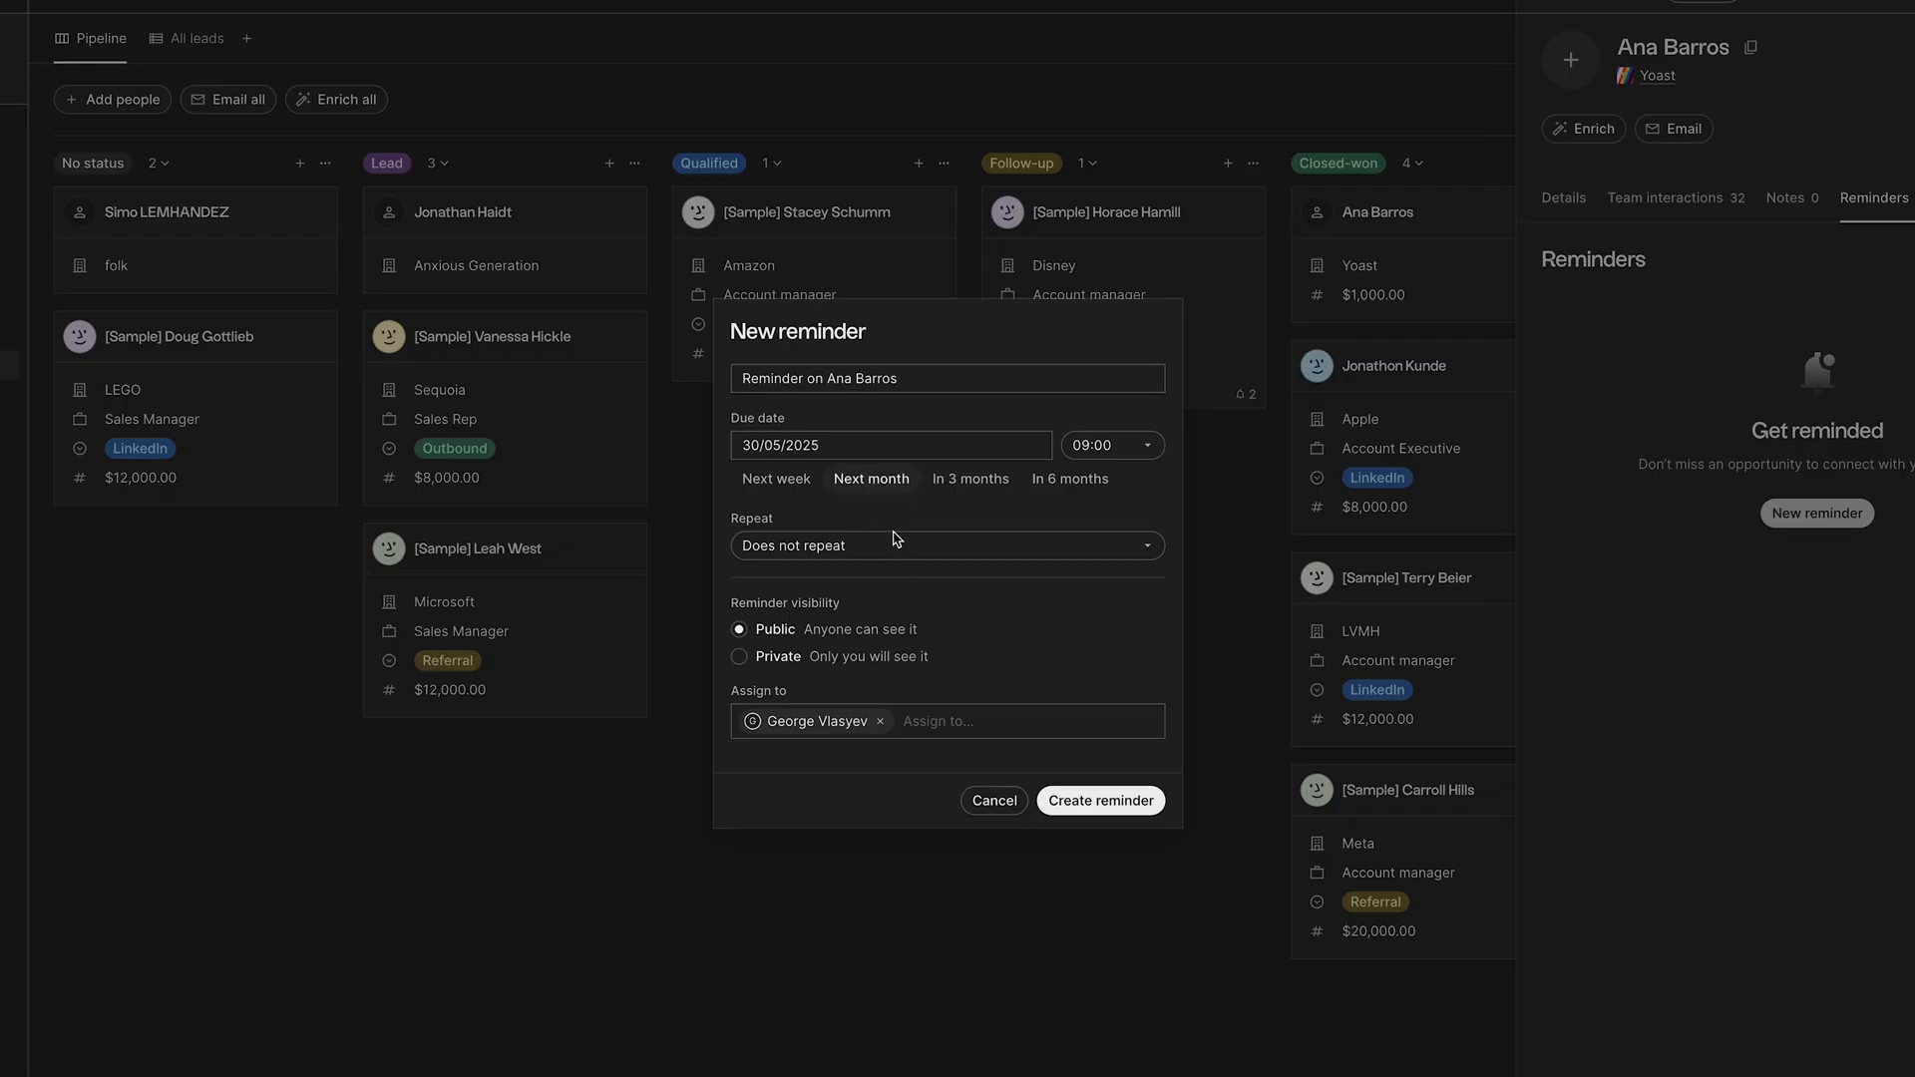
pyautogui.moveTo(760, 638)
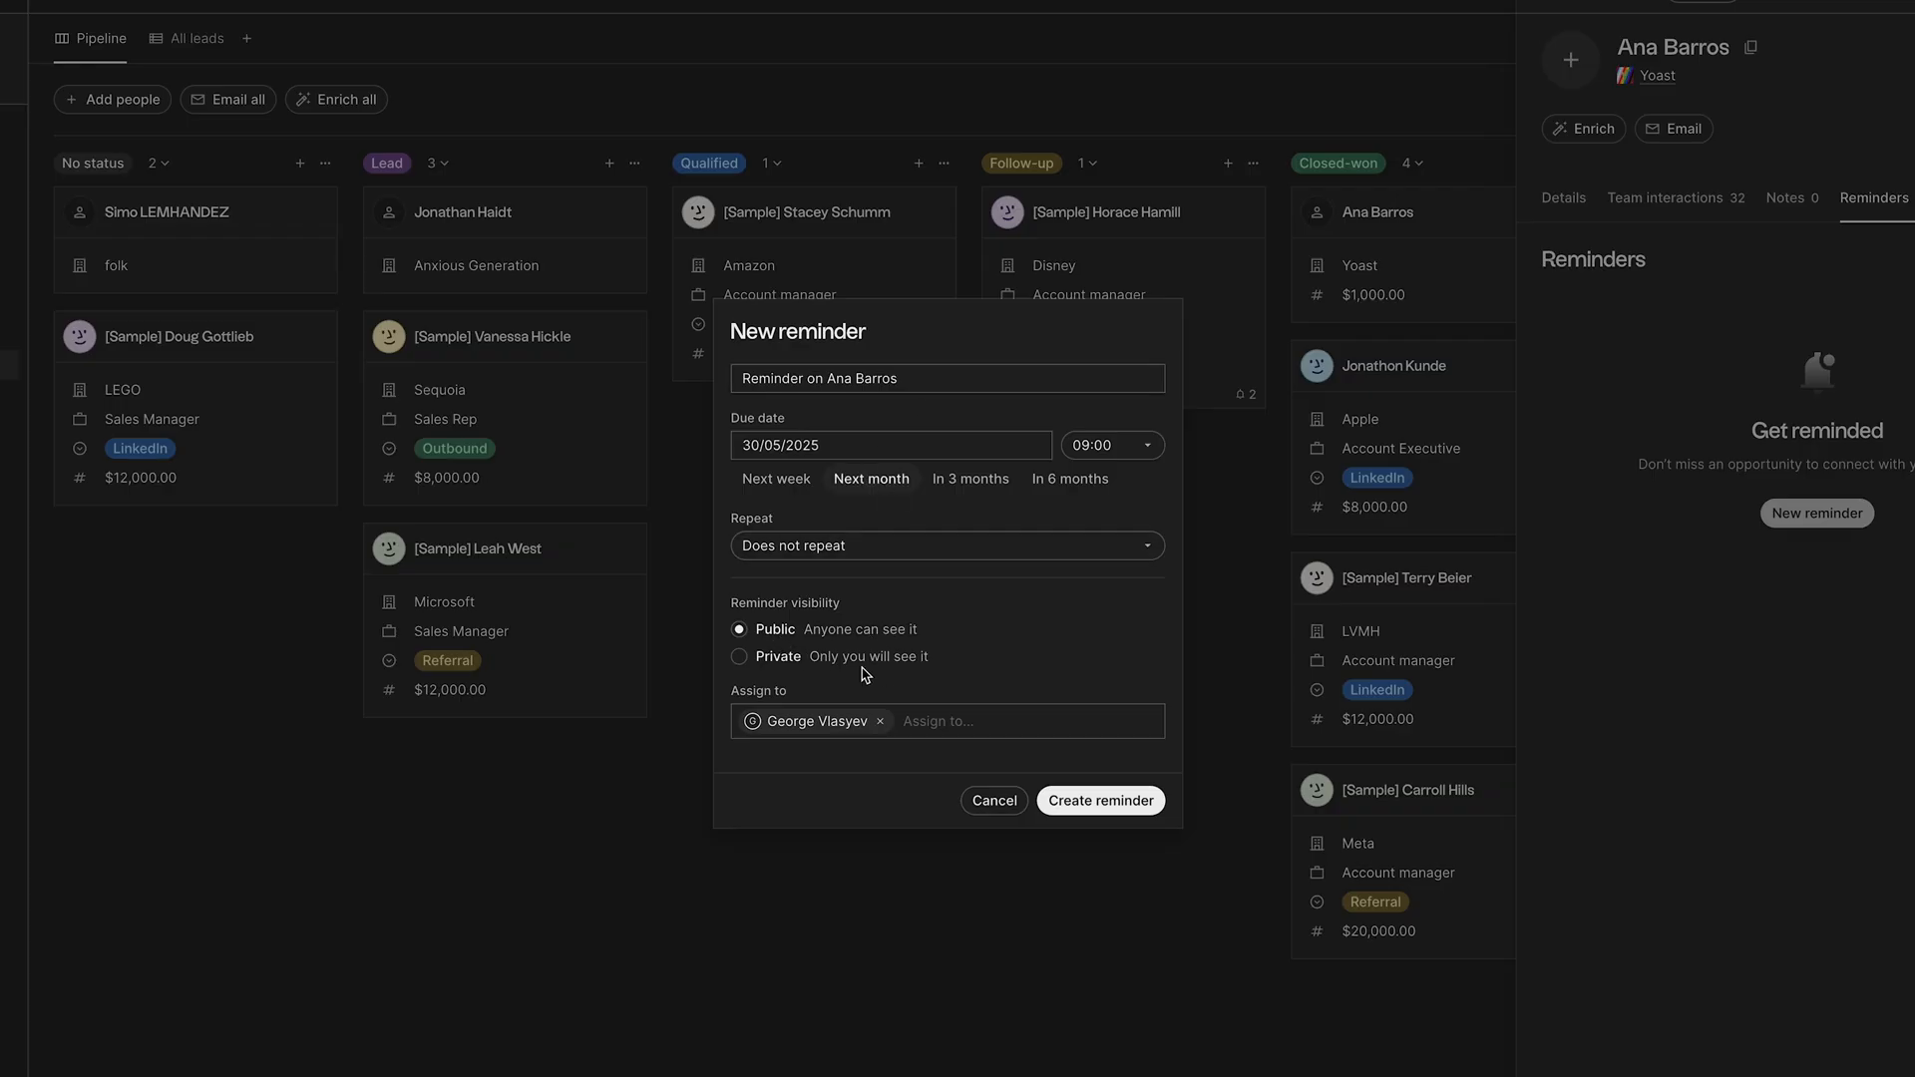
pyautogui.click(1025, 720)
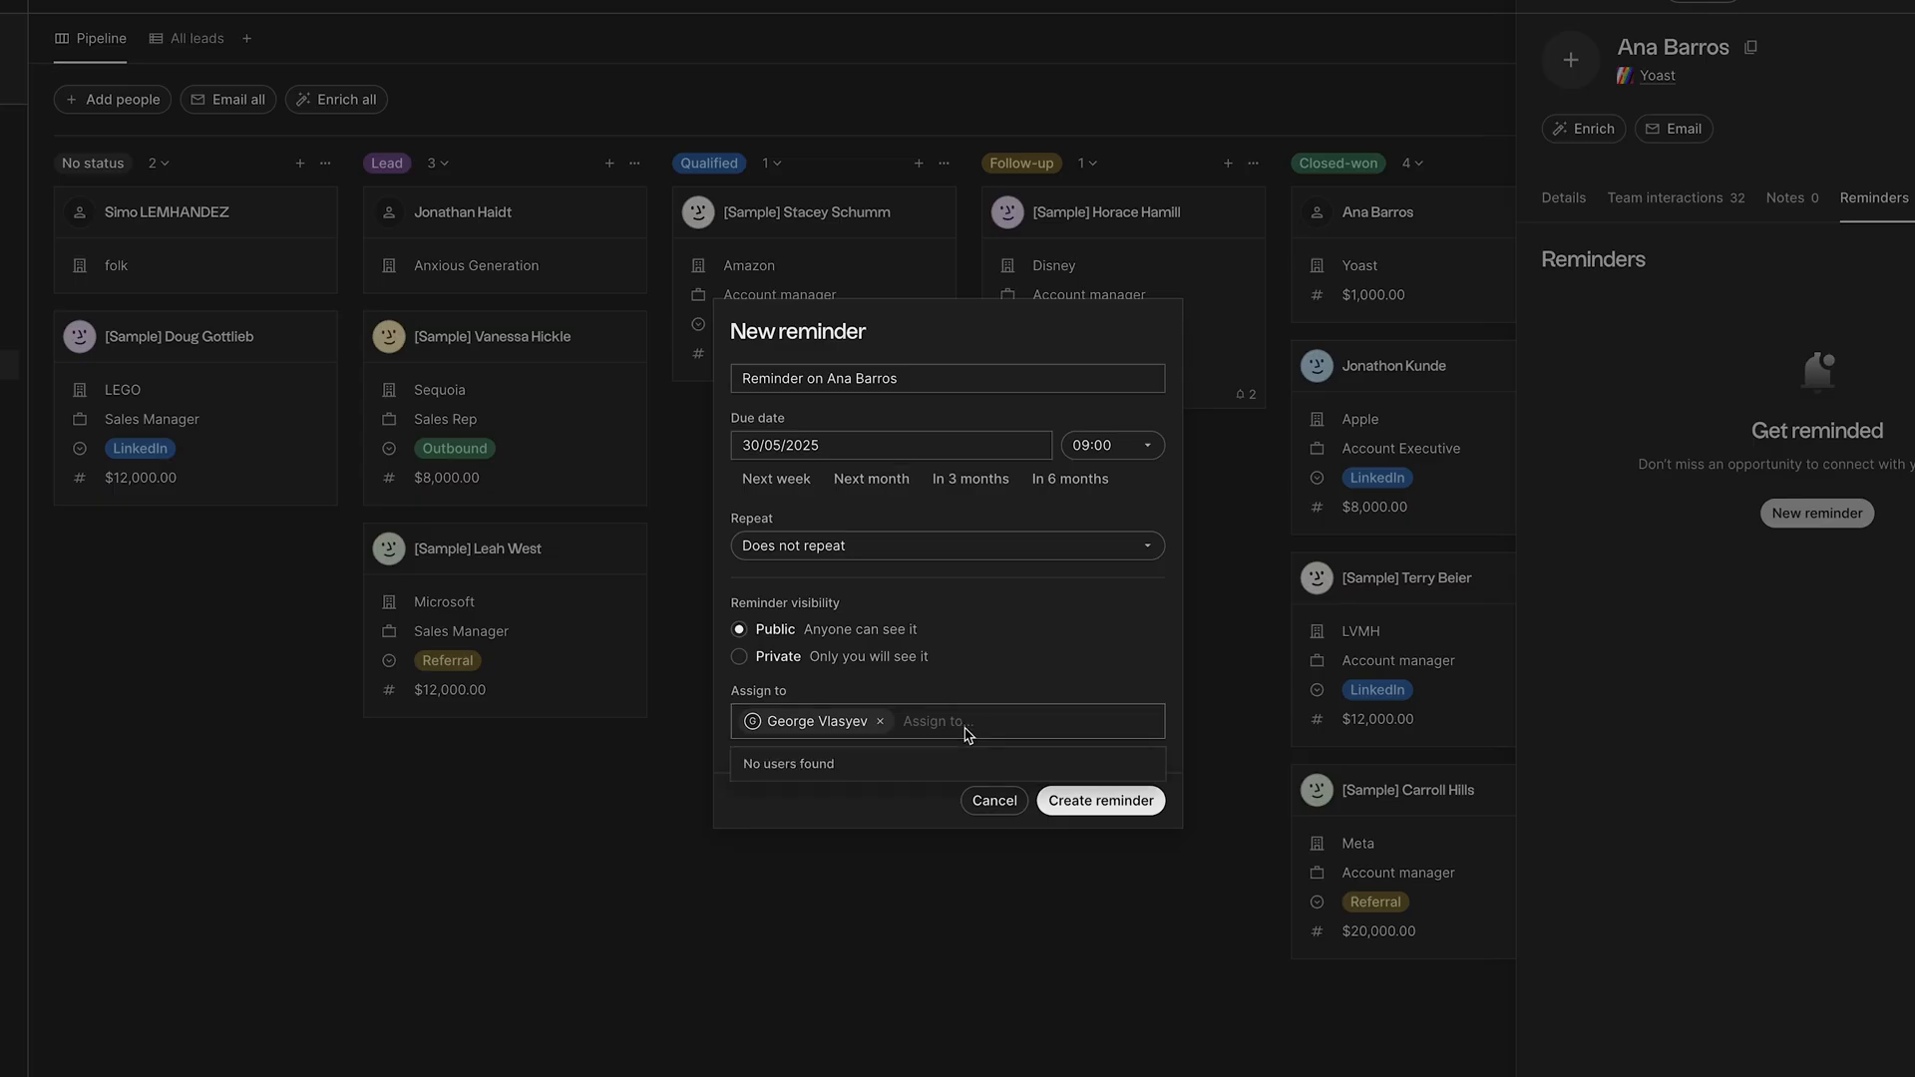
pyautogui.click(1097, 800)
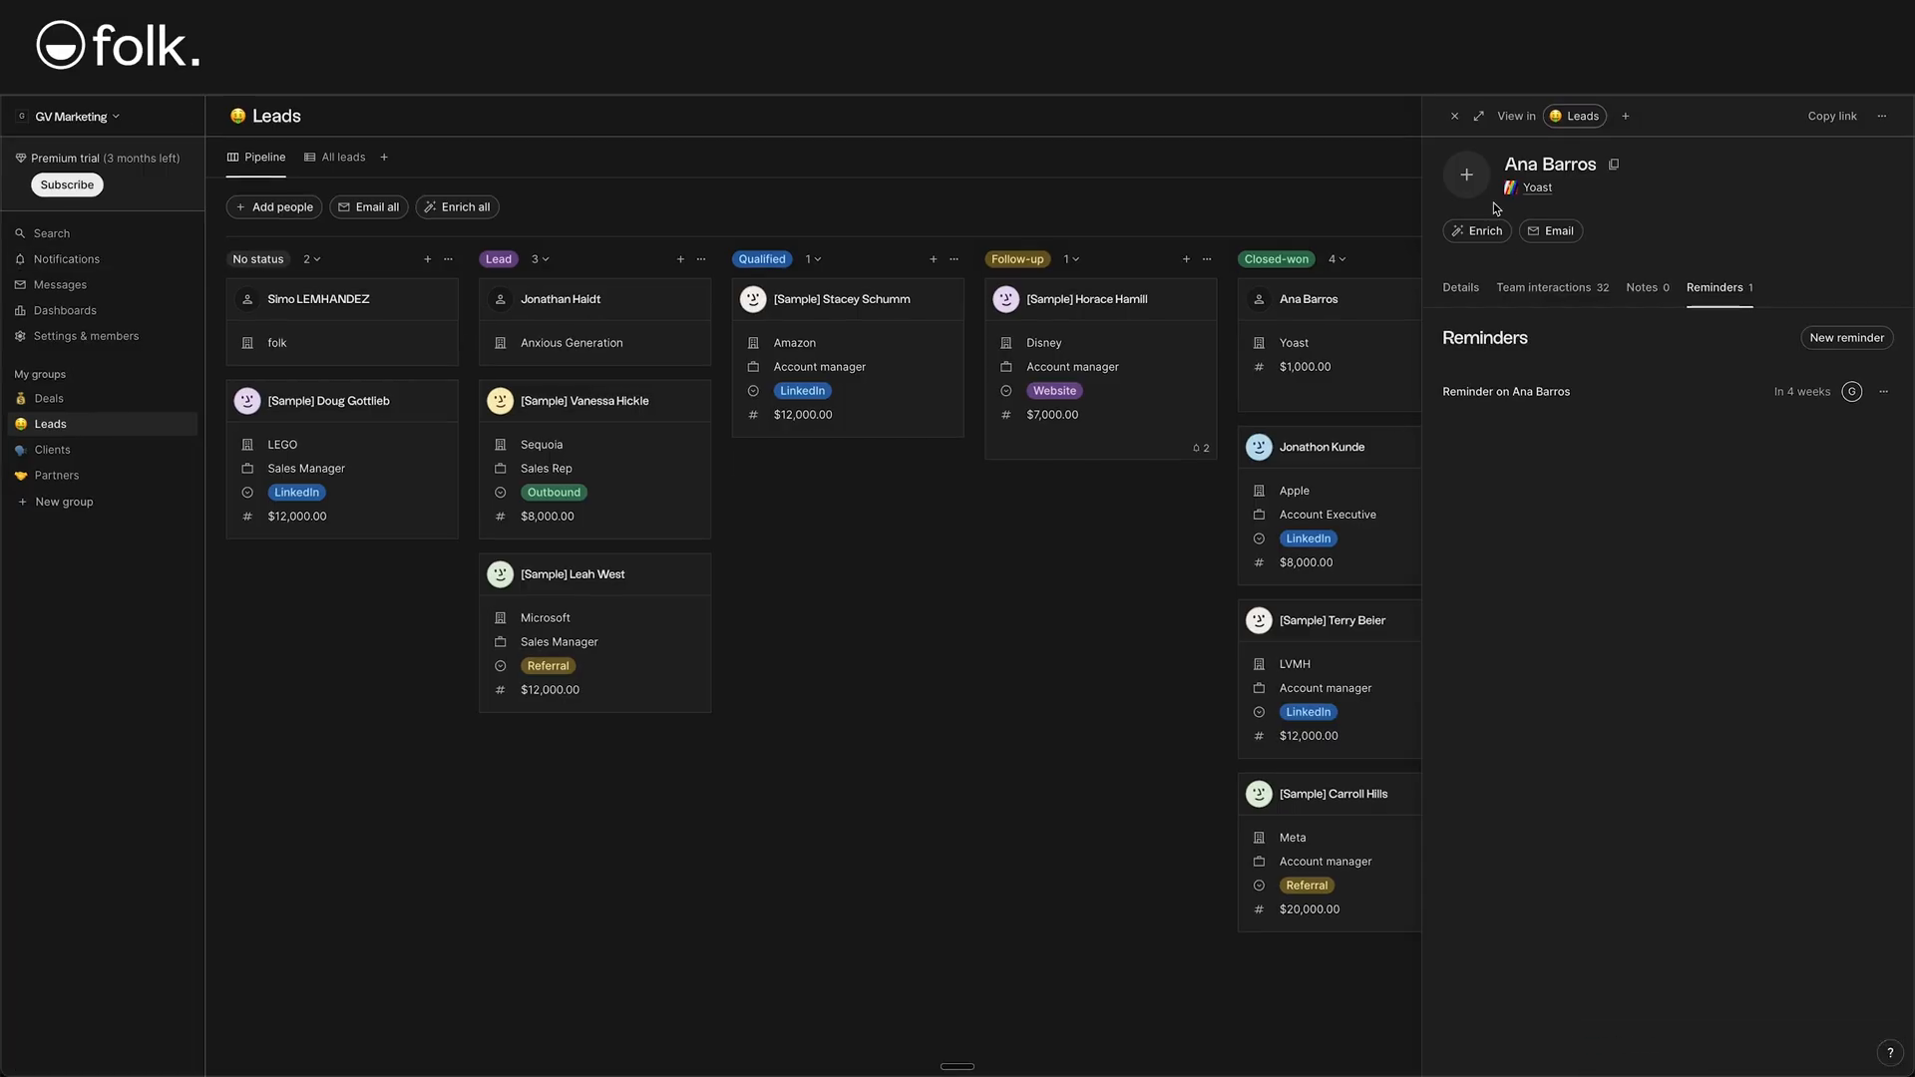
pyautogui.click(48, 422)
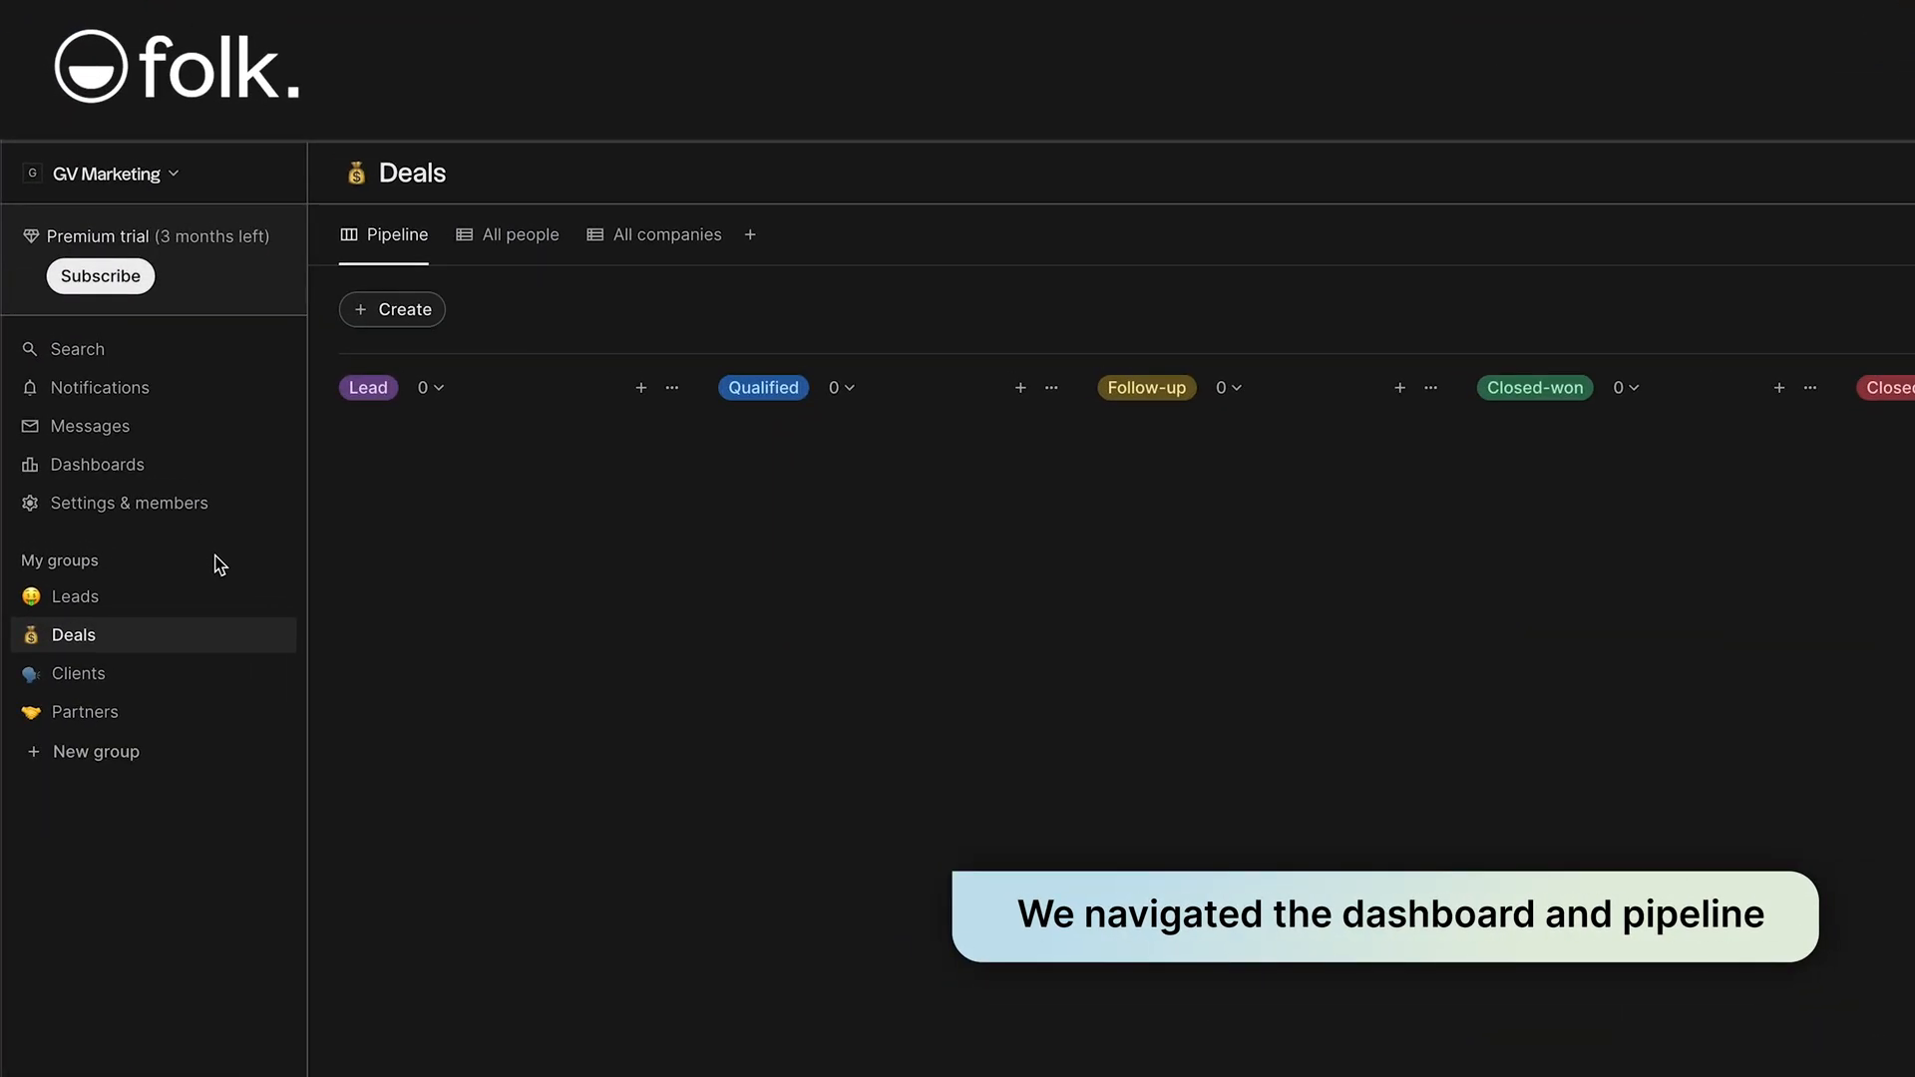
pyautogui.click(73, 596)
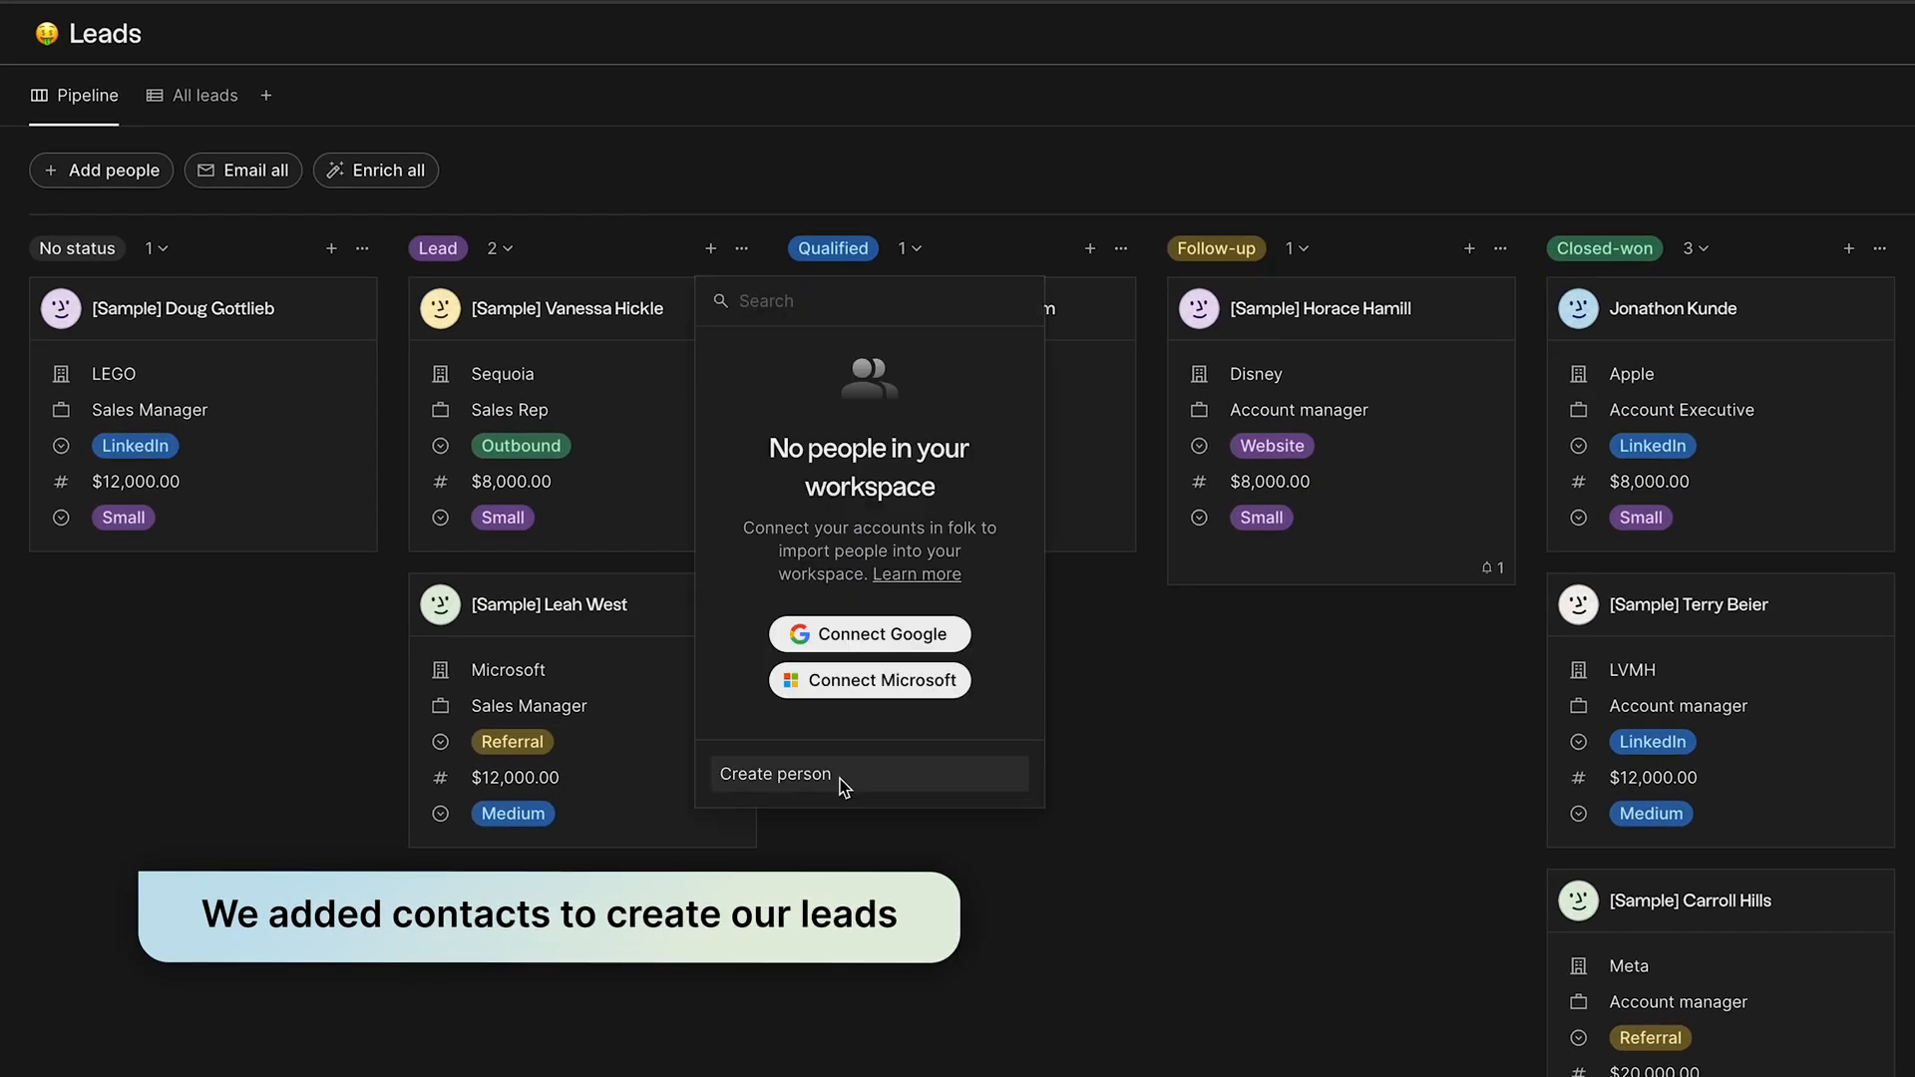
pyautogui.click(773, 774)
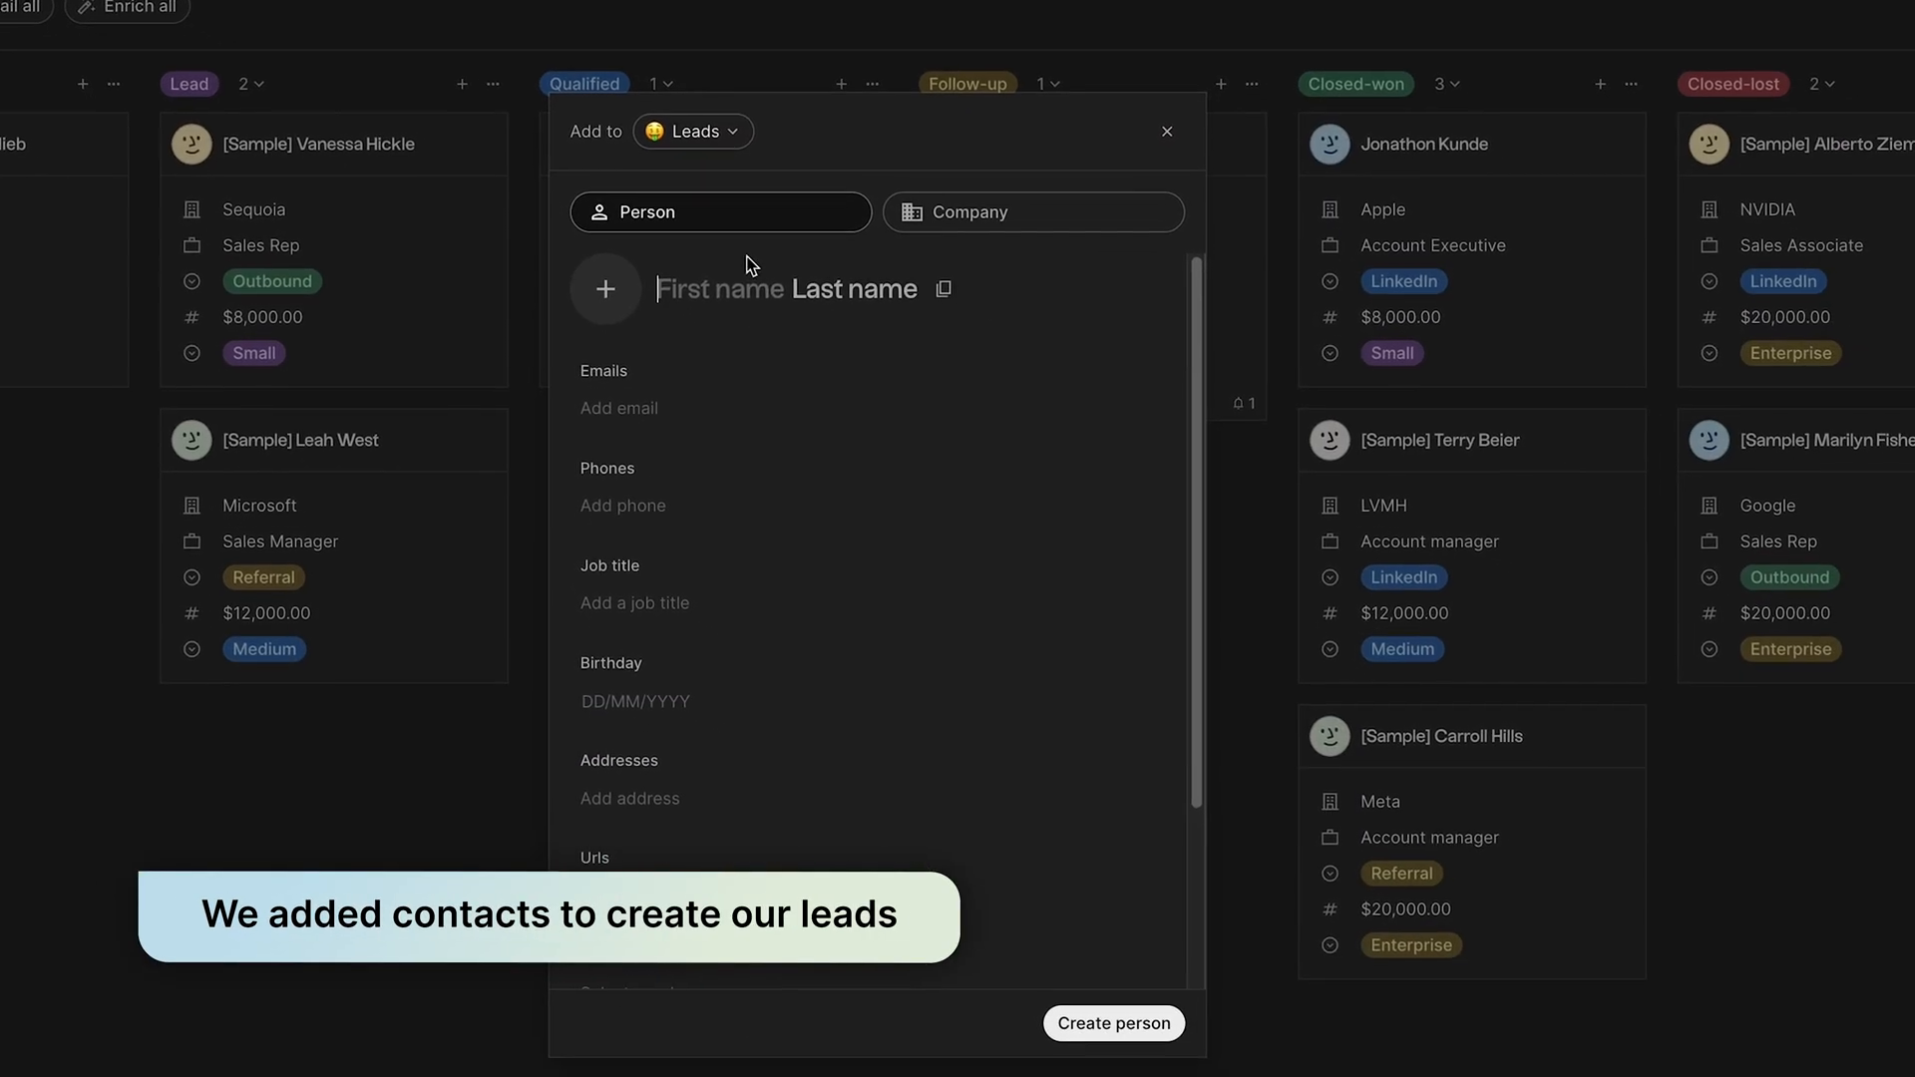
pyautogui.write('Jonathan Haidt')
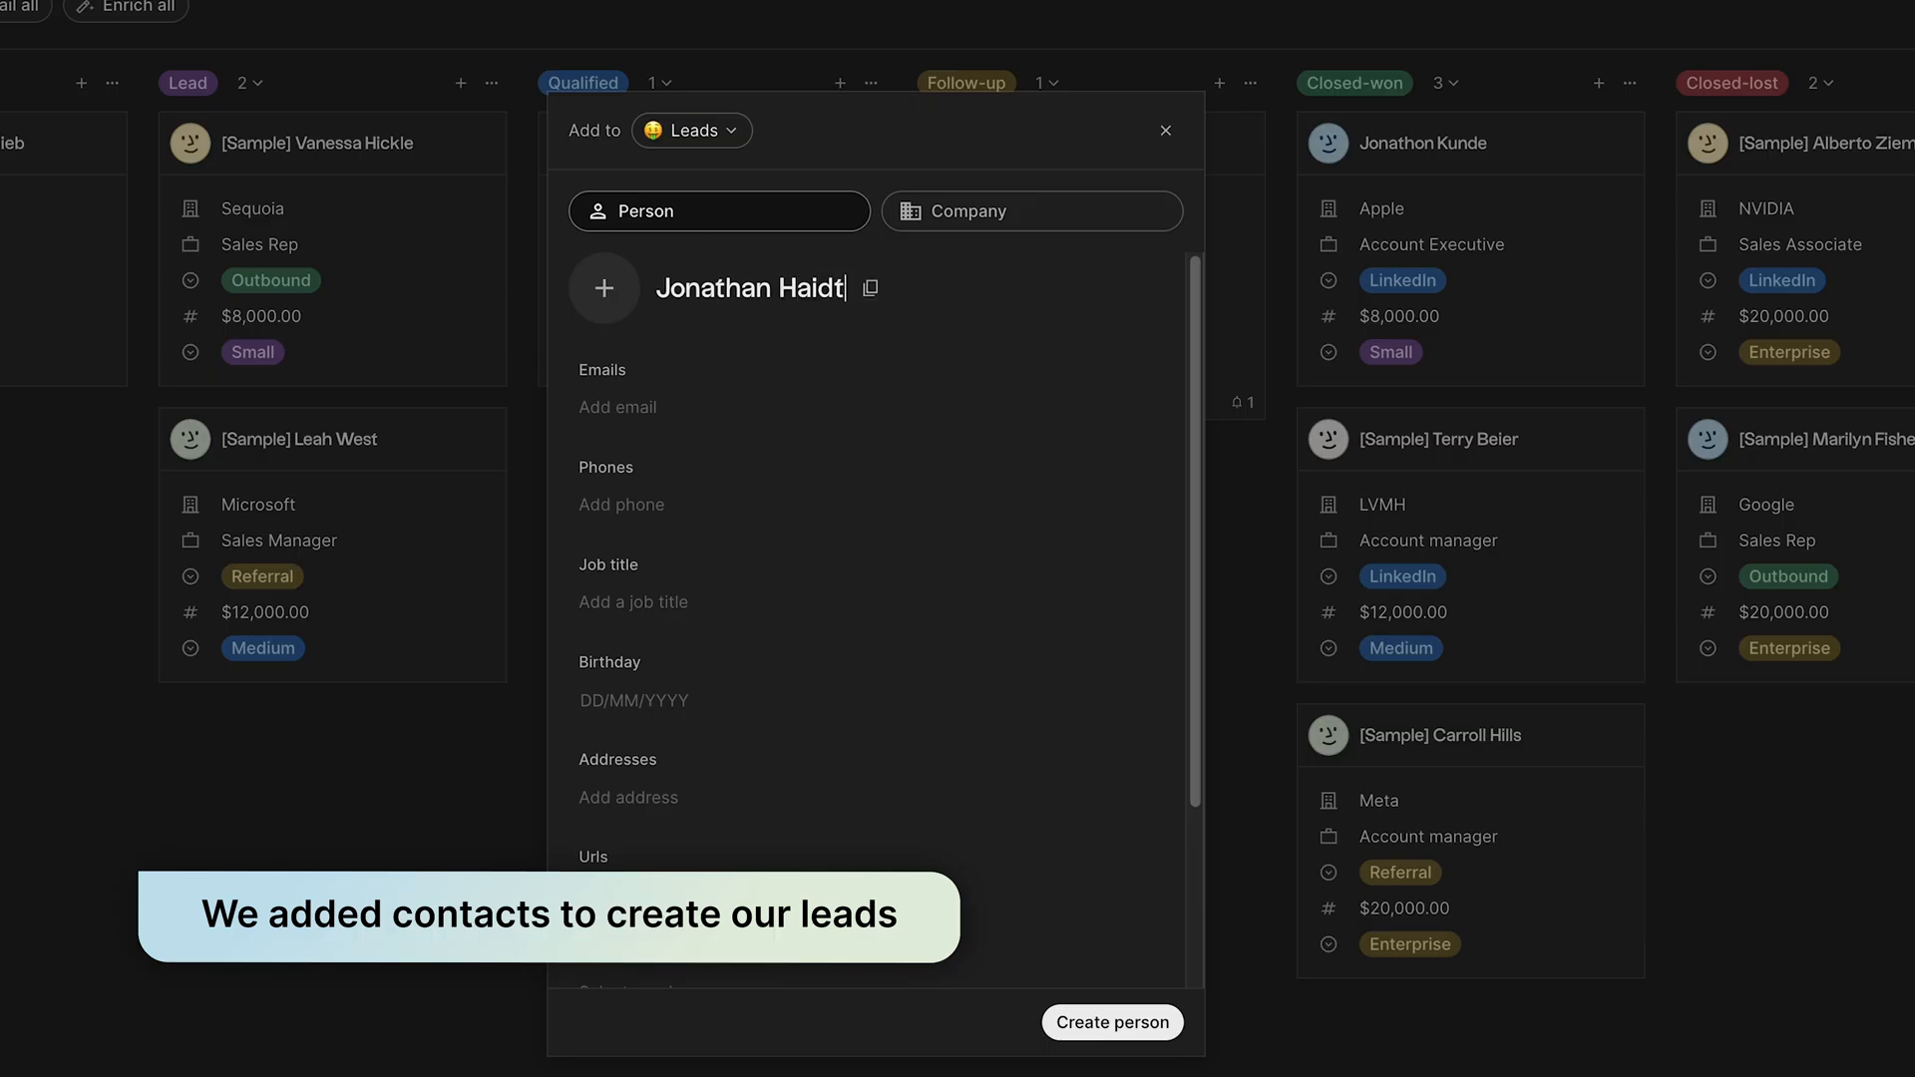
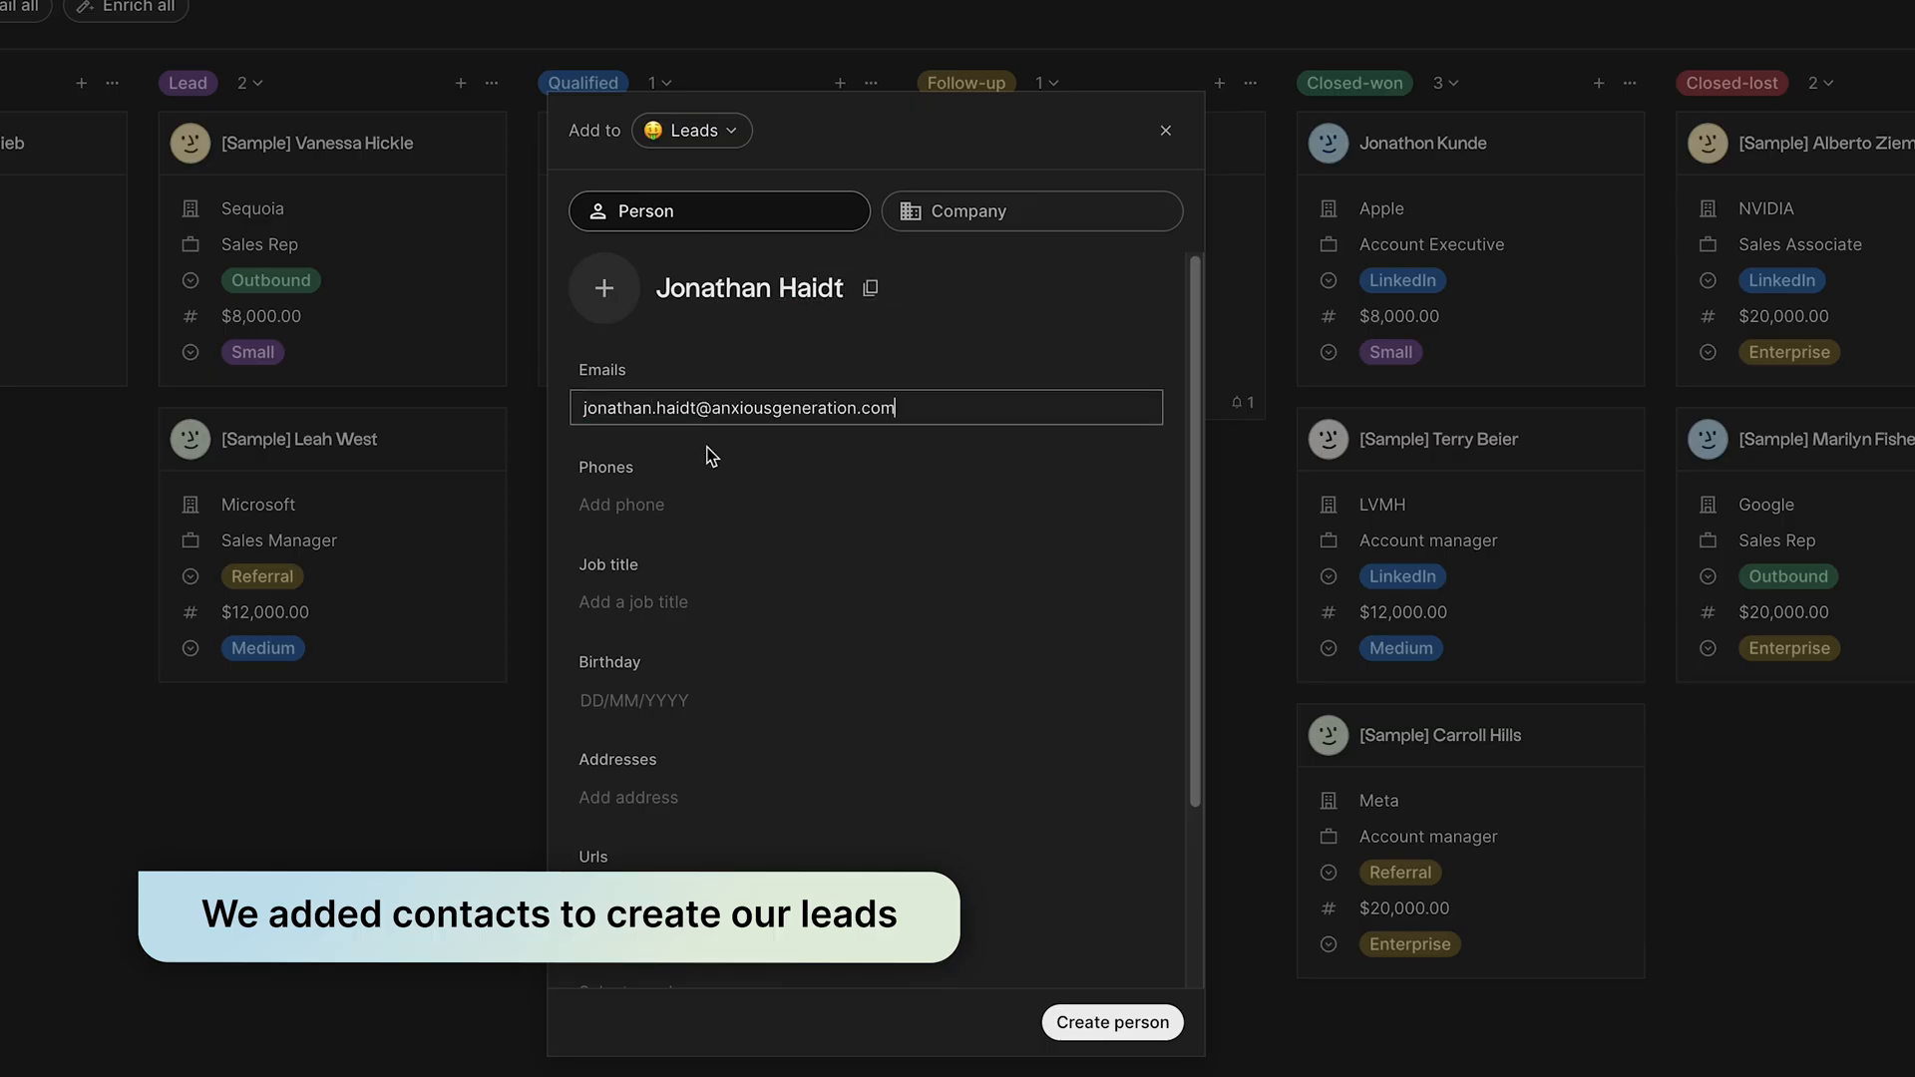
pyautogui.click(1111, 1021)
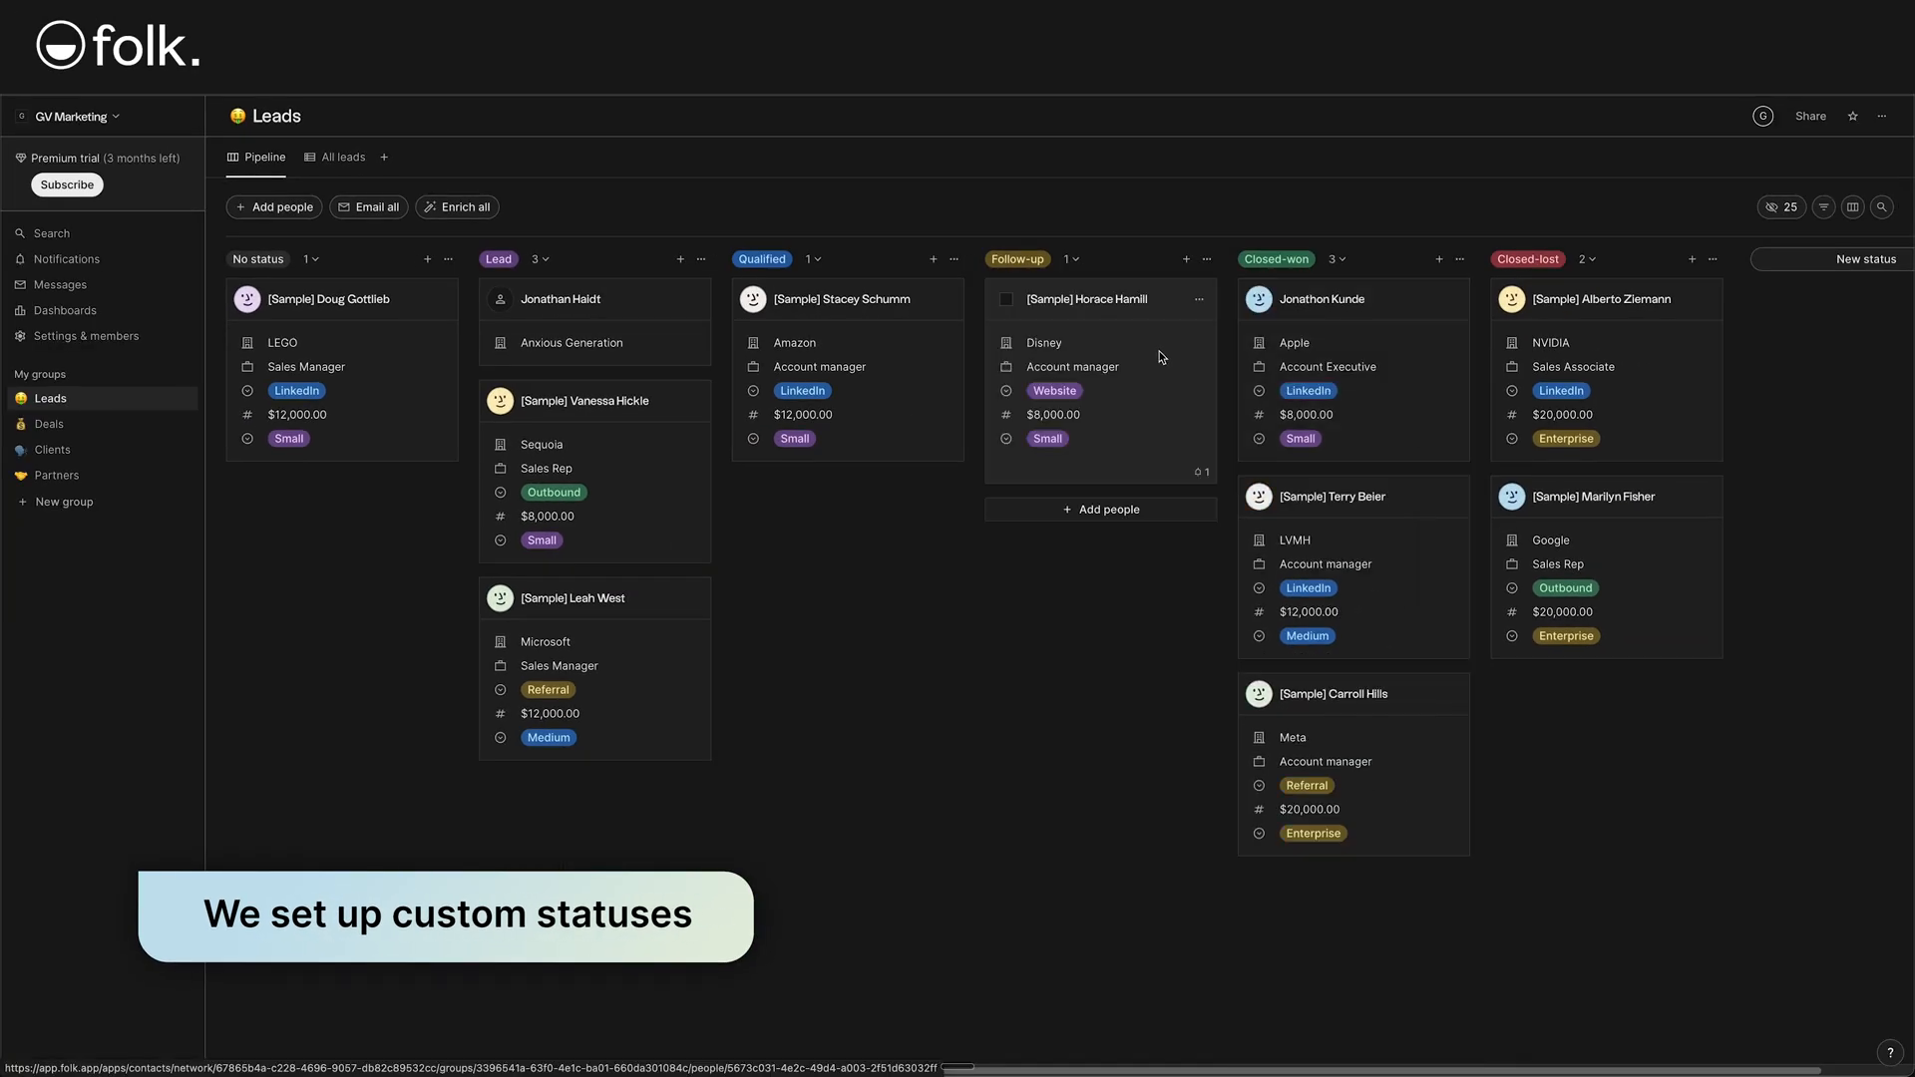
pyautogui.click(1085, 300)
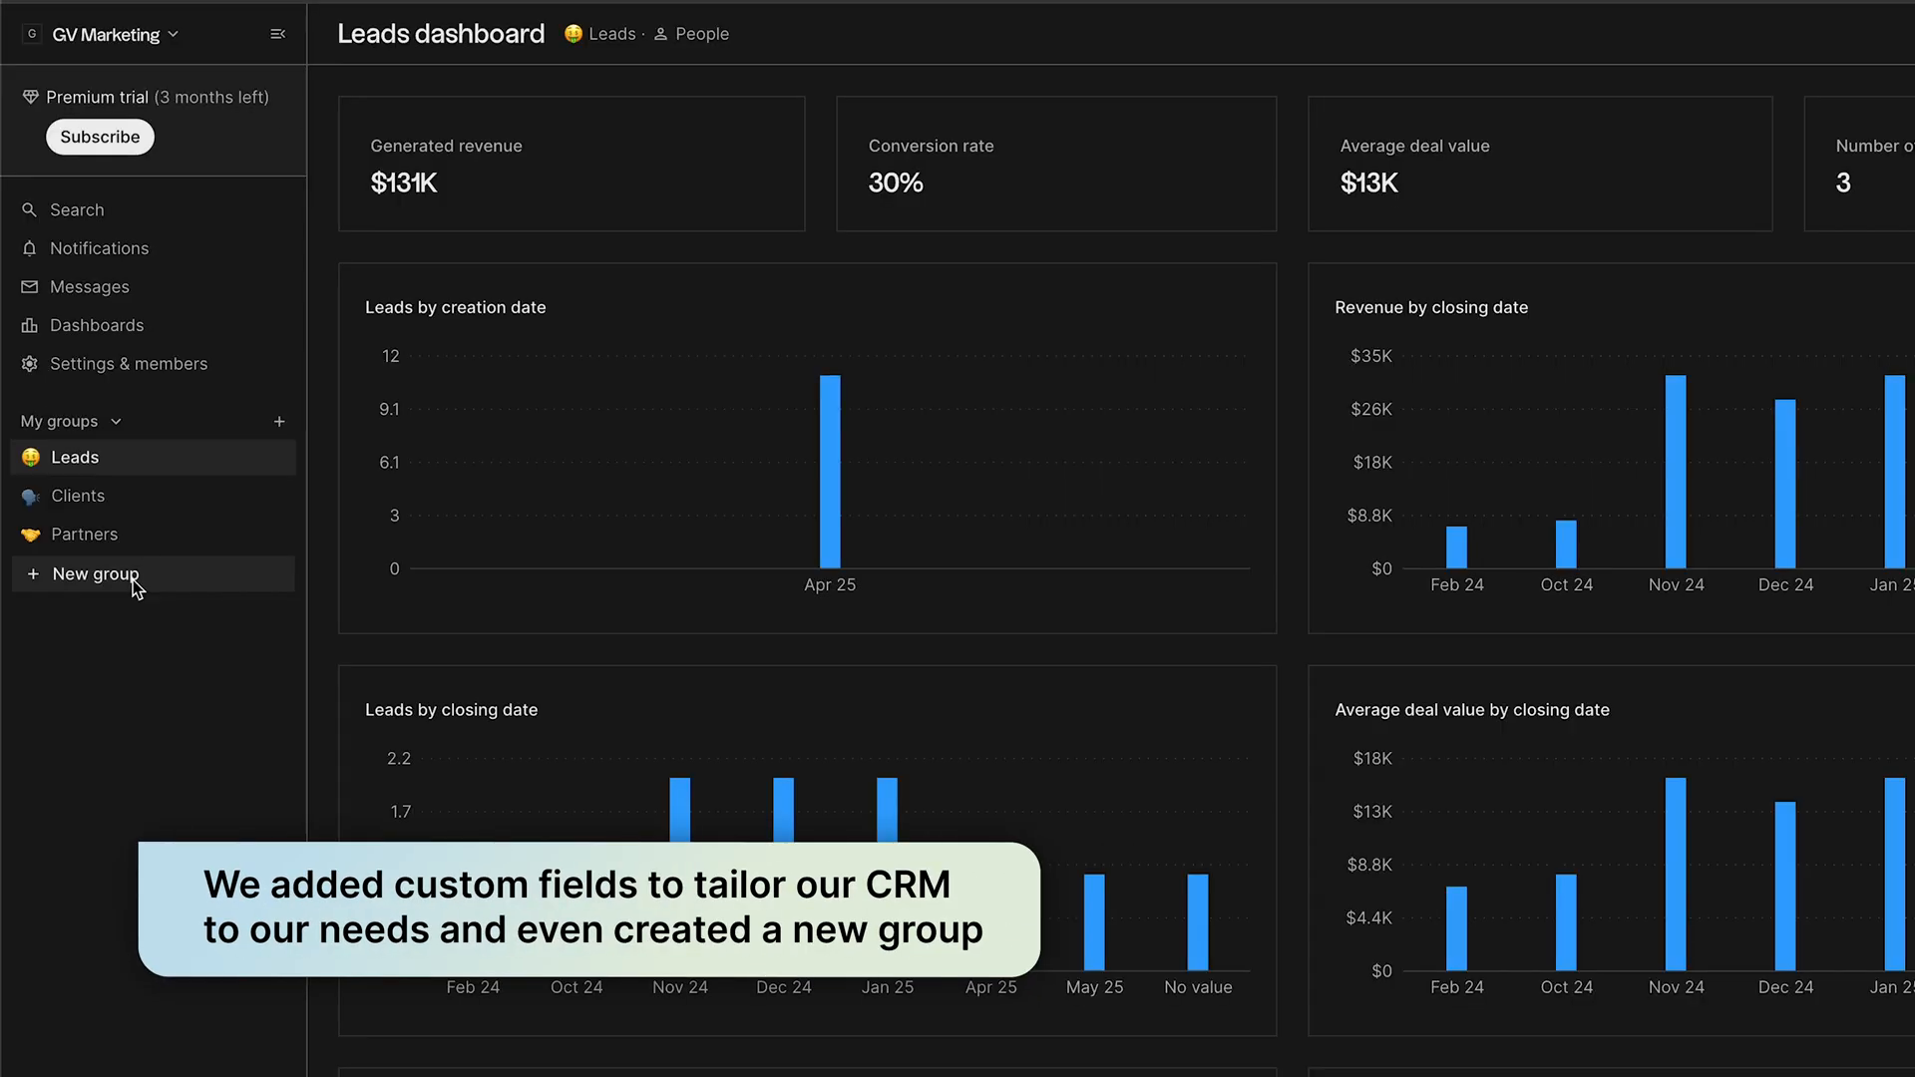
pyautogui.click(96, 574)
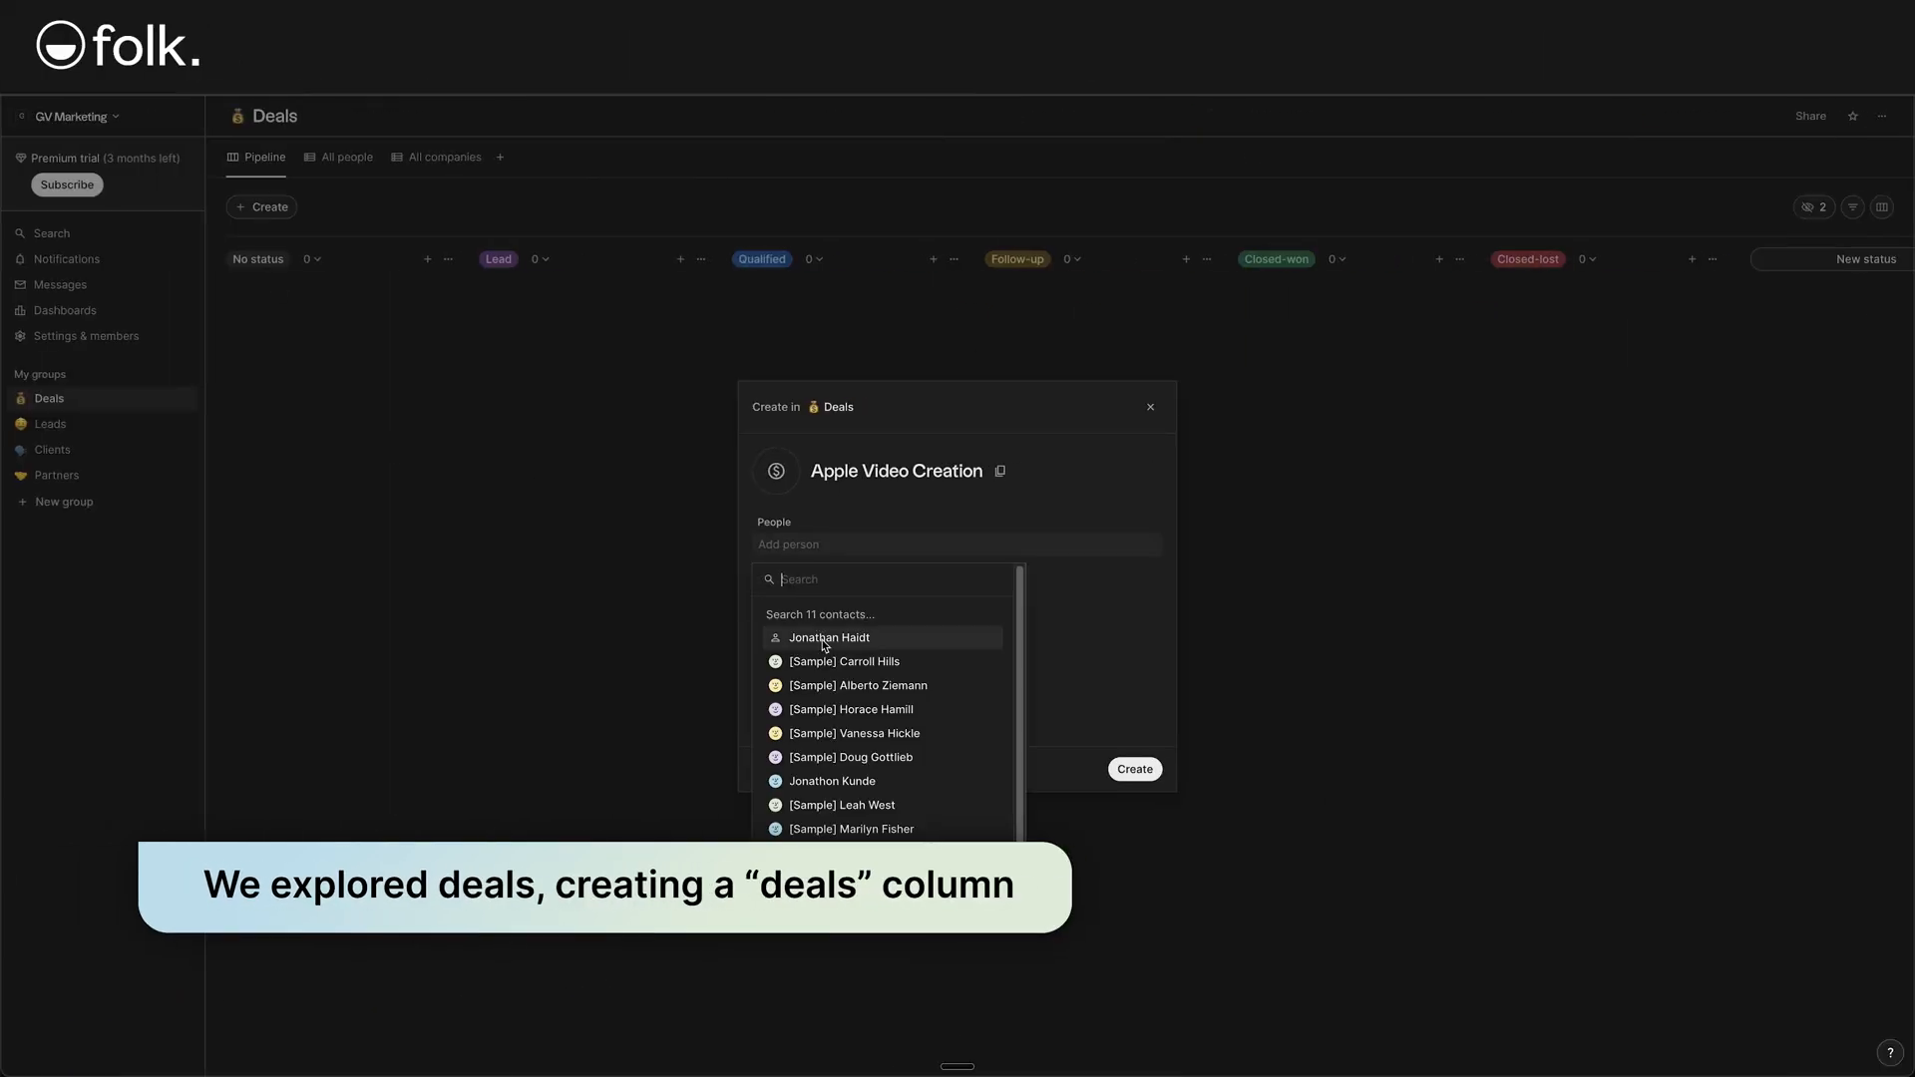
pyautogui.click(842, 661)
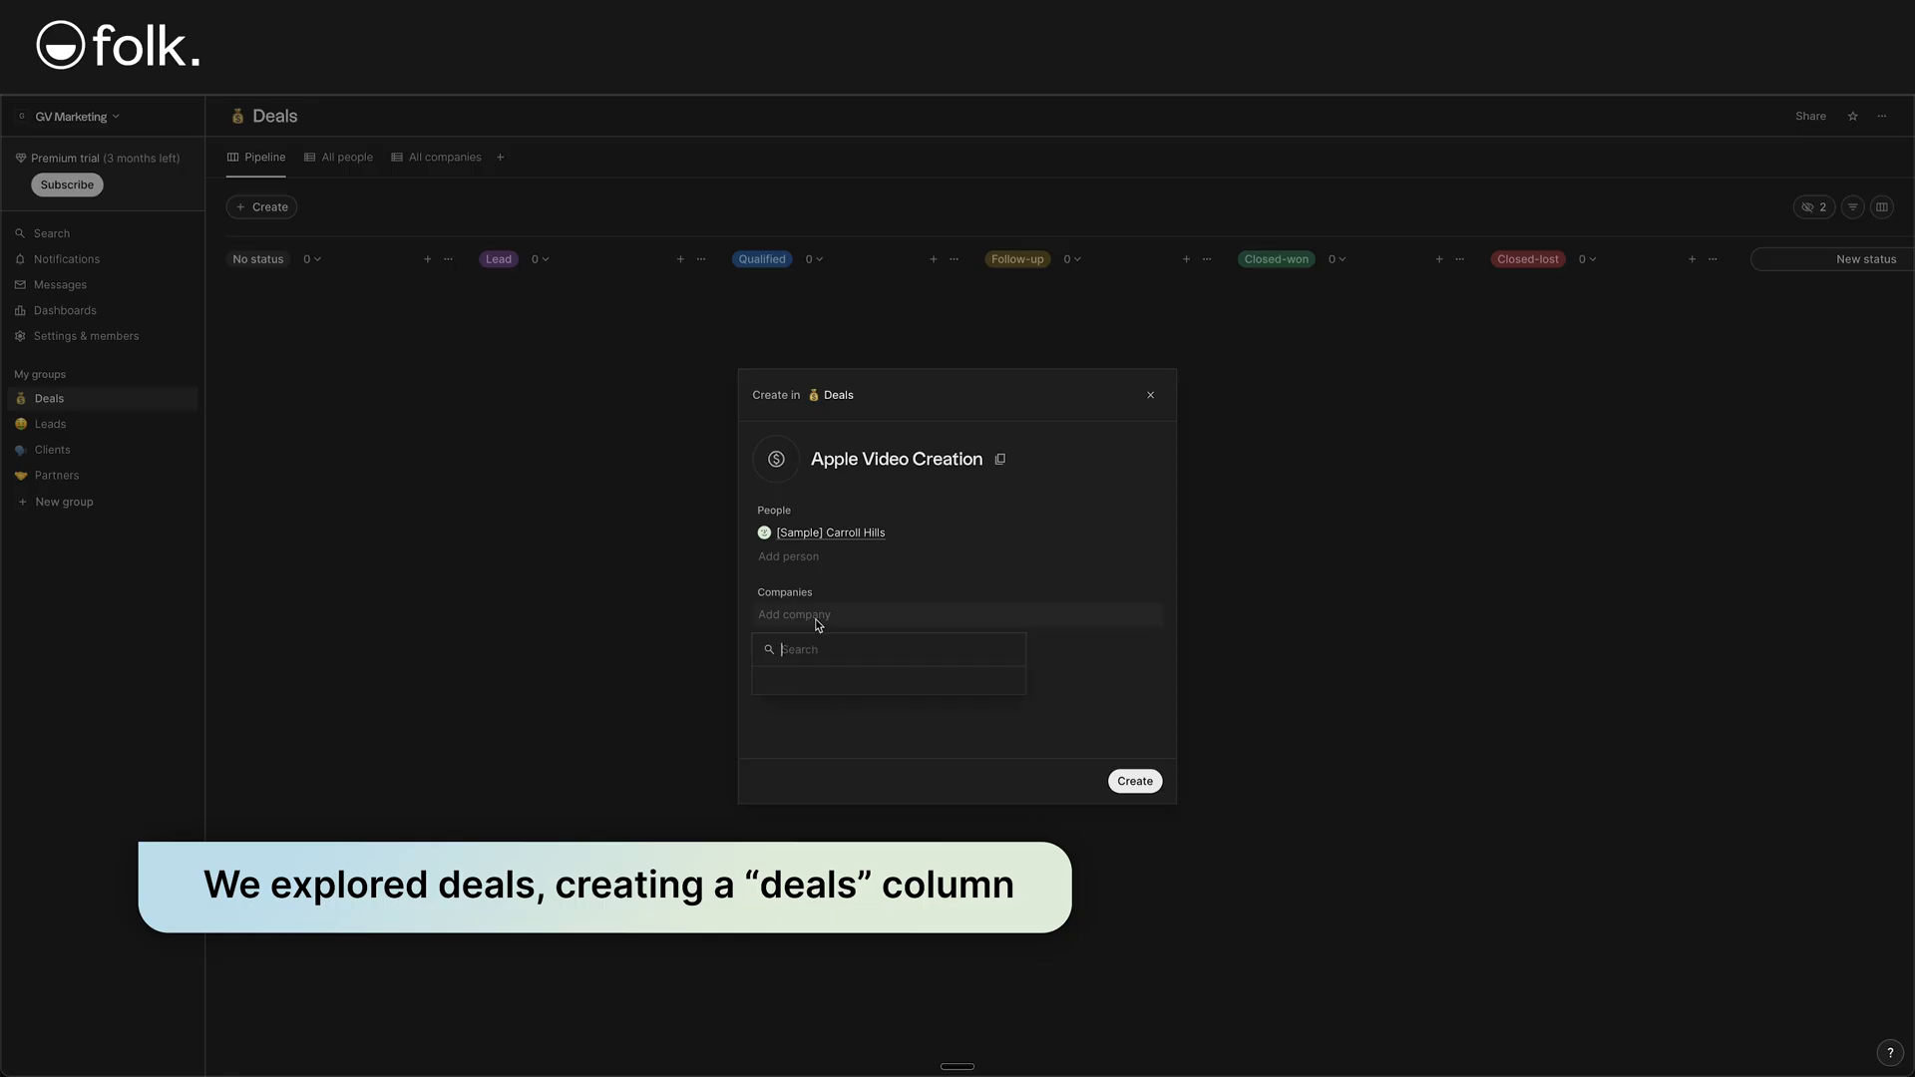
pyautogui.write('Apple')
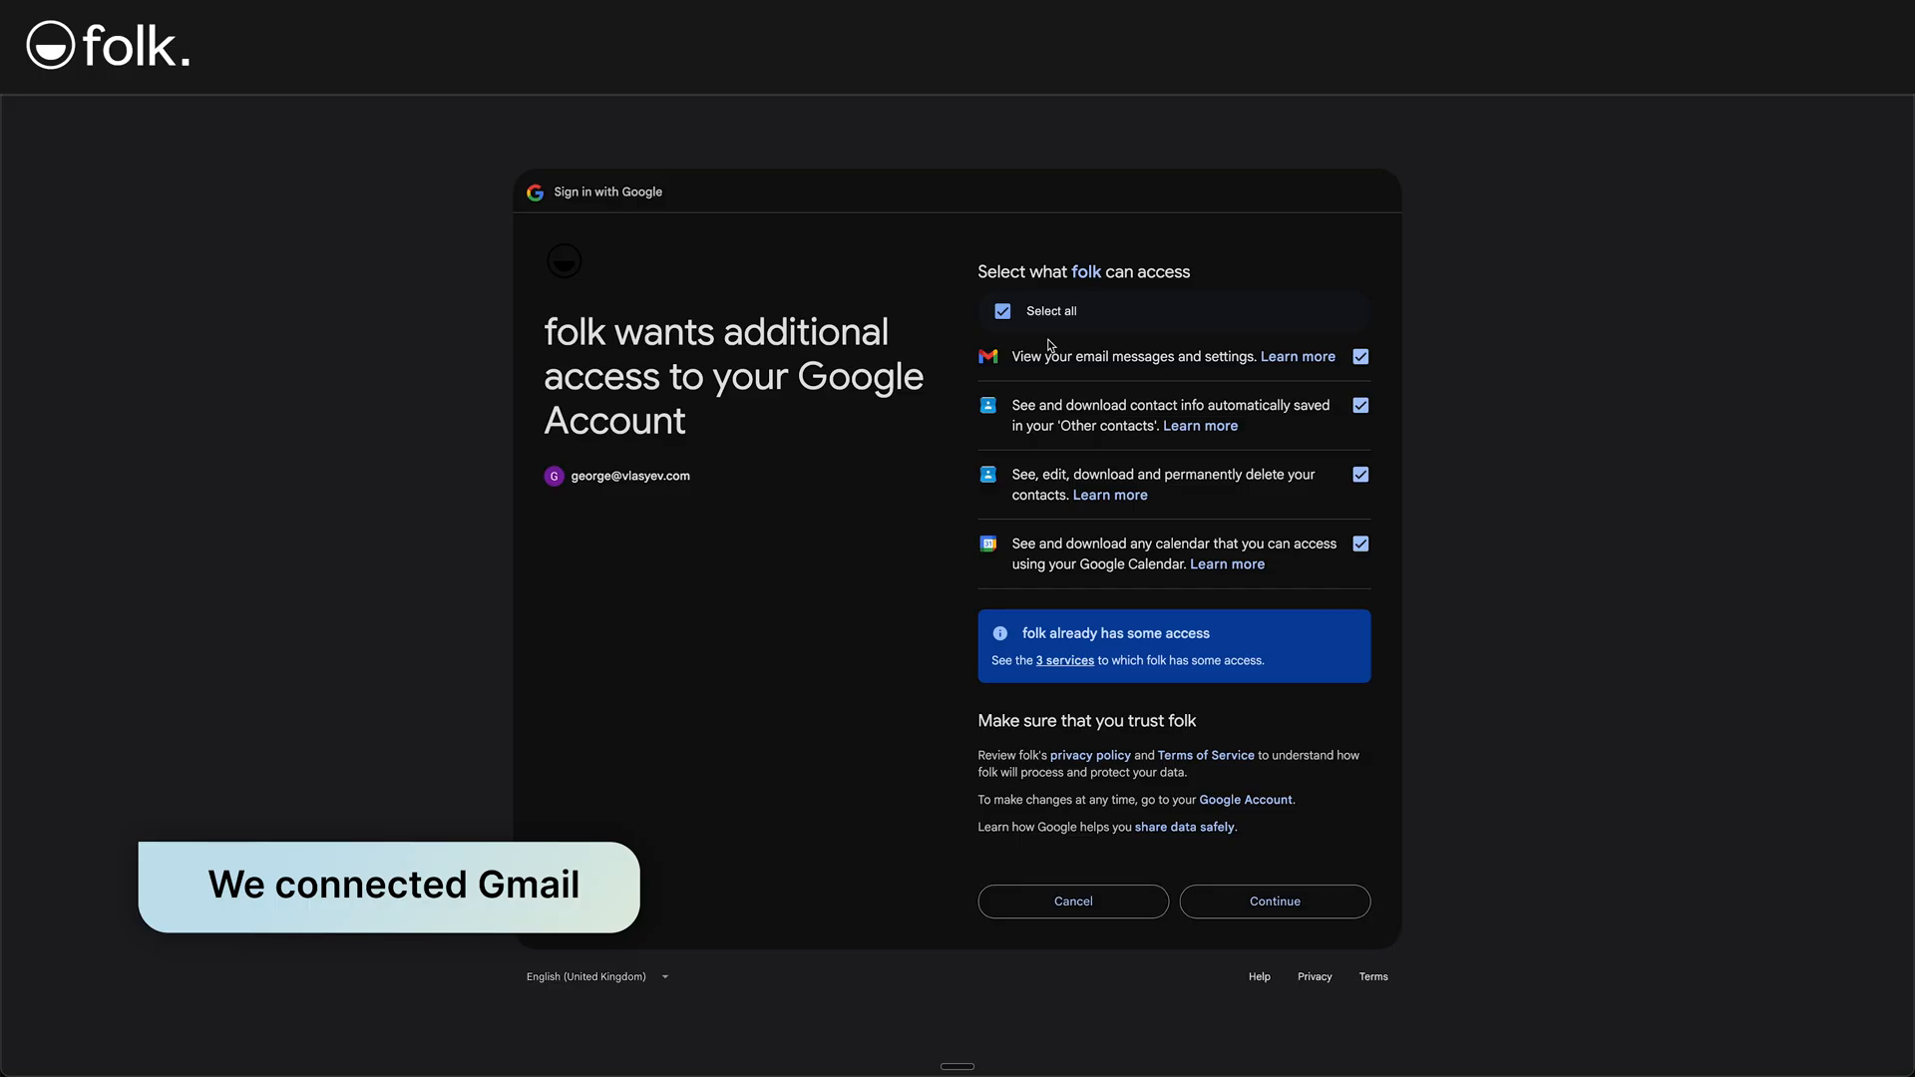
pyautogui.moveTo(1237, 848)
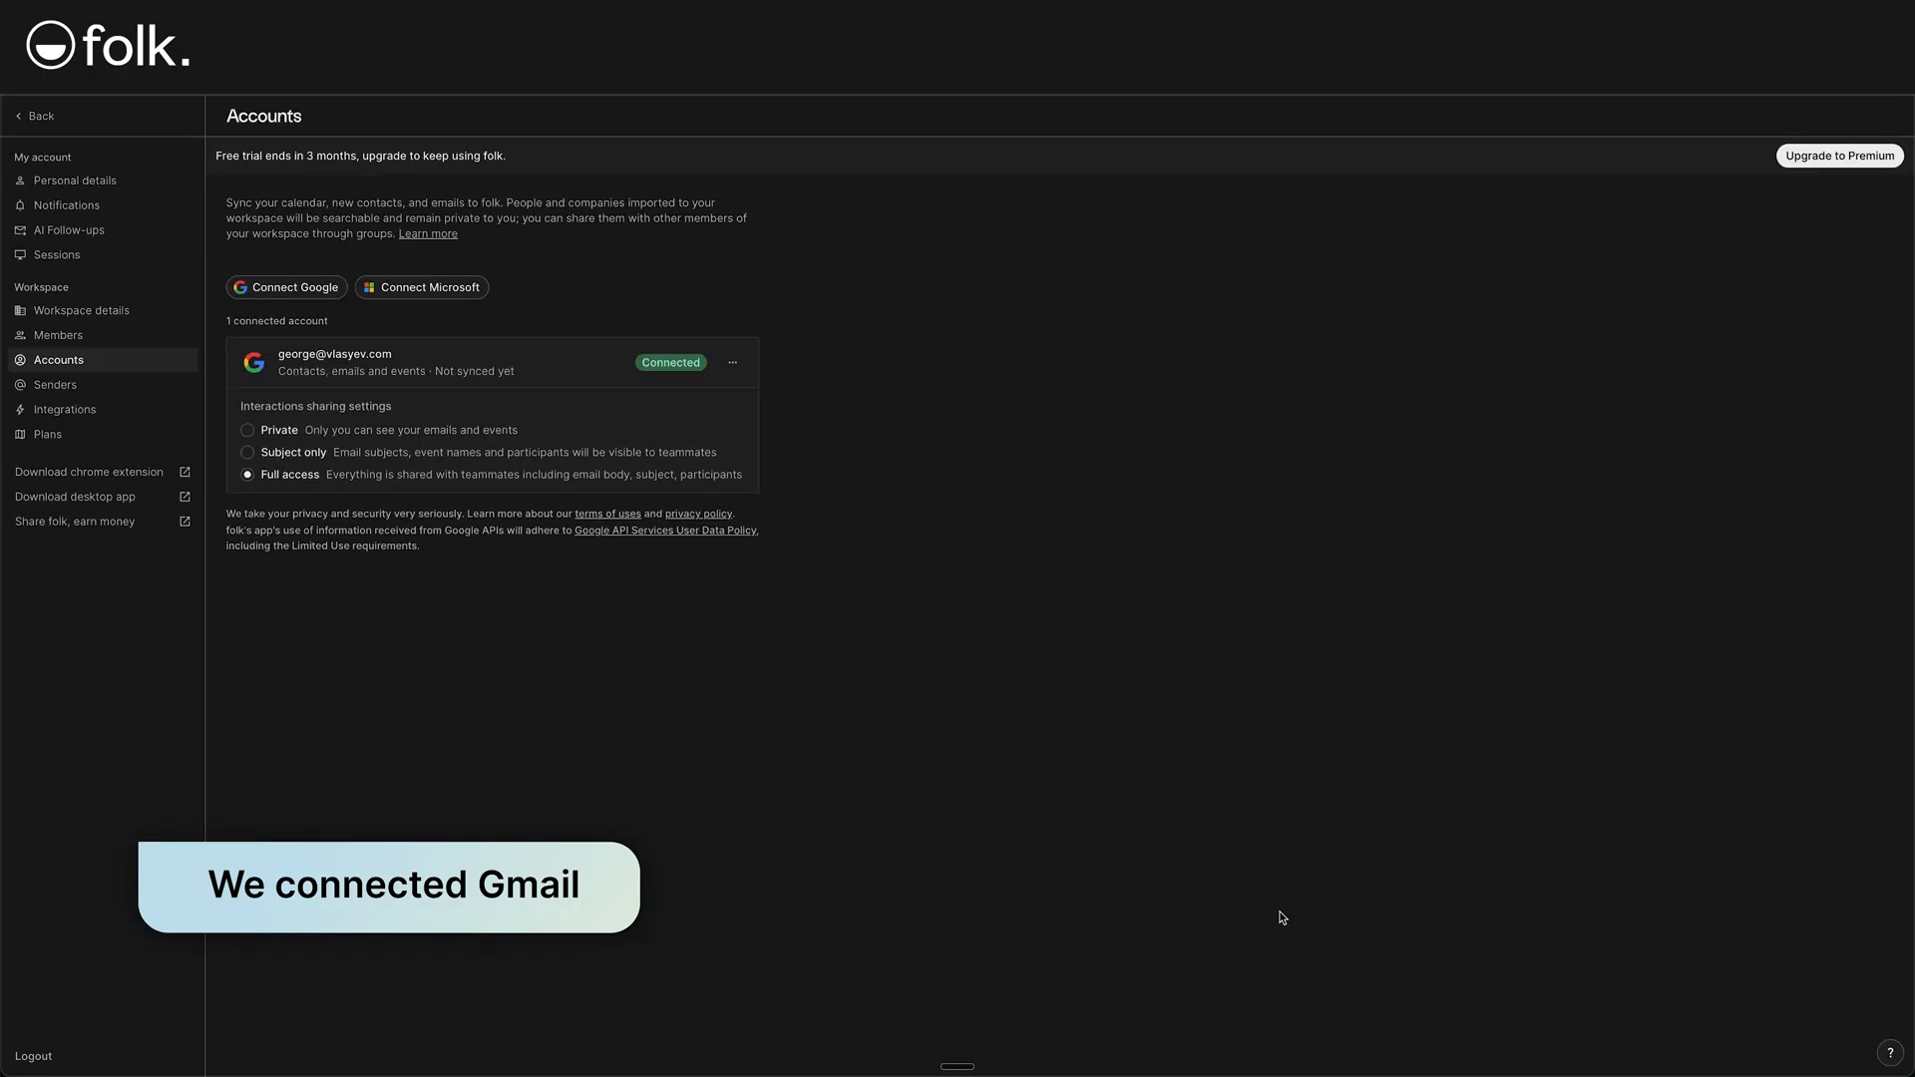
pyautogui.moveTo(678, 381)
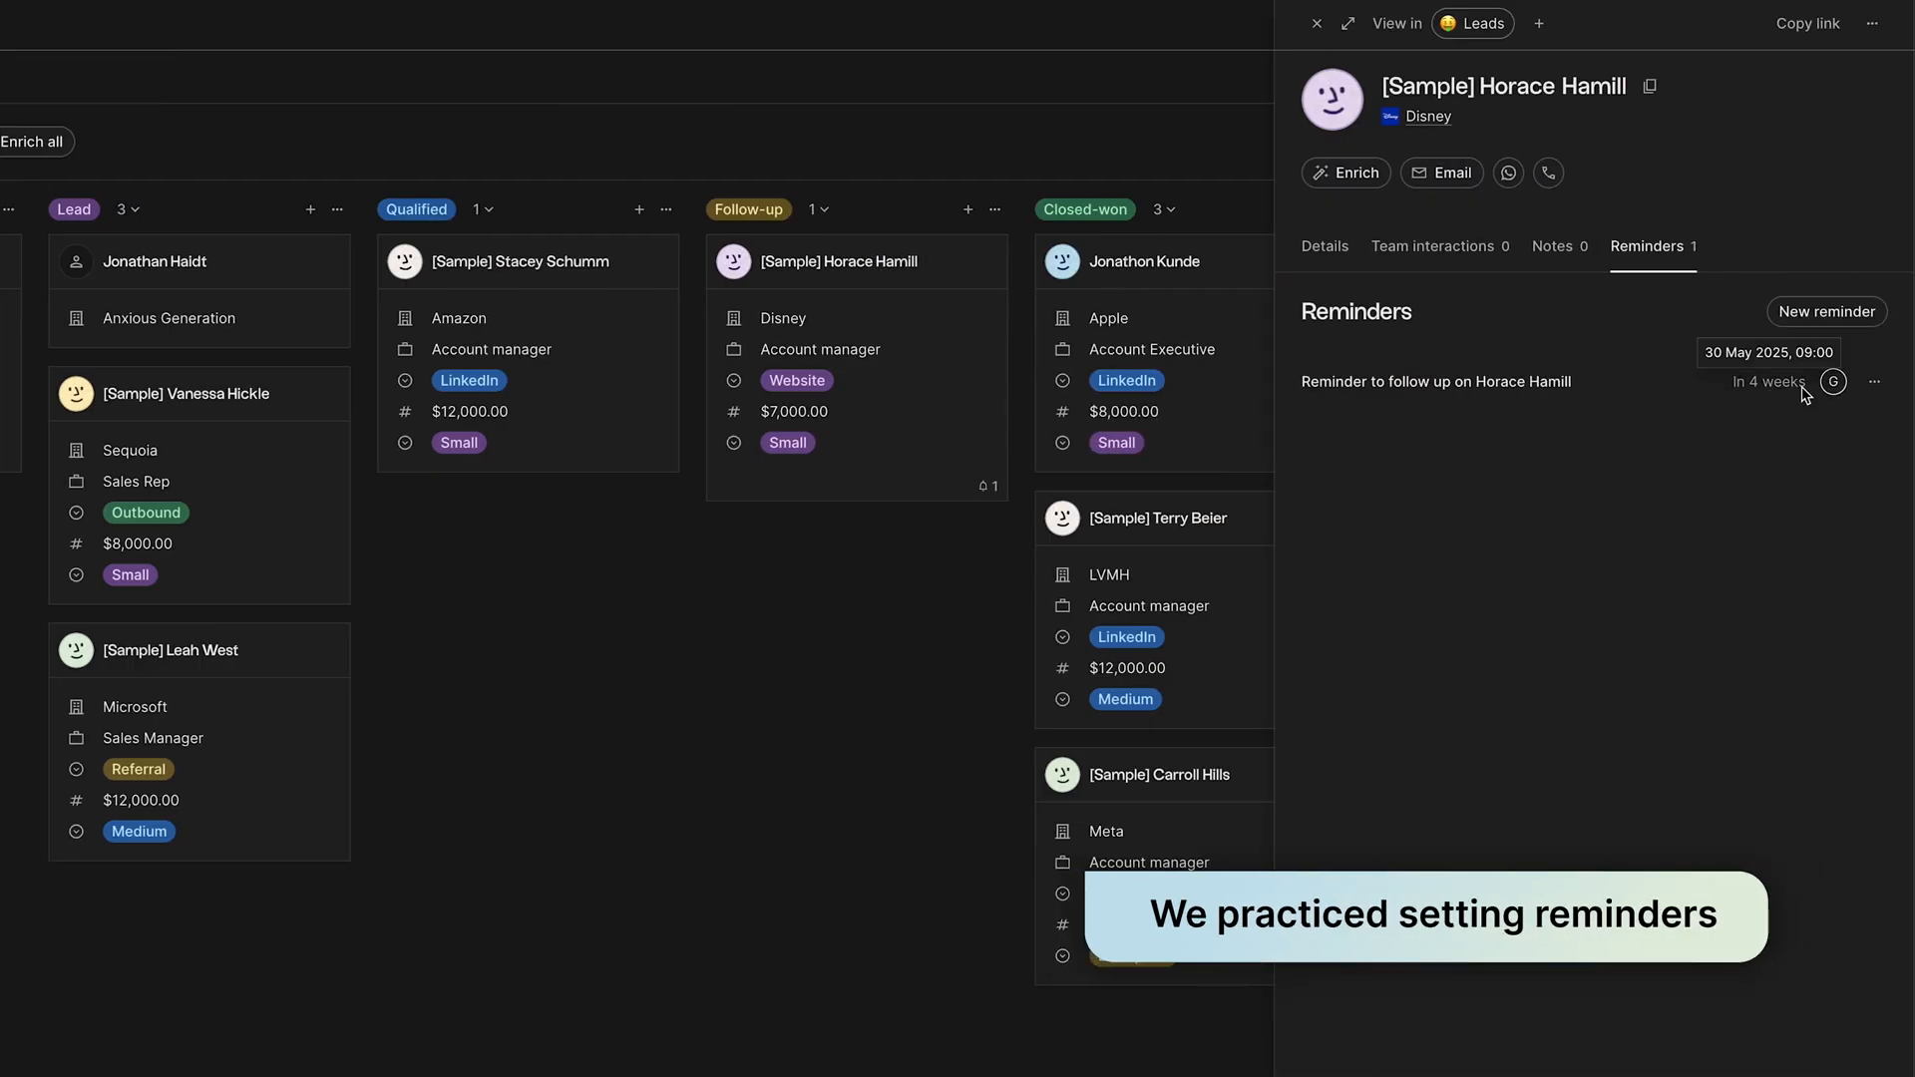
pyautogui.click(1824, 312)
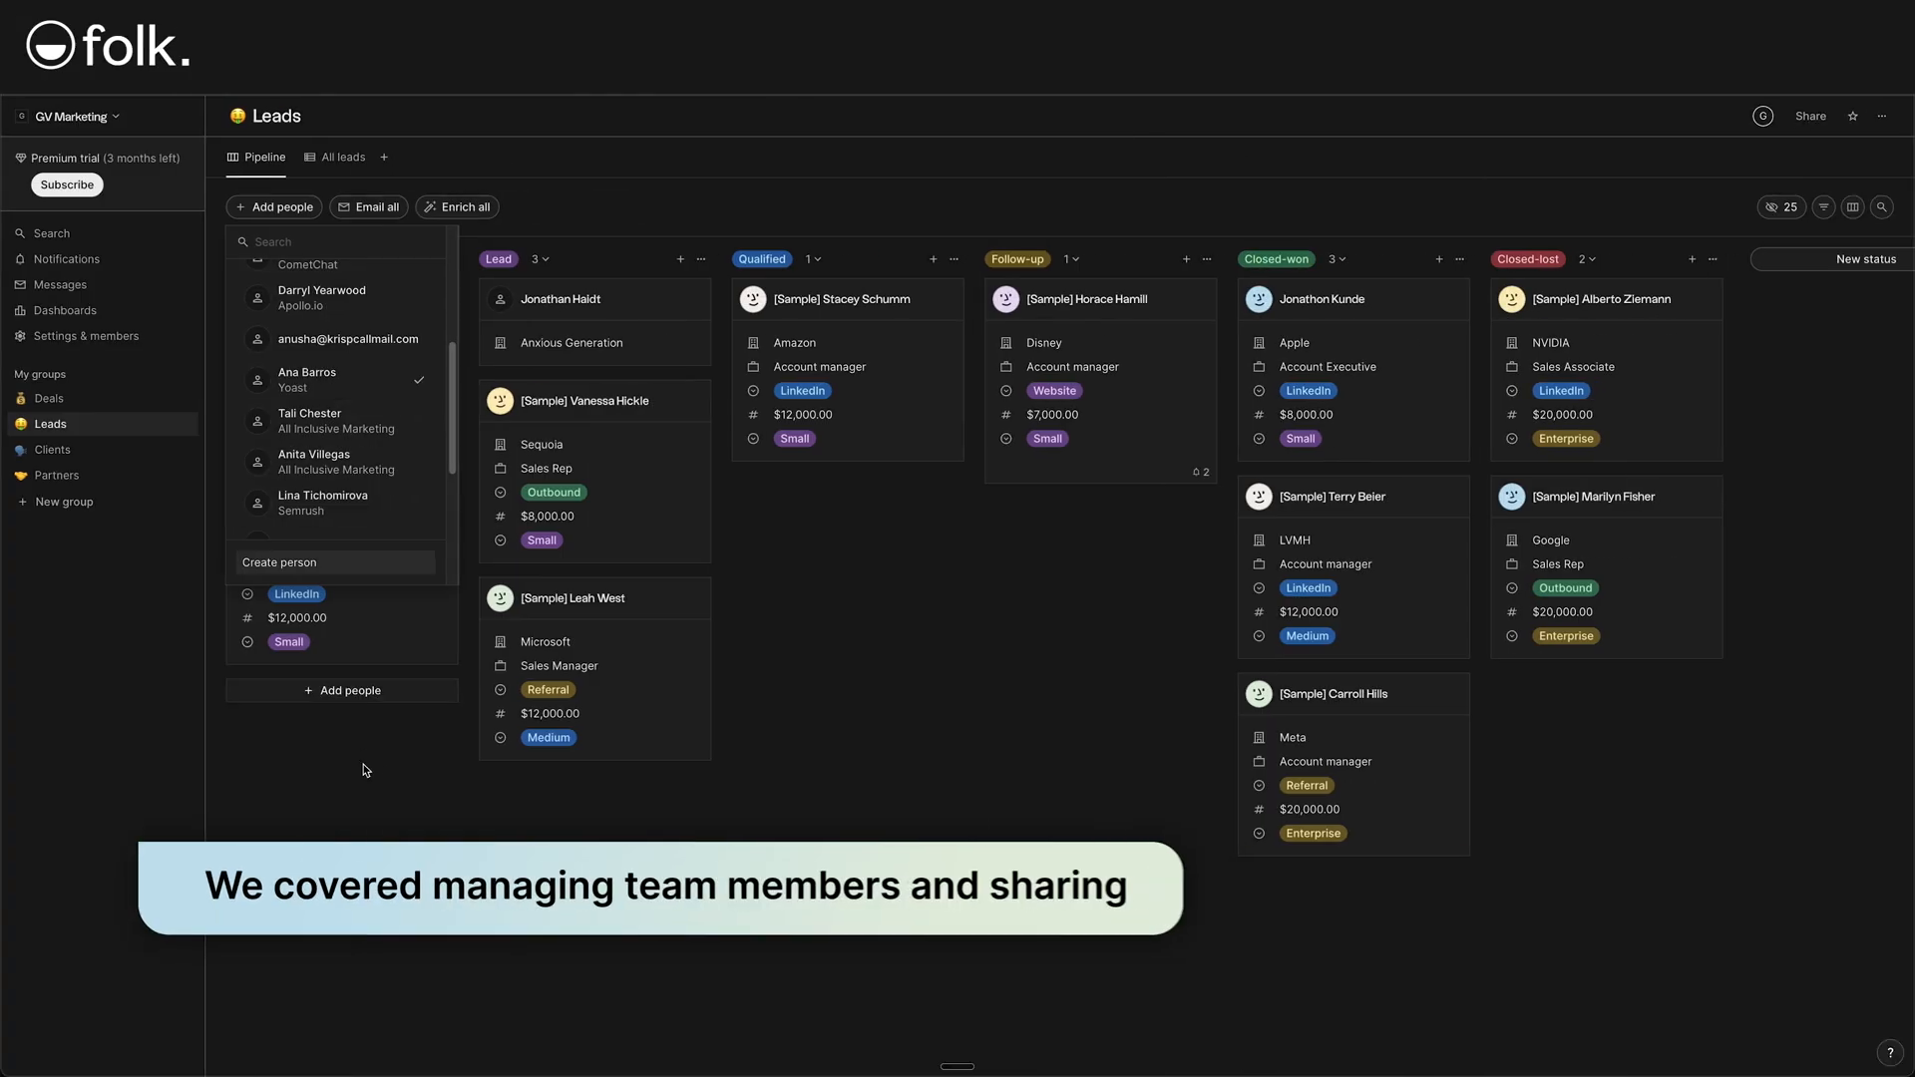
pyautogui.click(305, 373)
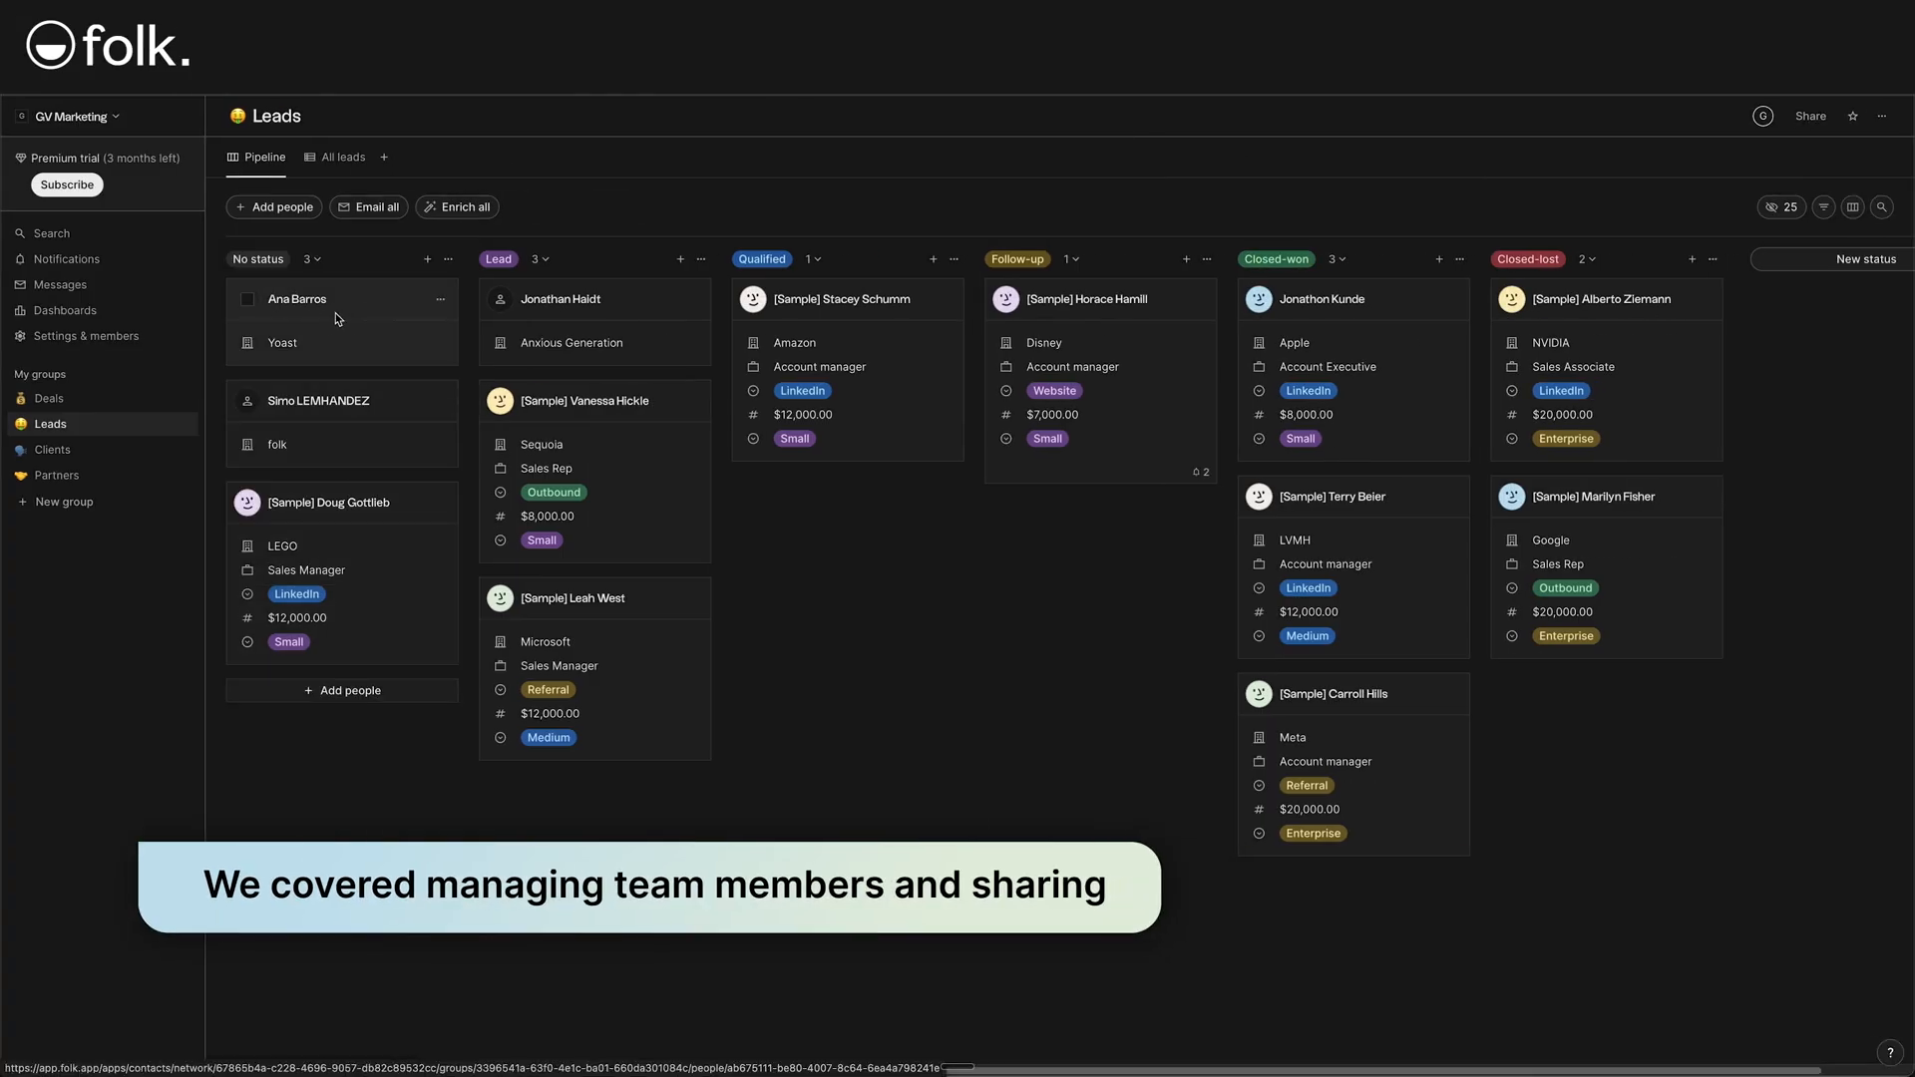
pyautogui.click(296, 299)
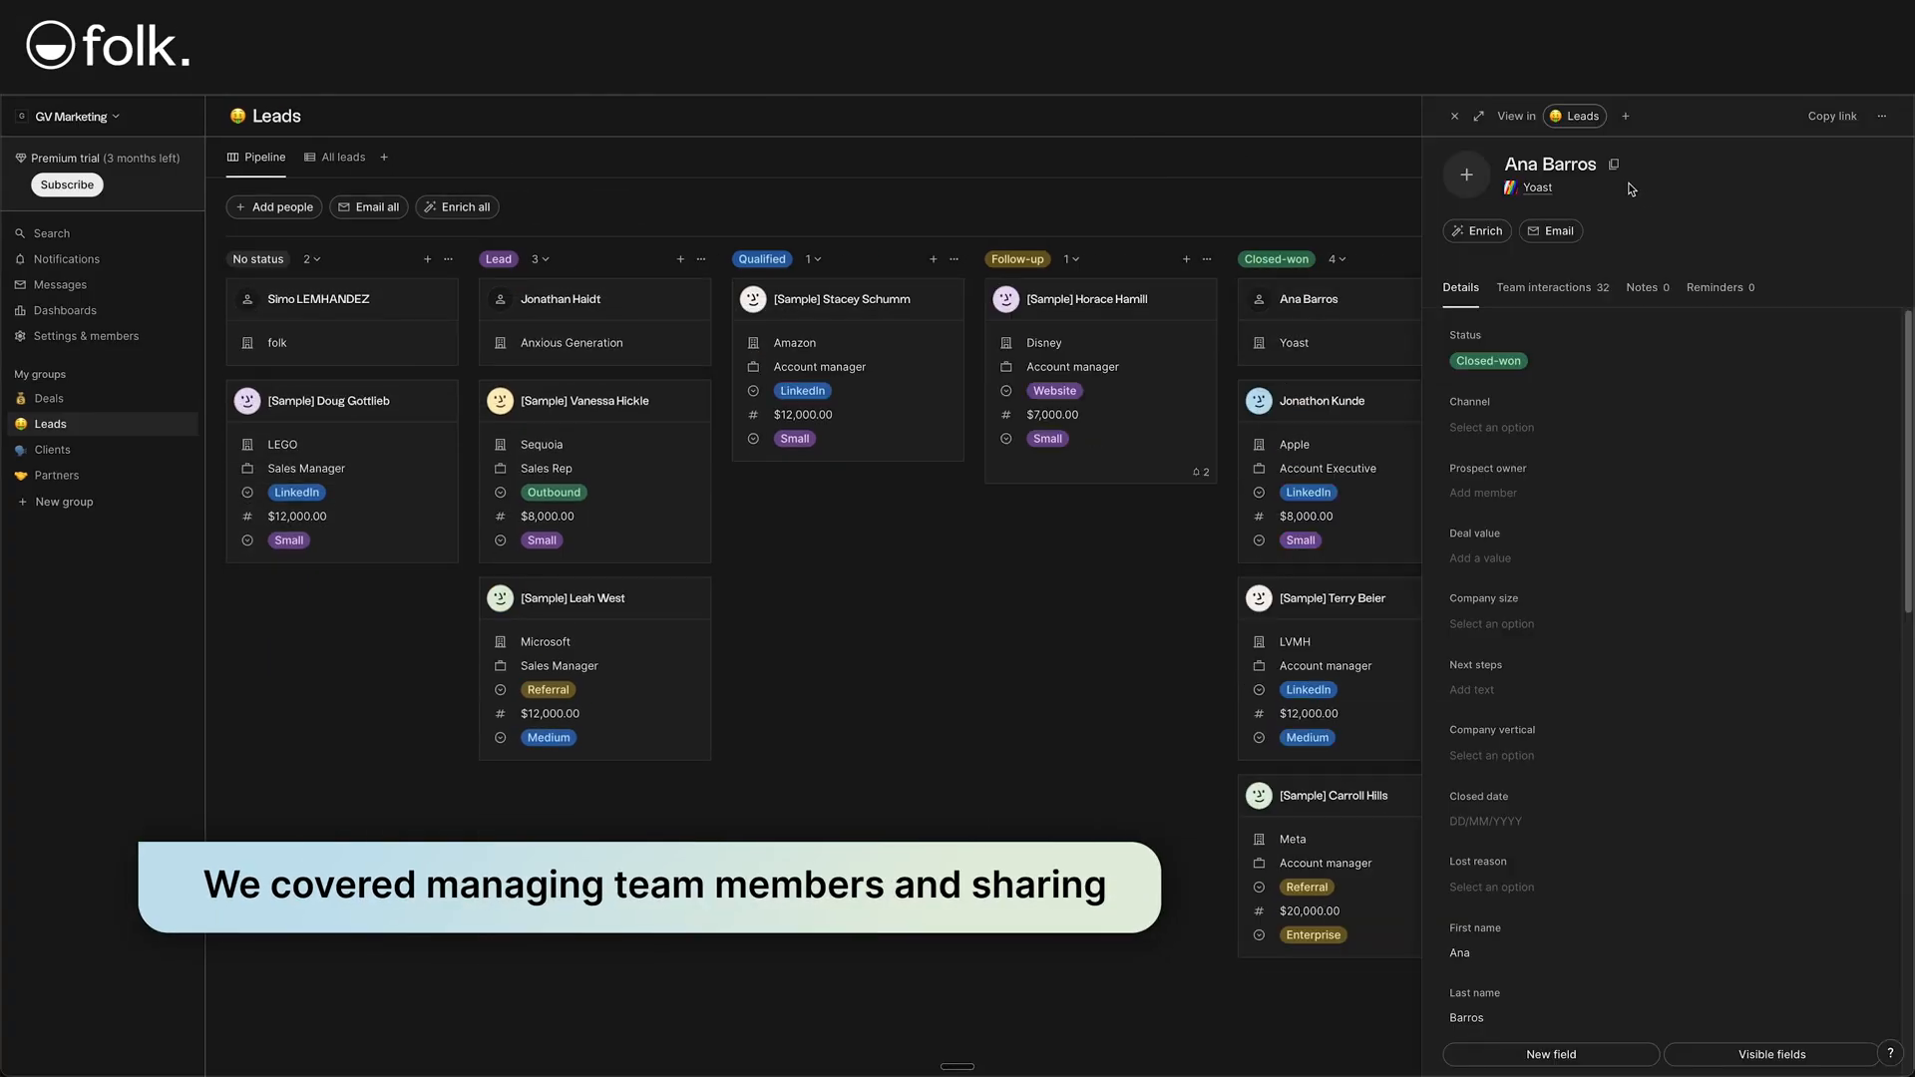